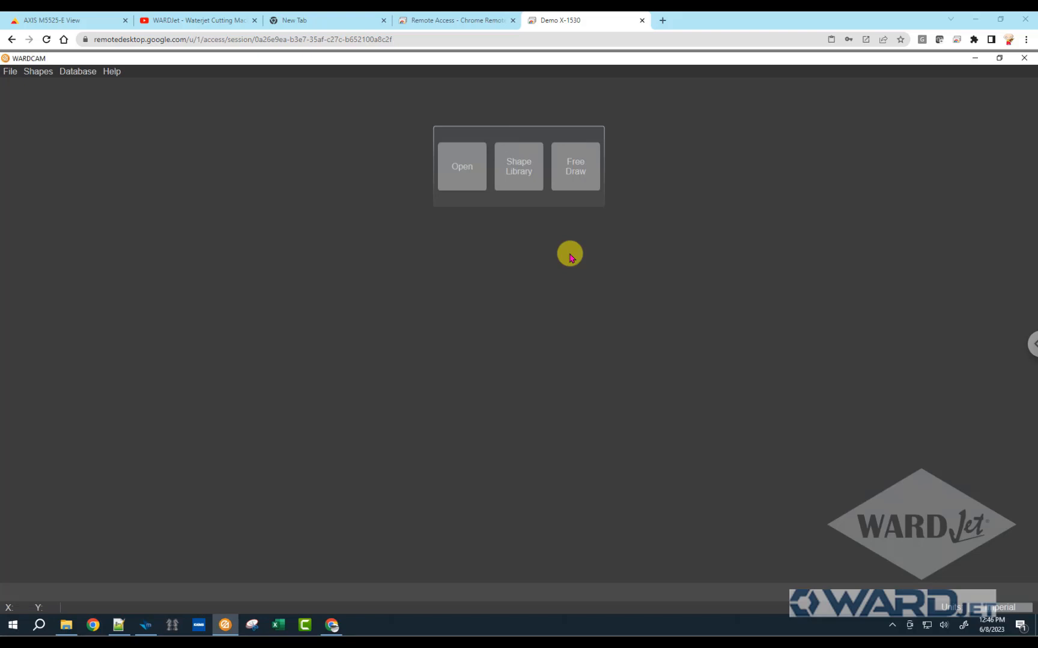
mouse_move(49, 113)
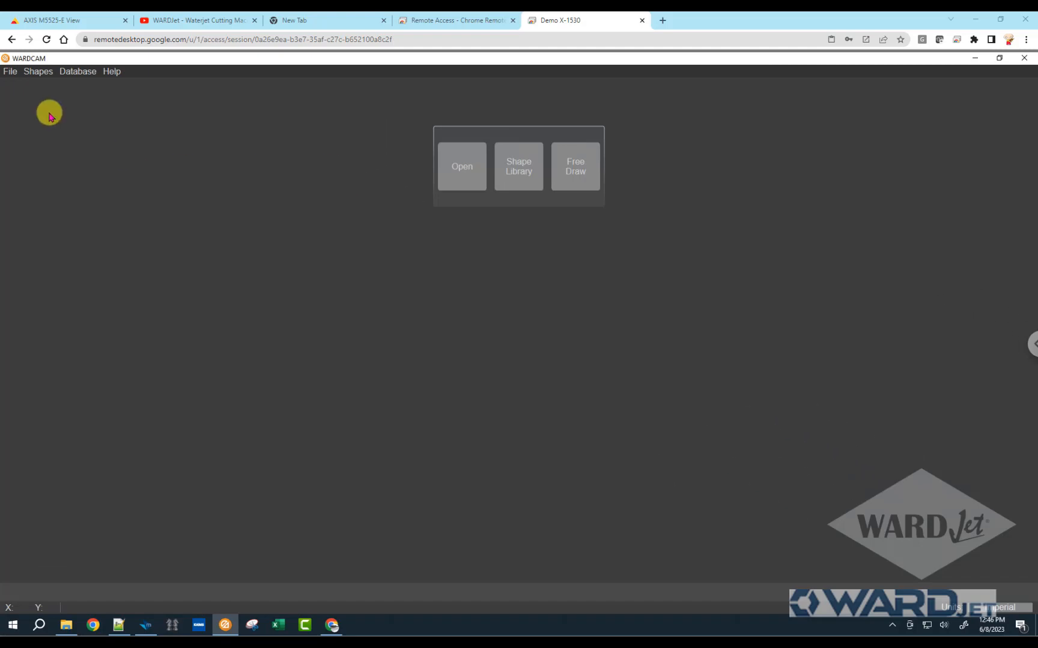
mouse_move(218, 72)
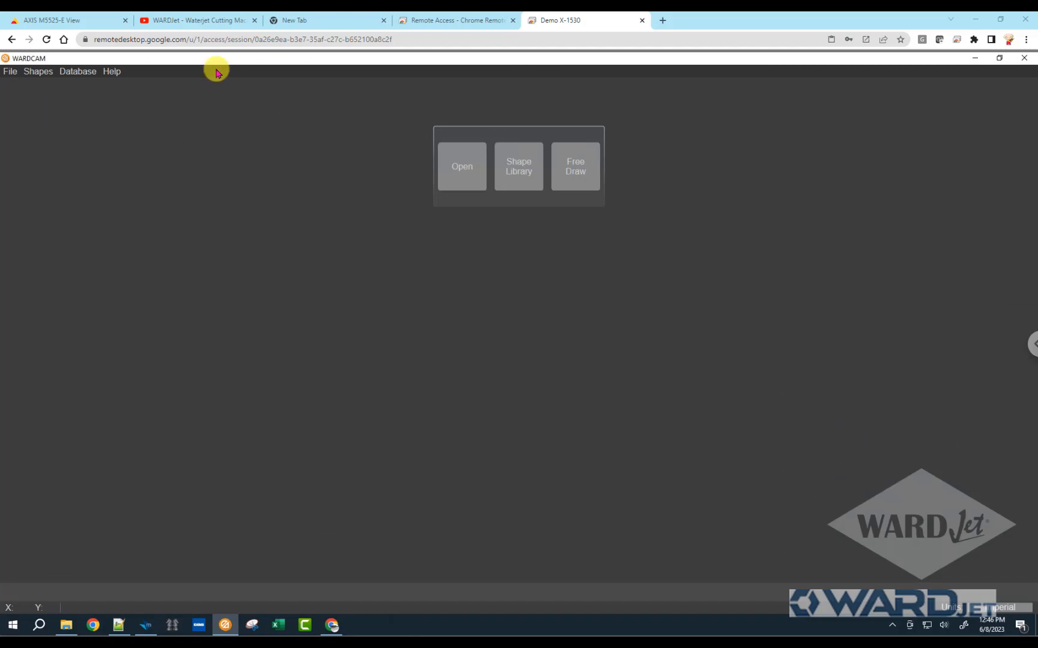
Show the AXIS PTZ camera feed of the X-1530 waterjet table.
left_click(60, 20)
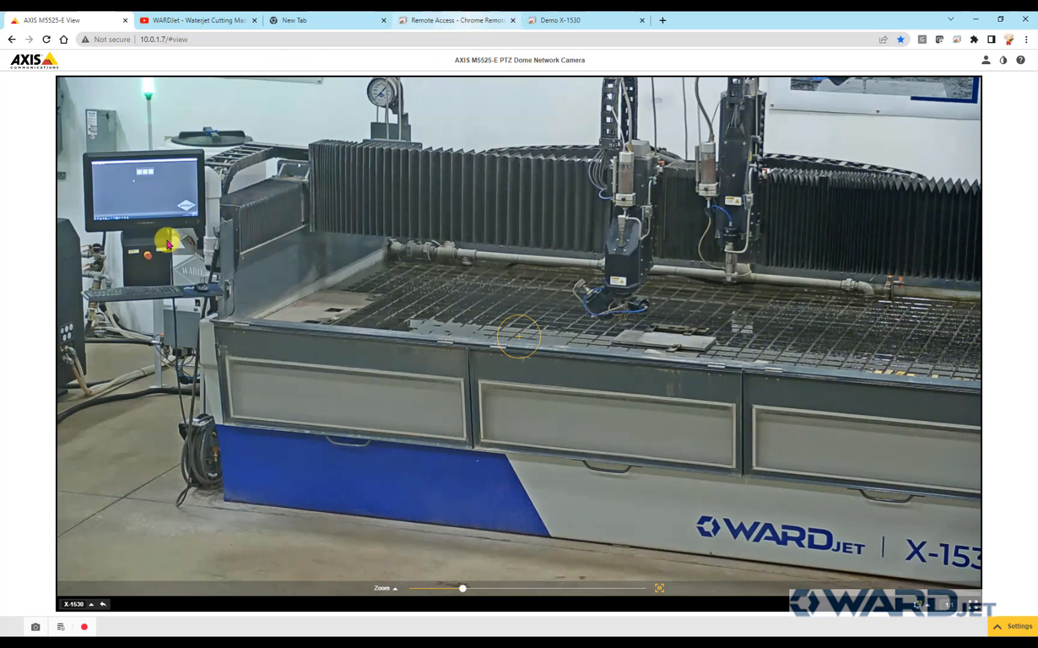
mouse_move(628, 324)
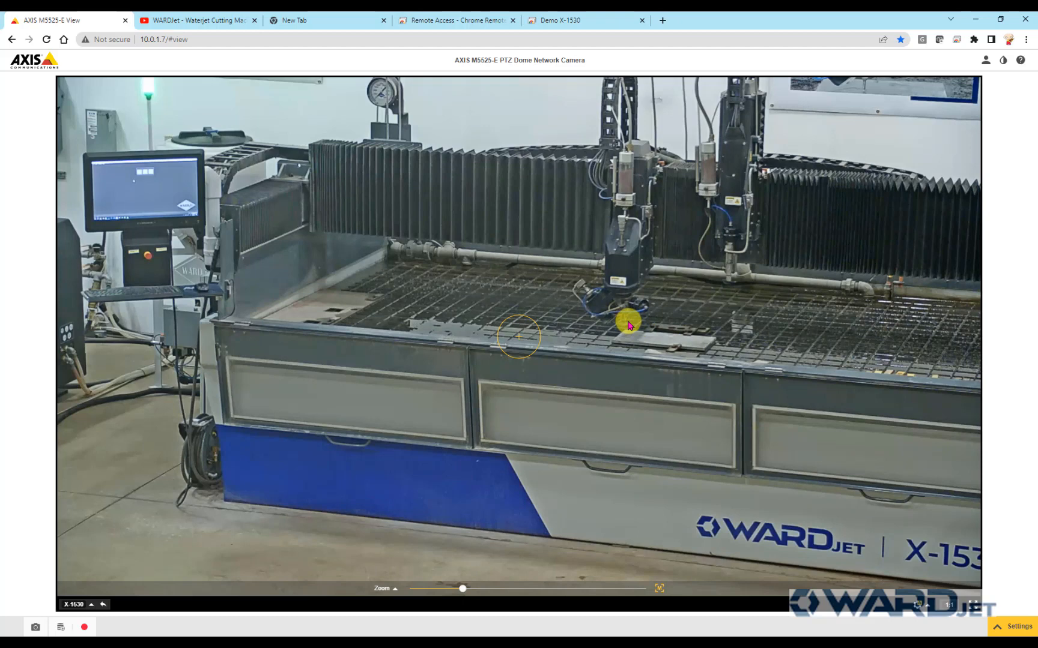
Show the Demo X-1530 remote session with the MOVE controller ready and an empty queue.
left_click(456, 20)
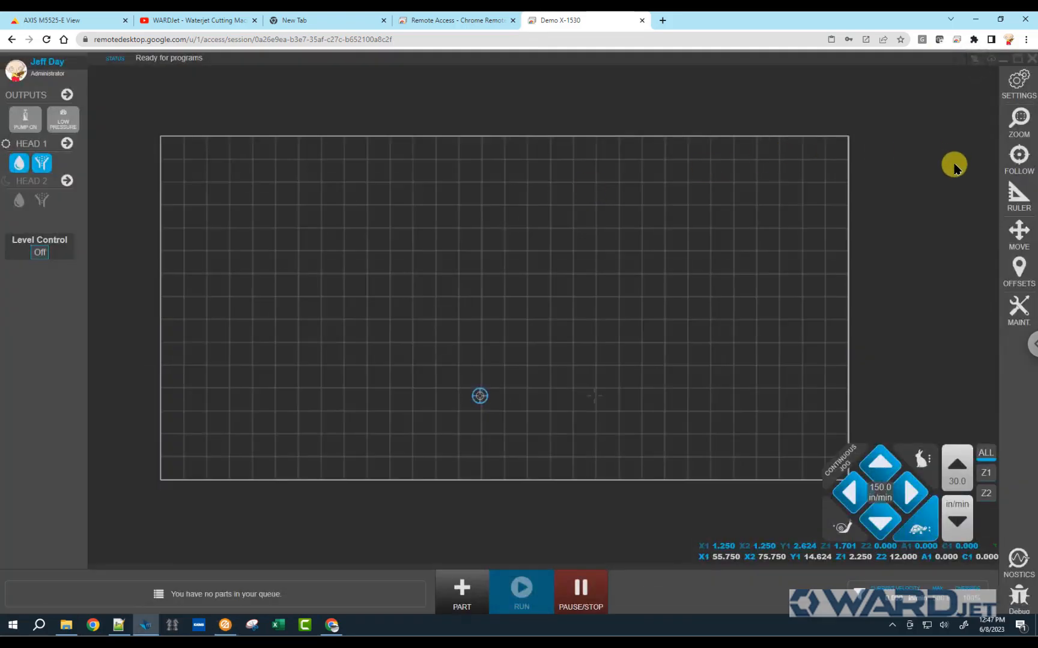
mouse_move(1018, 211)
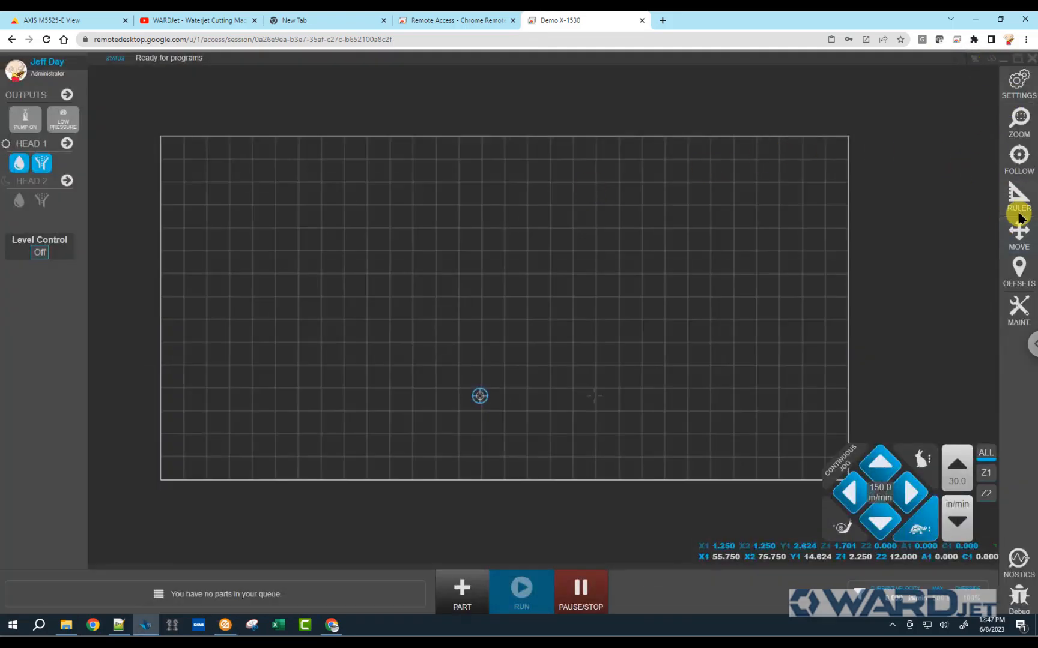
mouse_move(948, 134)
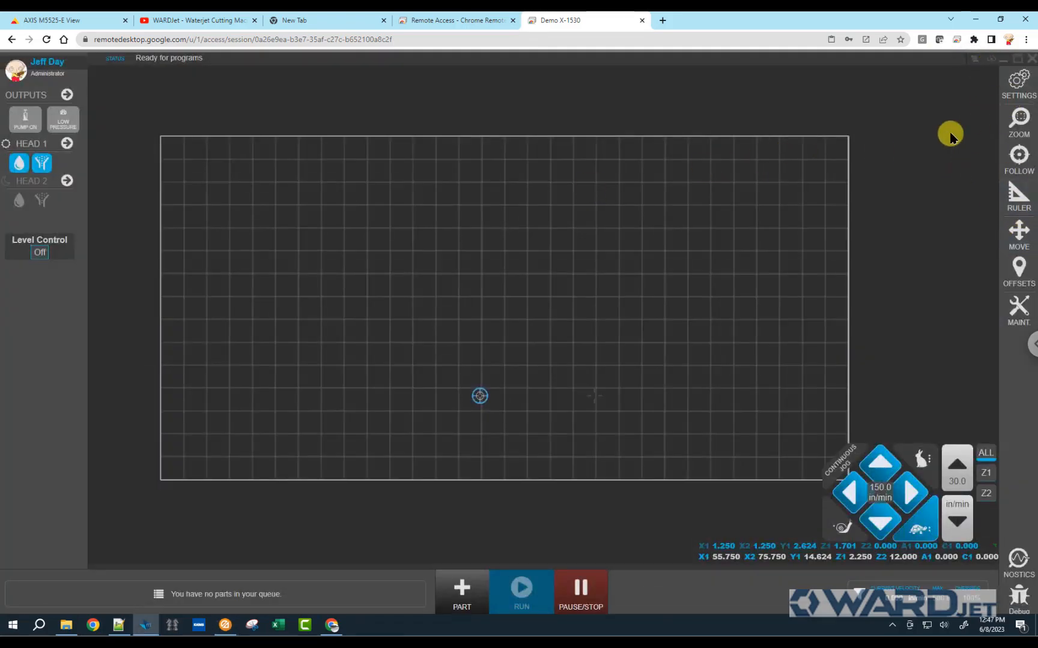
mouse_move(442, 365)
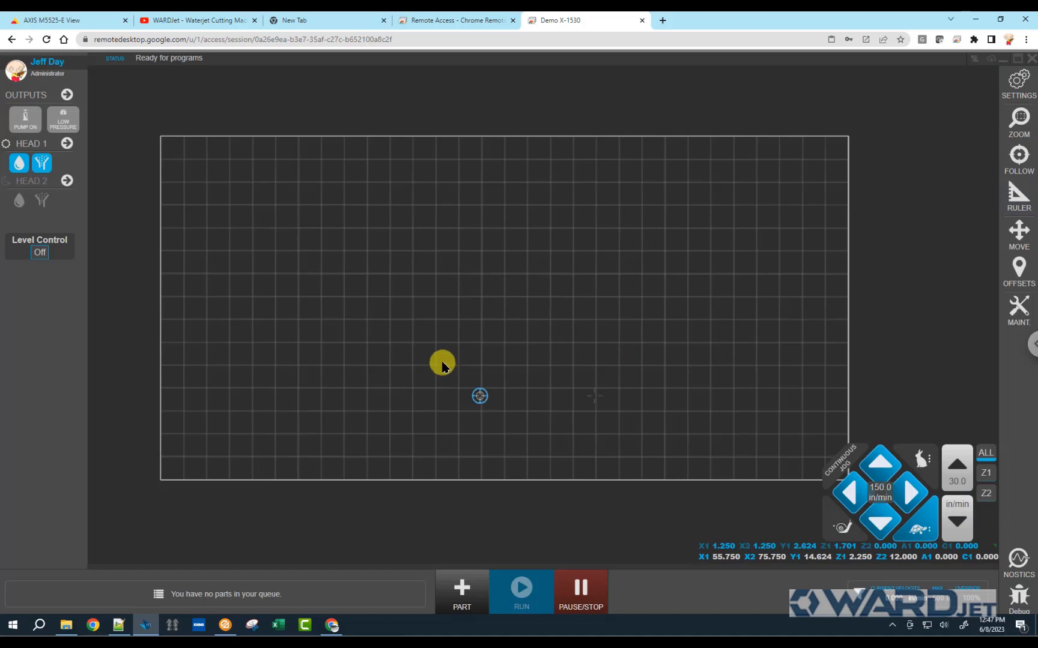
mouse_move(326, 227)
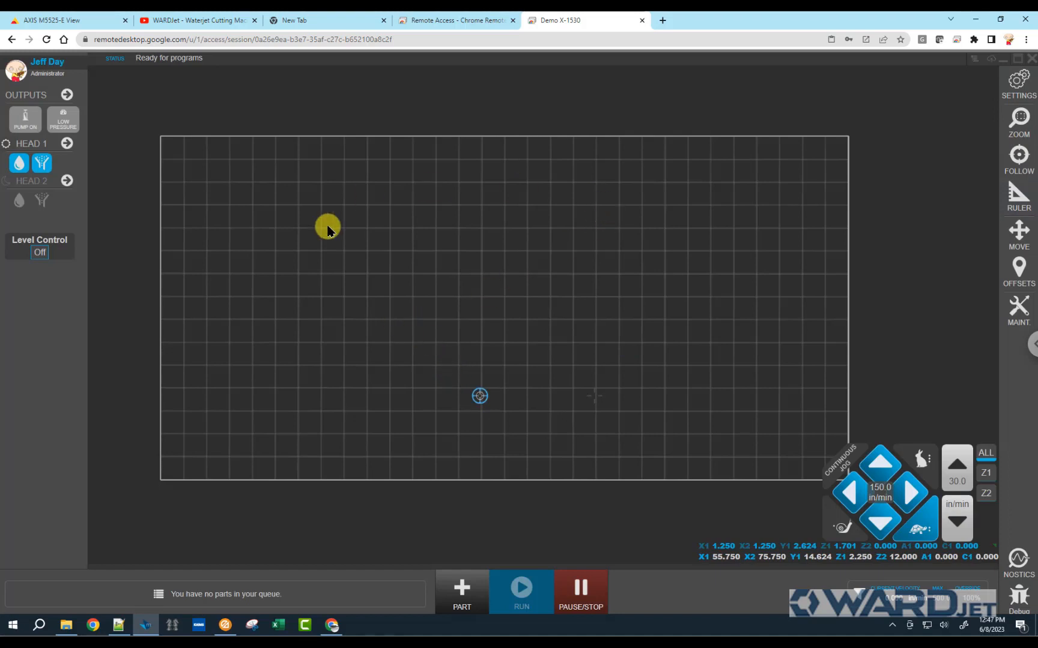
mouse_move(408, 200)
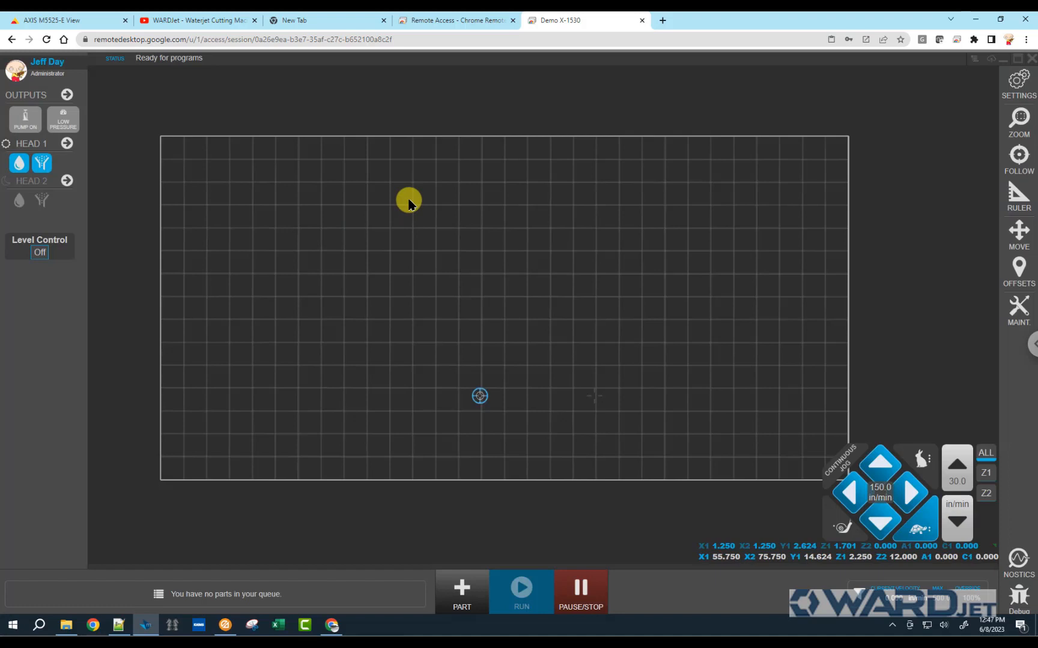
mouse_move(456, 319)
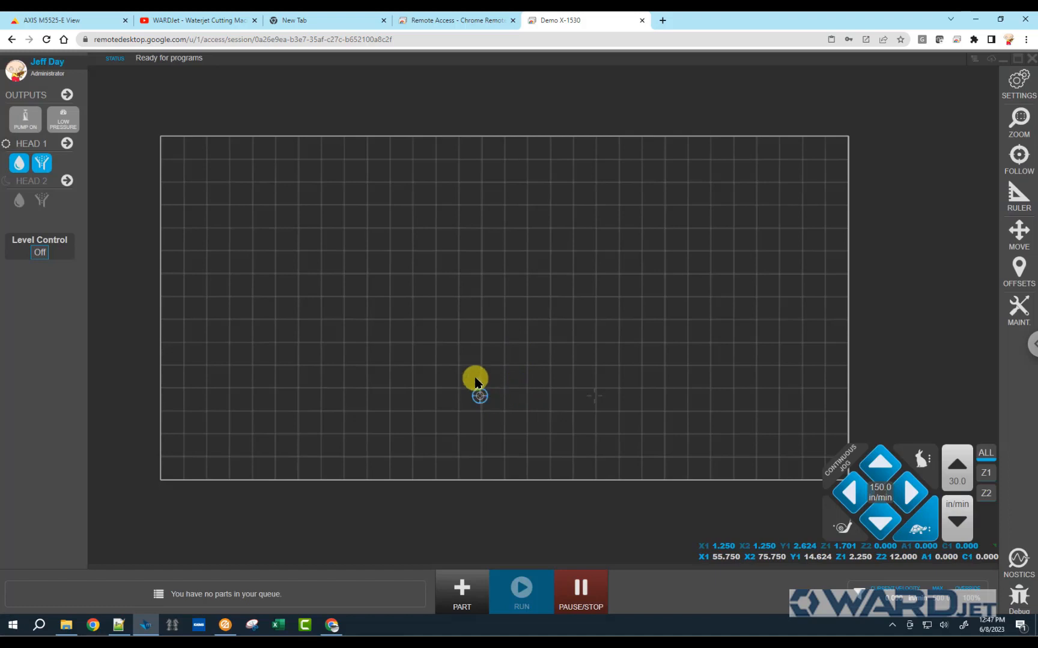
mouse_move(475, 347)
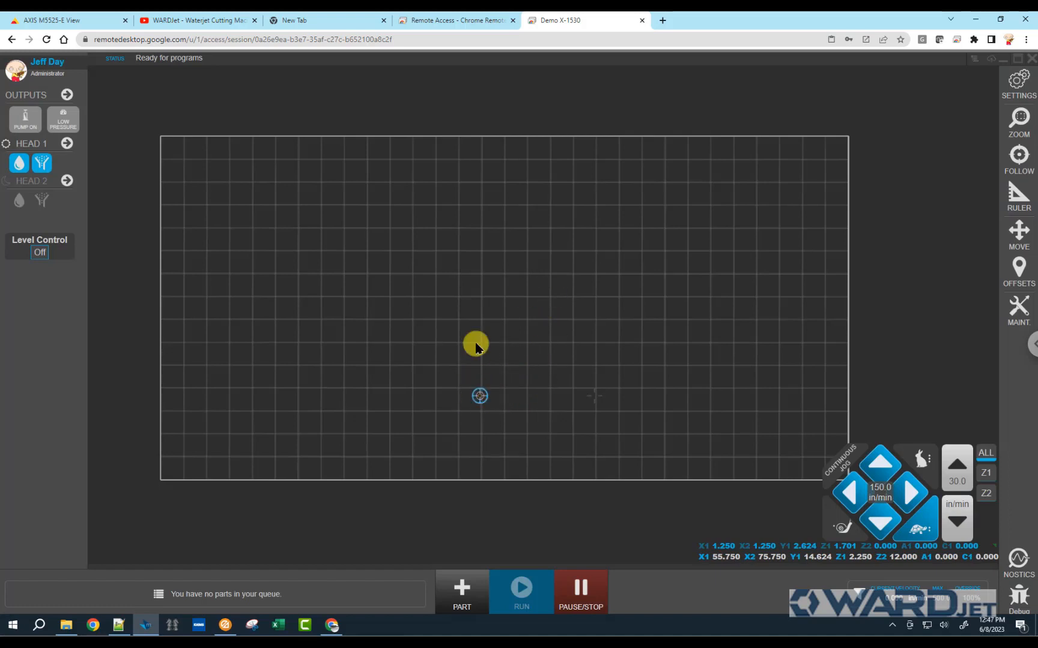
mouse_move(497, 366)
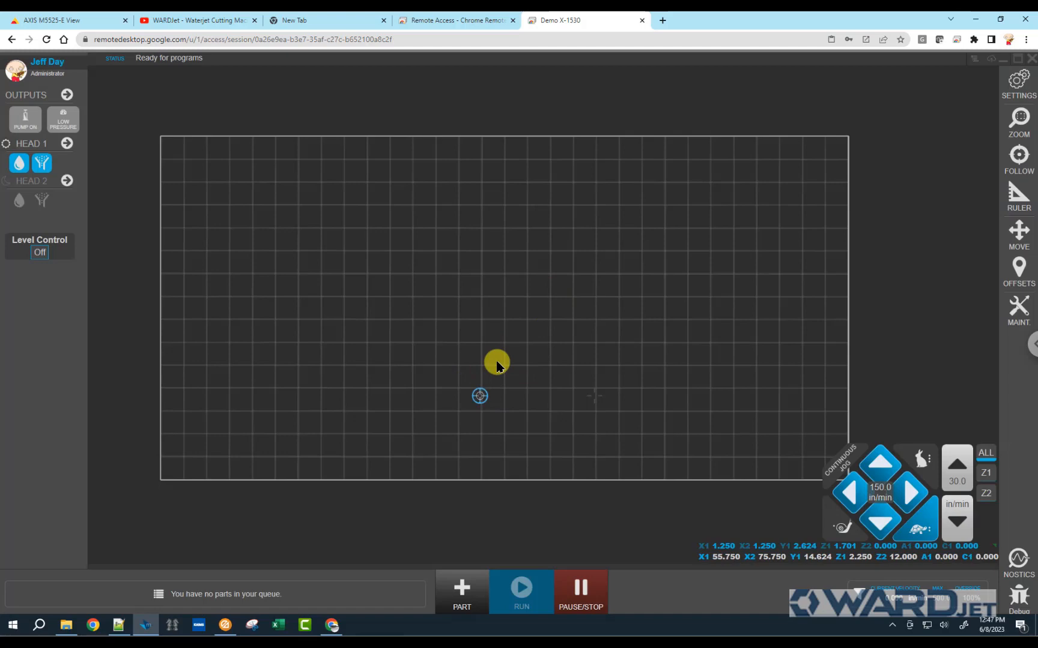
mouse_move(198, 20)
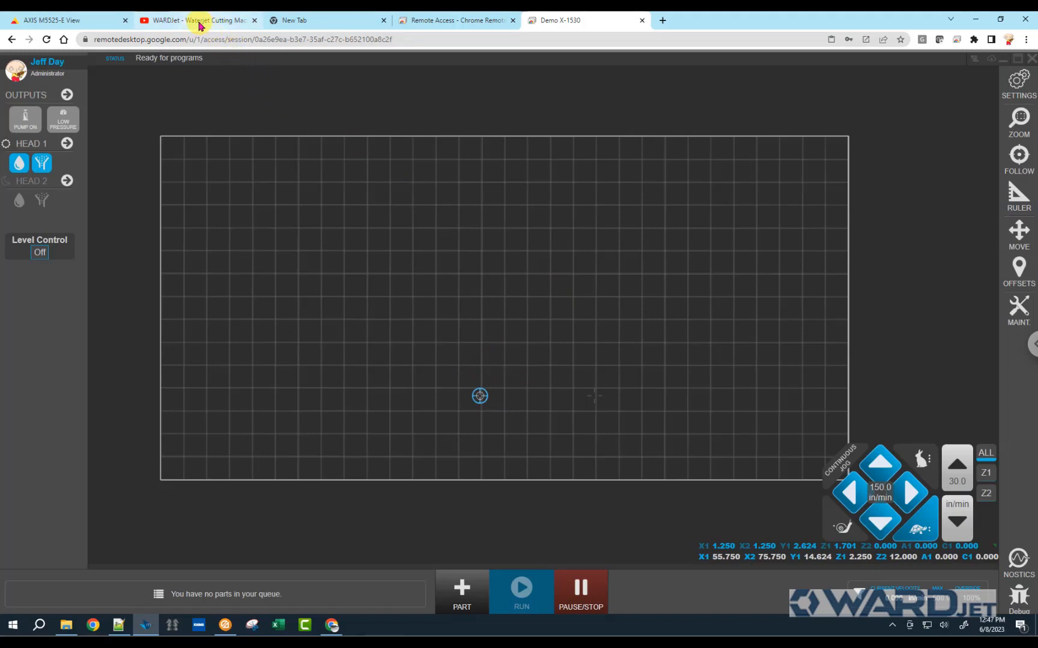
Search the WARDJet YouTube channel for 'work' to find the work offsets video, then return to the channel home.
left_click(196, 20)
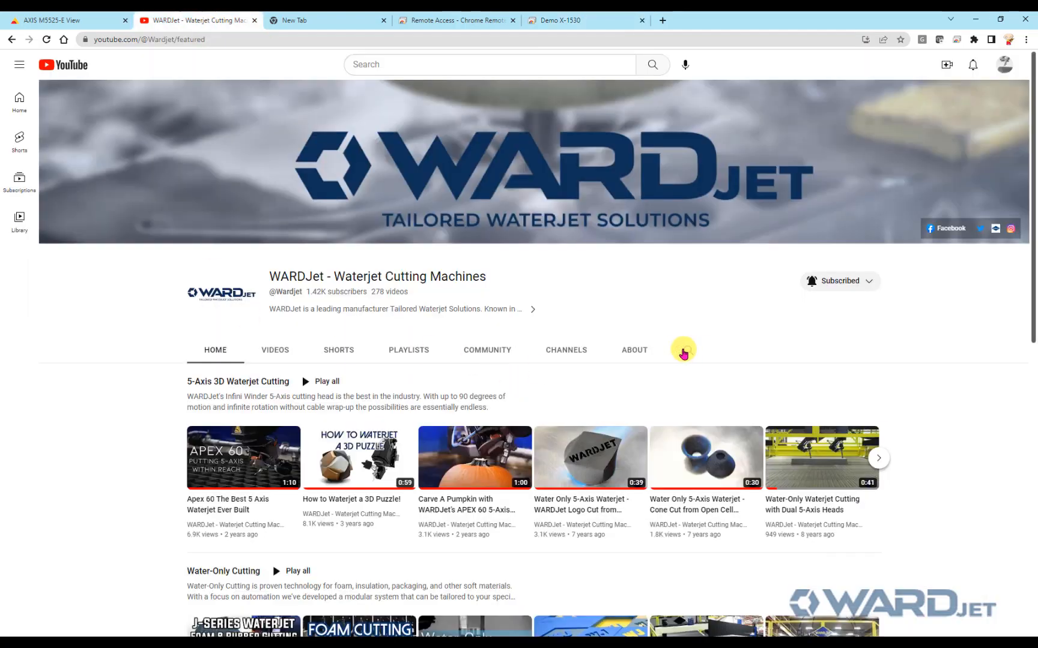
mouse_move(705, 371)
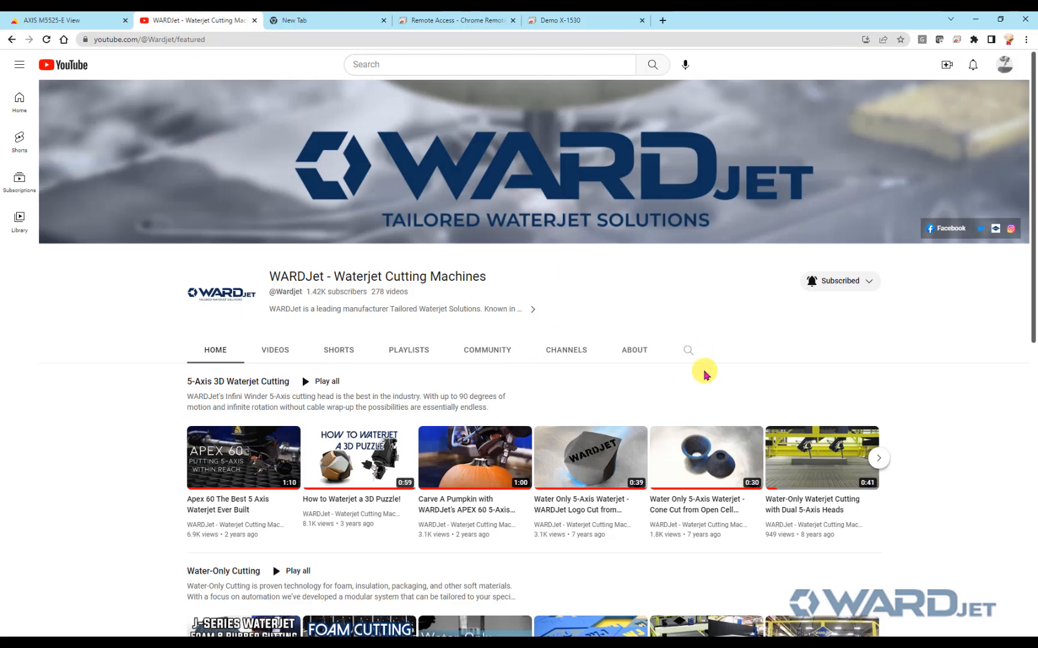
left_click(688, 349)
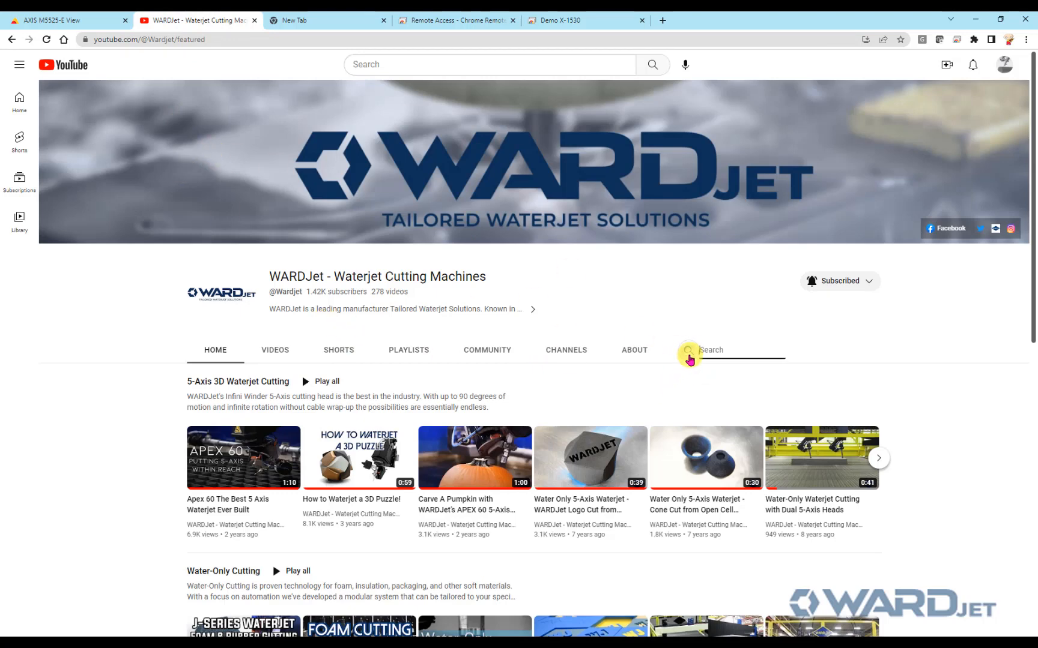
type("work")
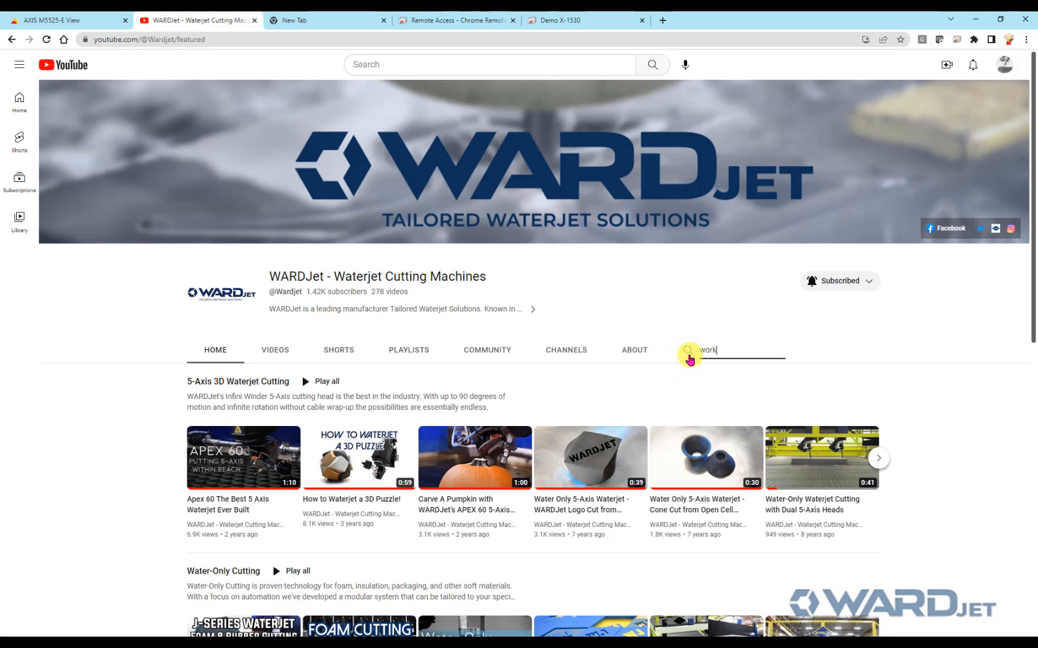
key("Return")
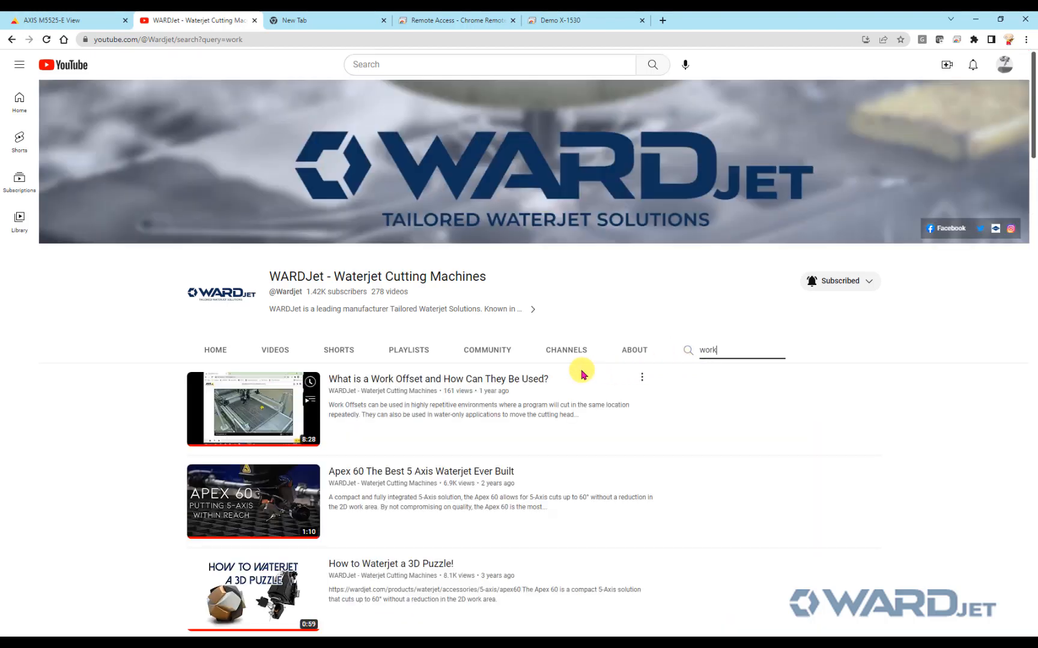
mouse_move(252, 409)
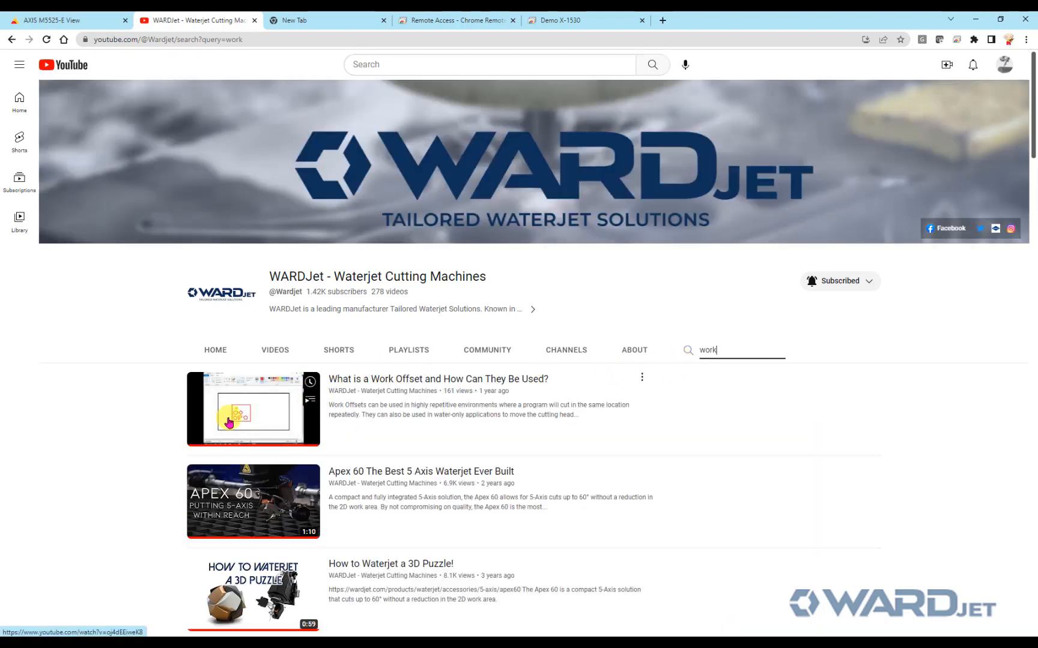
mouse_move(344, 392)
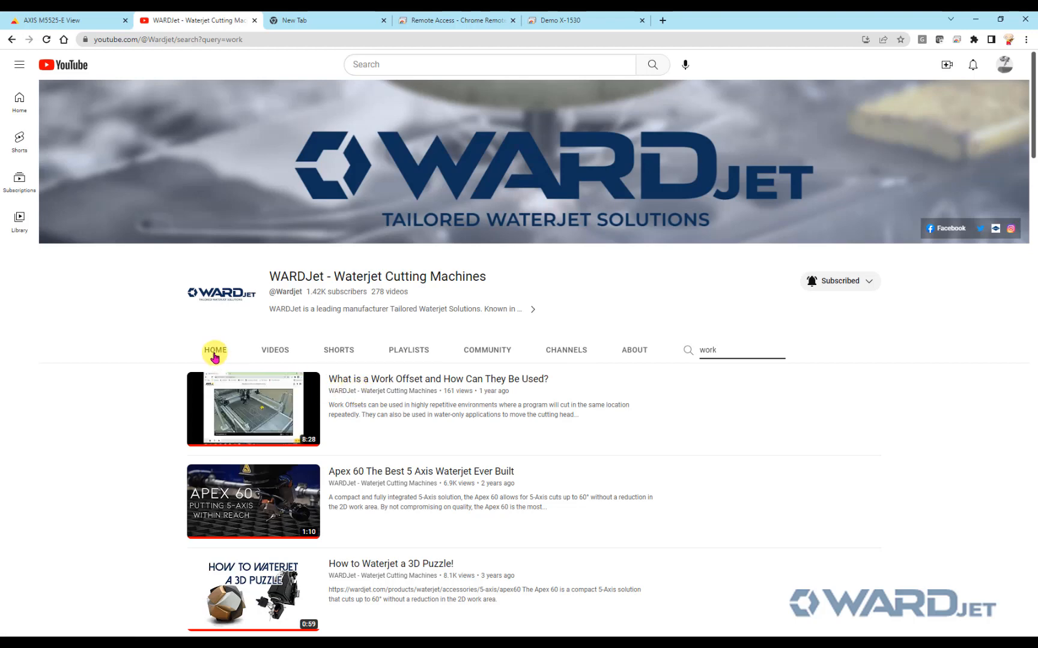
left_click(215, 350)
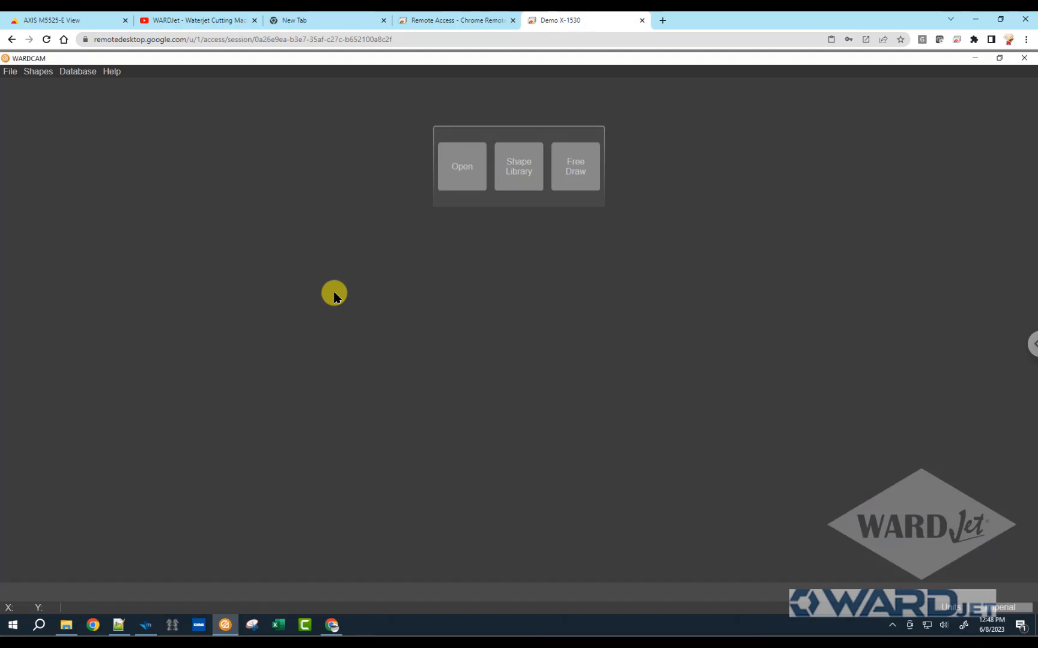
mouse_move(278, 263)
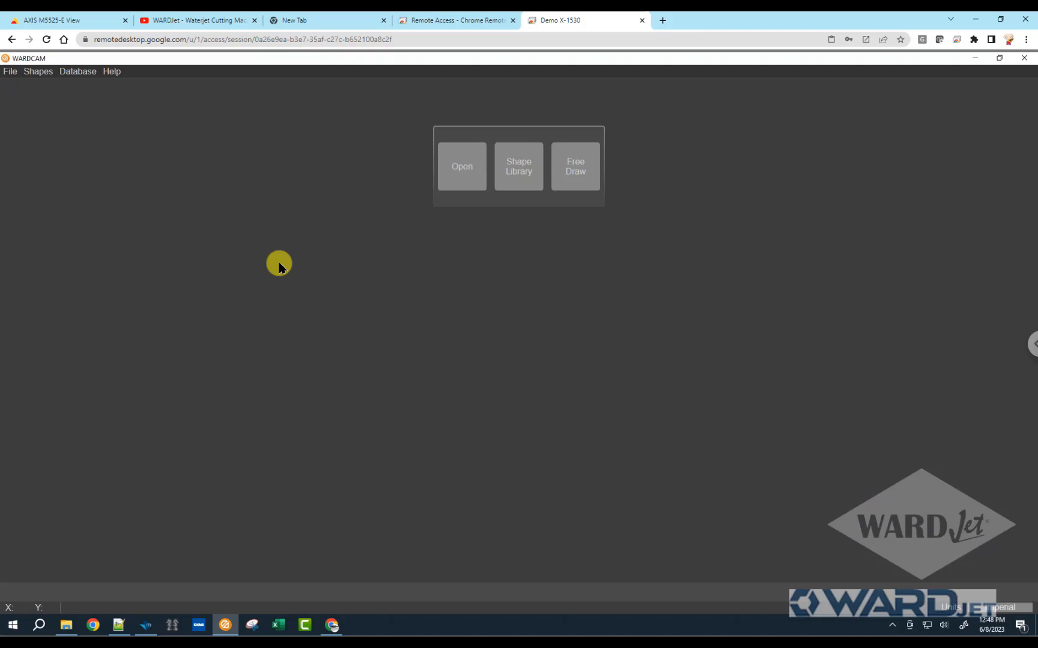
Bring up the Machine Database Manager from the Database menu in WARDCAM.
left_click(77, 72)
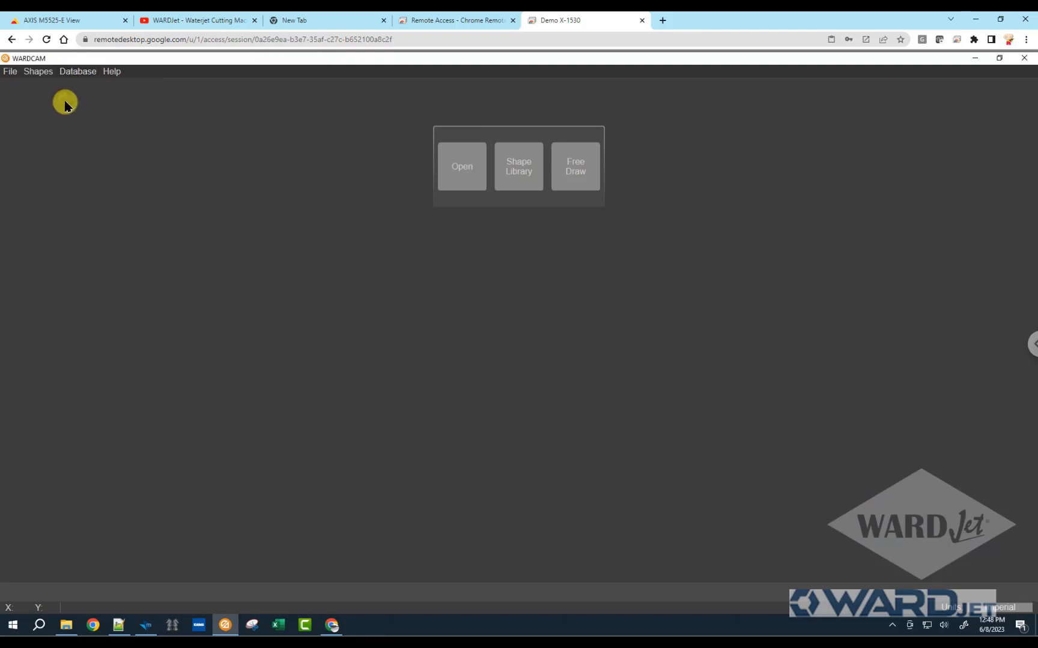
left_click(77, 73)
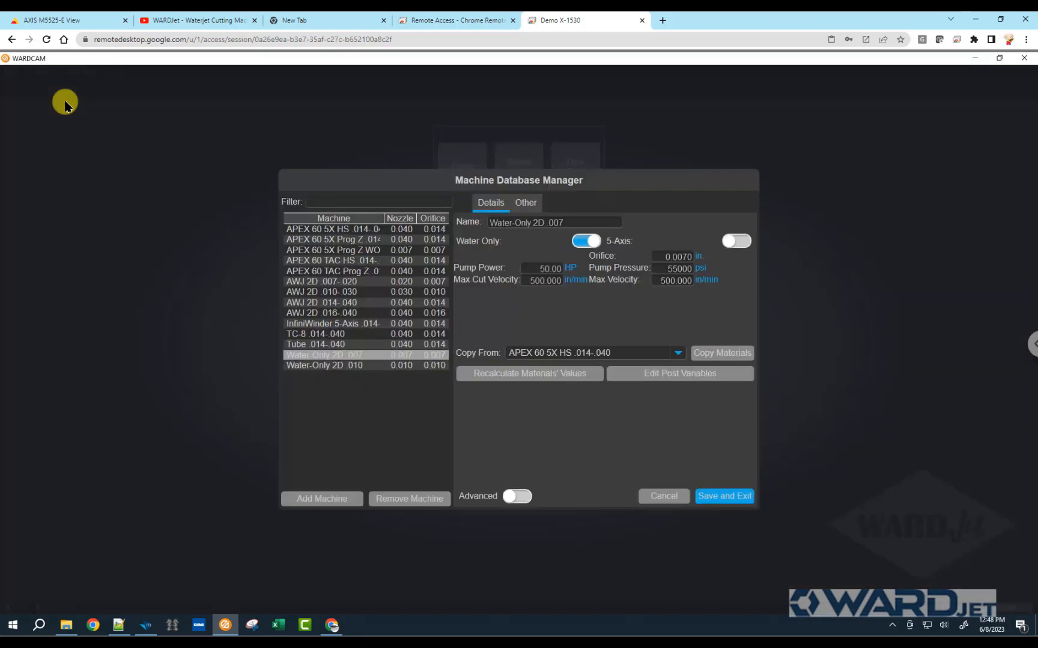
mouse_move(338, 314)
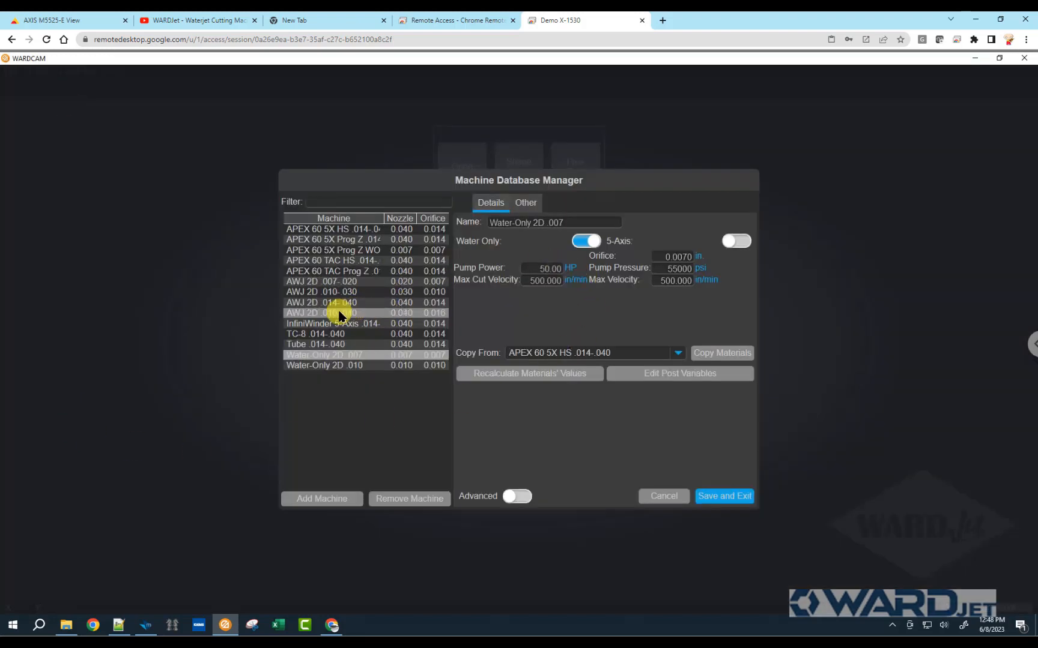
Add a machine copied from AWJ 2D .014-.040 and name it 'Workoffset AWJ 2D .014-.040'.
left_click(320, 302)
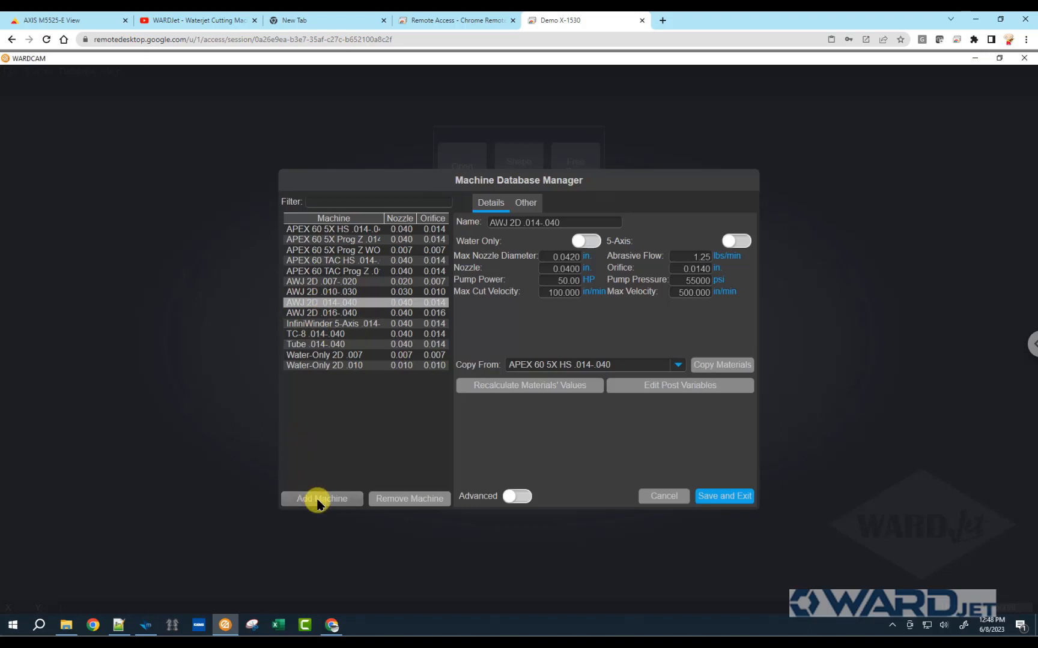
left_click(320, 499)
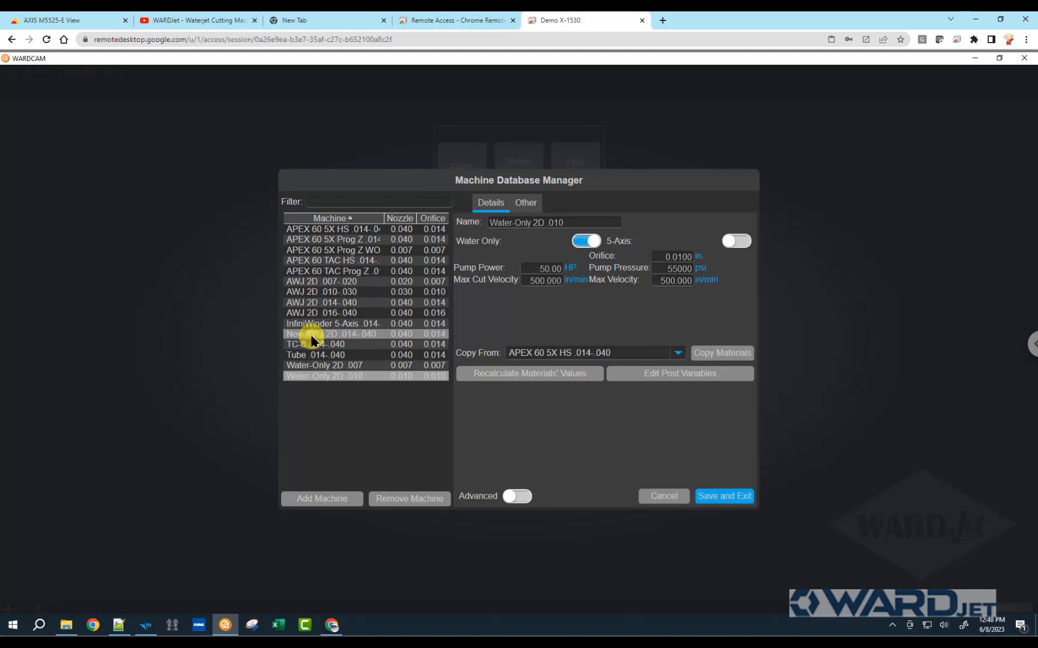
left_click(332, 334)
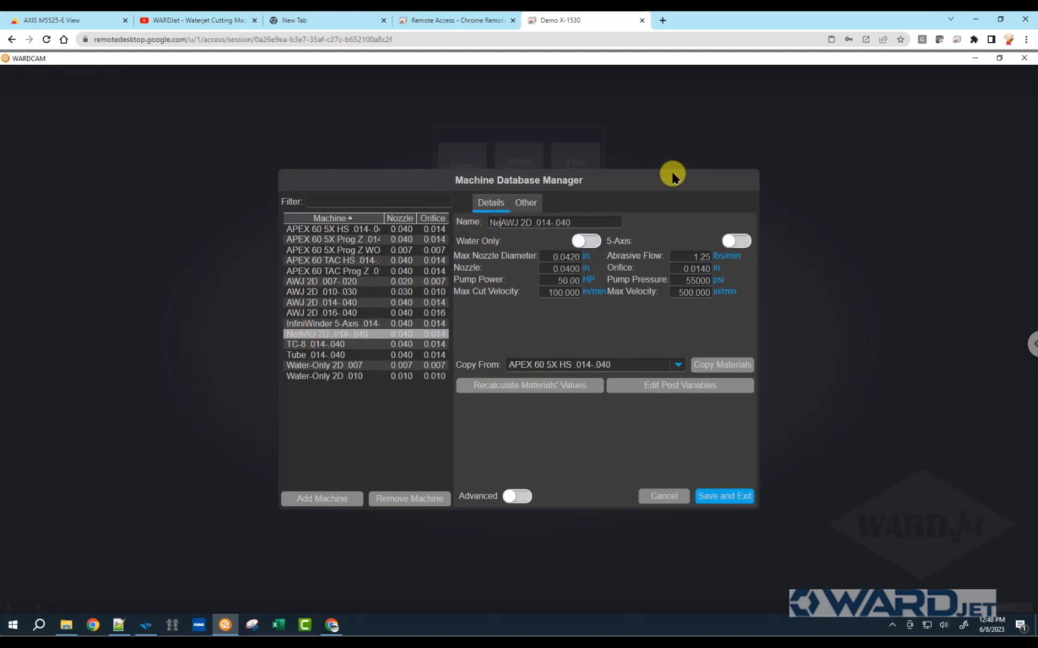
type("Work")
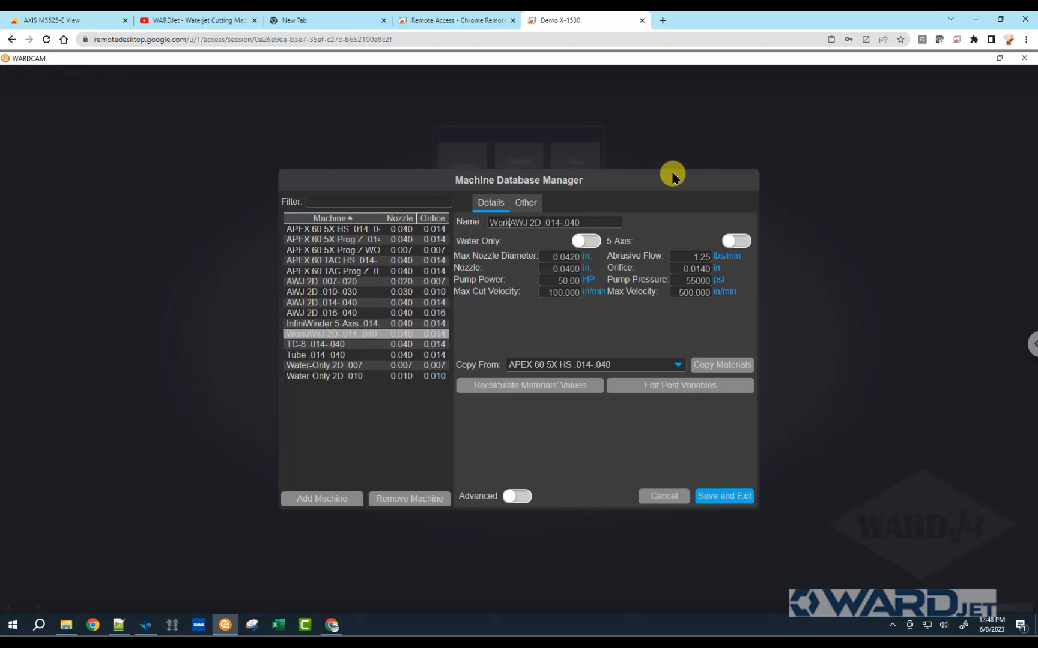
type("offset")
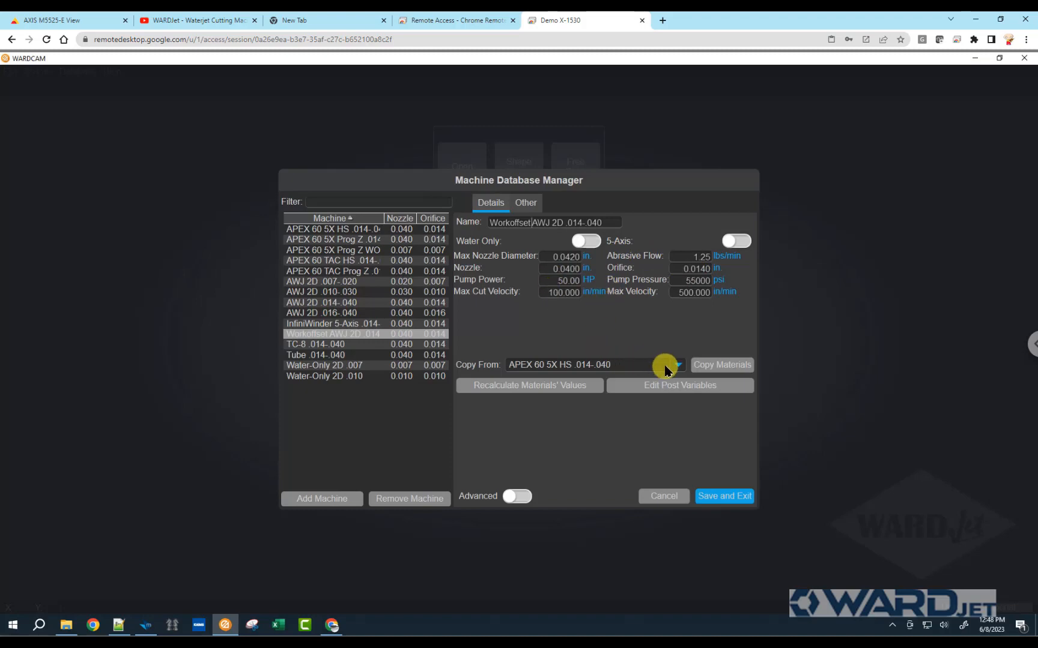
Copy materials from AWJ 2D .014-.040 into the Workoffset machine and confirm completion.
left_click(673, 365)
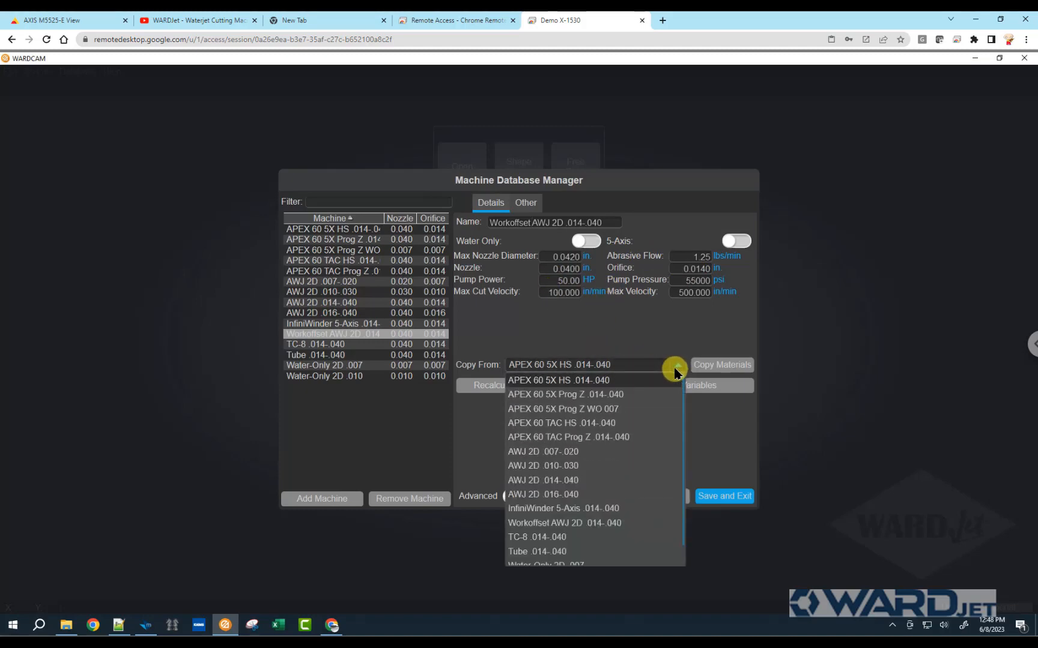
mouse_move(542, 480)
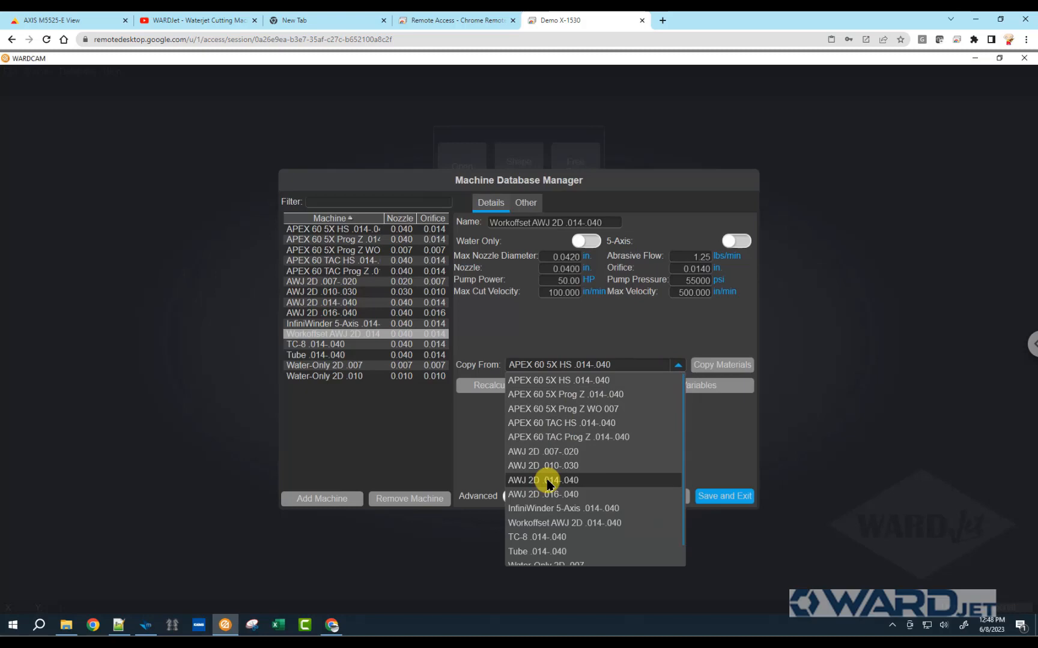
left_click(542, 481)
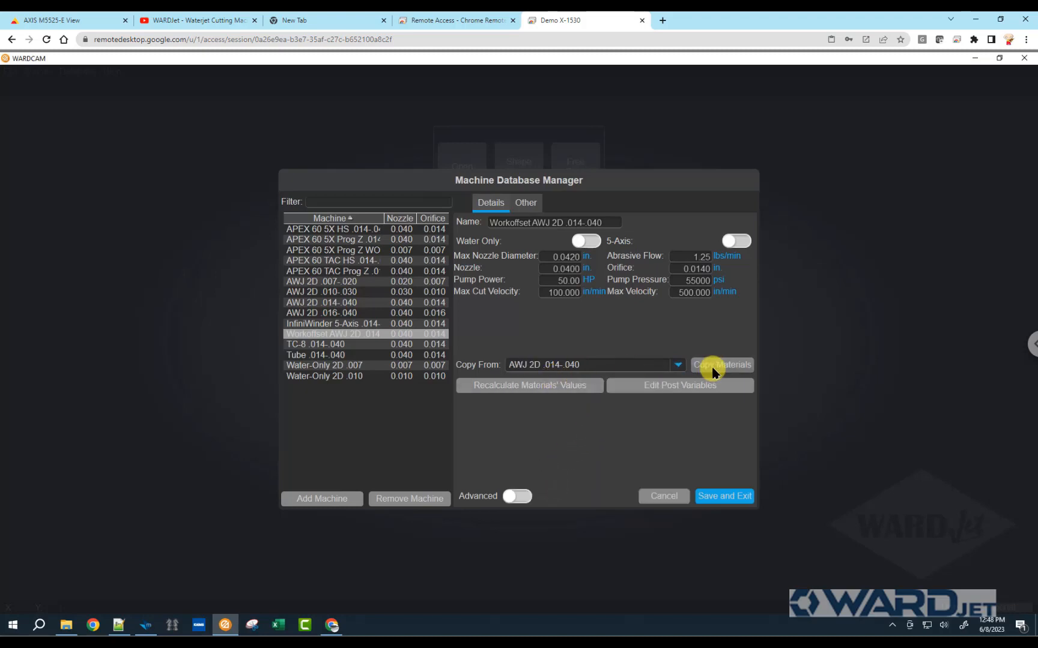
left_click(721, 365)
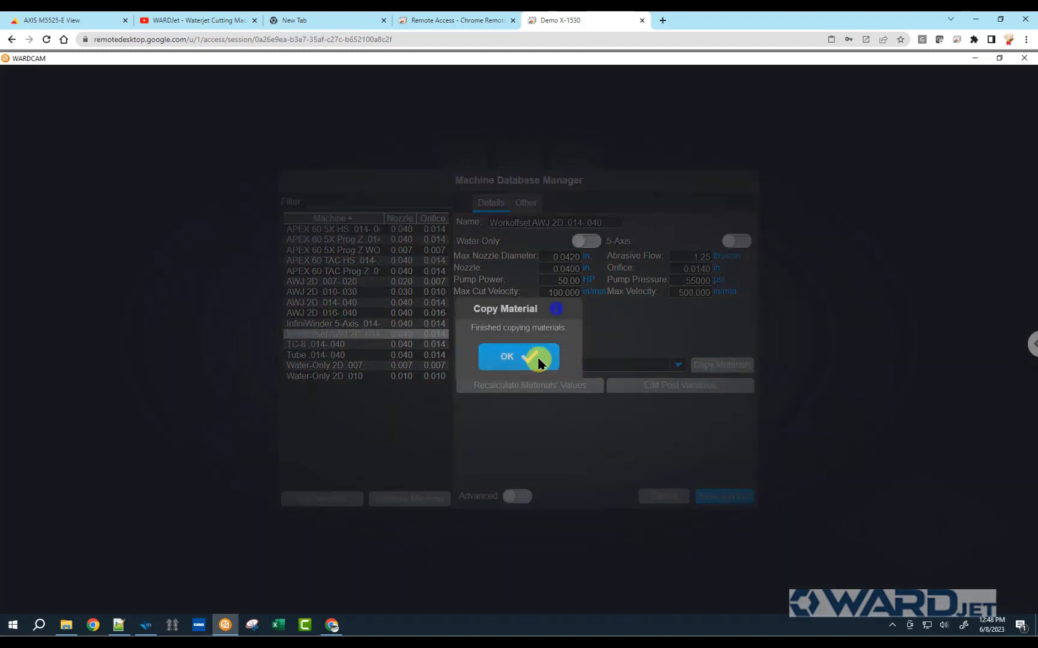
left_click(518, 356)
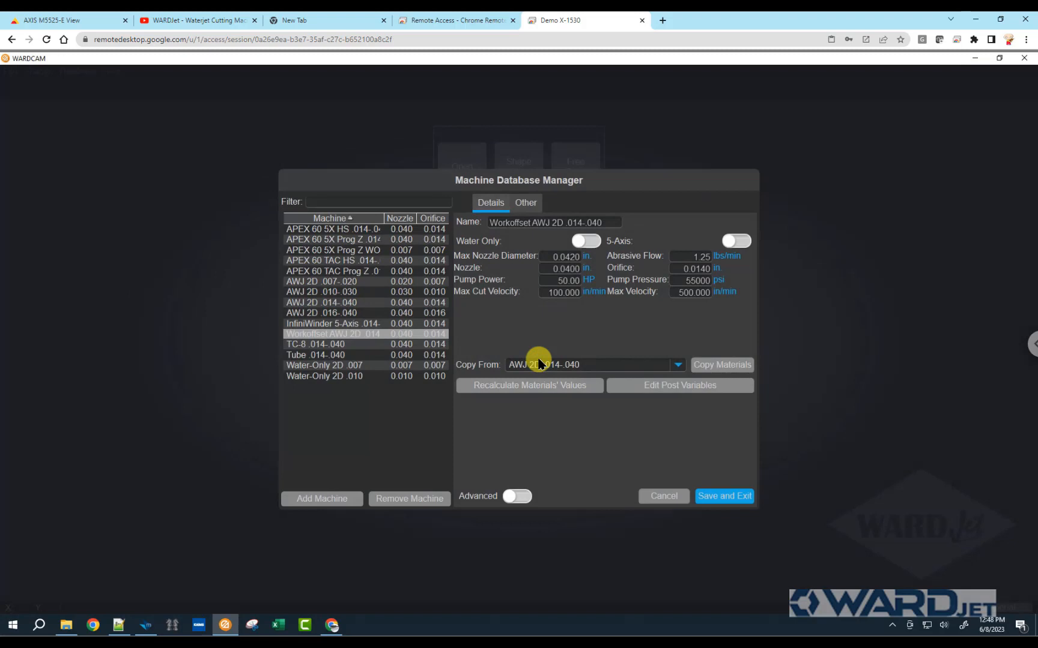
mouse_move(542, 353)
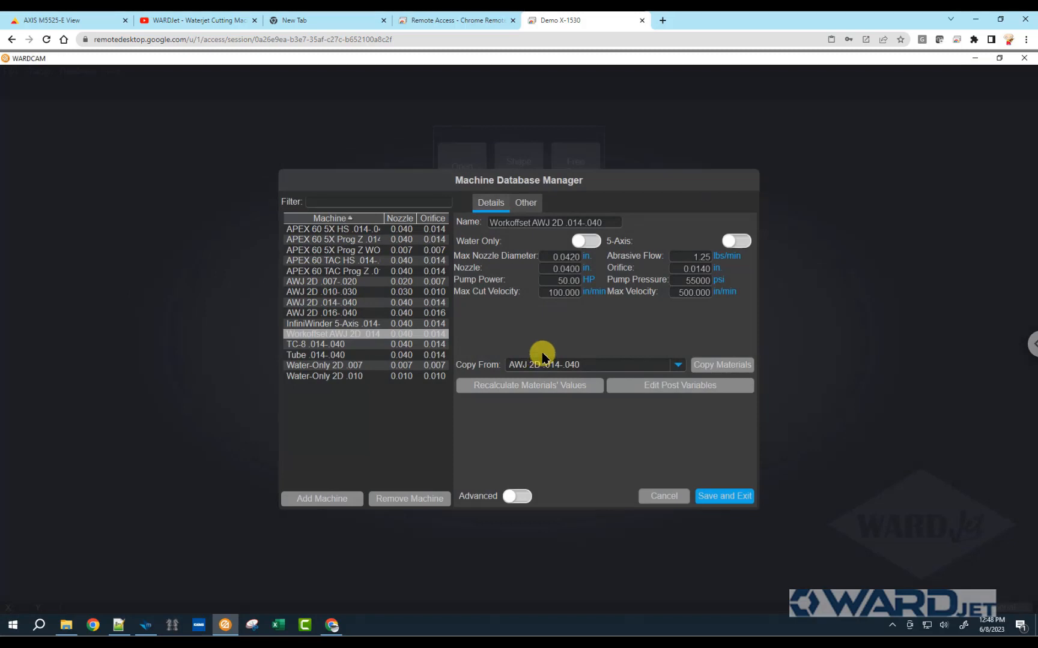
mouse_move(516, 348)
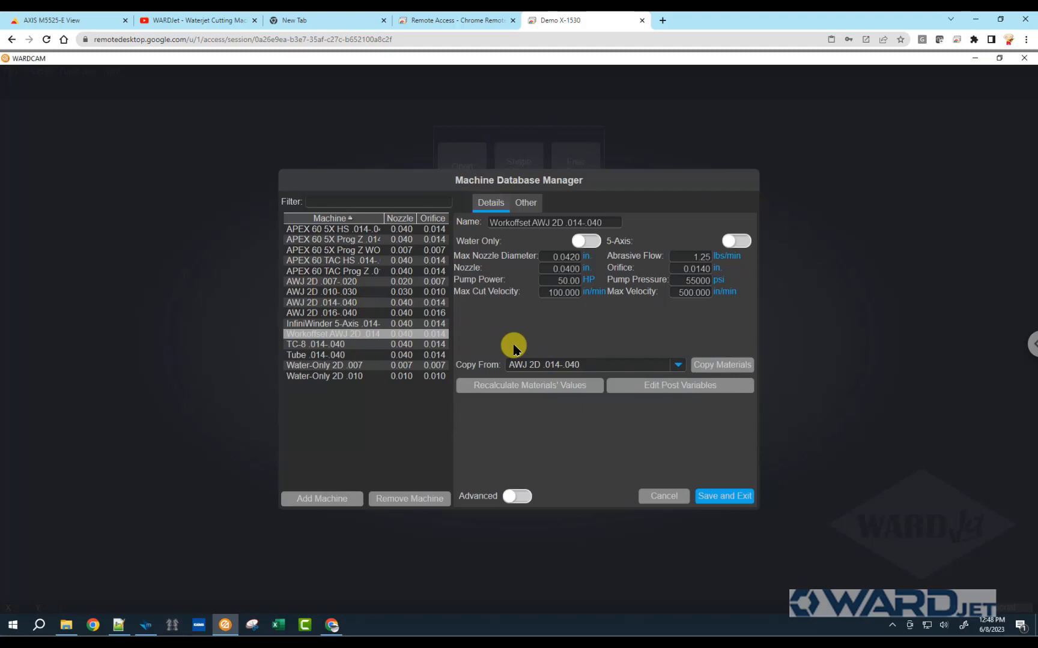
mouse_move(502, 486)
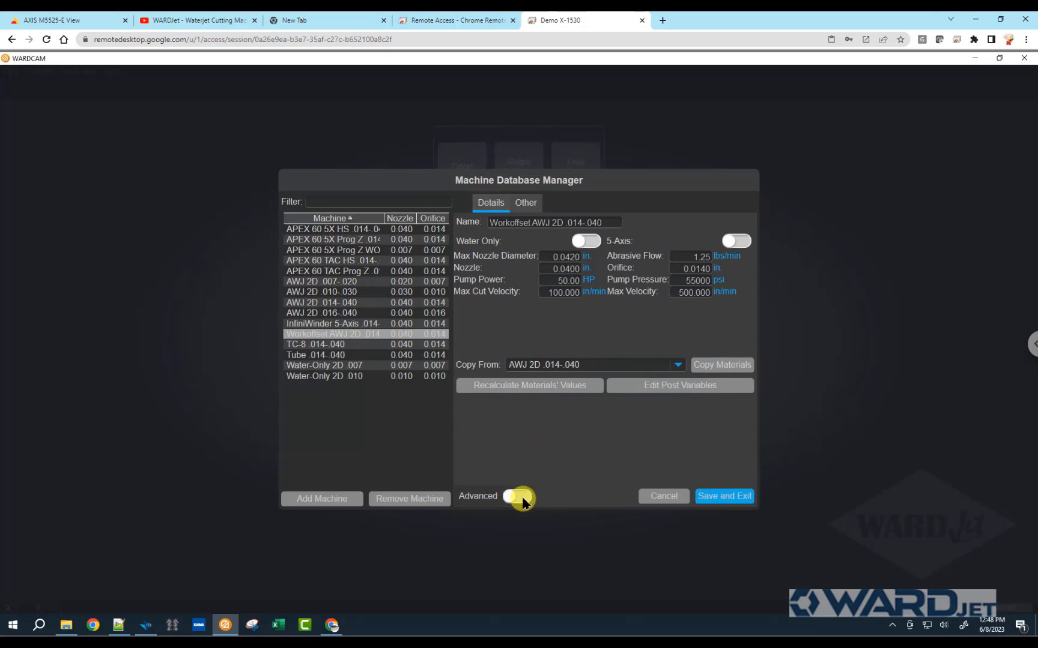
Enable Advanced to reveal post processor, post variable and report file paths.
left_click(518, 496)
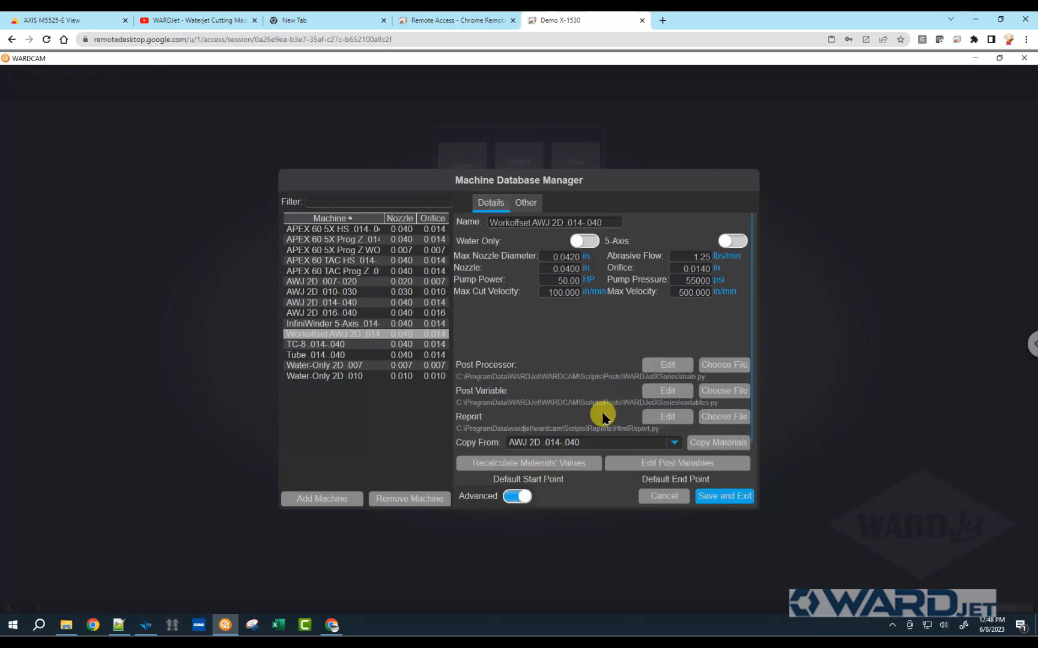
mouse_move(543, 224)
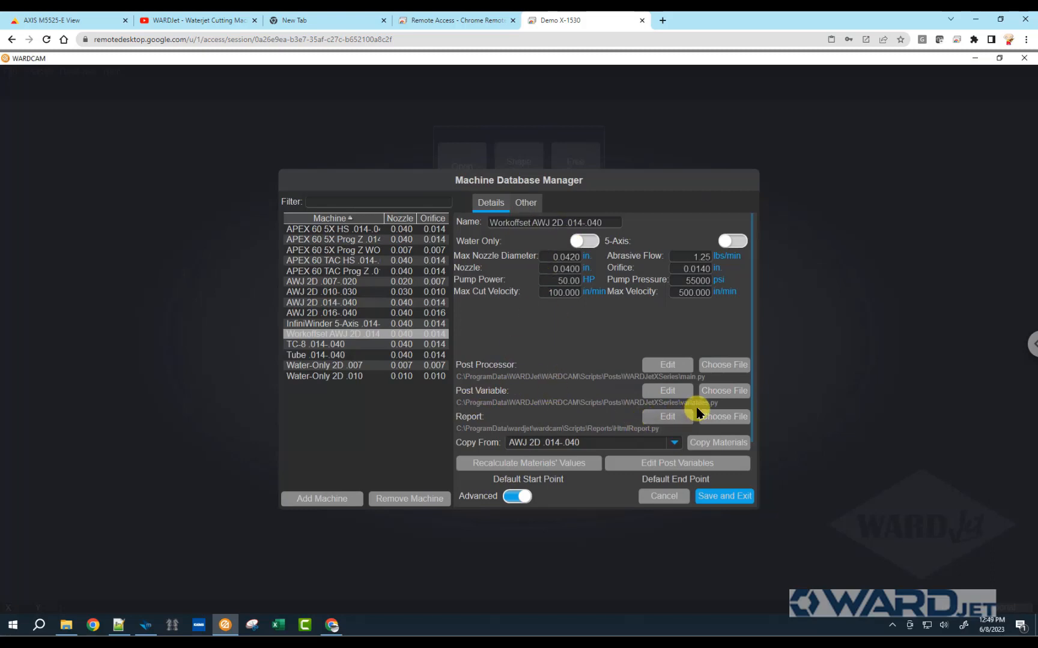
mouse_move(701, 411)
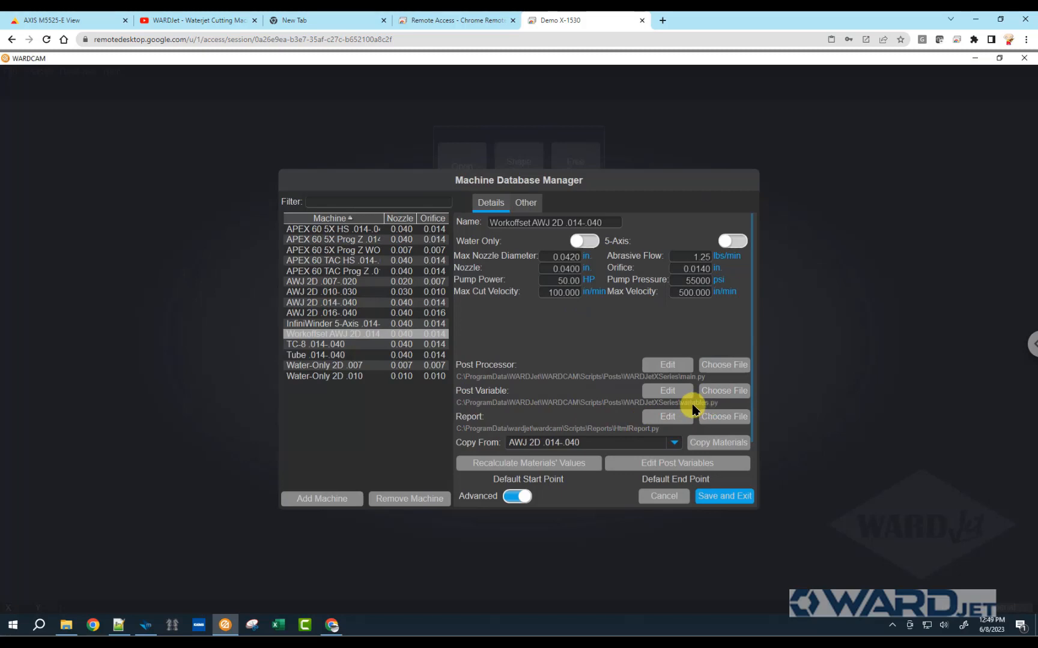
mouse_move(723, 391)
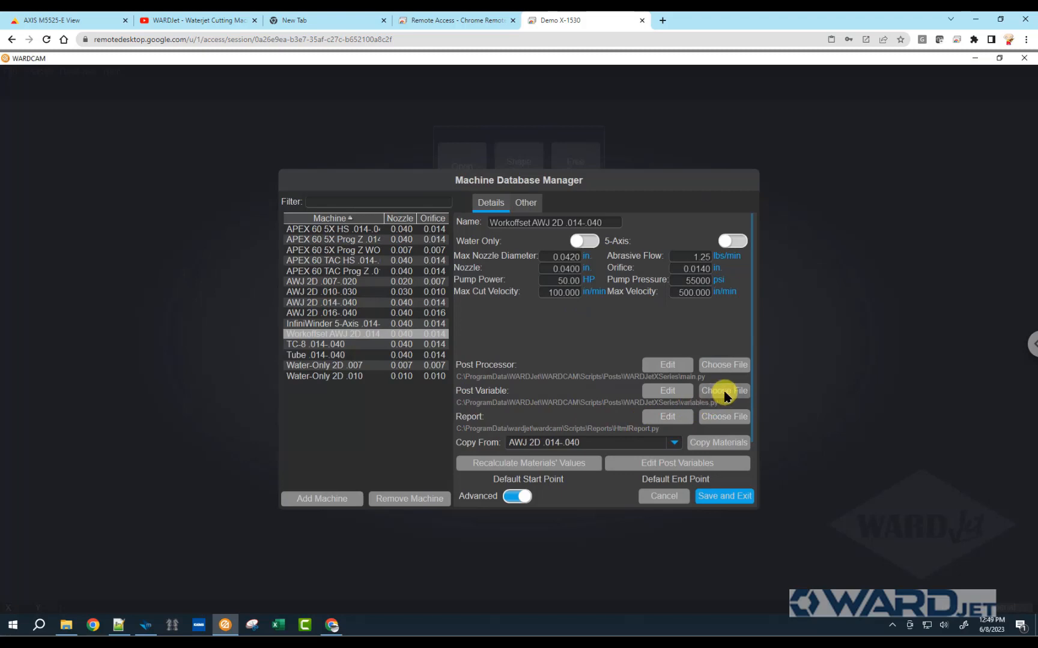
Start choosing a Post Variable file and reveal the full WARDJetXSeries posts folder path.
left_click(722, 391)
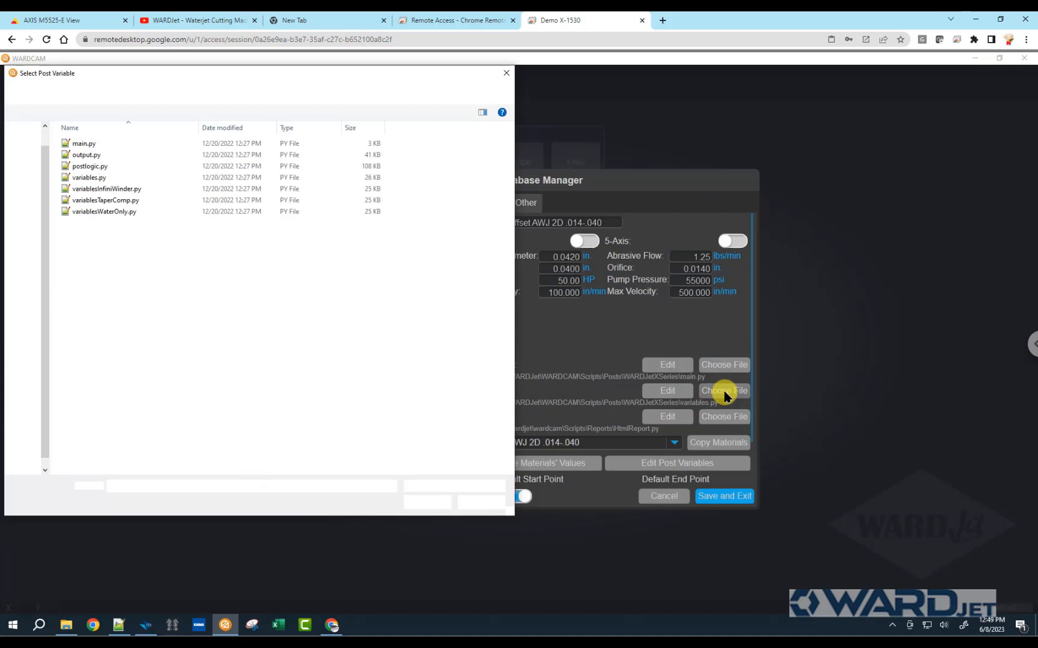
left_click(723, 390)
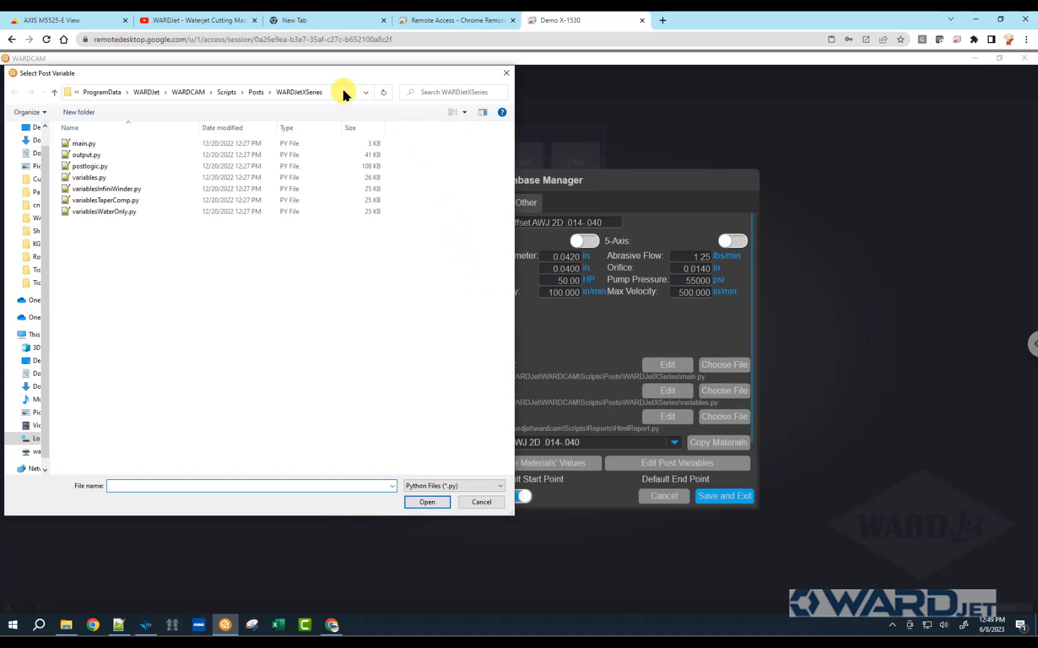
left_click(232, 92)
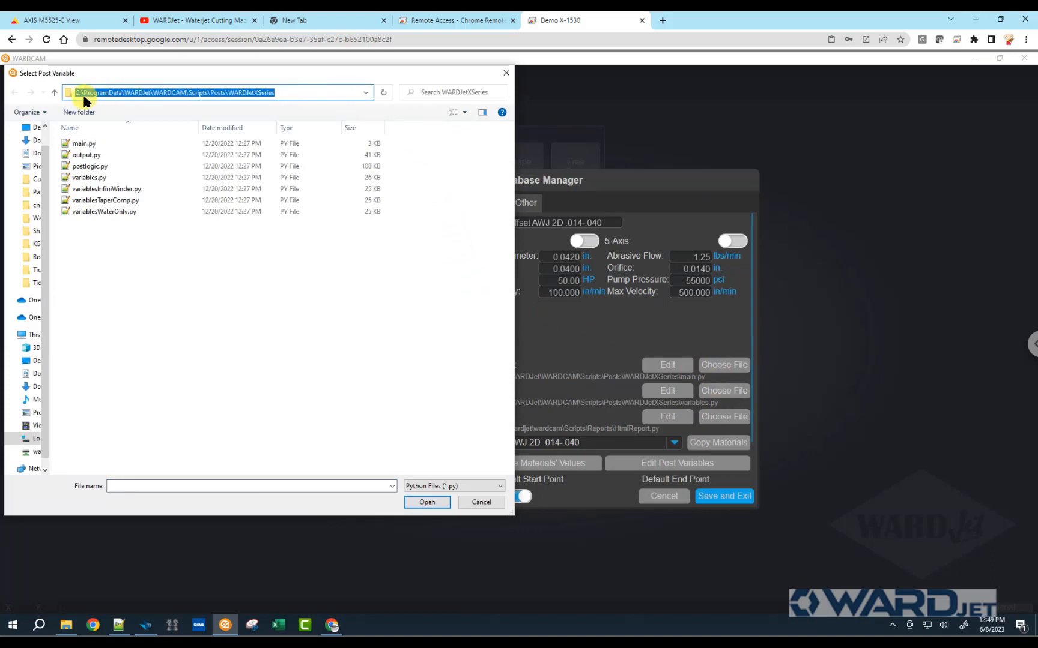
mouse_move(144, 102)
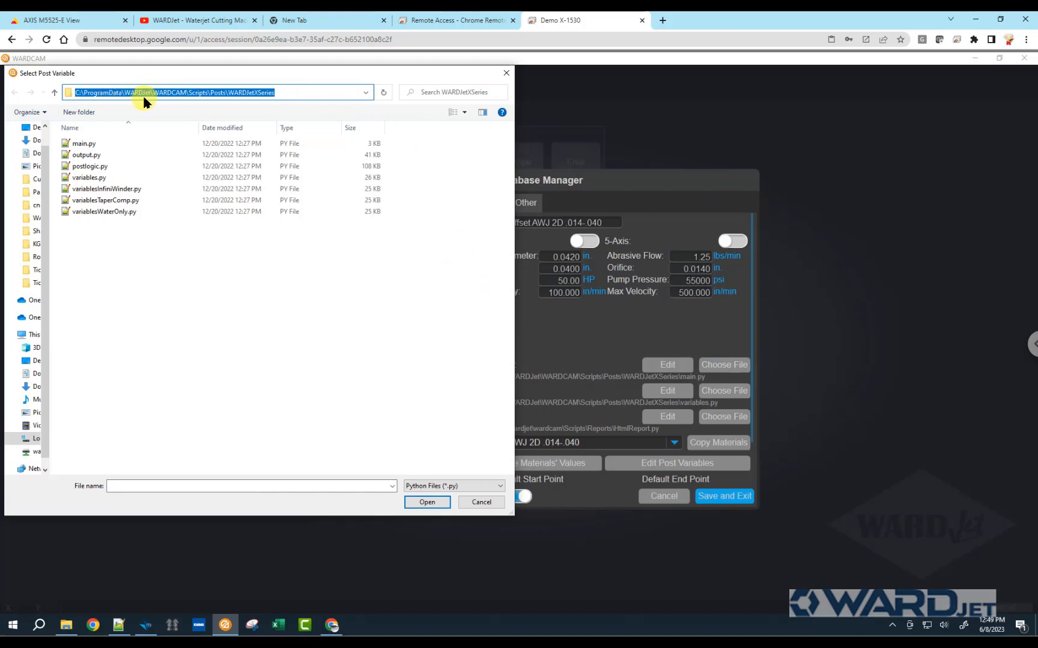
mouse_move(185, 102)
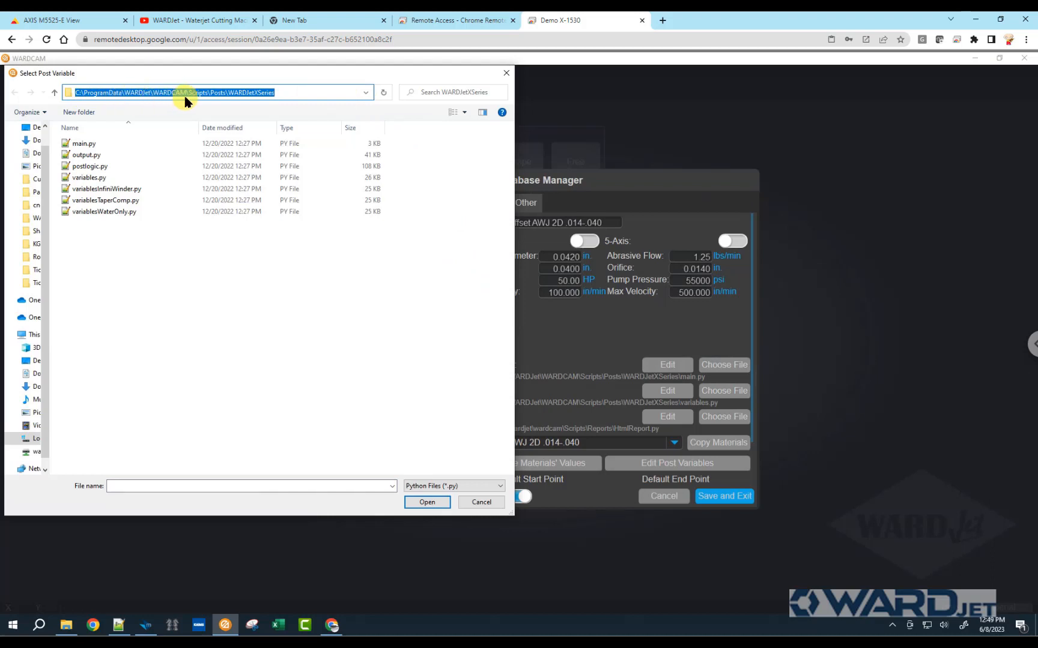
mouse_move(222, 99)
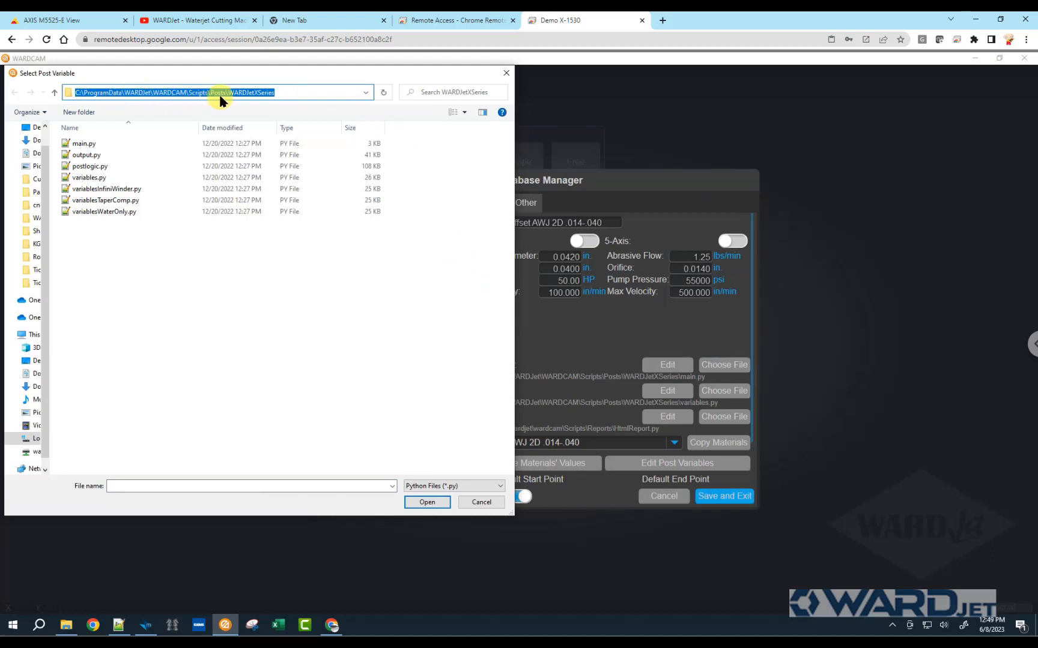
mouse_move(258, 100)
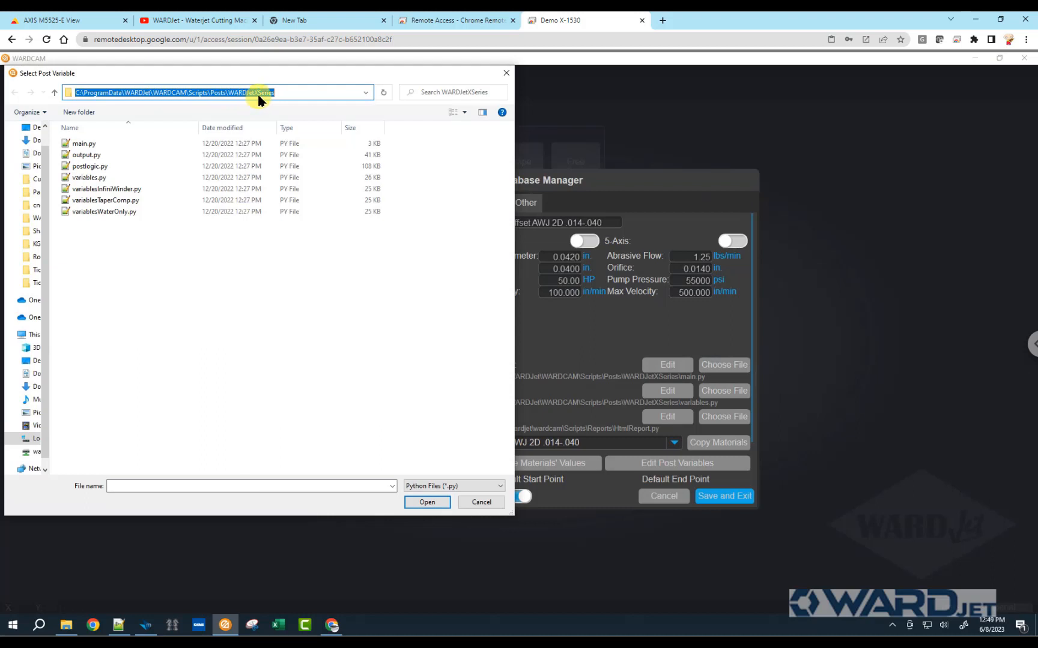
mouse_move(547, 411)
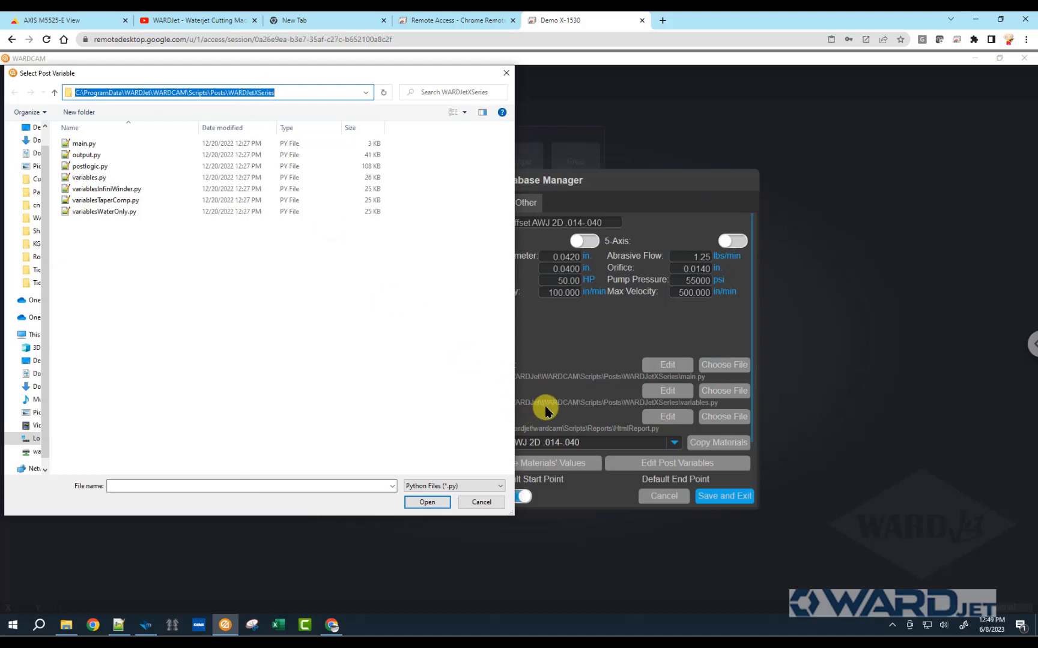
mouse_move(453, 93)
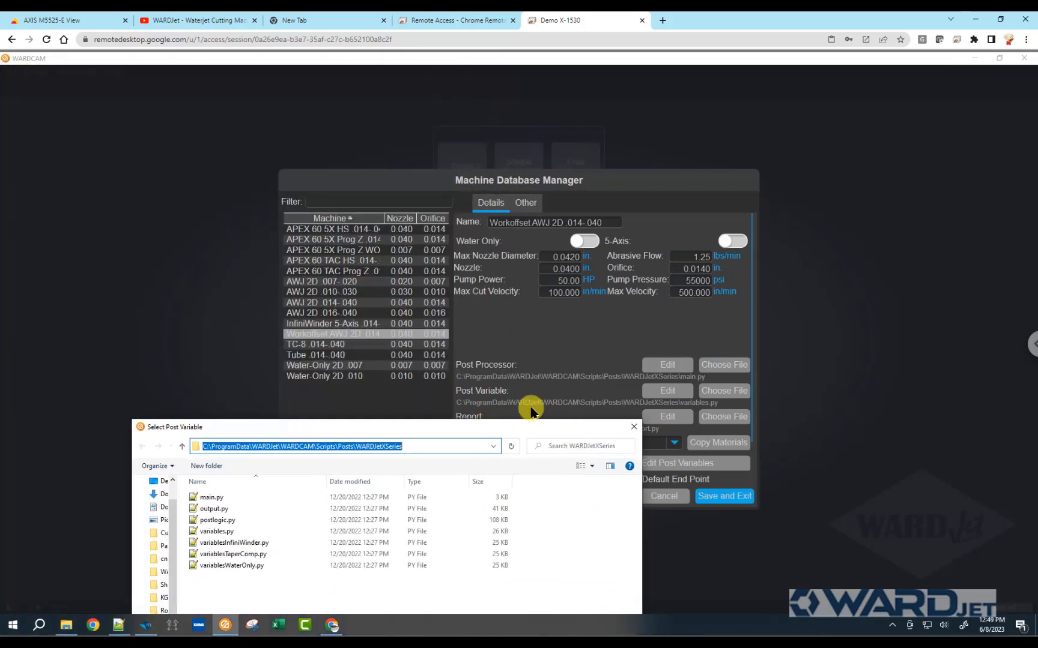
mouse_move(635, 411)
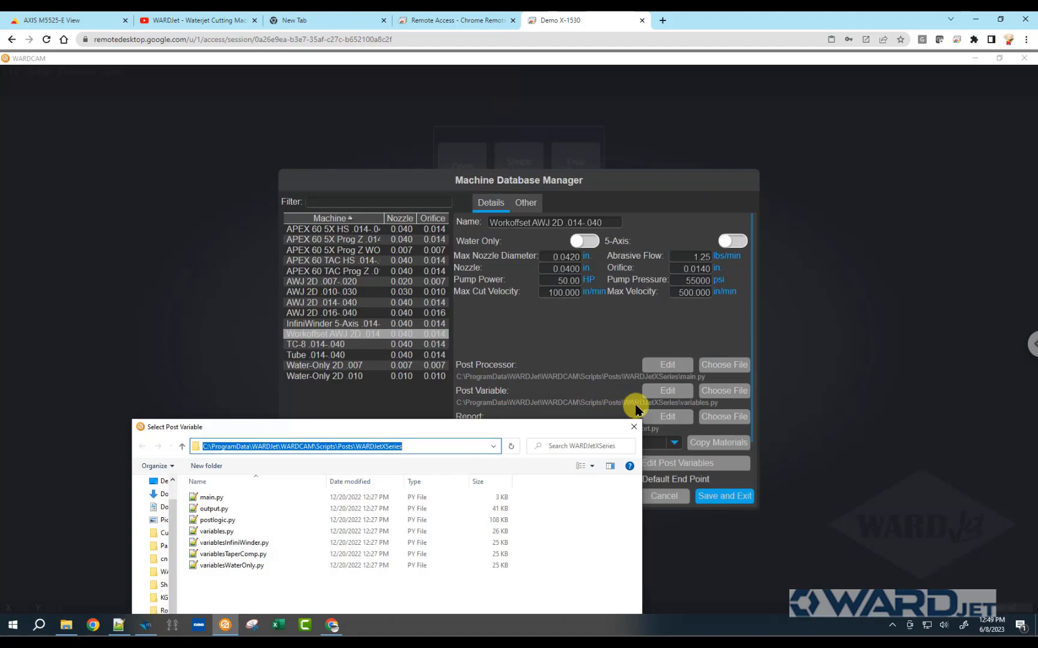
mouse_move(567, 424)
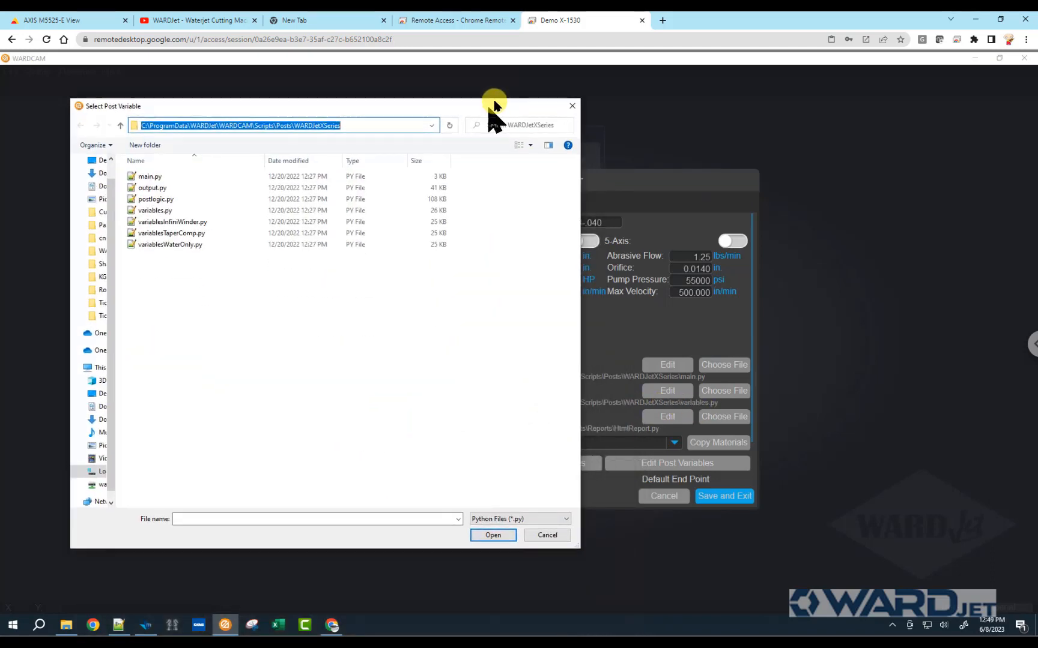
Duplicate variables.py as 'variables - Workoffset.py' and select it as the post variable file.
left_click(154, 210)
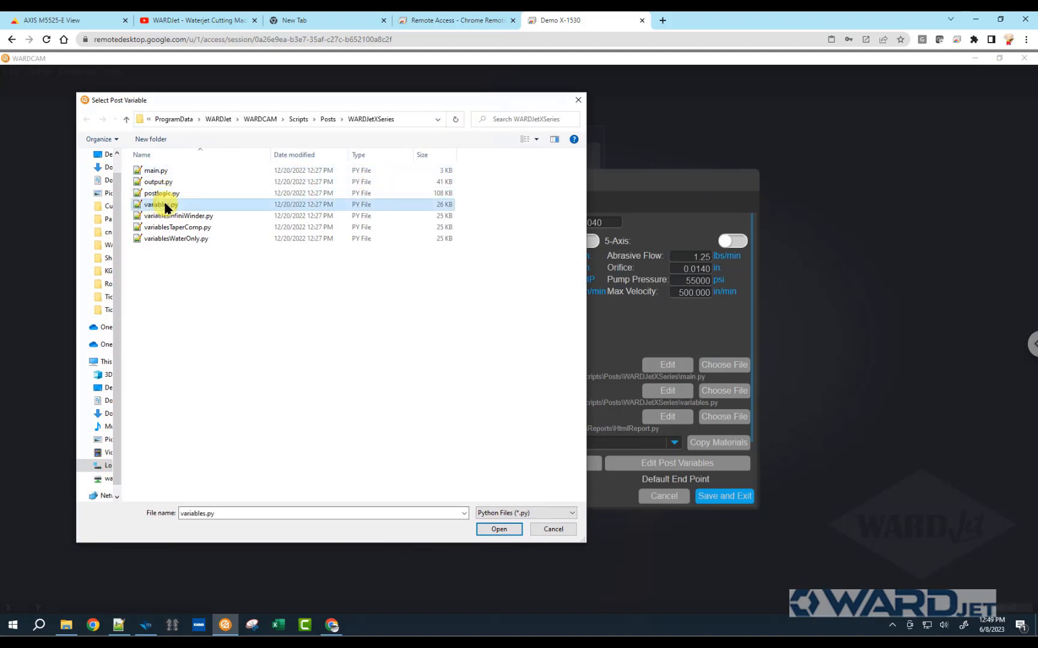
mouse_move(231, 368)
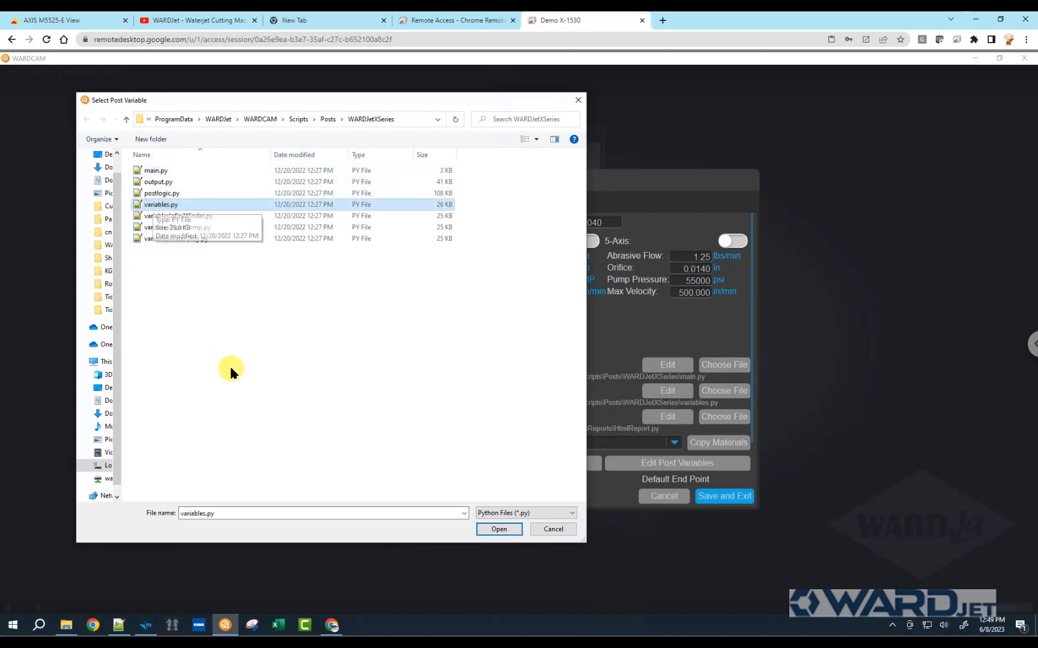
mouse_move(230, 377)
type("variables - Workoffset.py")
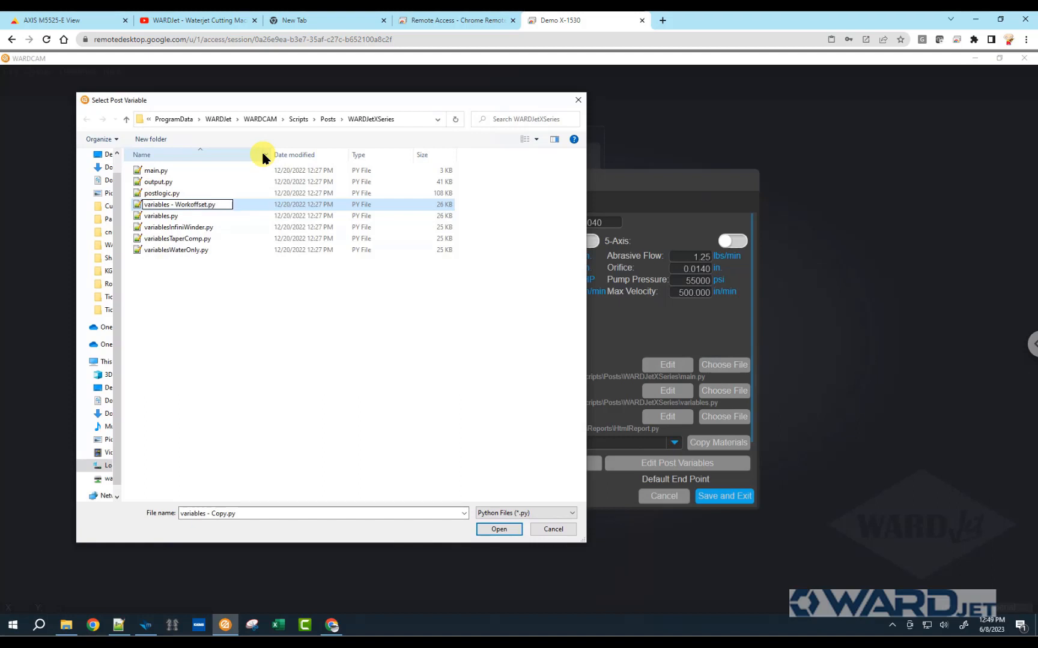
mouse_move(205, 223)
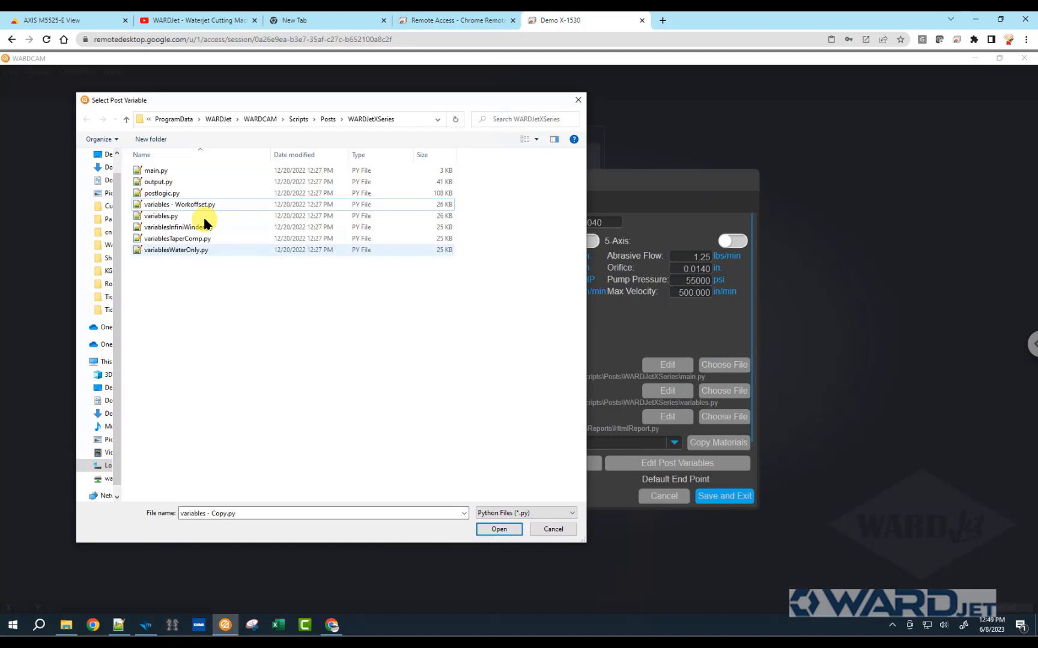
left_click(179, 204)
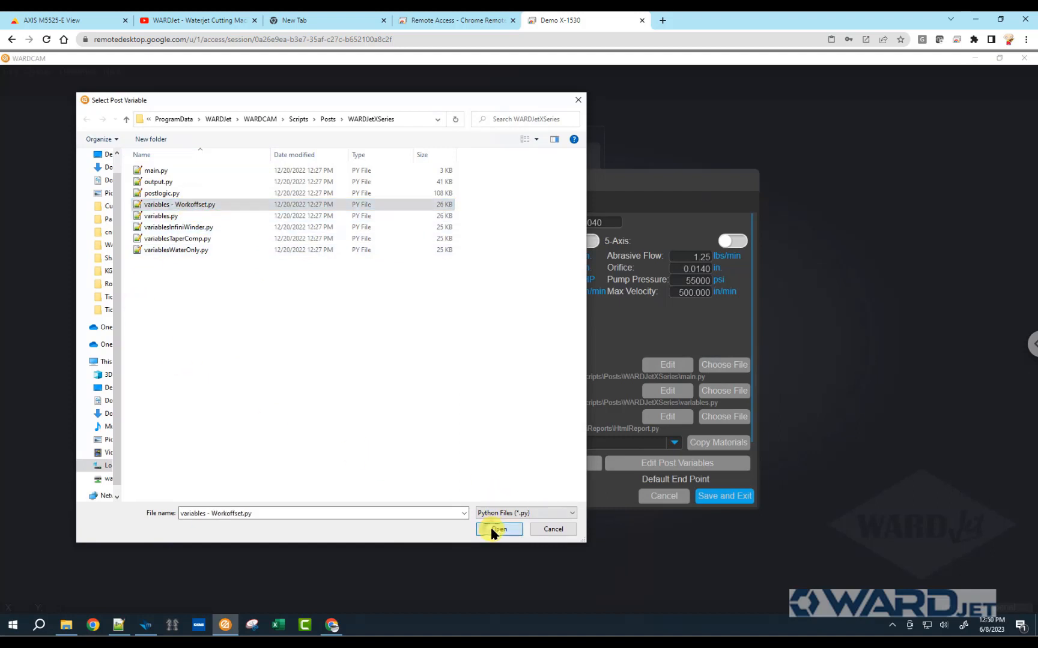
left_click(497, 529)
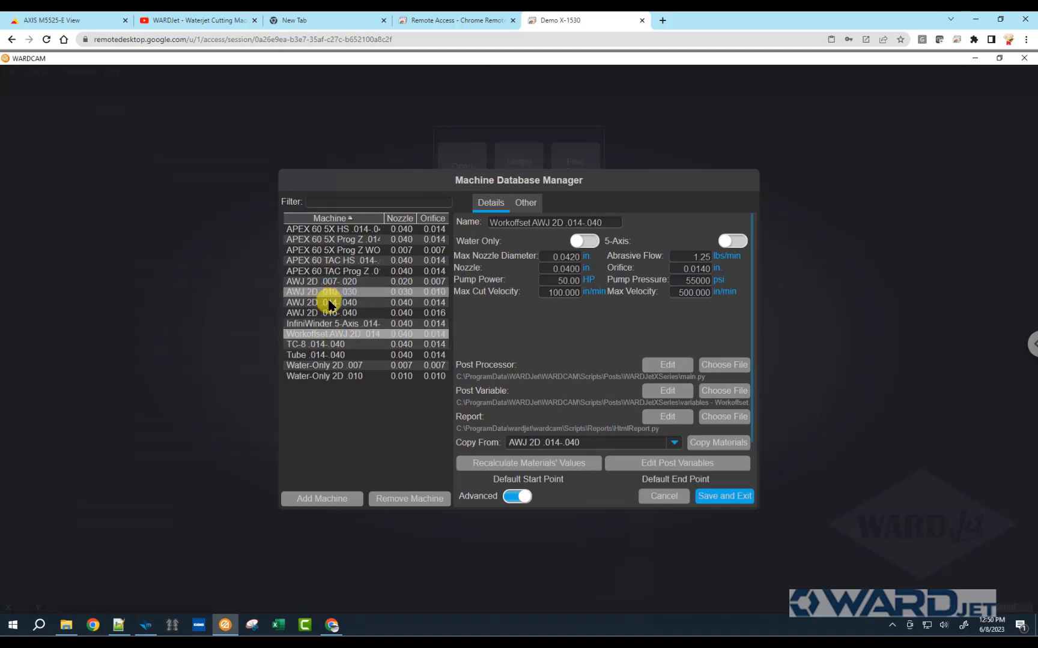
Compare AWJ 2D .014-.040 with the Workoffset machine, then Save and Exit the database.
left_click(320, 303)
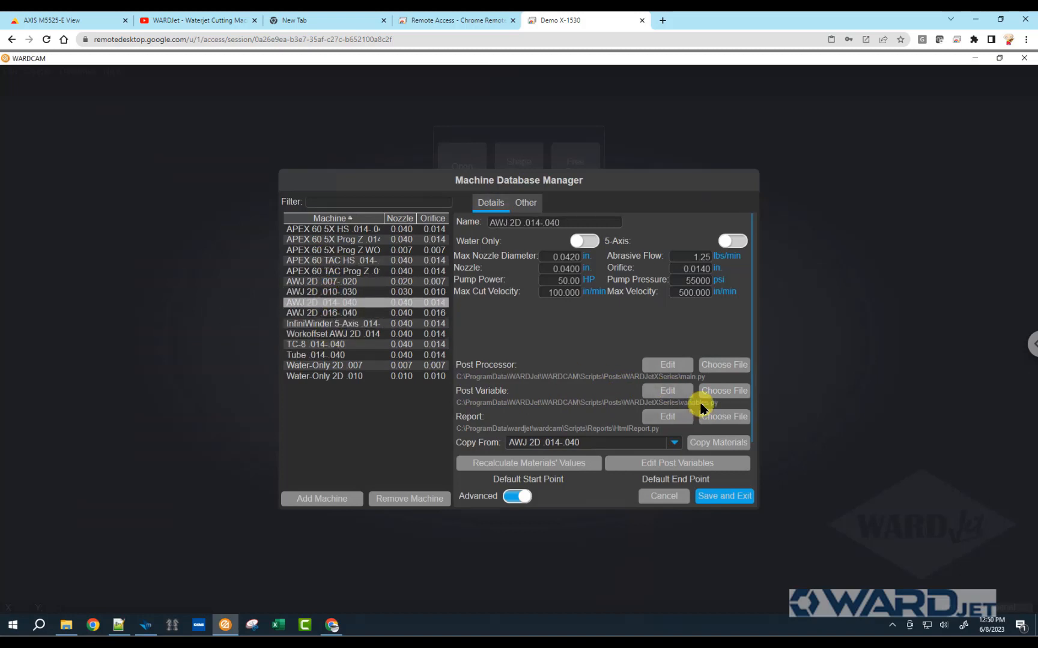
left_click(333, 334)
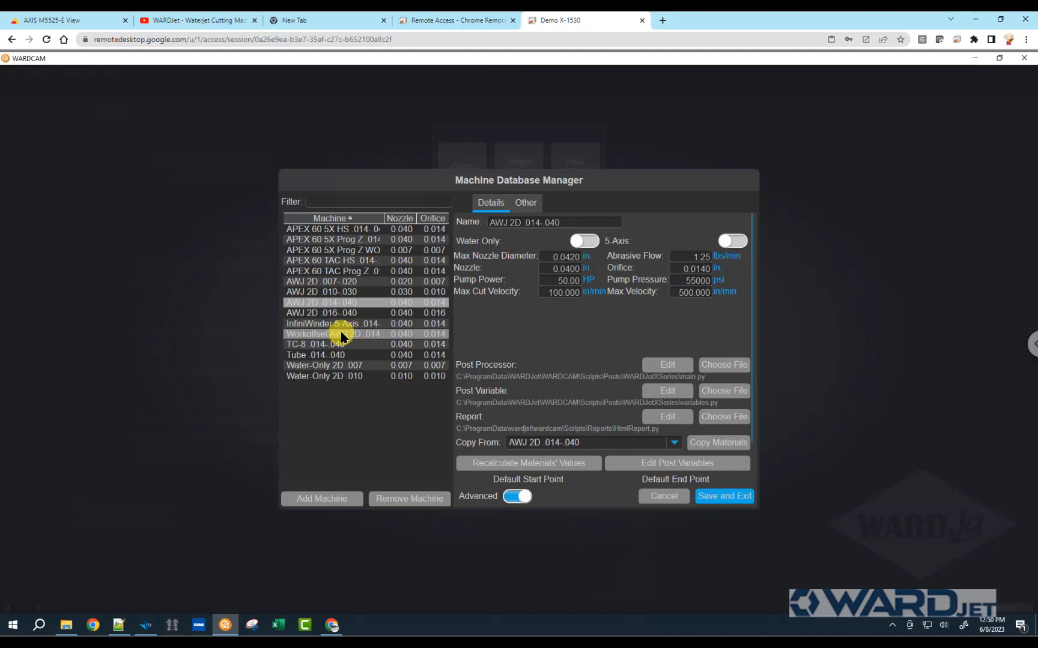
left_click(332, 334)
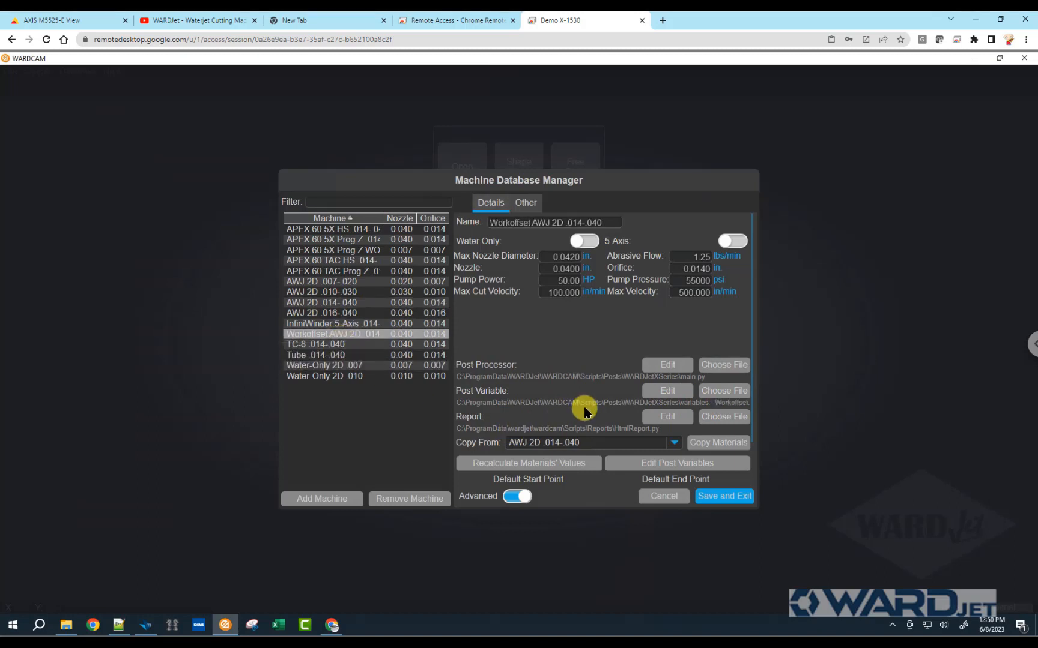
mouse_move(670, 328)
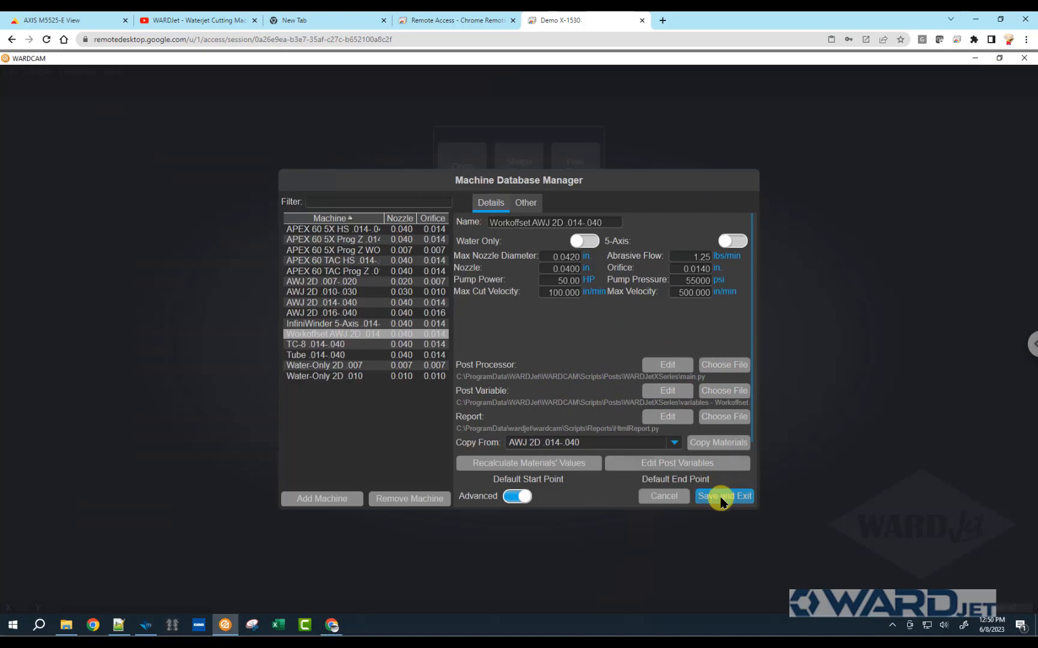
left_click(723, 496)
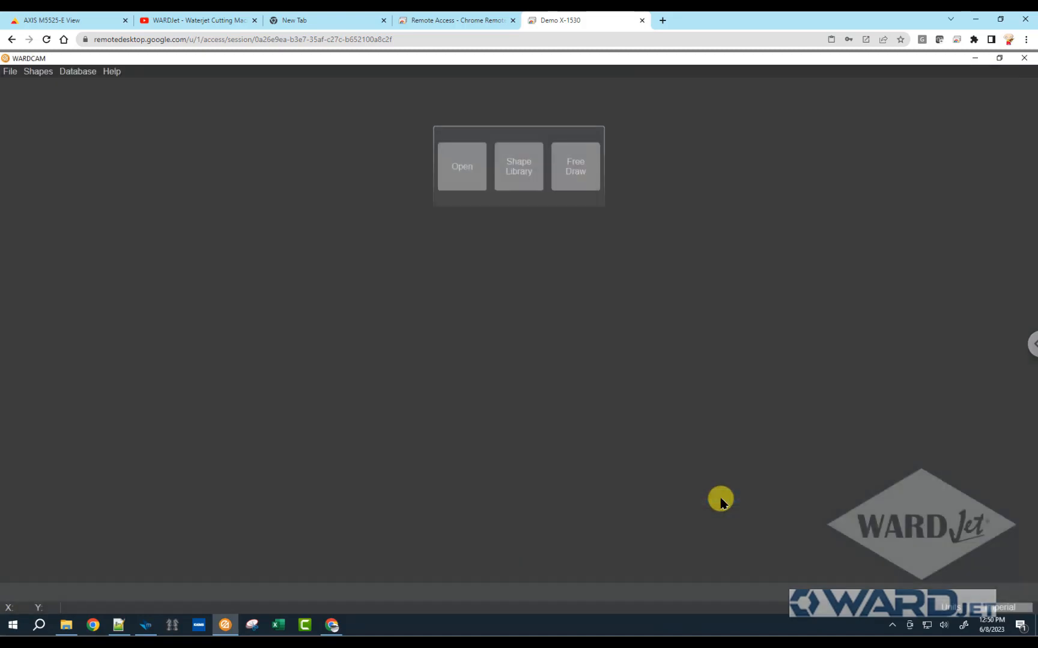
Load the Flange shape from the maximized shape library into the drawing as geometry.
left_click(518, 166)
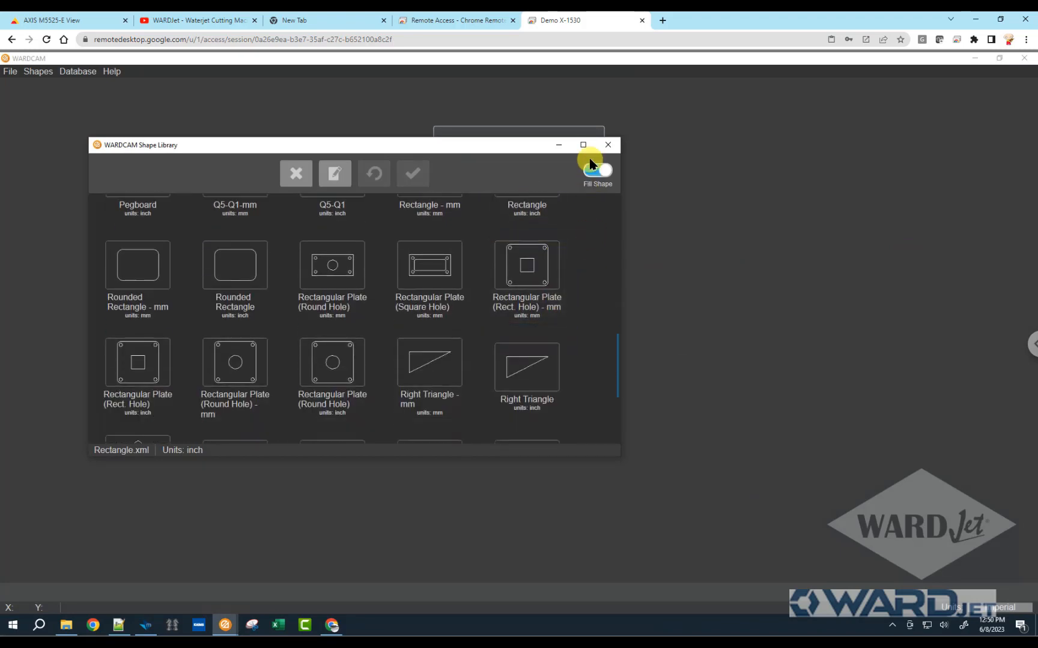
left_click(583, 144)
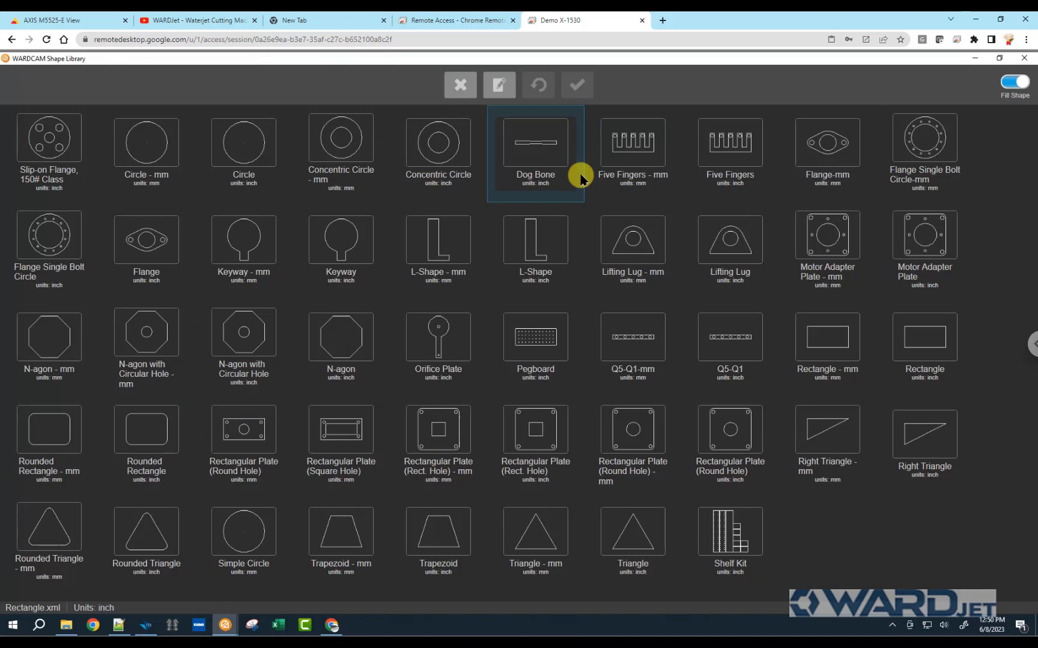
left_click(145, 239)
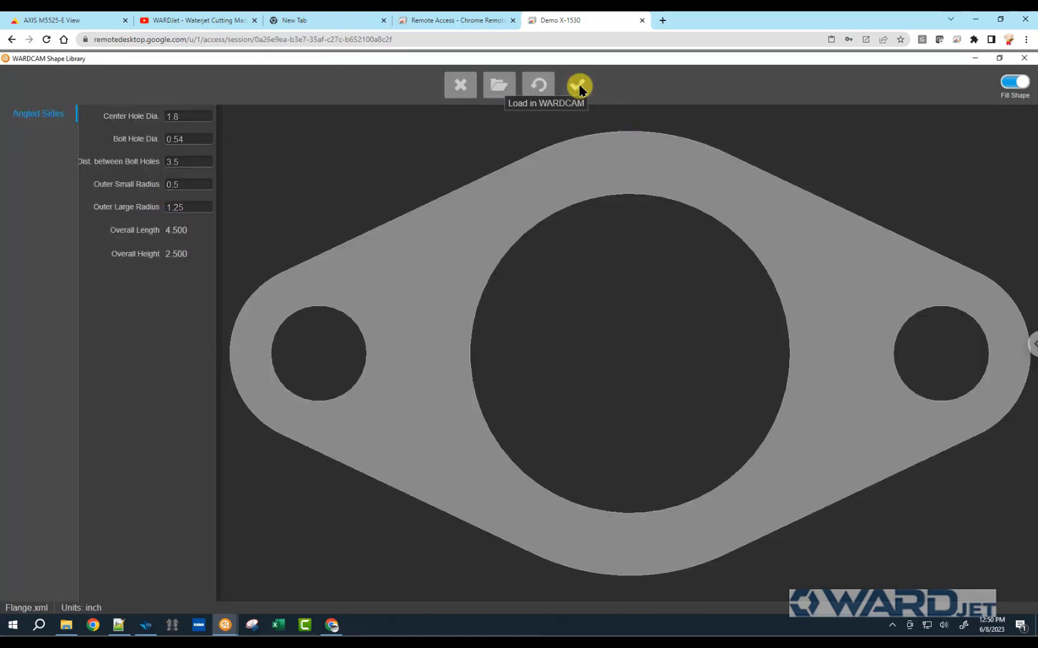
left_click(579, 86)
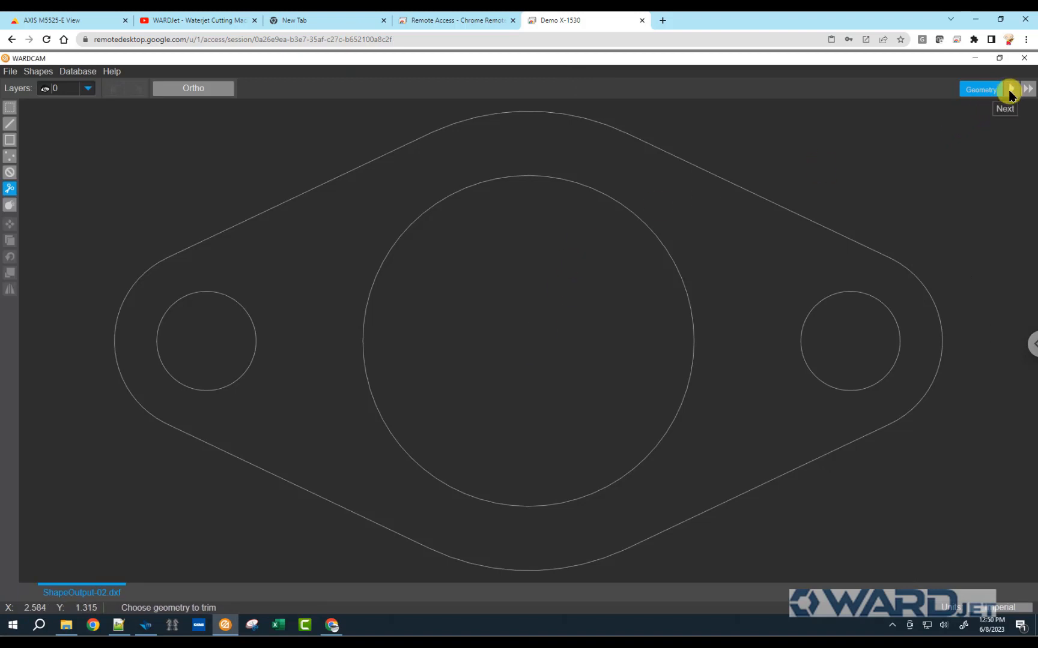
Define the flange as a part on Workoffset AWJ 2D .014-.040 in 0.500 Aluminium (6061).
left_click(1008, 89)
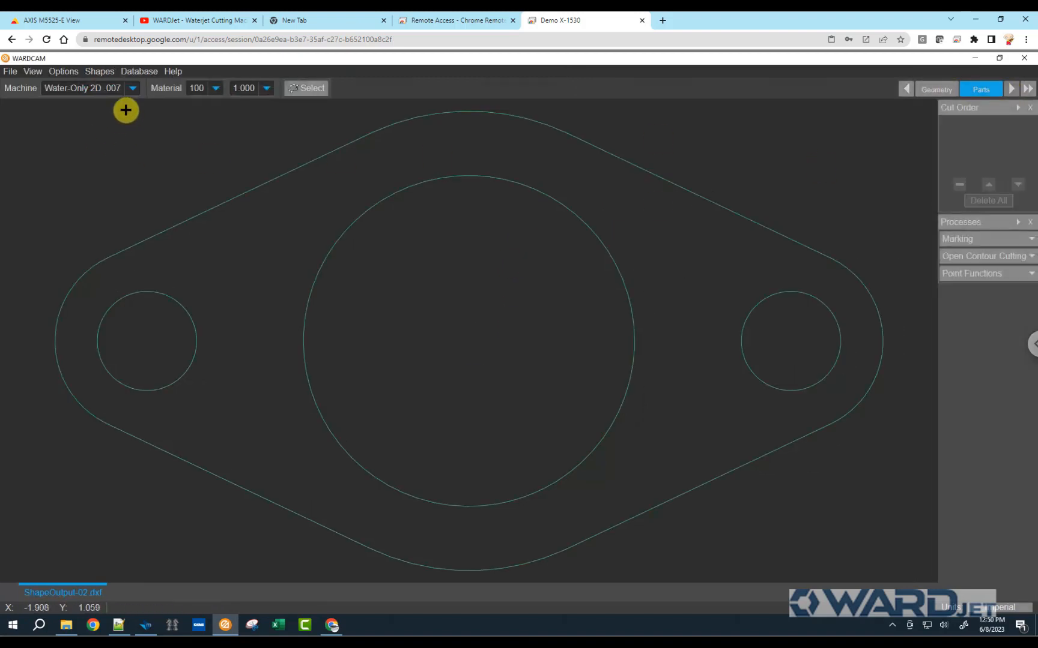
left_click(132, 88)
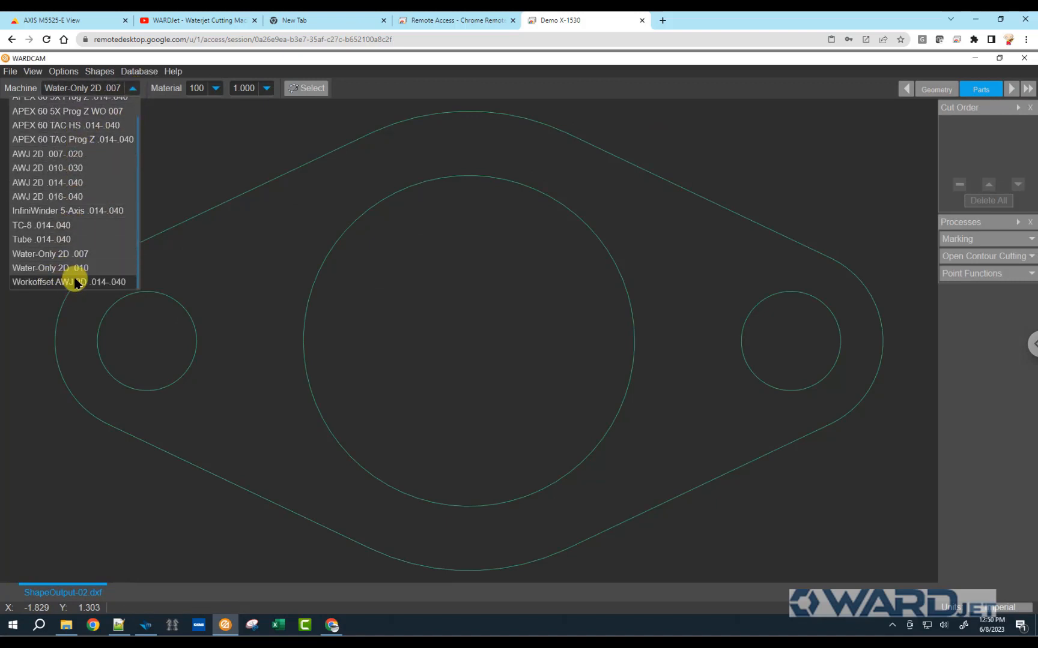
left_click(68, 283)
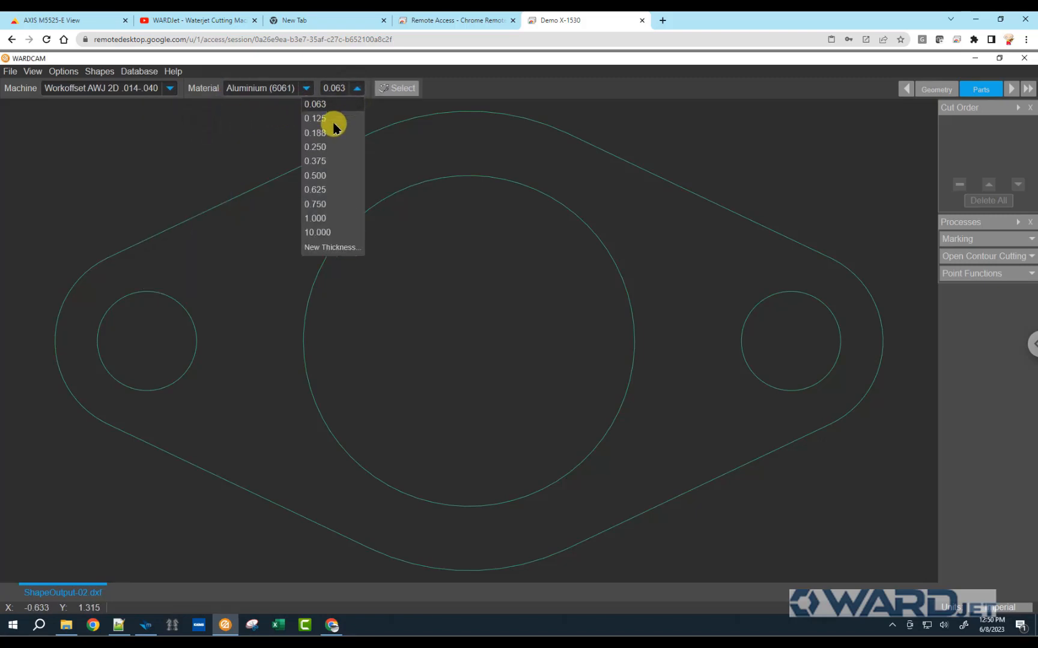
left_click(315, 176)
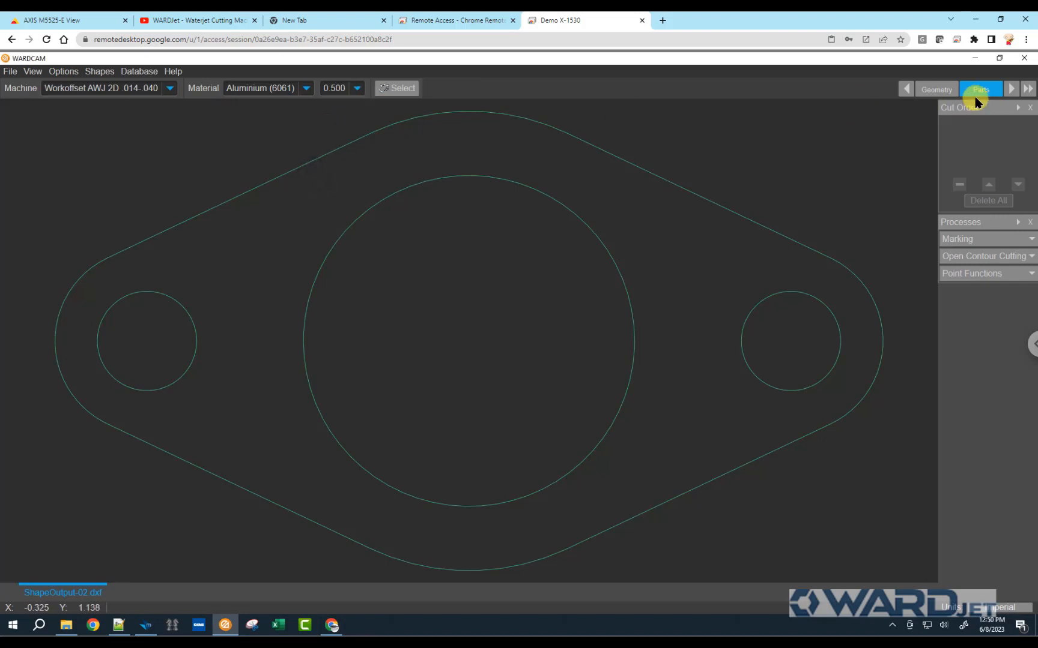
left_click(980, 89)
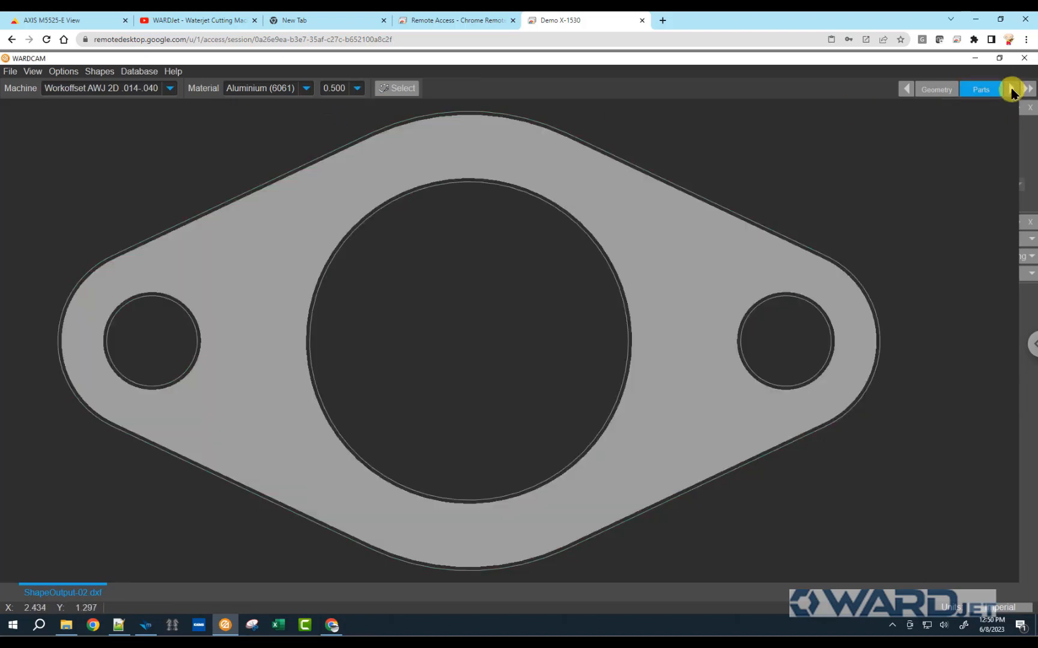
Add 4 auto leads to the flange contours and advance to the Post stage.
left_click(1010, 88)
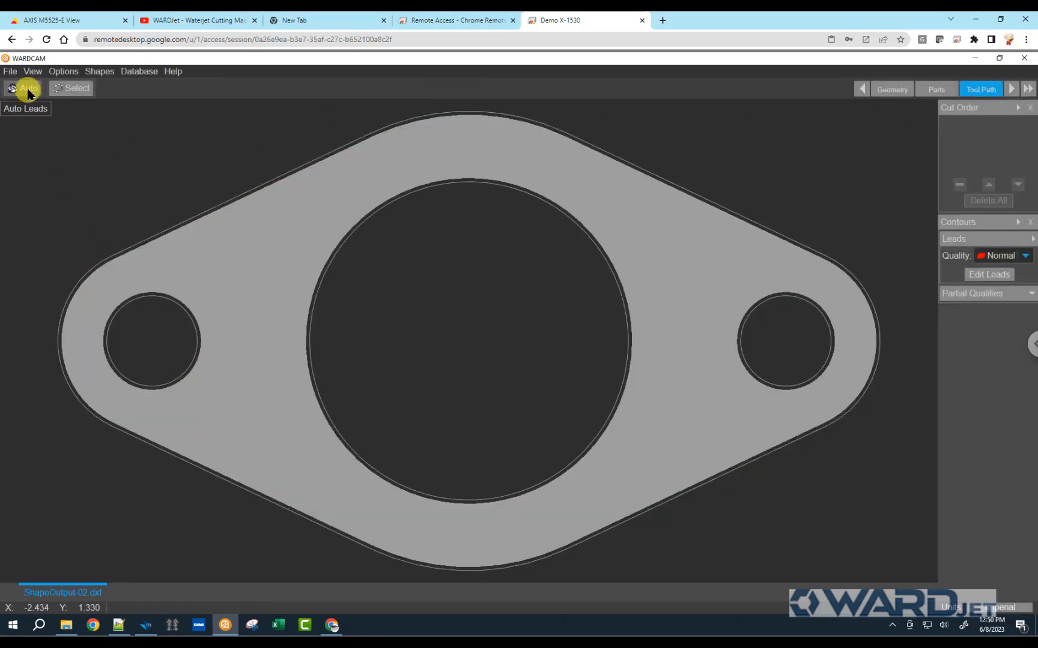
left_click(27, 88)
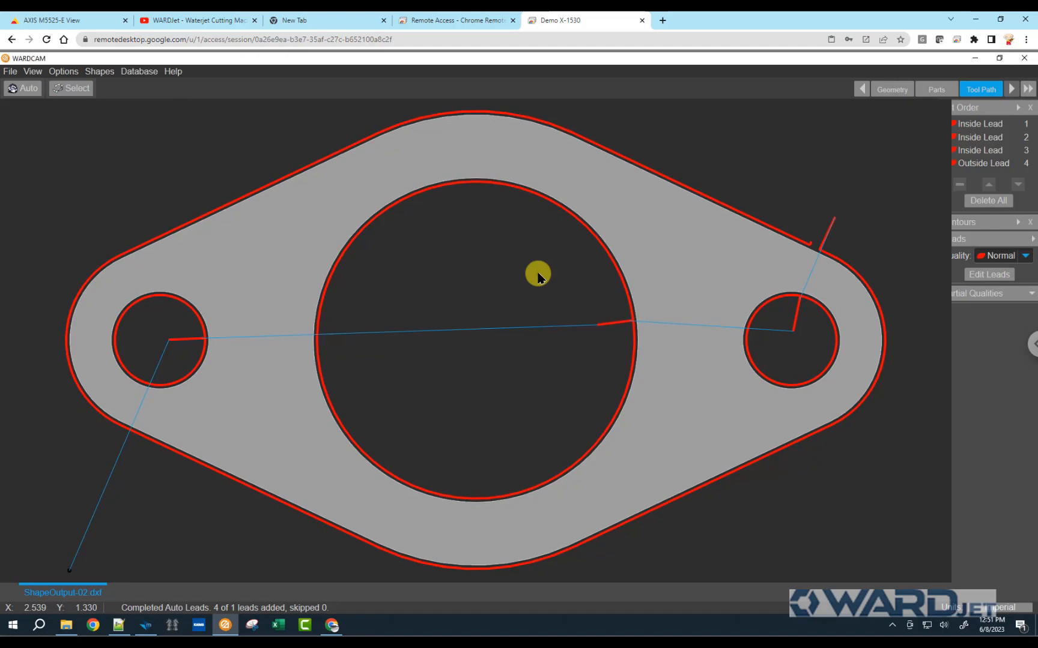
left_click(980, 89)
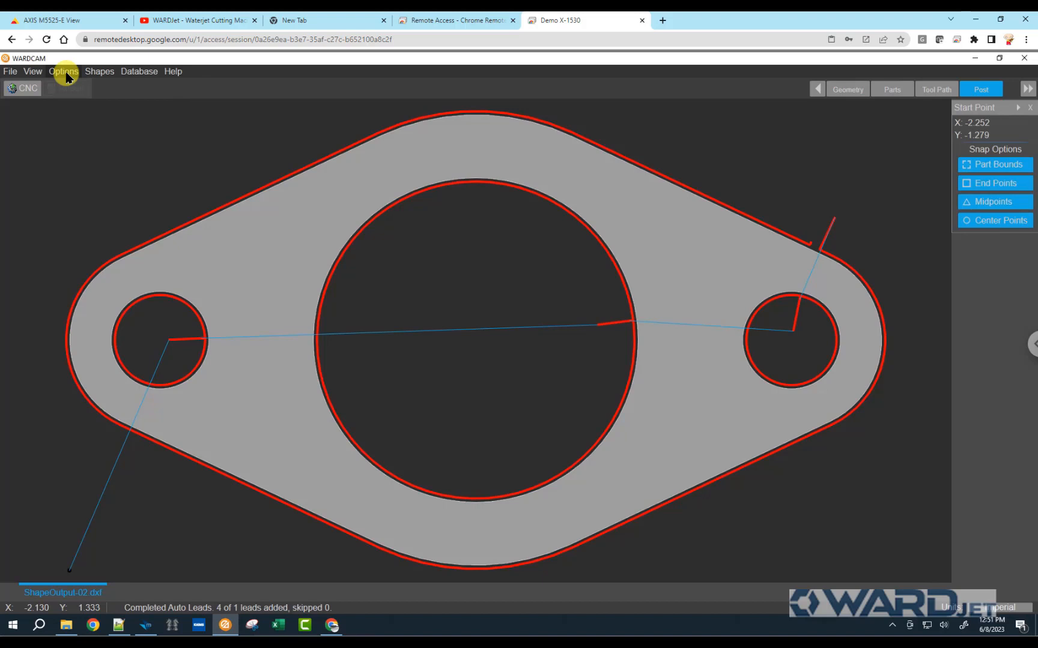
mouse_move(87, 71)
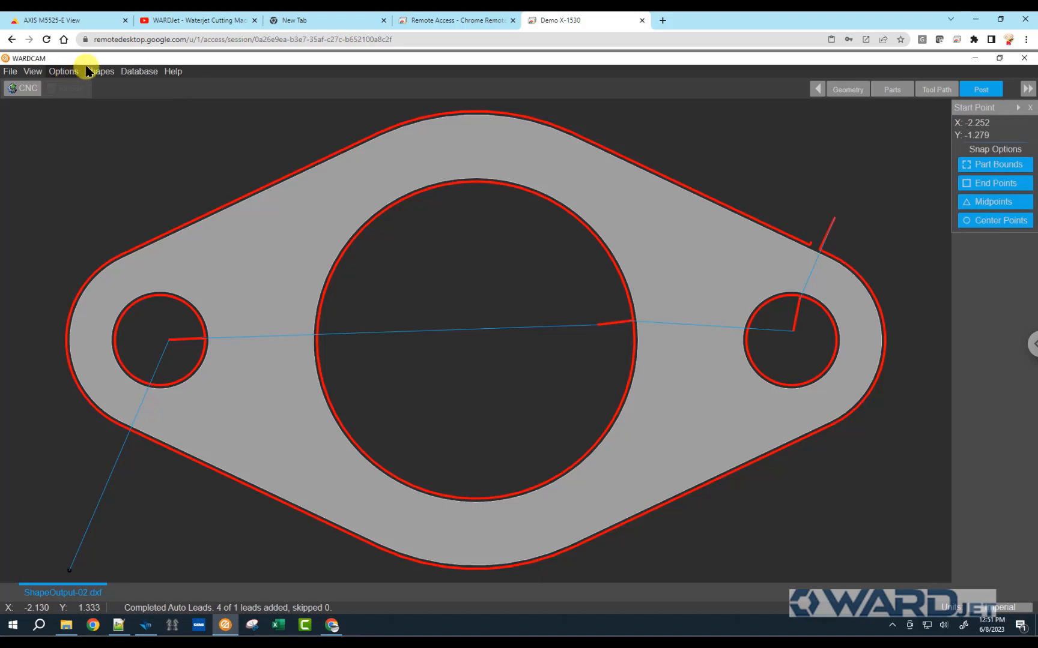
mouse_move(63, 70)
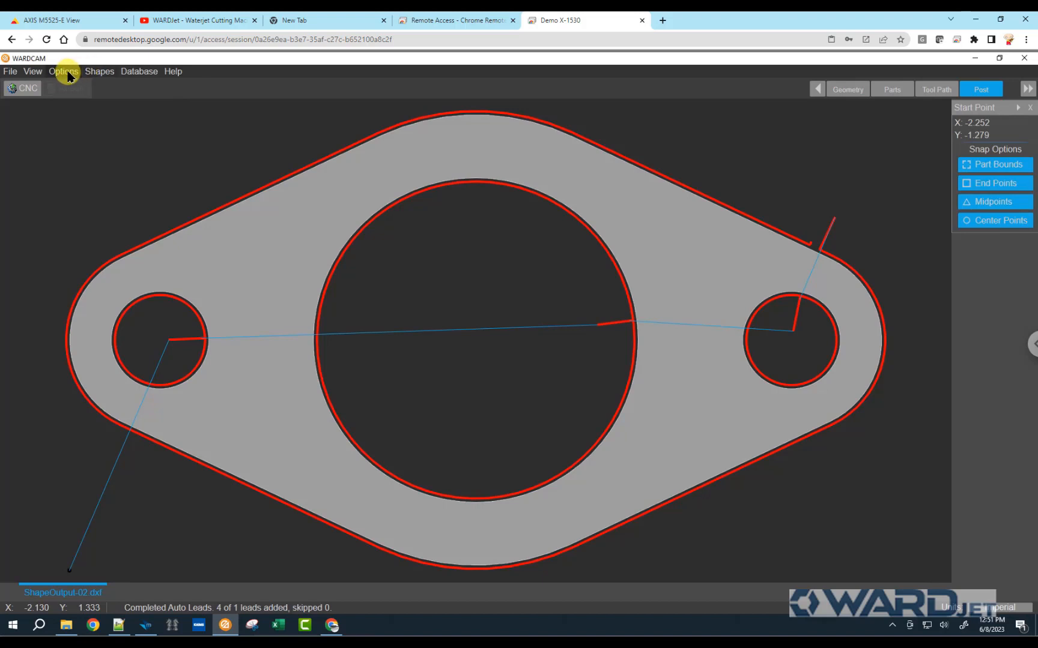
mouse_move(69, 80)
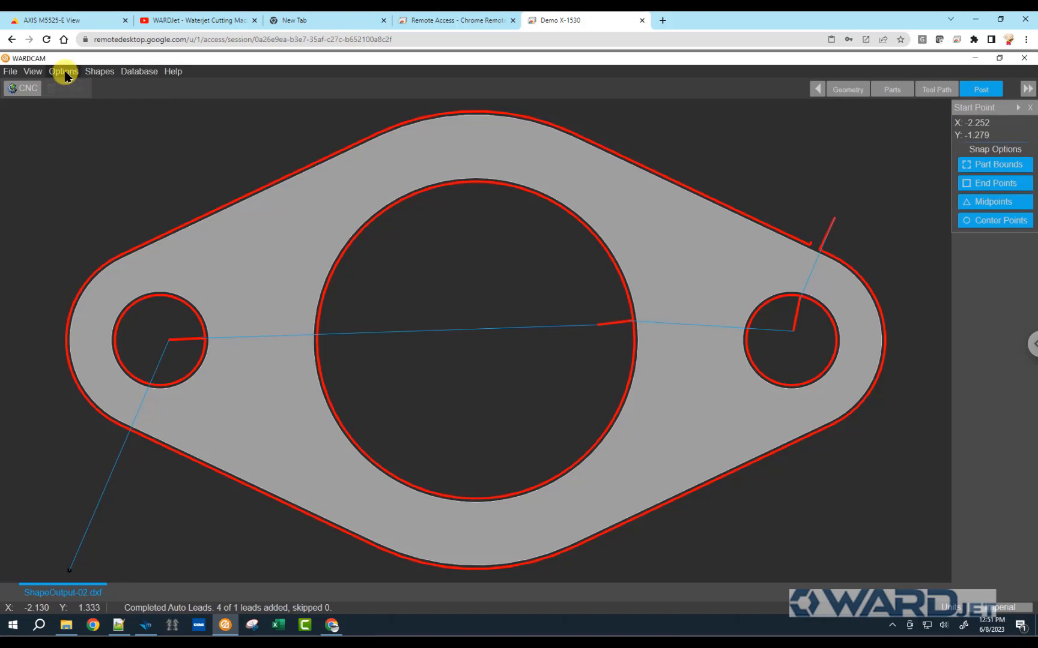
mouse_move(114, 161)
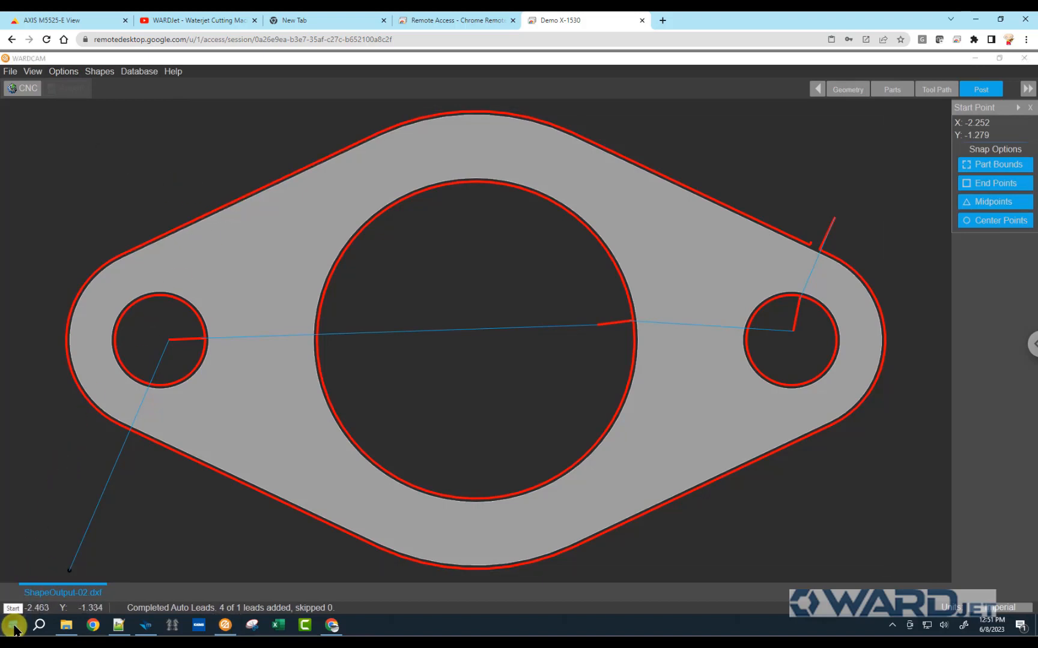
Launch On-Screen Keyboard from Start search, switch ScrLk on, and close the keyboard.
left_click(12, 626)
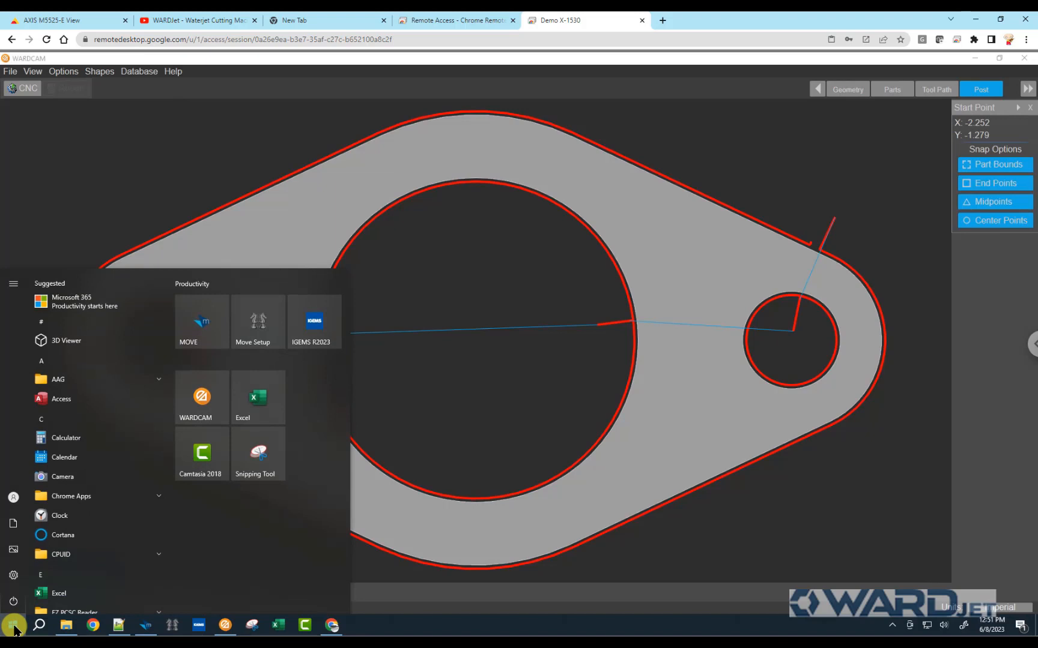
type("on-sc")
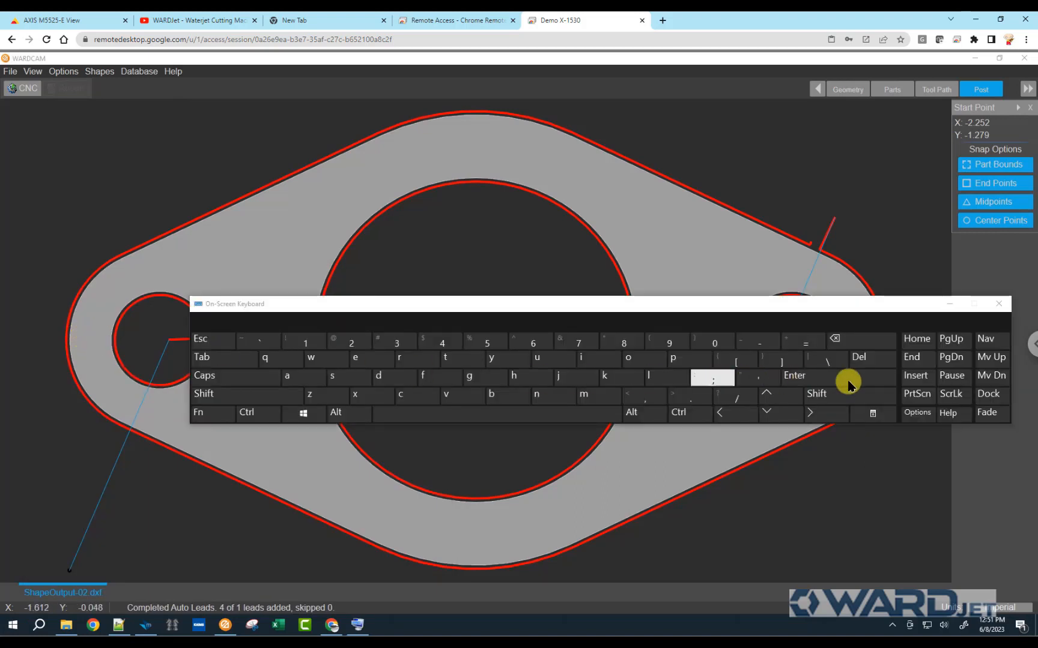
left_click(951, 394)
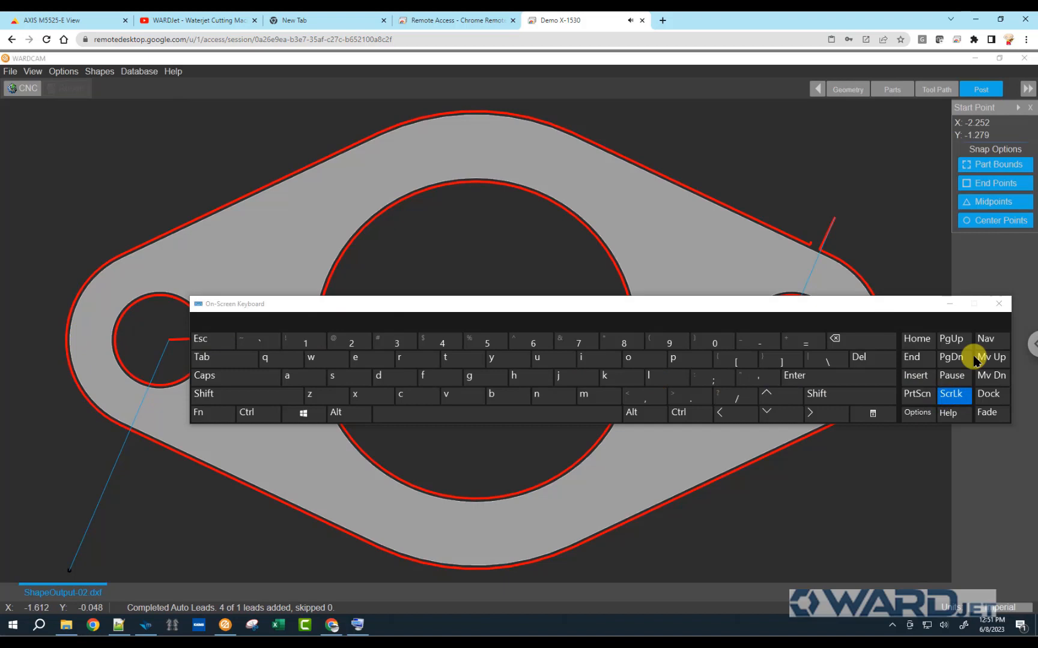
left_click(998, 304)
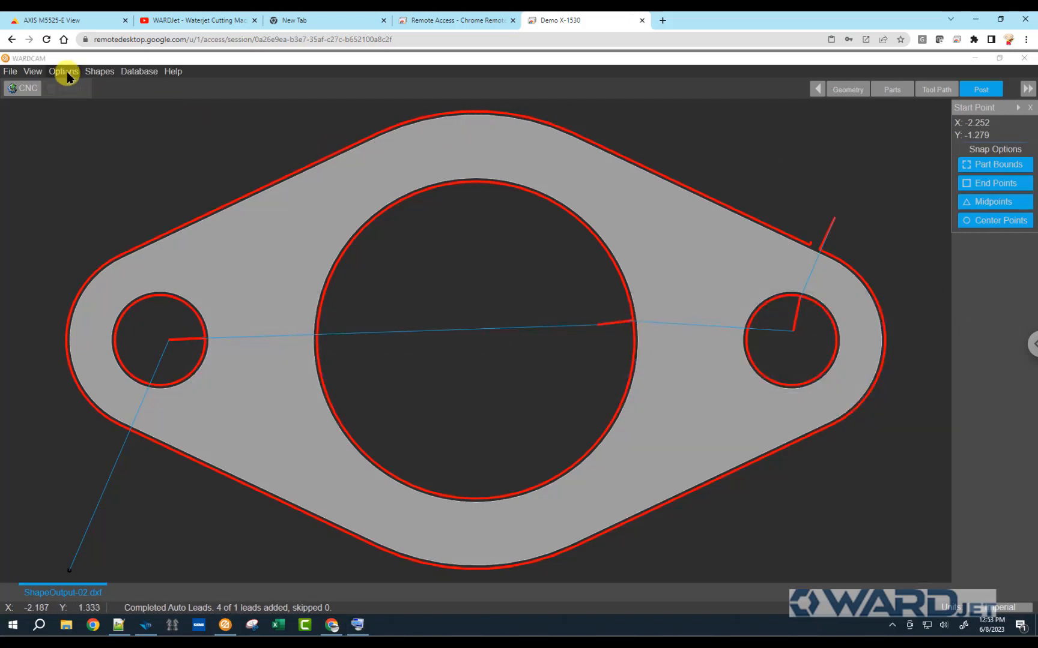
Bring up the Post Variables editor from the Post settings, showing the 5-Axis tab.
left_click(63, 71)
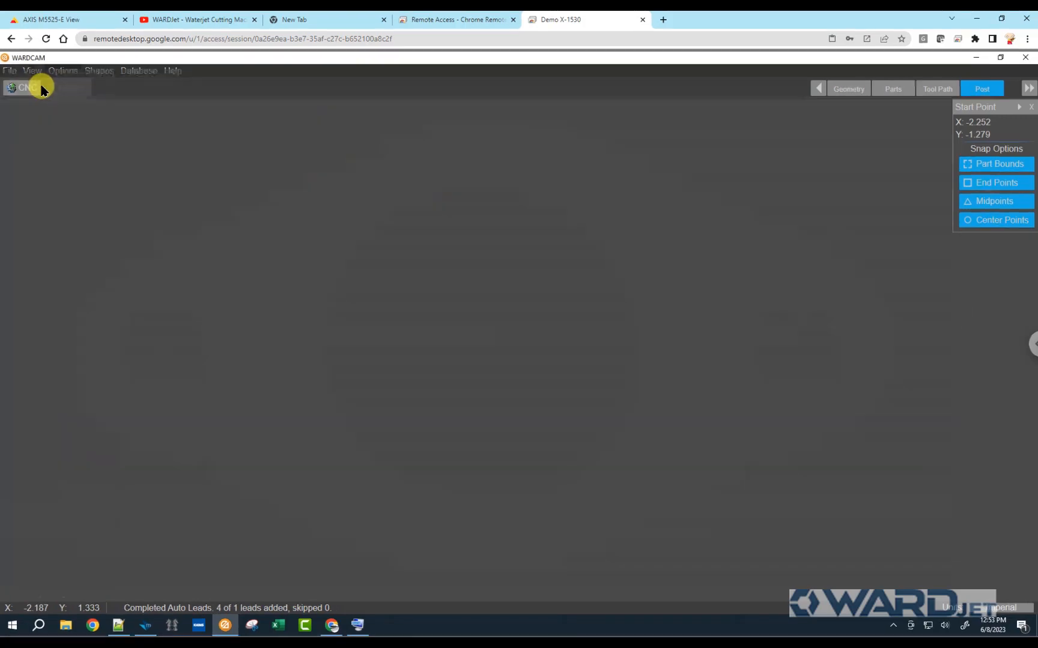
left_click(982, 89)
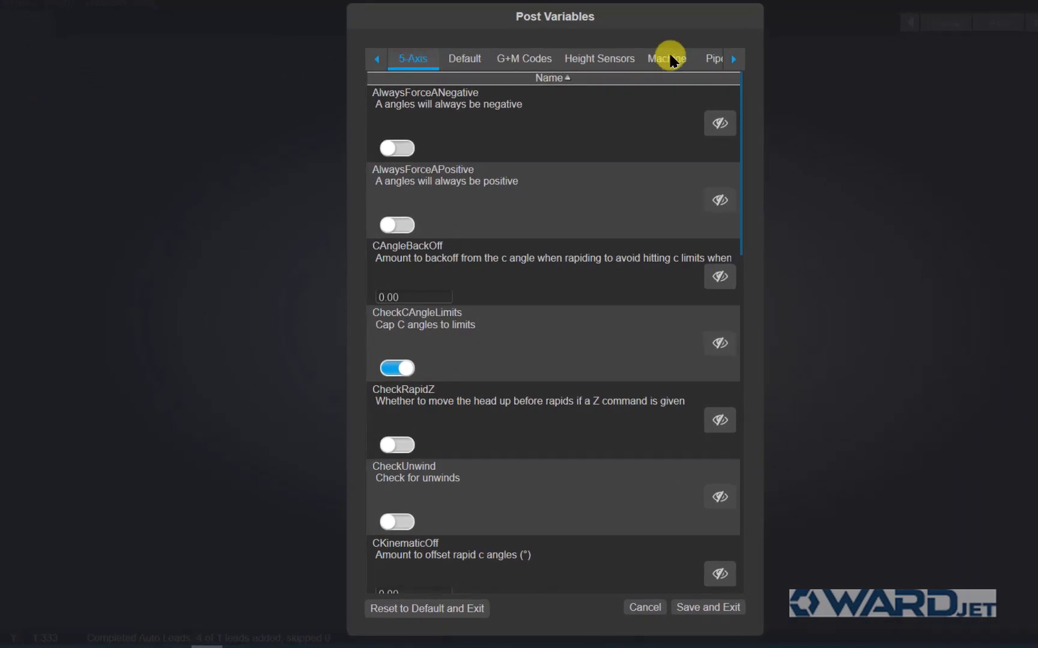
mouse_move(584, 552)
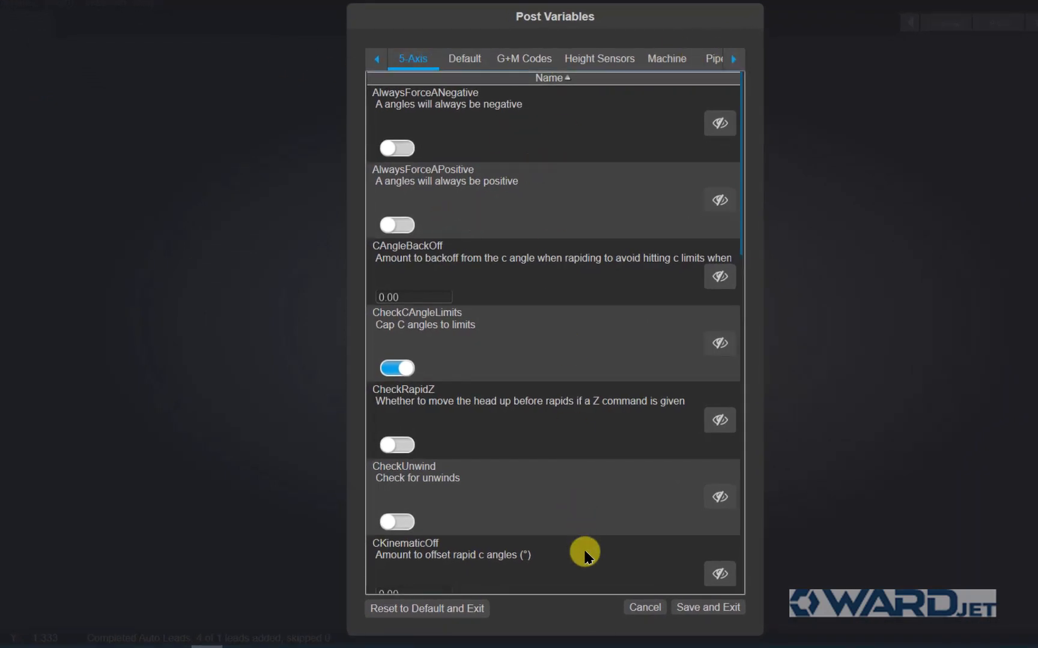
mouse_move(621, 223)
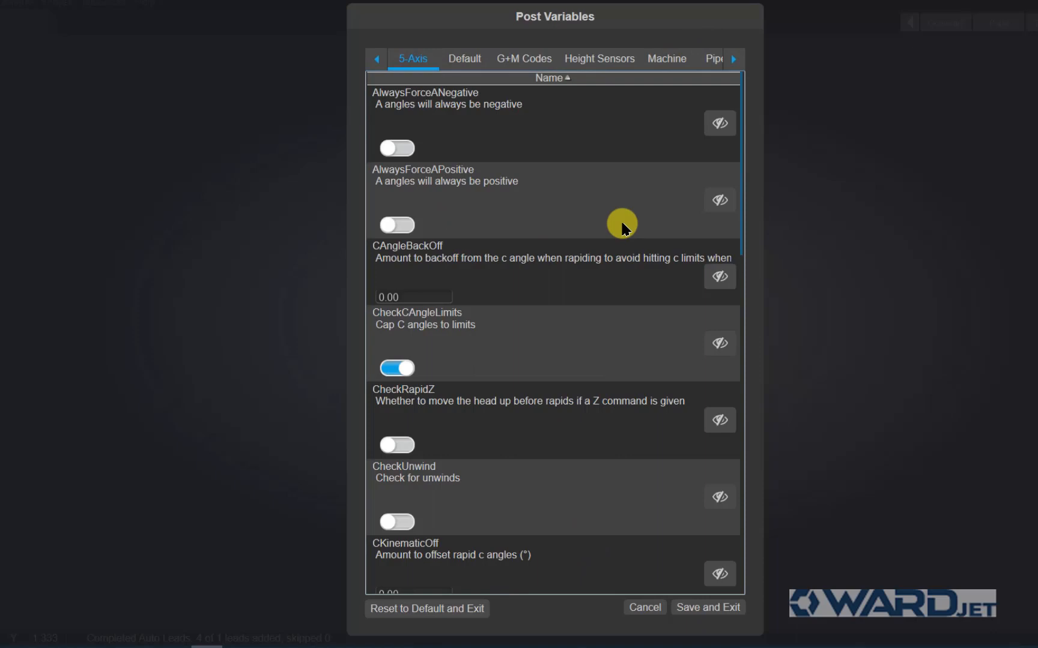
mouse_move(611, 114)
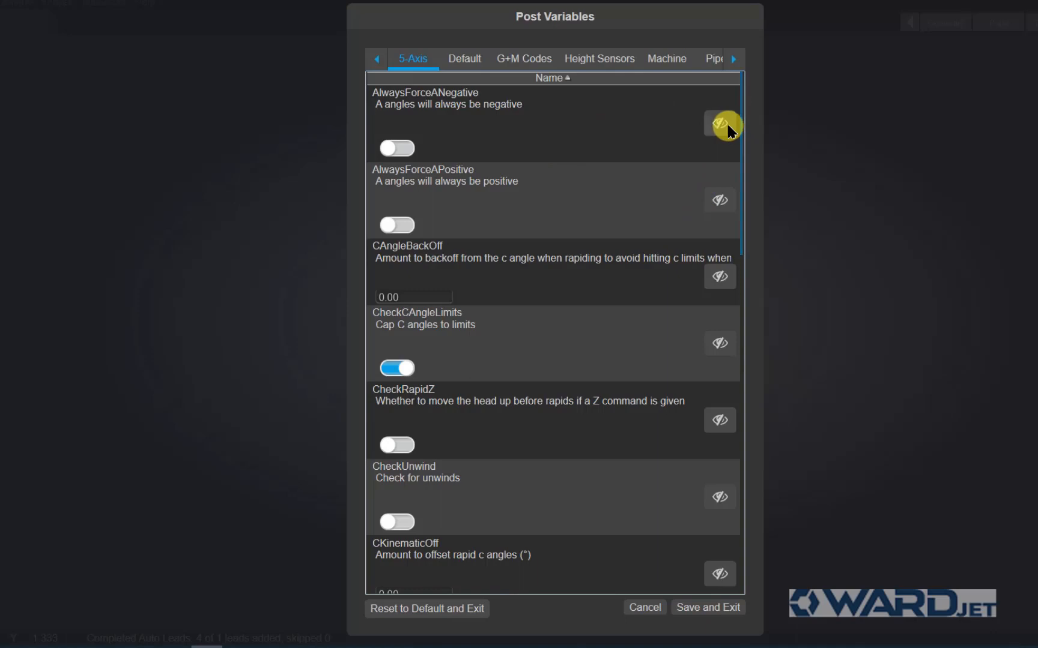
mouse_move(683, 239)
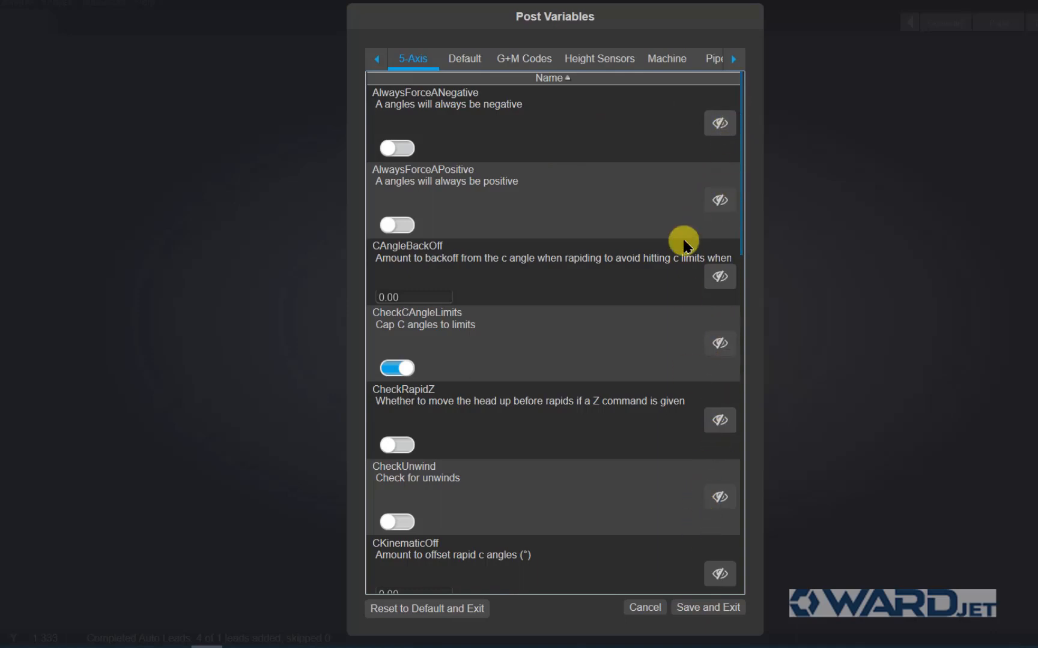
mouse_move(464, 57)
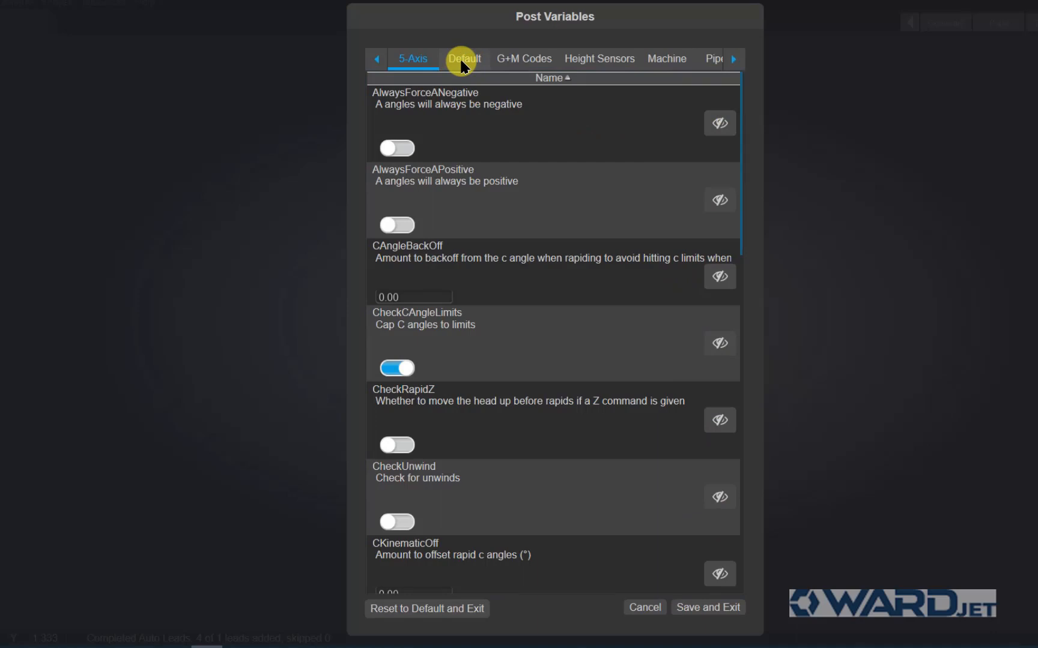
Enable PromptForWorkOffset on the Default tab so posting asks for a G54–G59 offset.
scroll("down", 3)
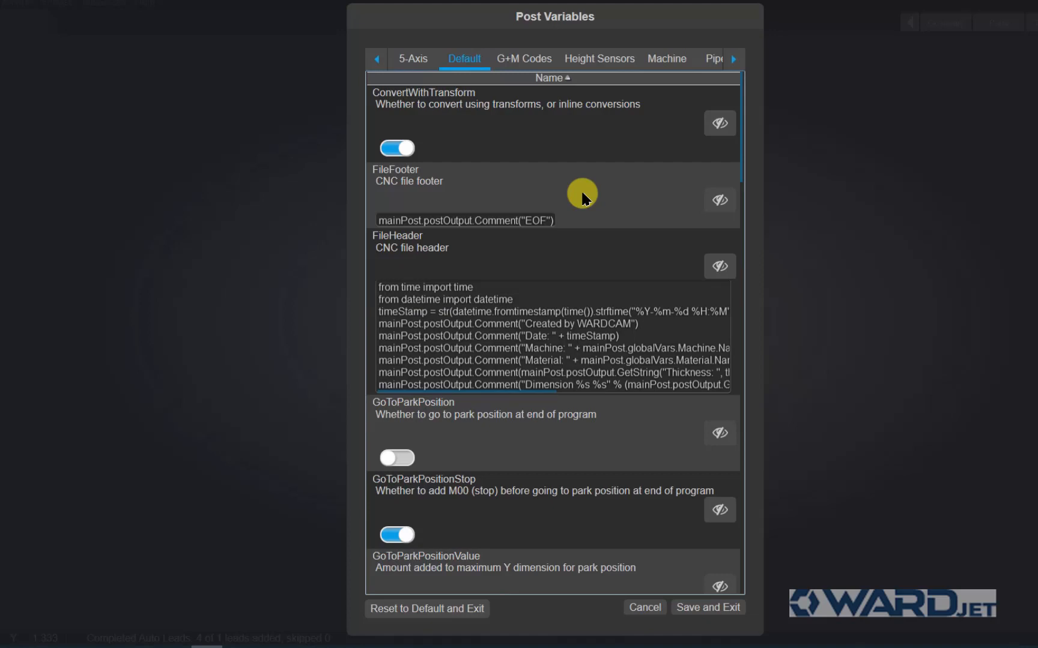
mouse_move(741, 142)
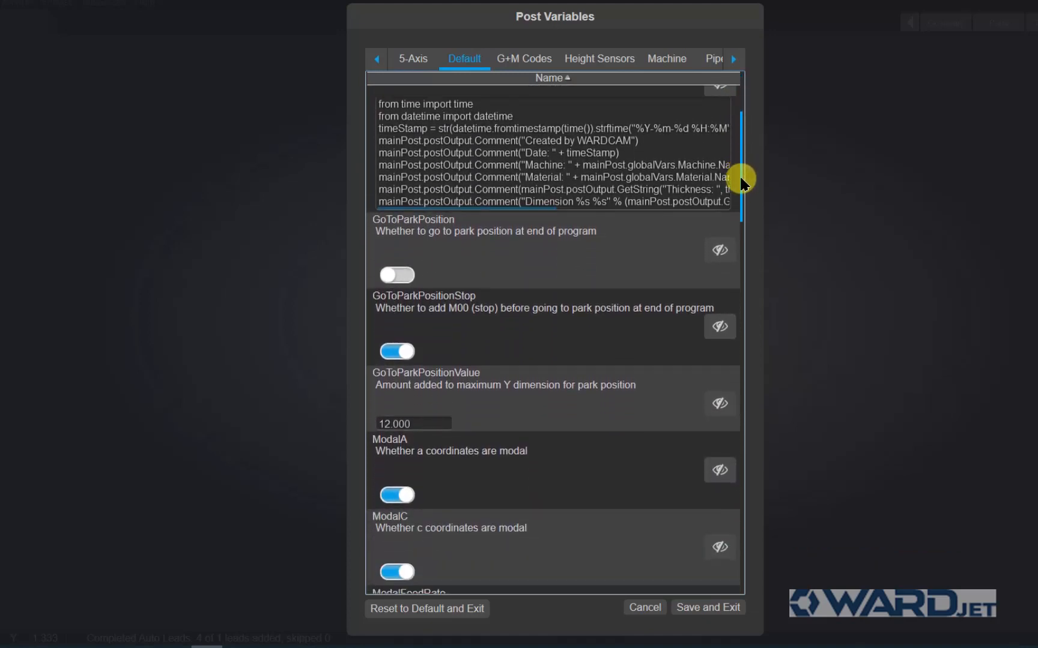
scroll("down", 3)
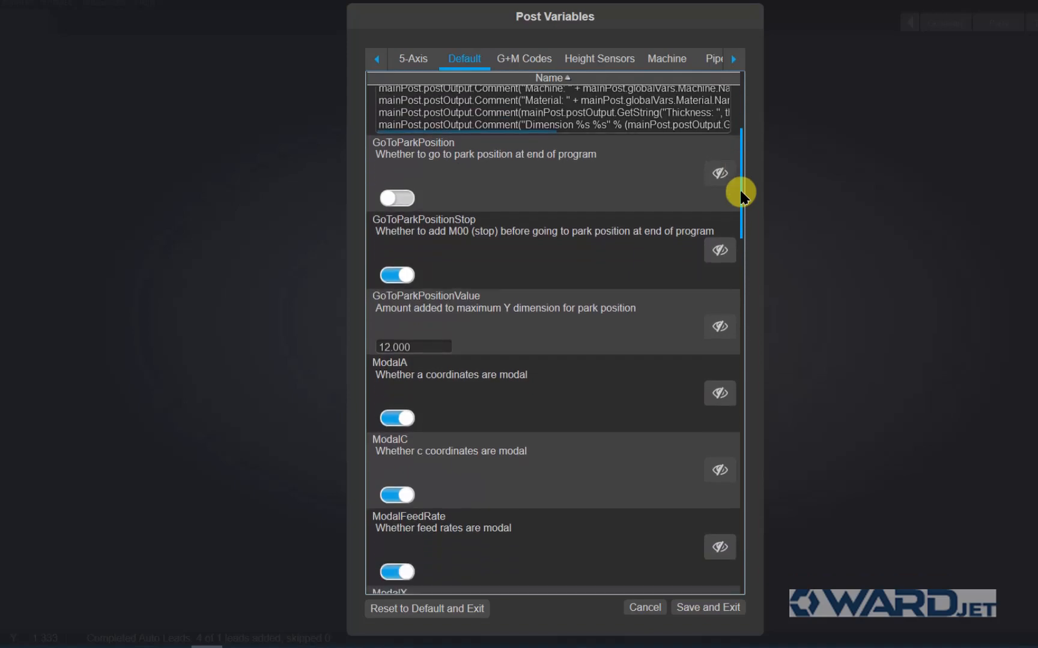
scroll("down", 3)
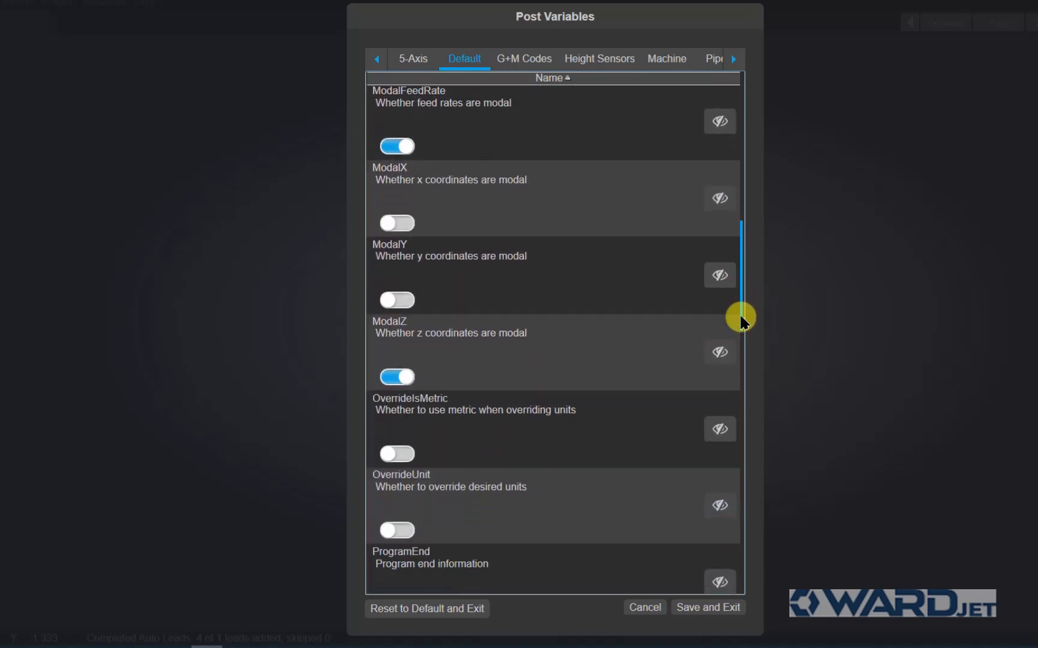
scroll("down", 3)
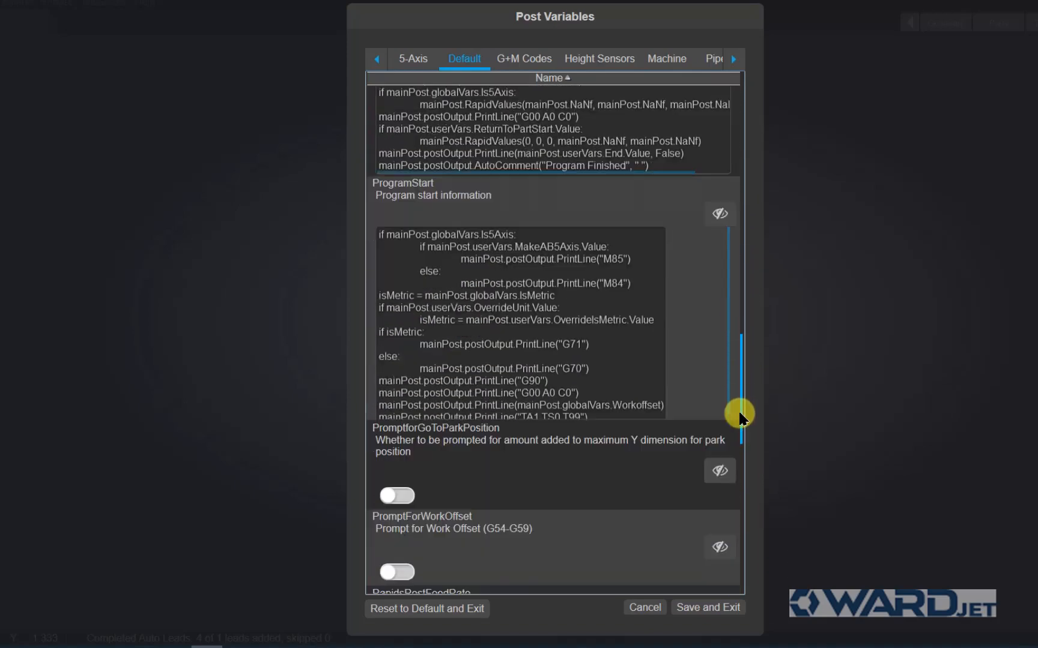
scroll("down", 3)
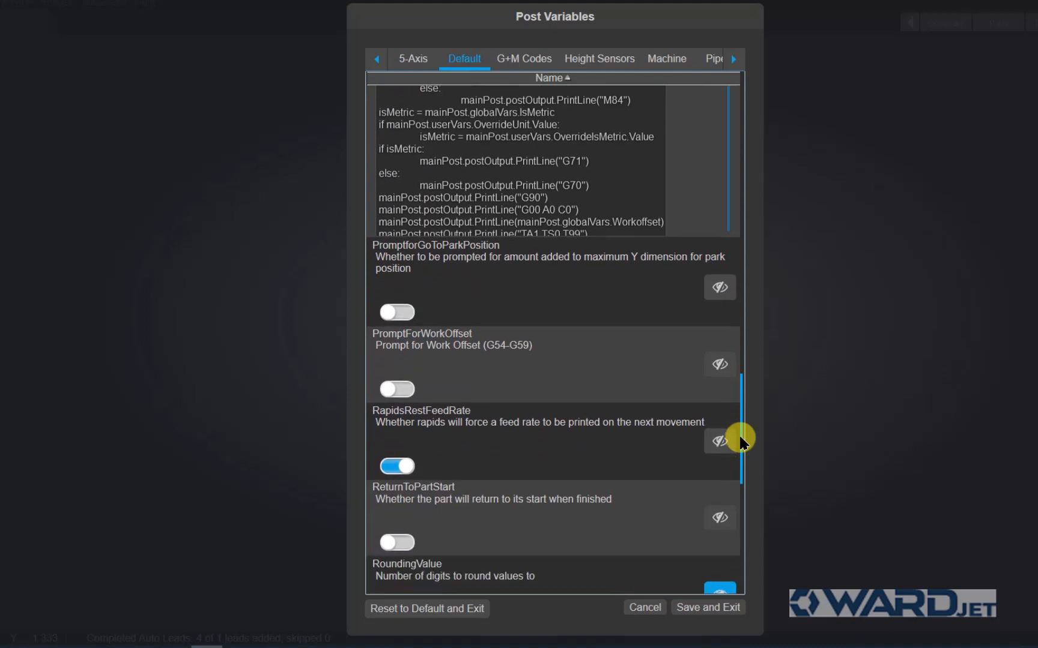
mouse_move(458, 355)
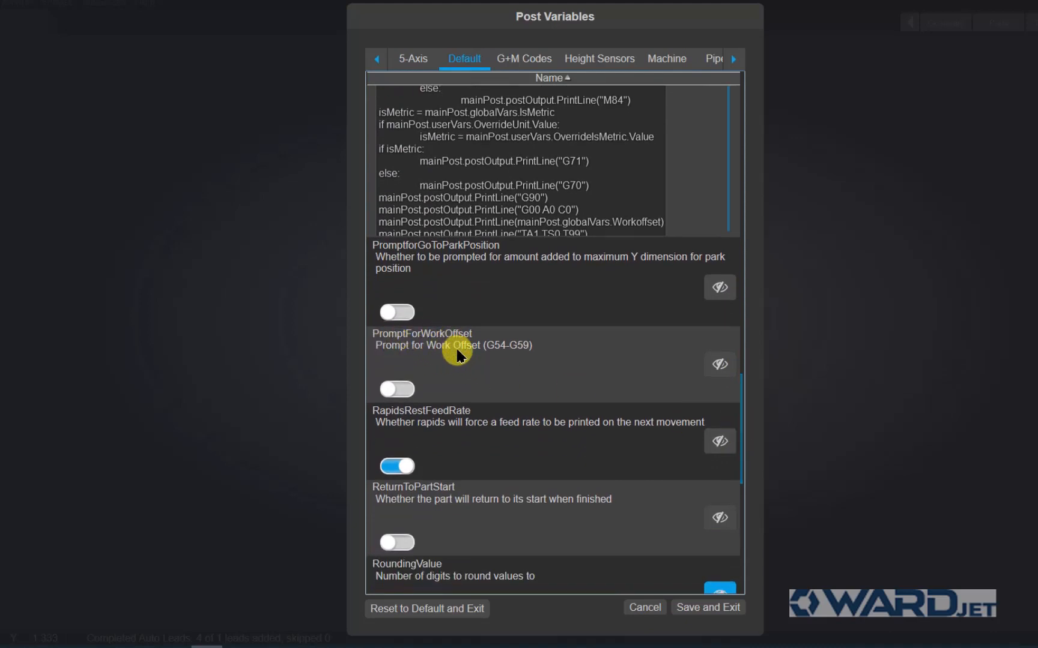
mouse_move(718, 365)
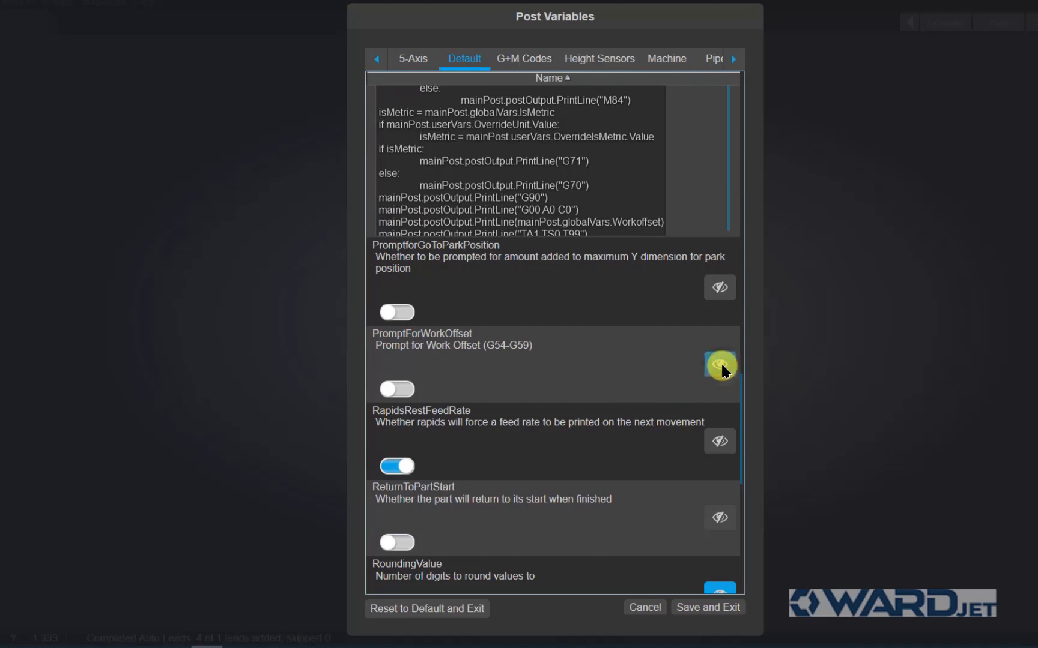
left_click(720, 364)
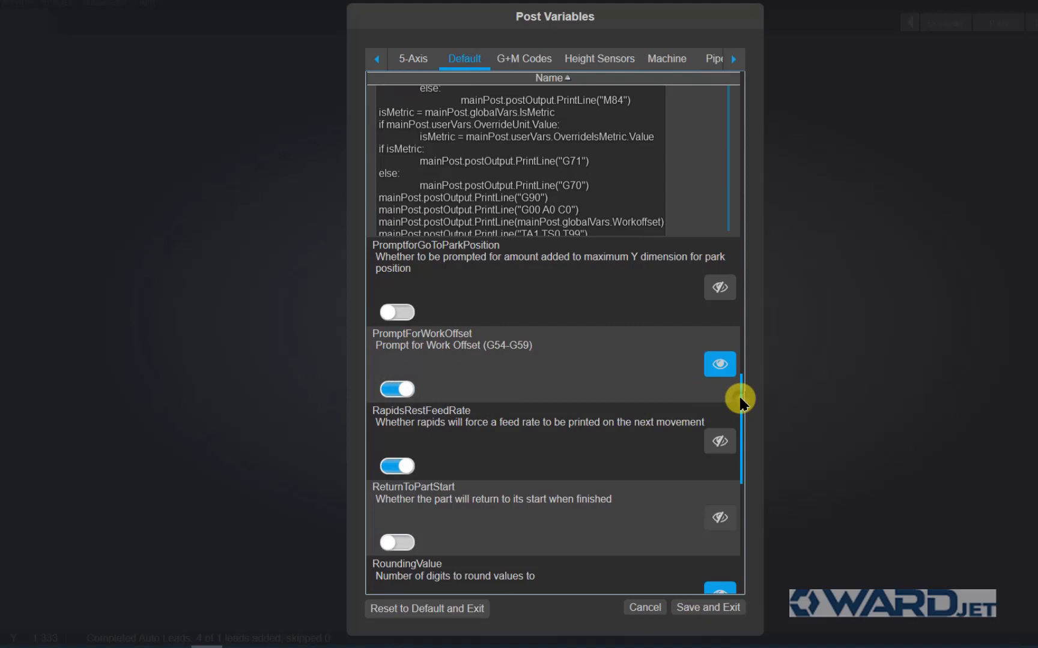
Set WorkOffsetDefault to G54 instead of G92 and enable it for posting.
scroll("down", 3)
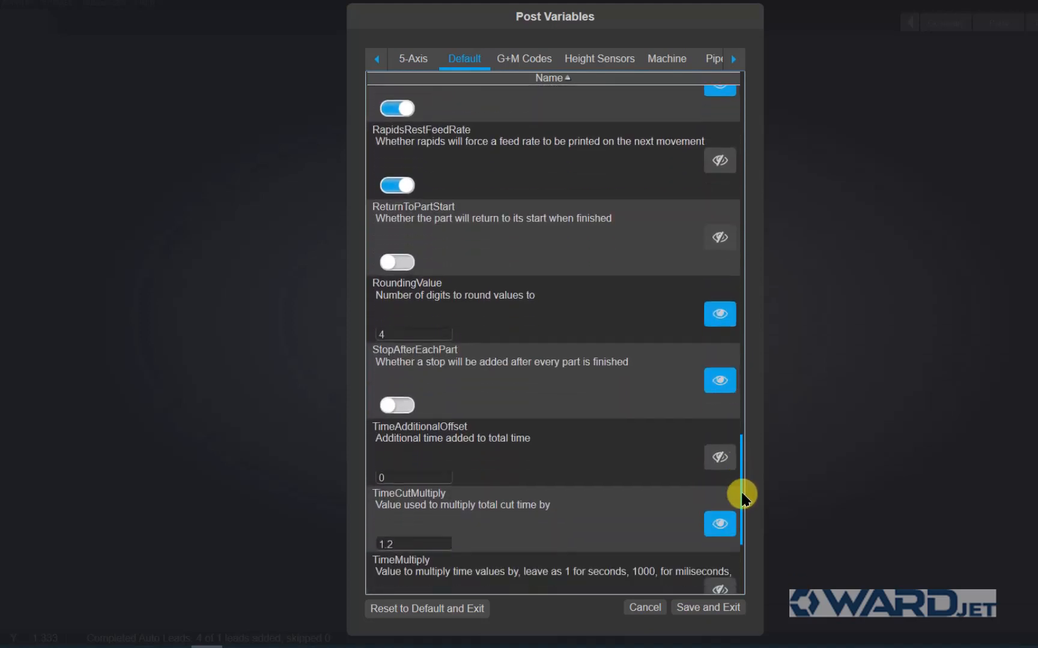
scroll("down", 3)
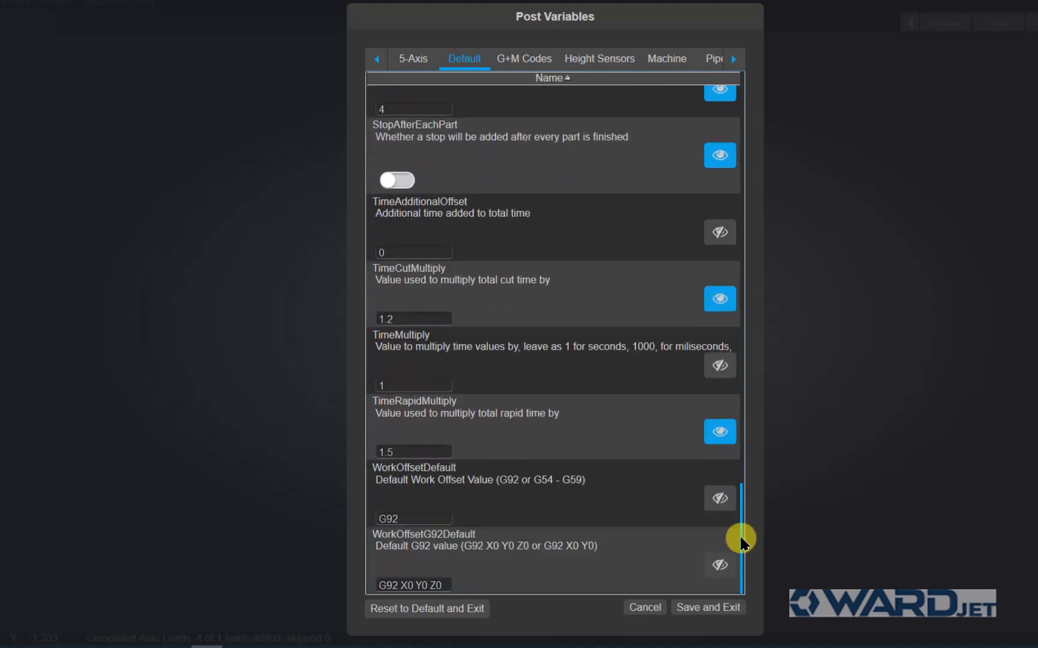
mouse_move(485, 506)
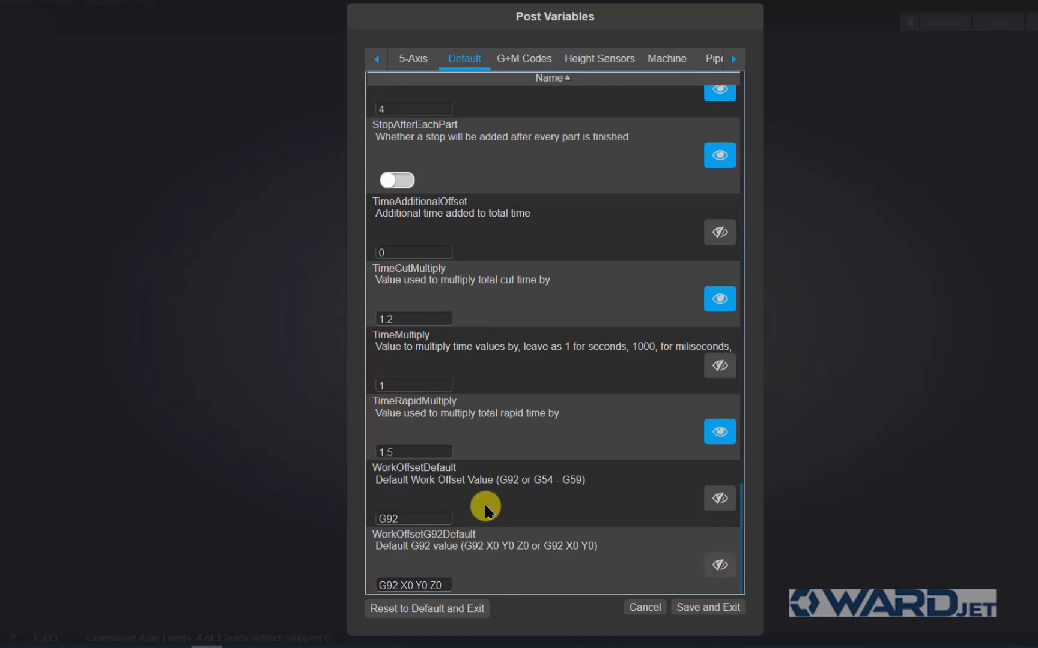
mouse_move(426, 483)
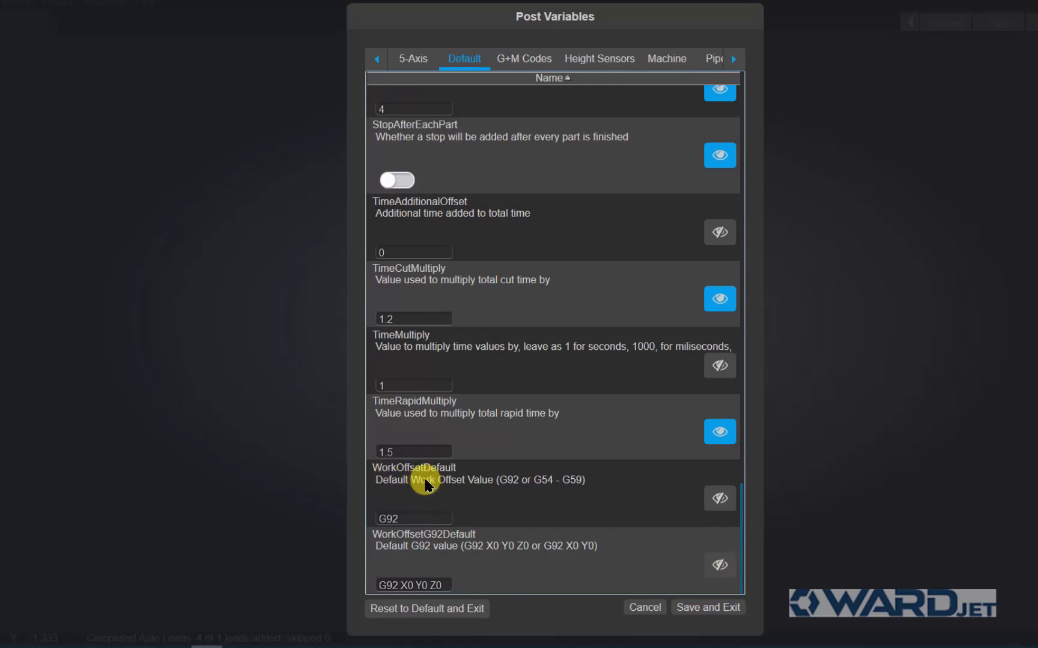
mouse_move(429, 481)
type("G54")
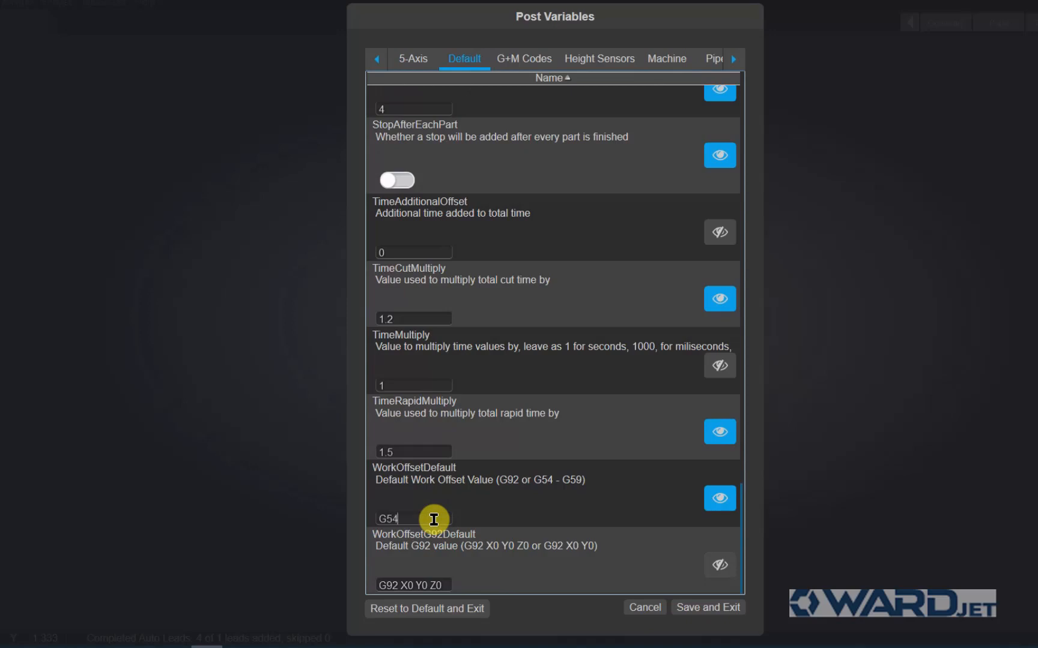
mouse_move(479, 534)
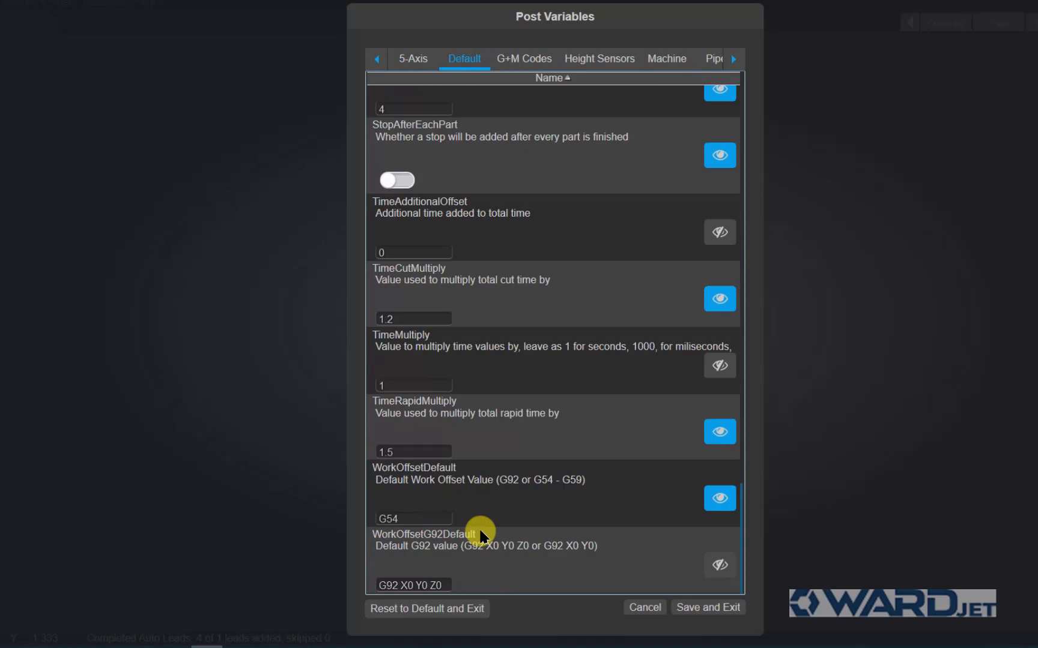
mouse_move(718, 566)
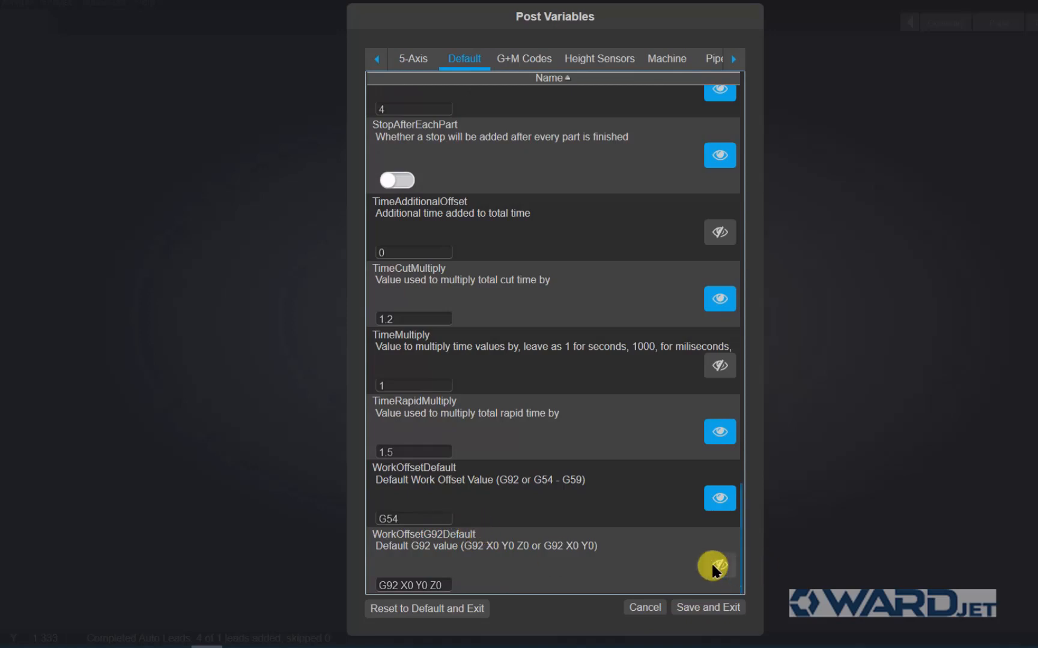
left_click(719, 565)
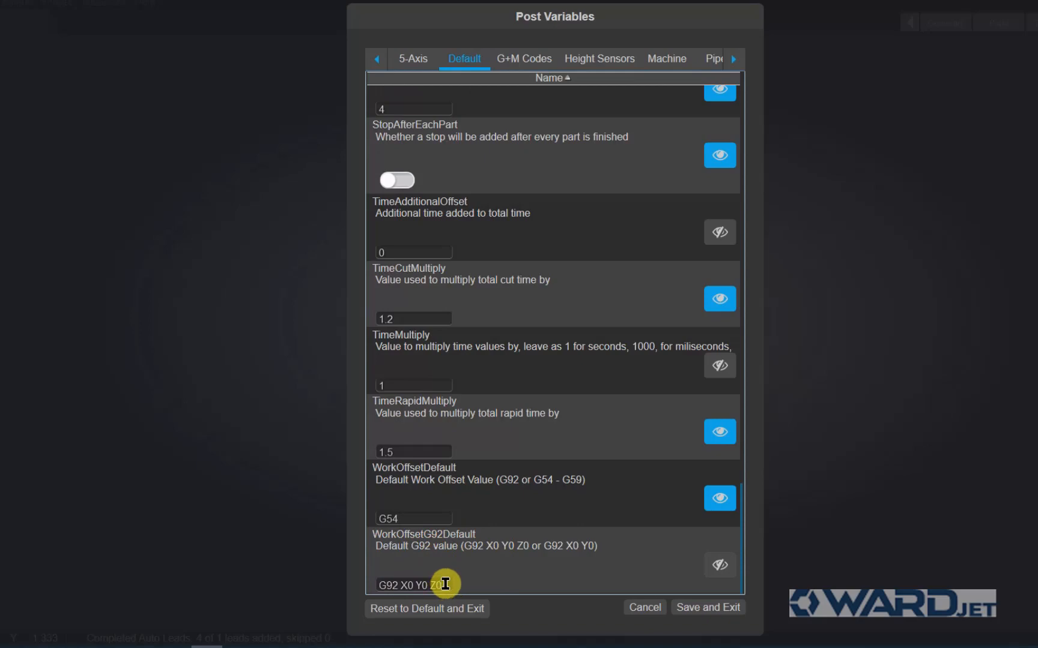
mouse_move(473, 539)
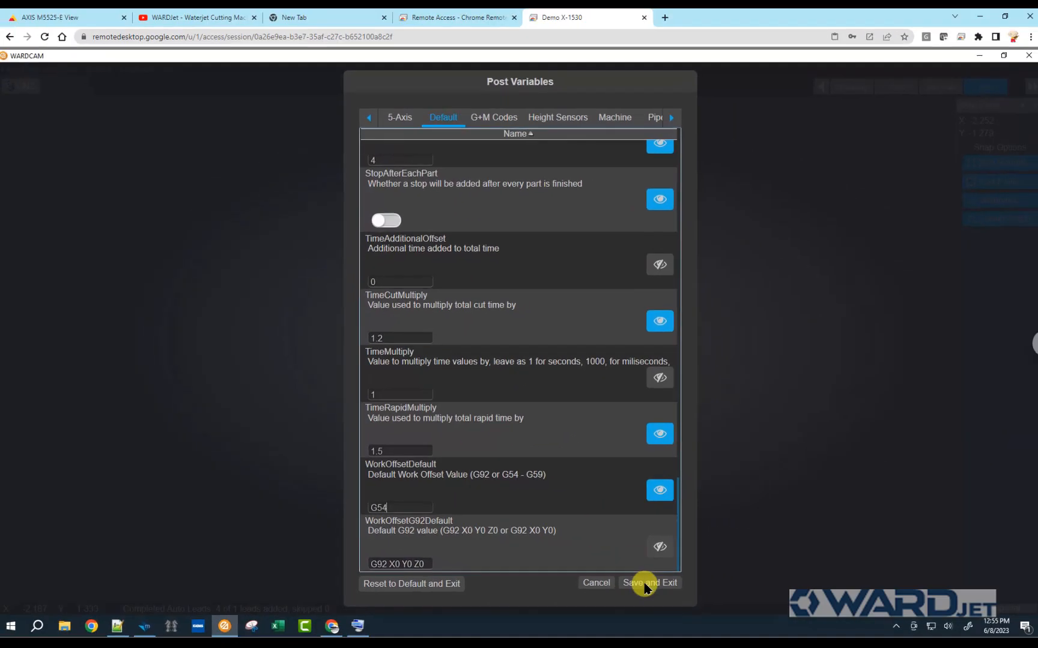
Save and exit the post variables, make the flange CNC program and accept G54 at the work offset prompt.
left_click(646, 582)
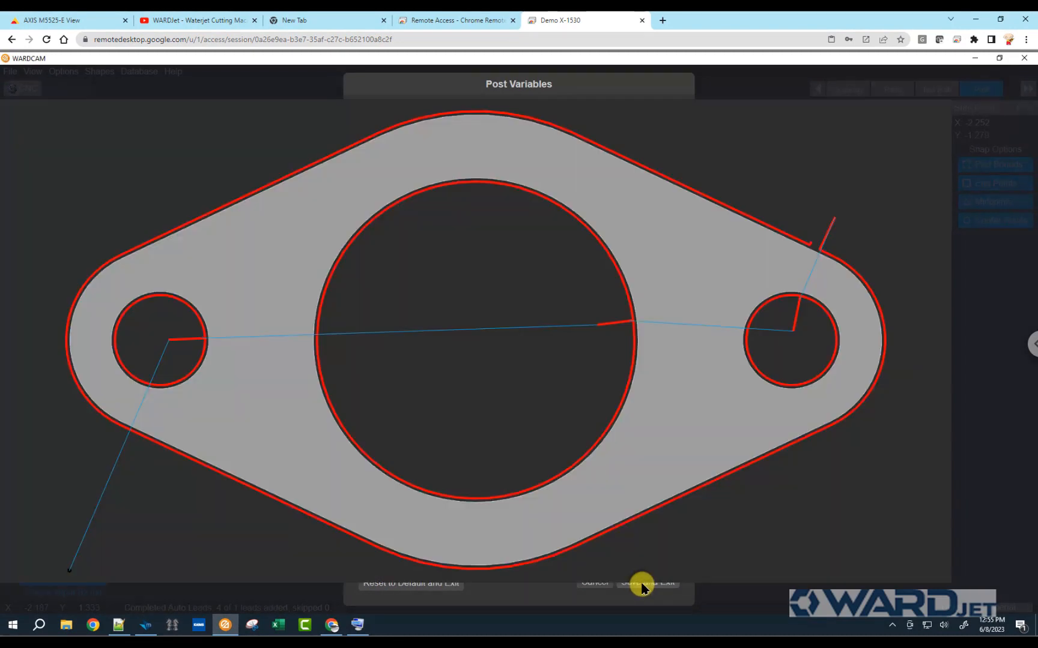
left_click(646, 582)
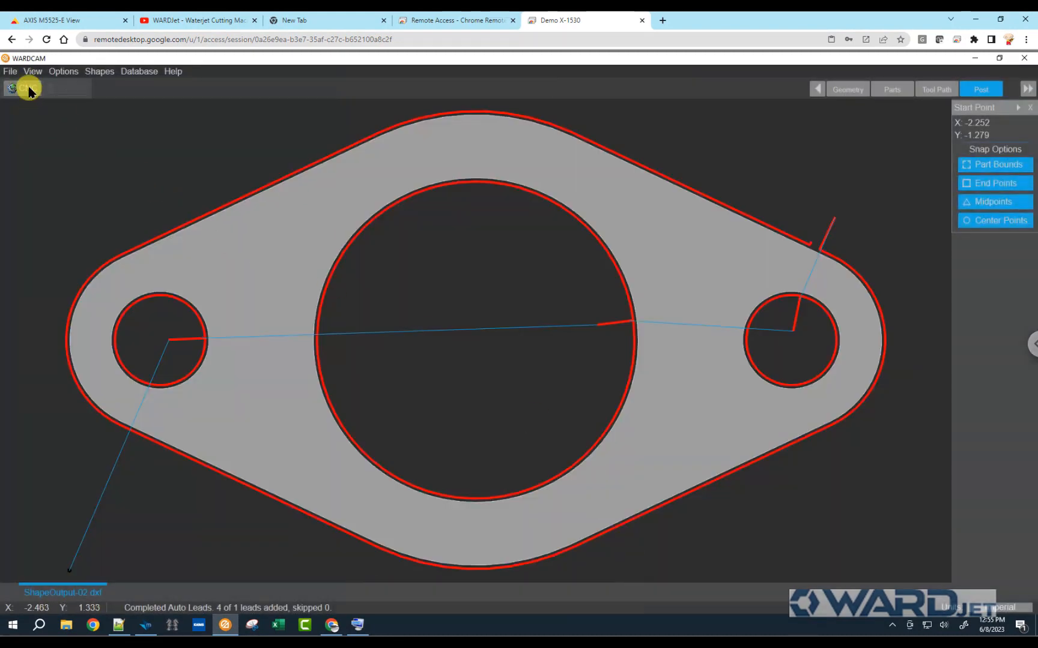
left_click(63, 71)
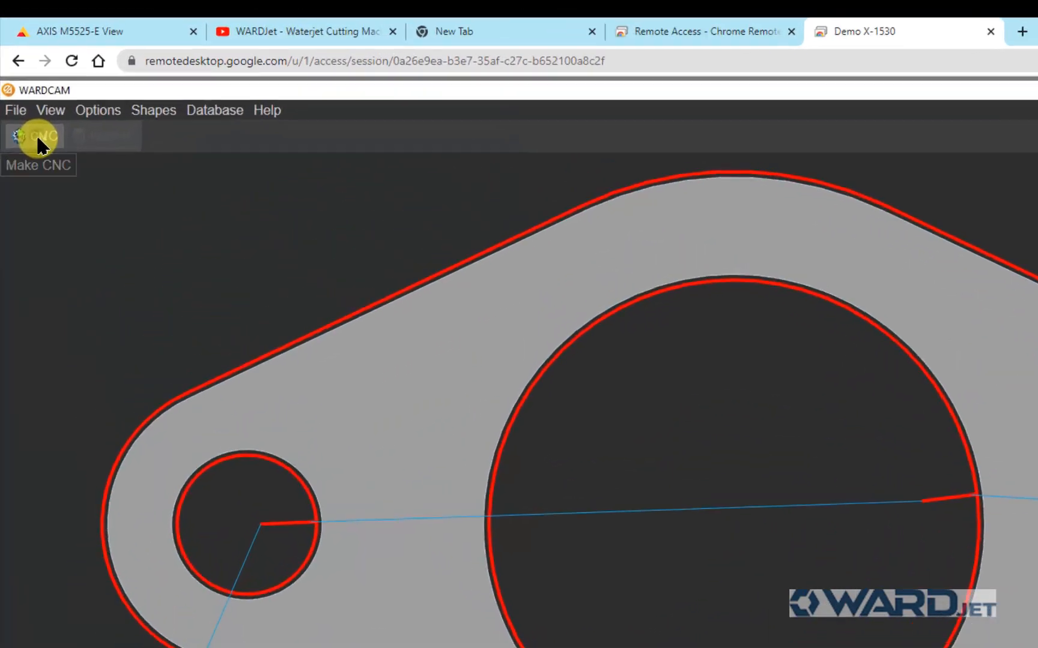
left_click(36, 135)
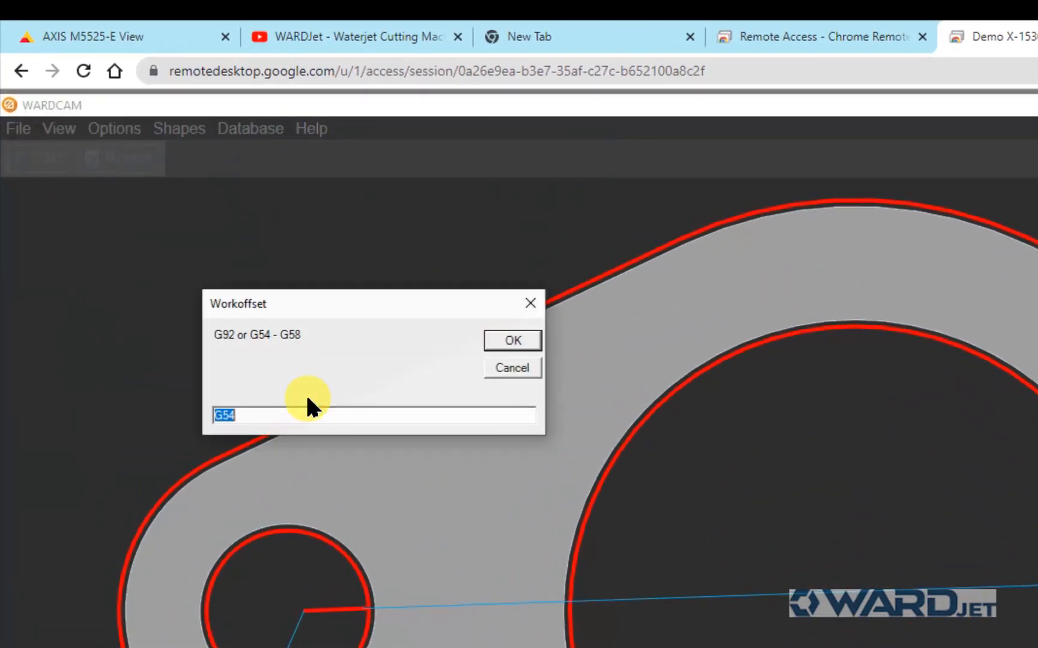
mouse_move(350, 315)
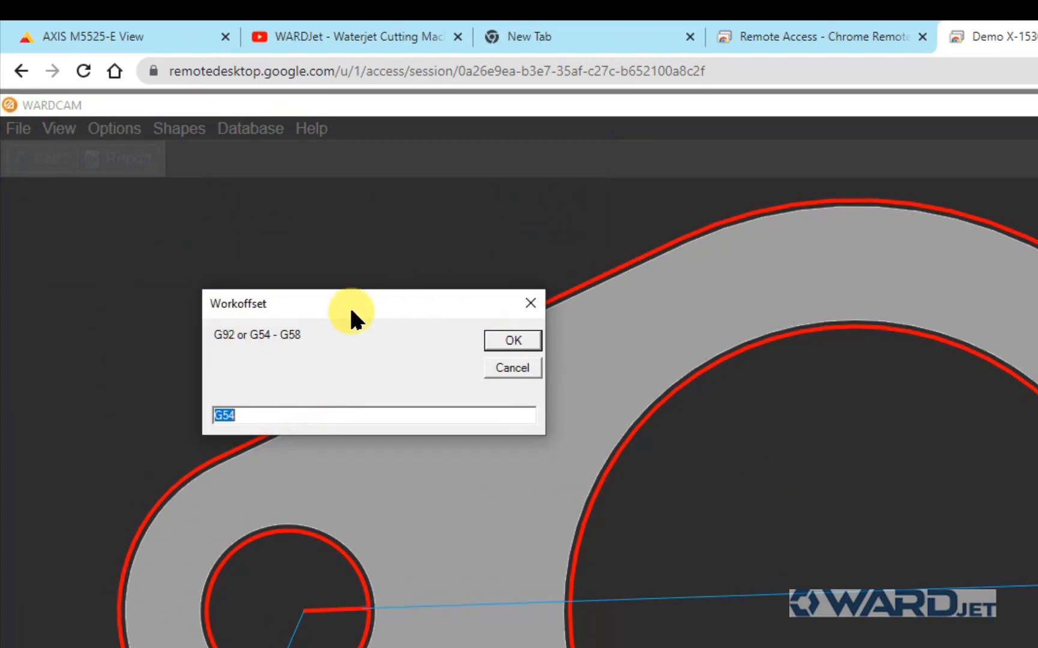
mouse_move(275, 424)
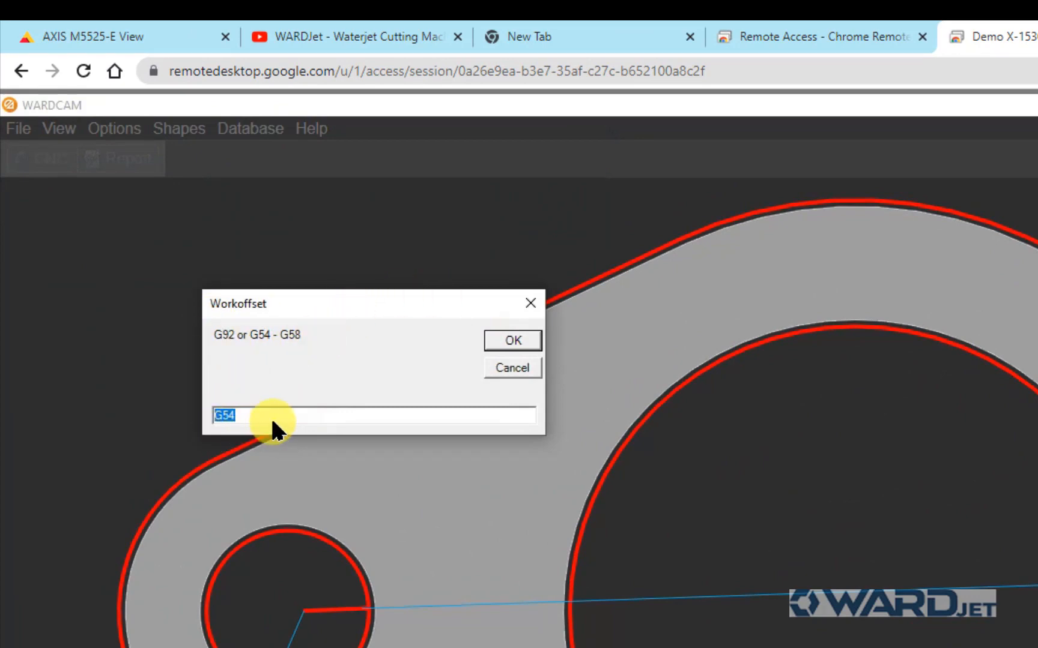
left_click(259, 414)
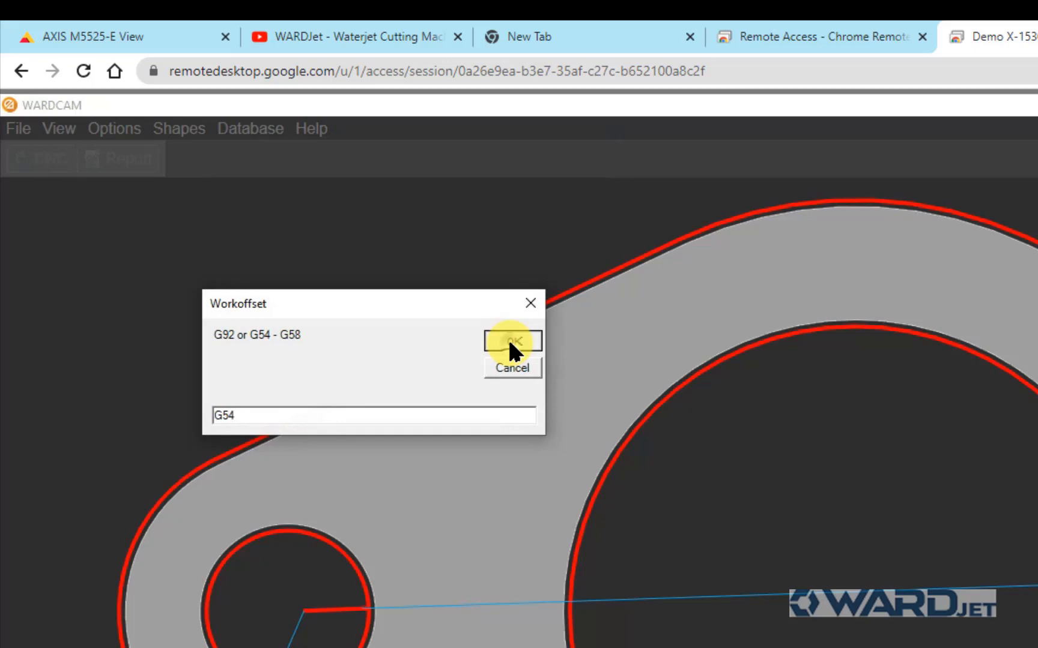
left_click(511, 343)
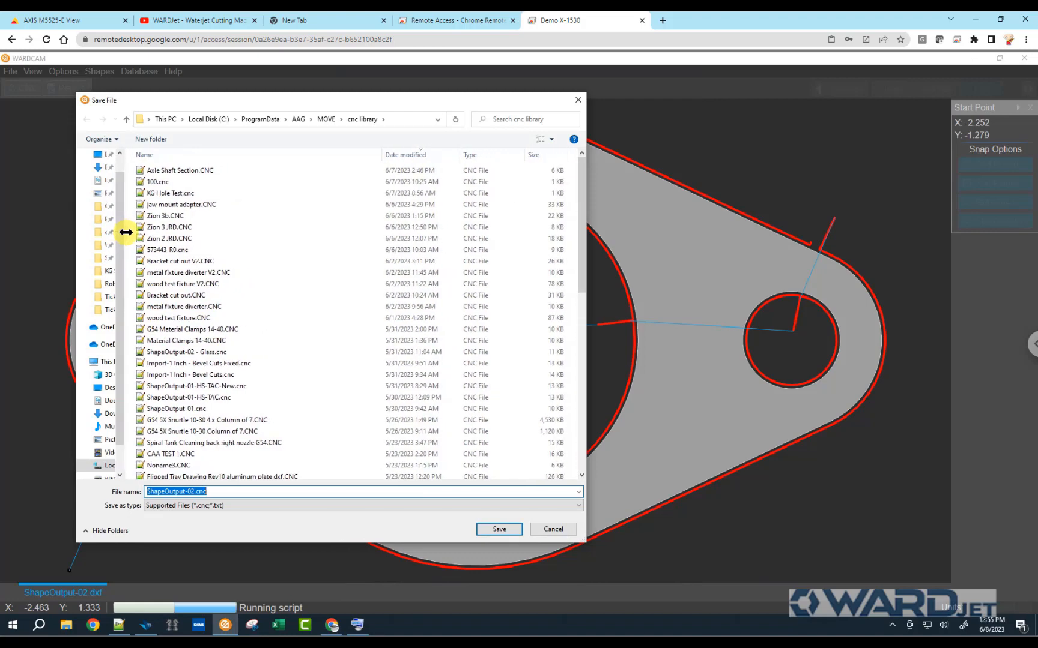
mouse_move(254, 515)
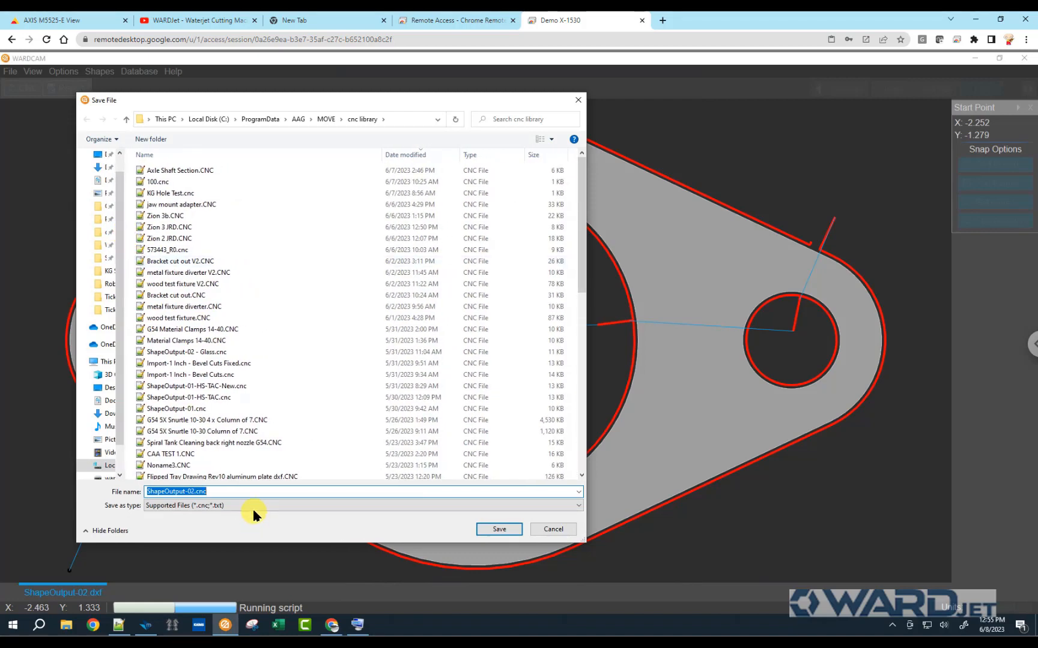
Save the posted program as Work Offset Demo.cnc in the cnc library folder.
type("Work Offset Dem")
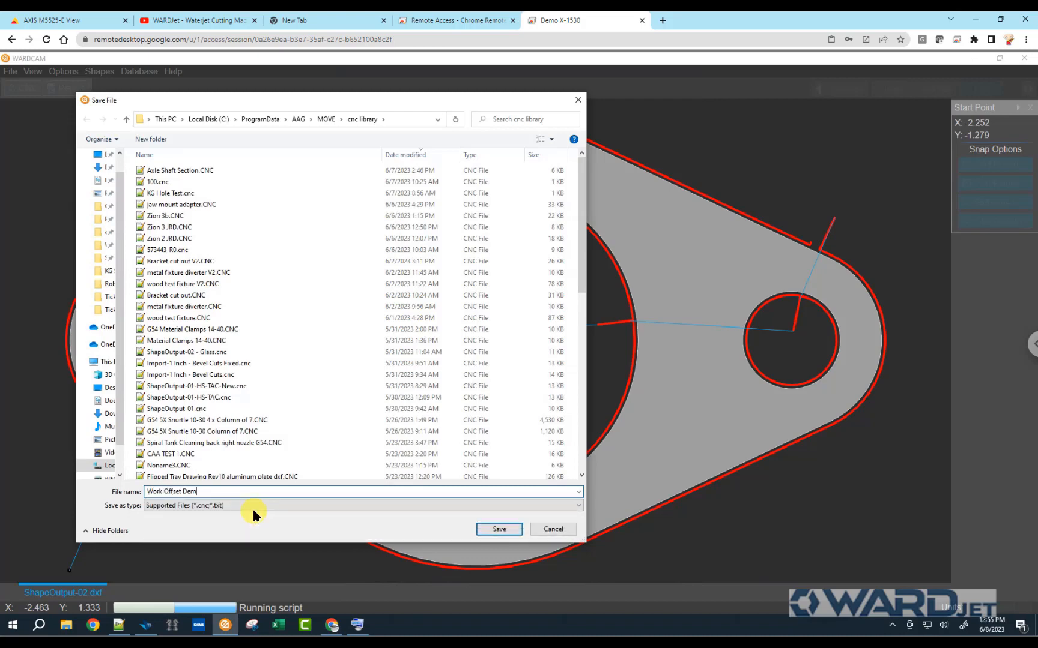
left_click(498, 528)
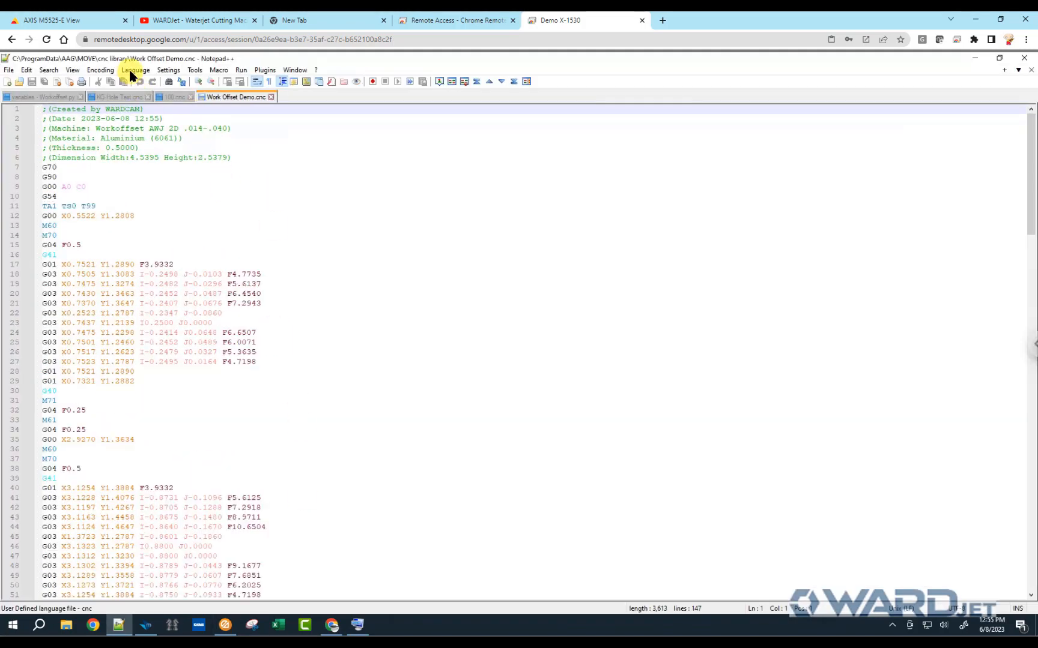
Switch Work Offset Demo.cnc to the User-Defined language for plain, larger text.
left_click(135, 69)
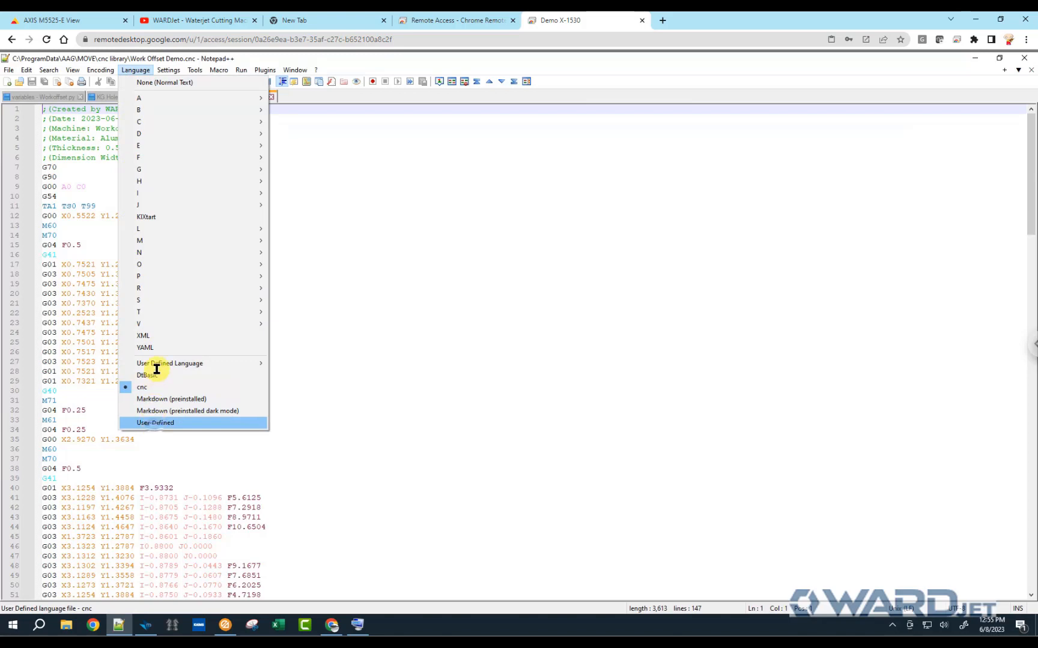
left_click(154, 423)
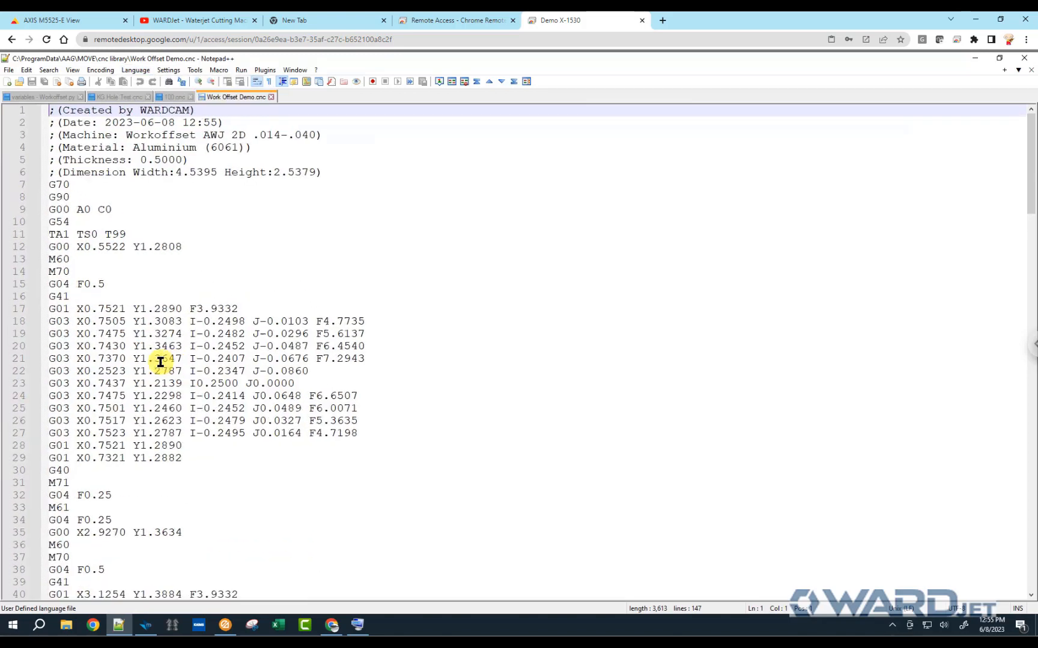
left_click(79, 222)
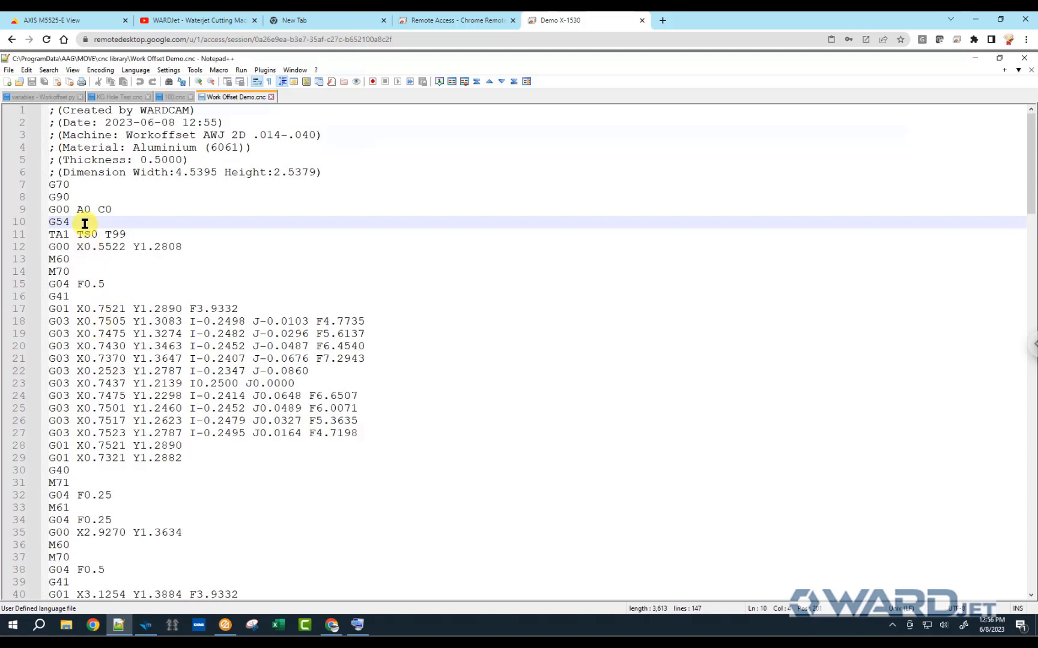
scroll("down", 3)
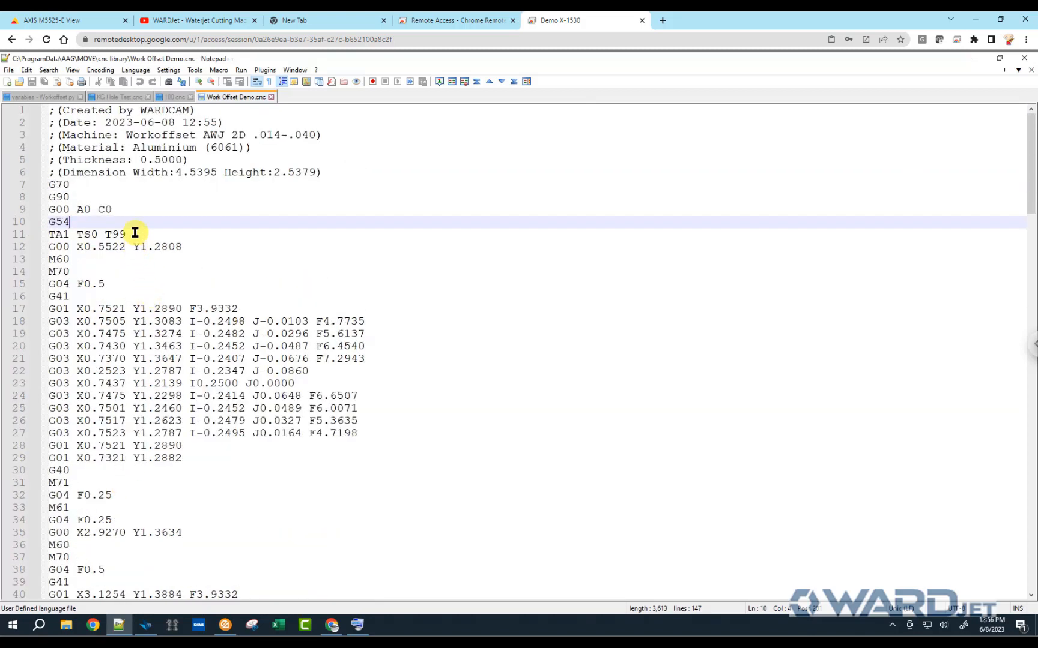
Review the G54 line, the TA1 TS0 T99 tool selection and the first G00 rapid move.
left_click(180, 246)
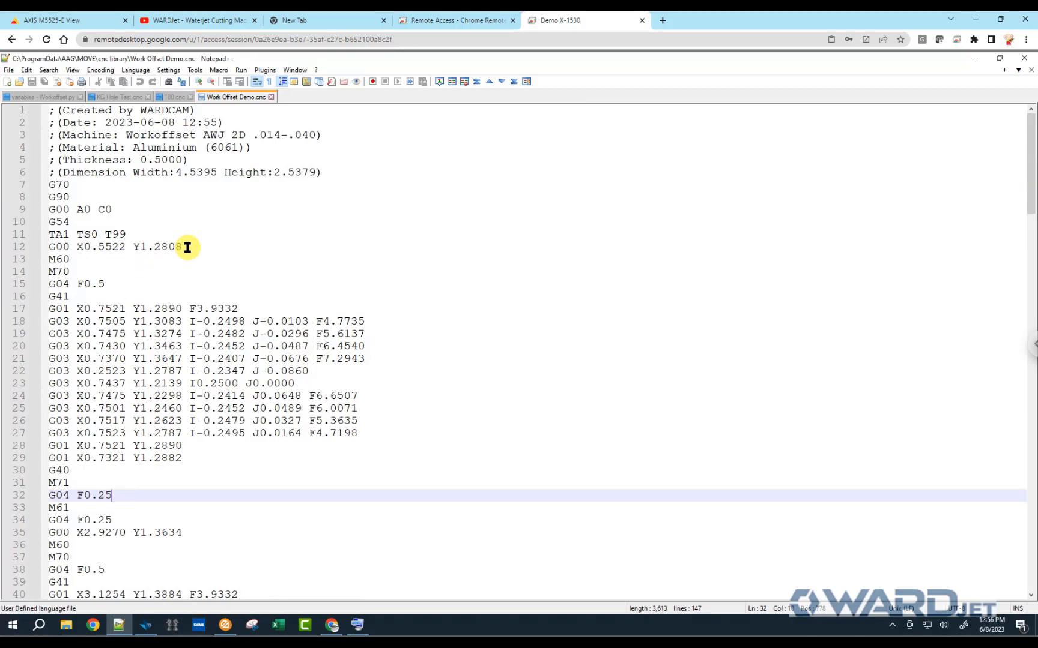
left_click(188, 247)
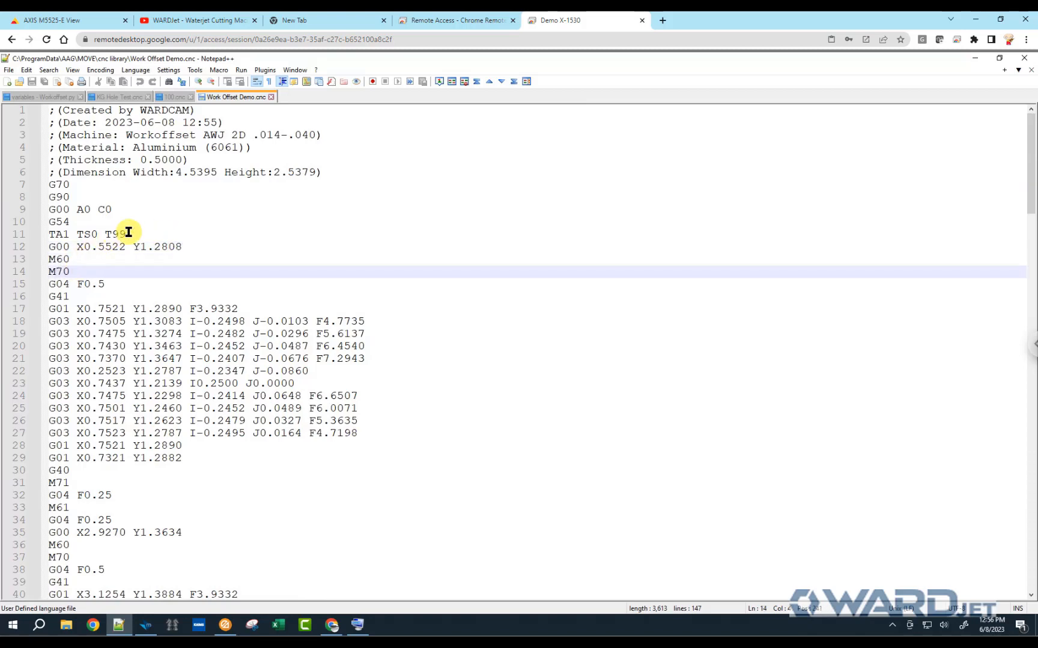
left_click(125, 234)
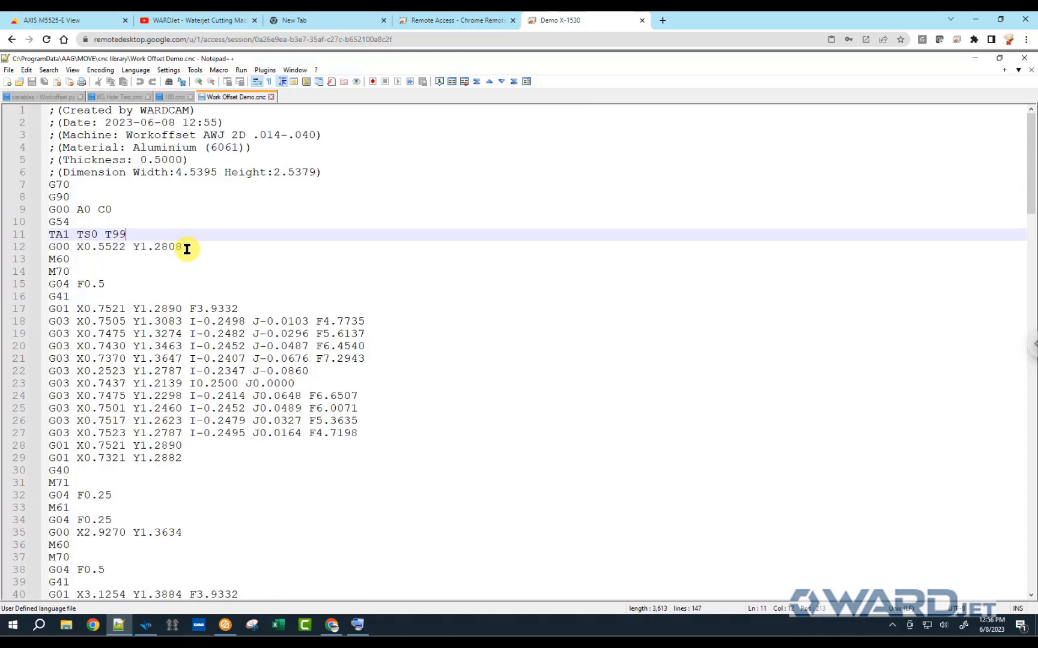
left_click(187, 248)
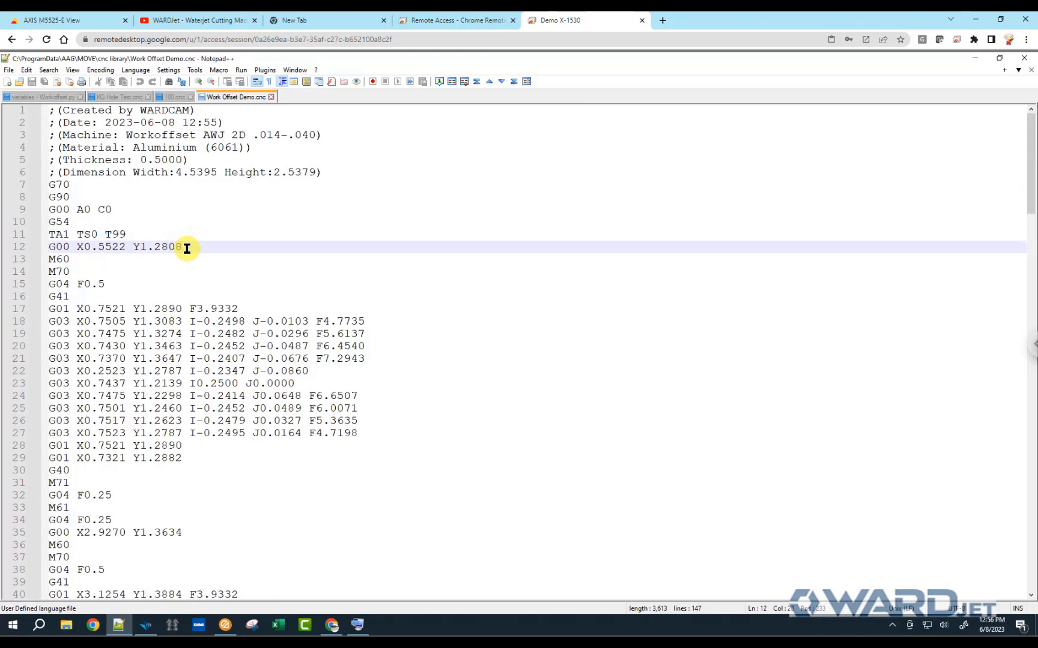
mouse_move(136, 248)
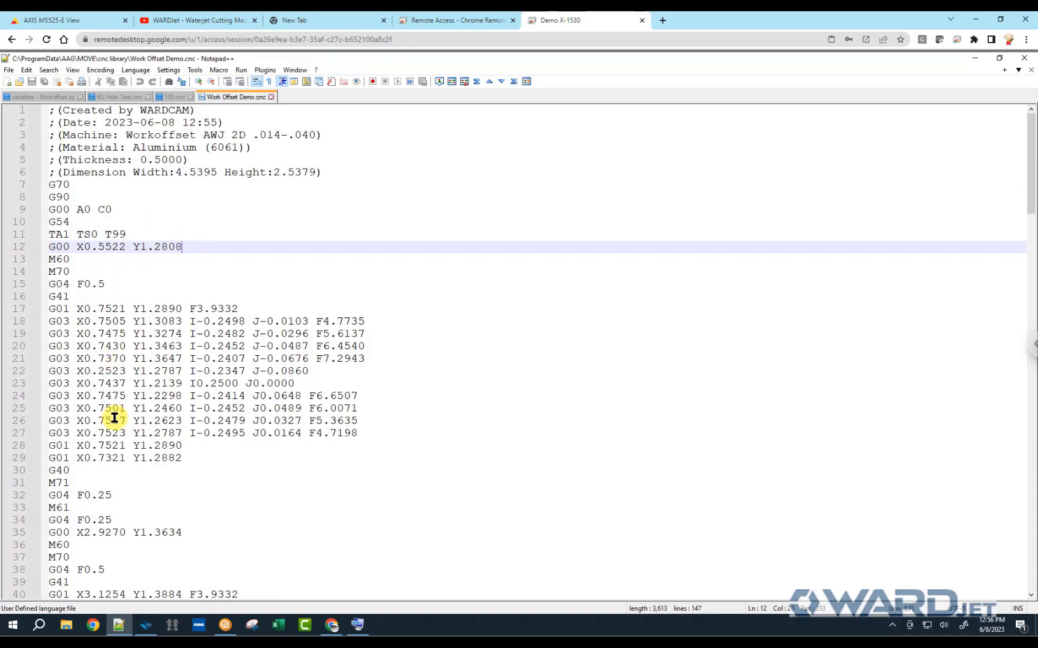
mouse_move(119, 432)
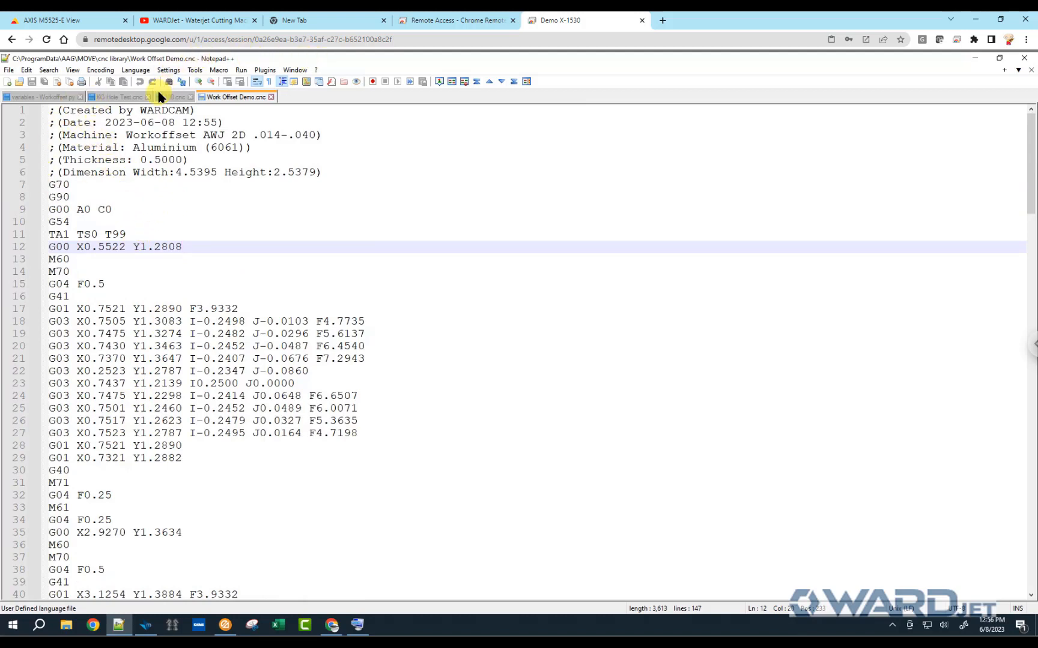
mouse_move(122, 98)
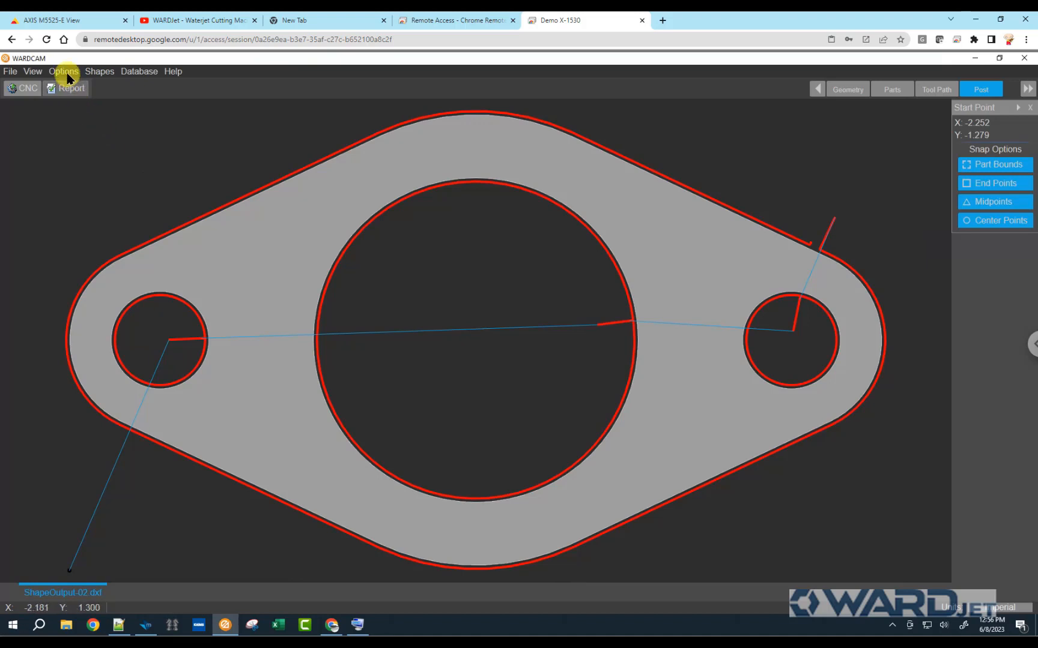
mouse_move(54, 91)
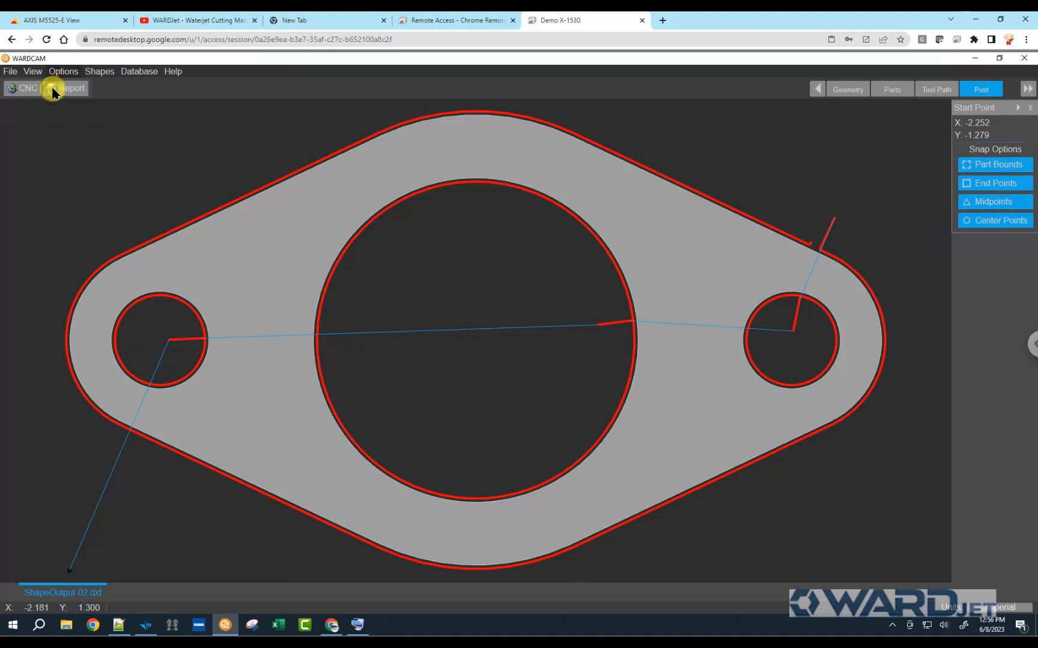
In the Height Sensors post variables, replace the G99 sensor-down code with G00 Z0.
left_click(72, 88)
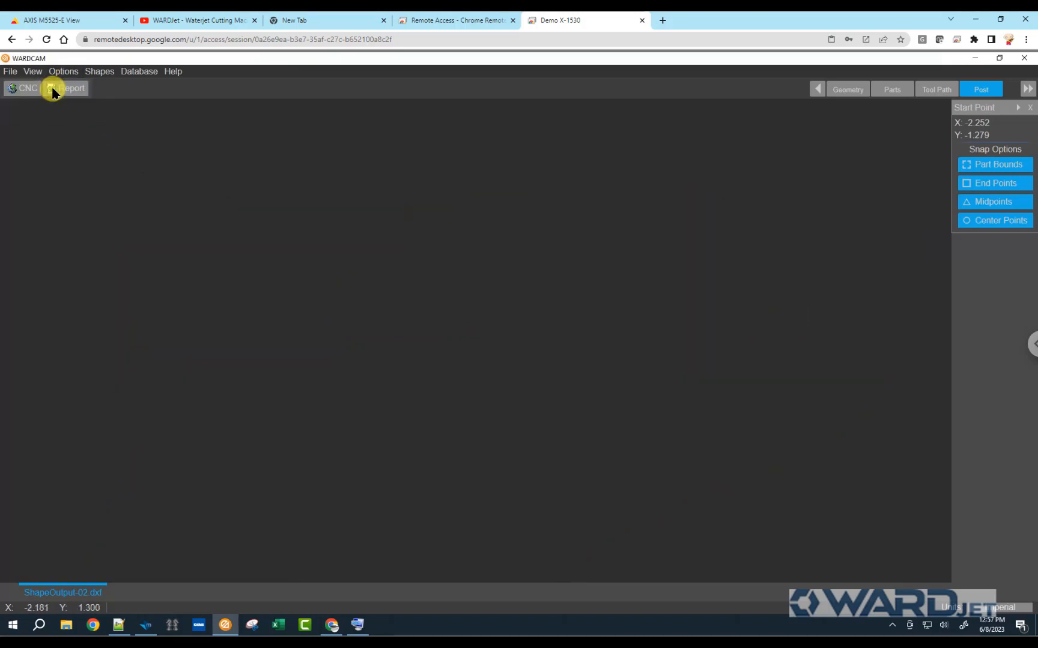
left_click(69, 87)
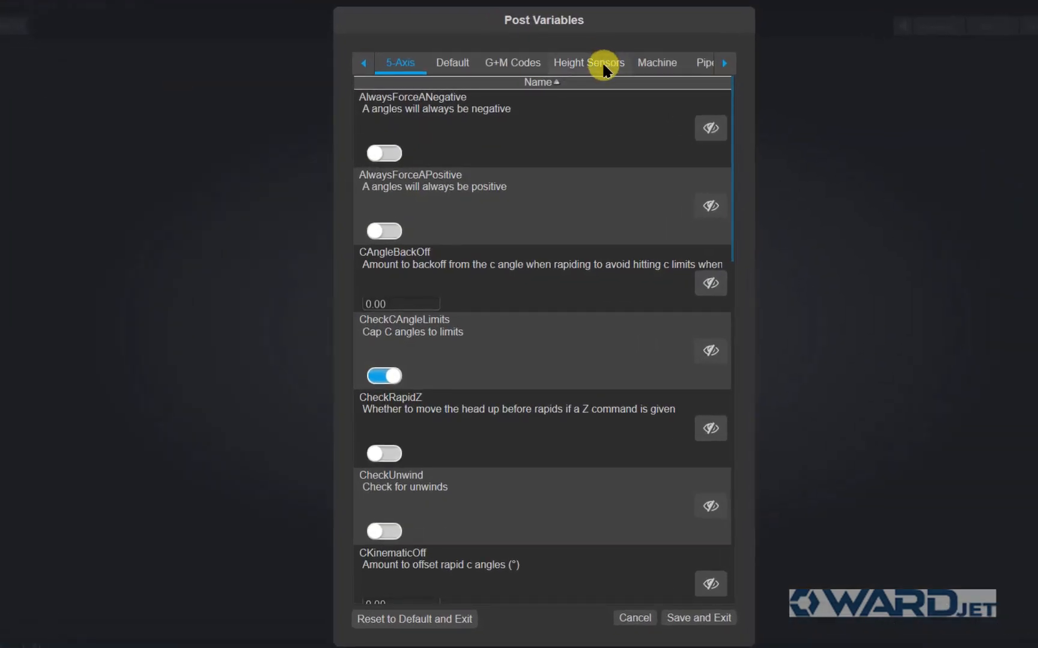
left_click(587, 62)
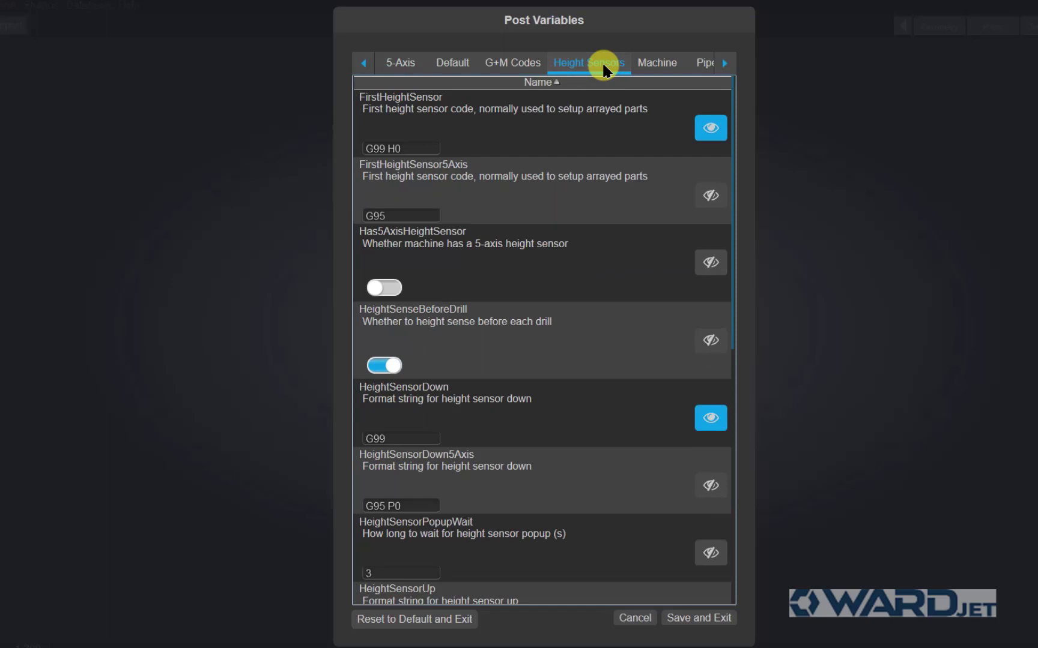
mouse_move(373, 109)
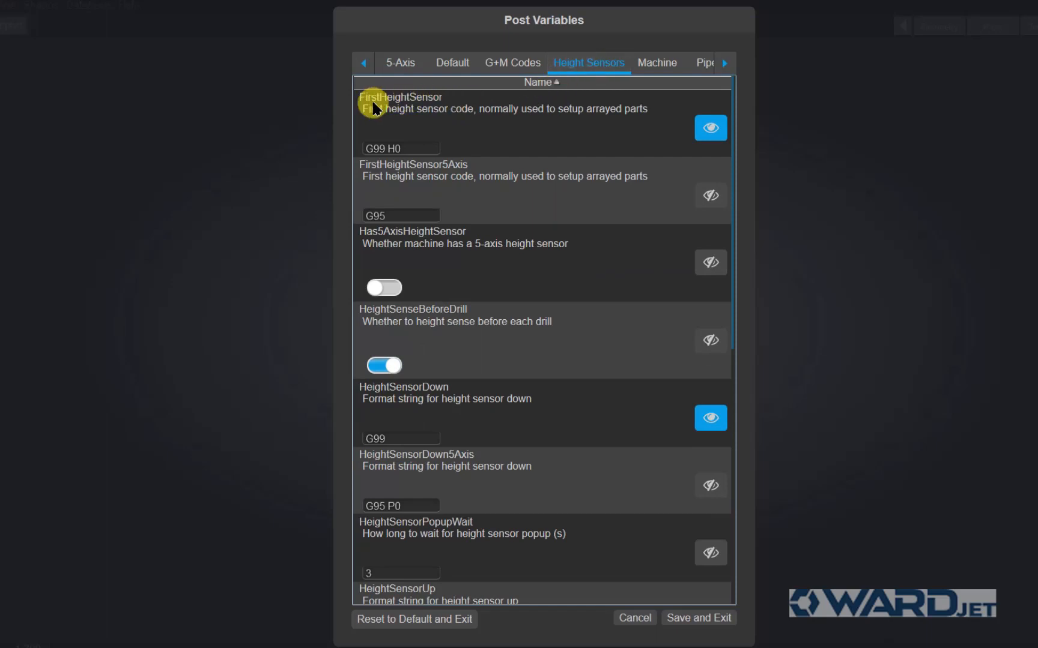
mouse_move(407, 147)
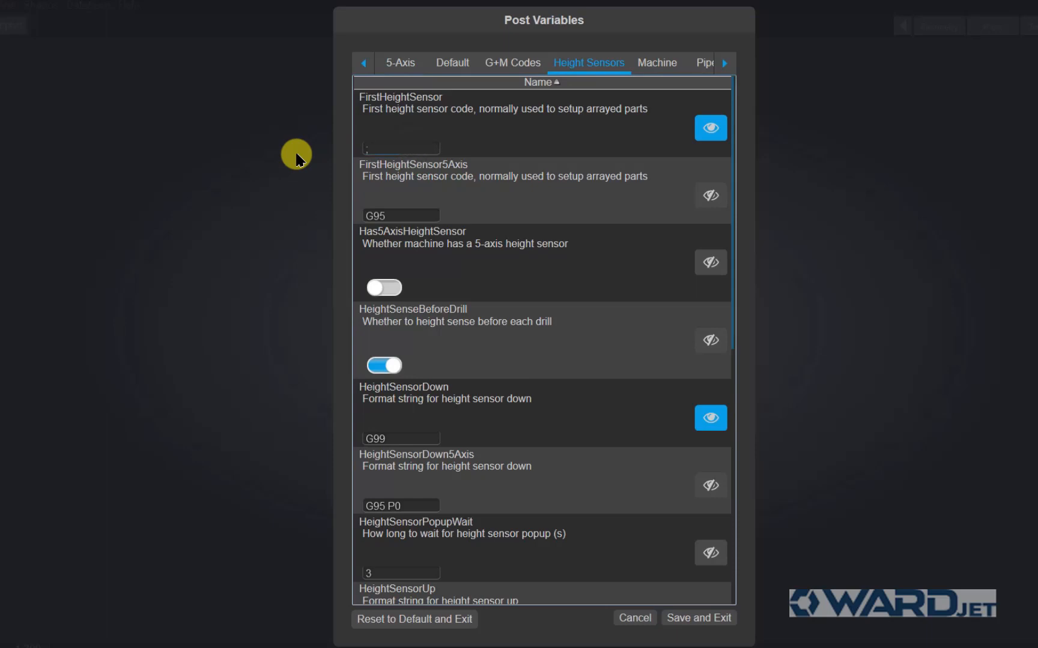
type(";G00")
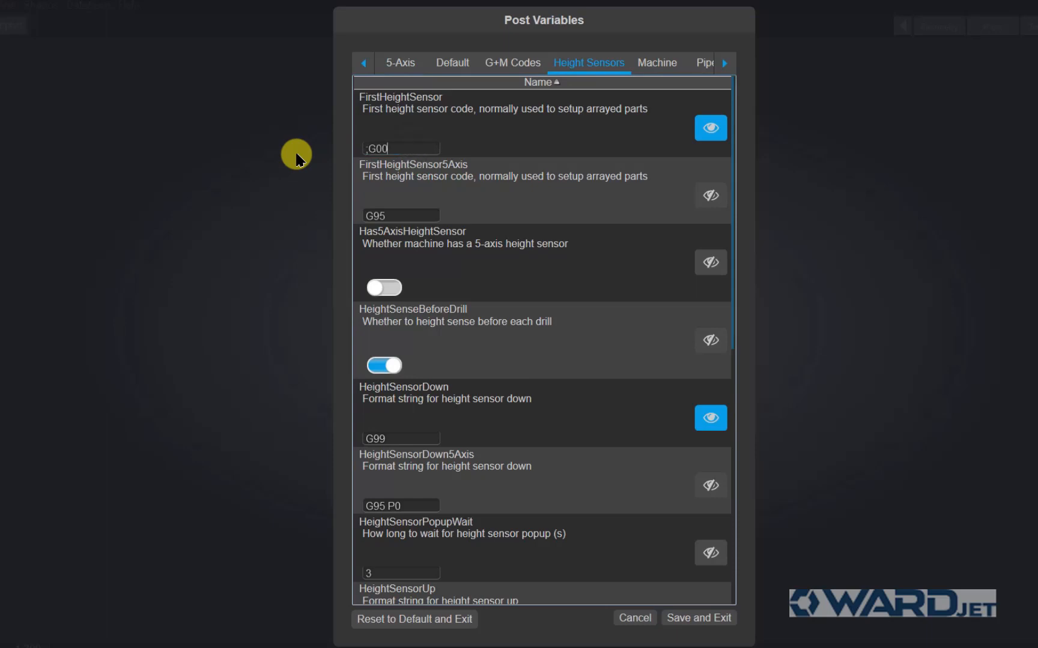
type("Z")
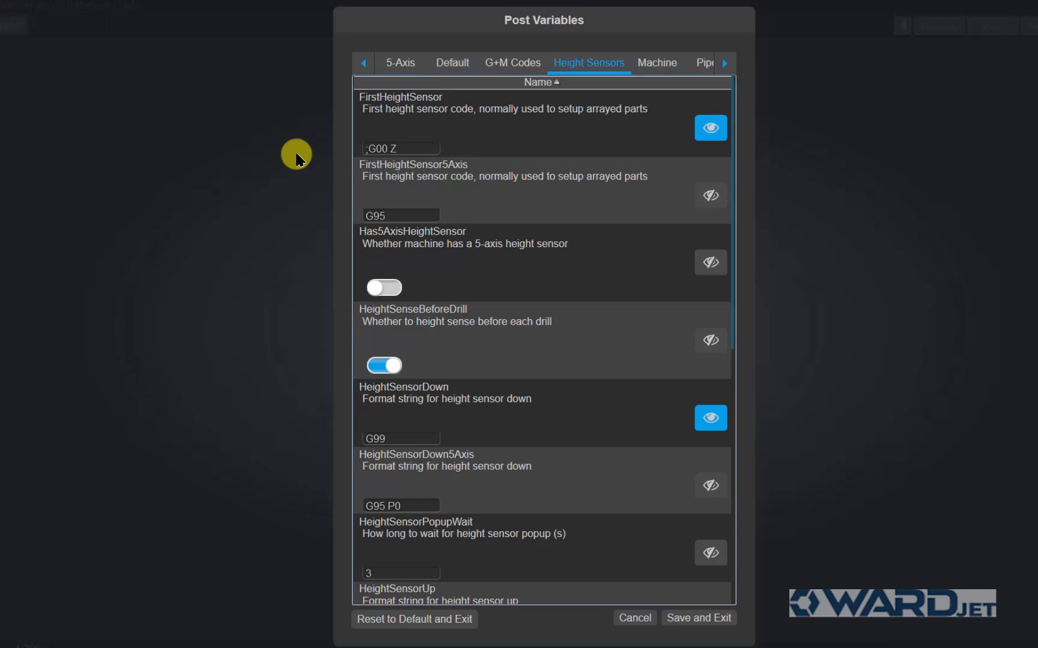
type("0")
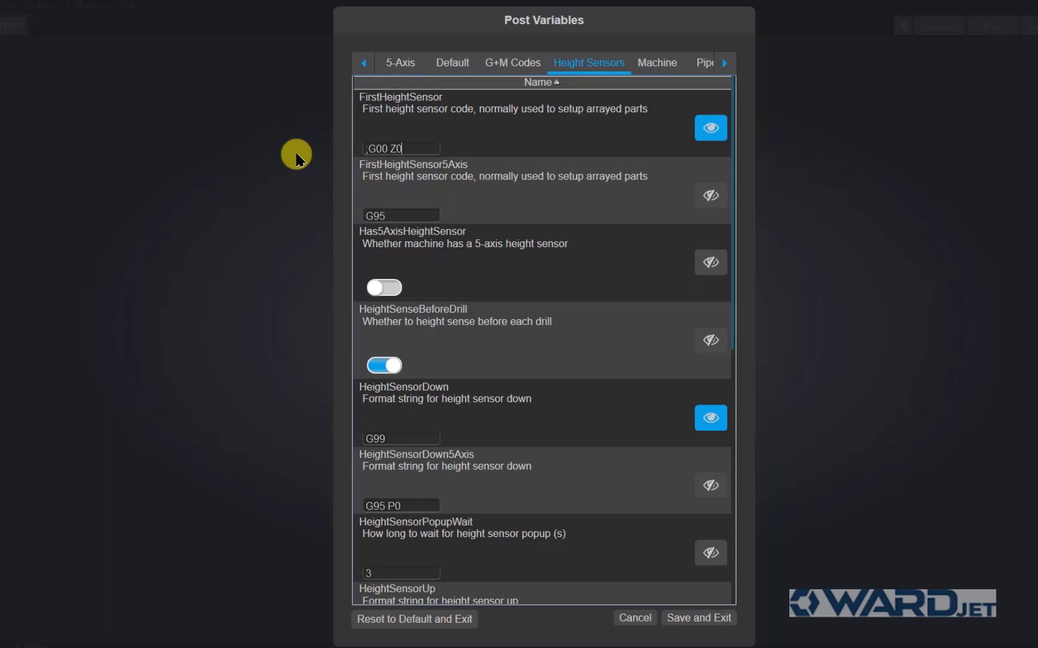
mouse_move(325, 193)
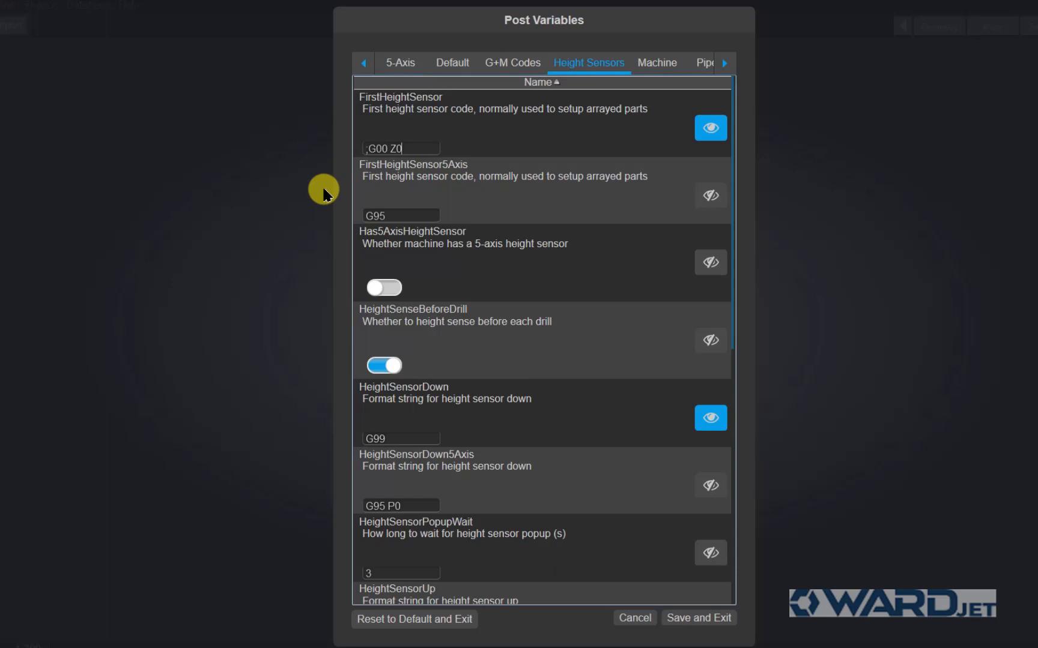
mouse_move(513, 250)
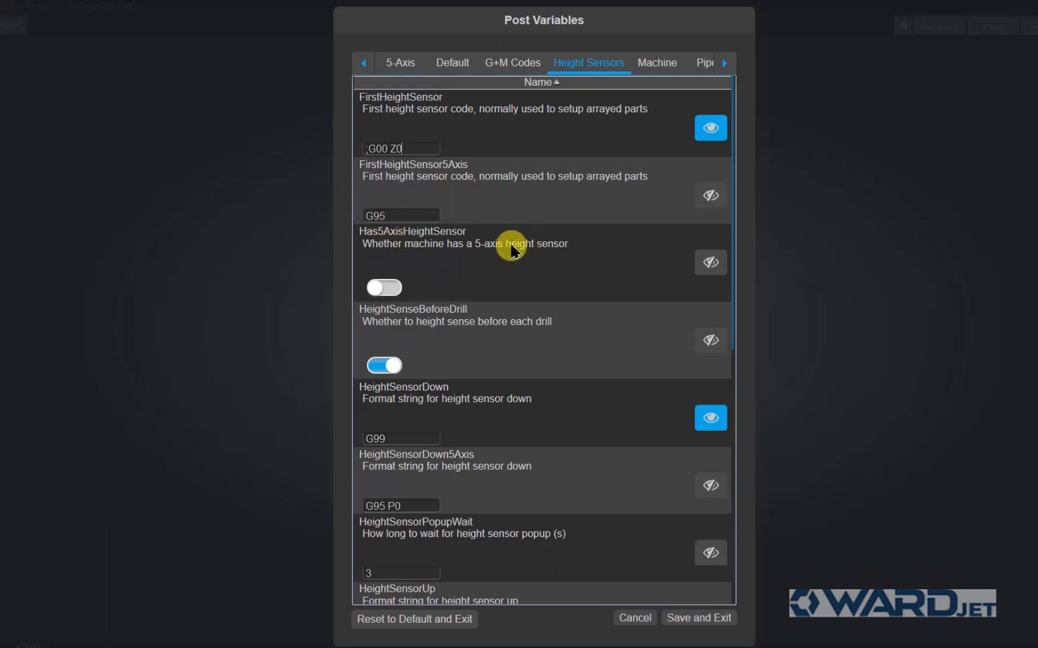
mouse_move(466, 275)
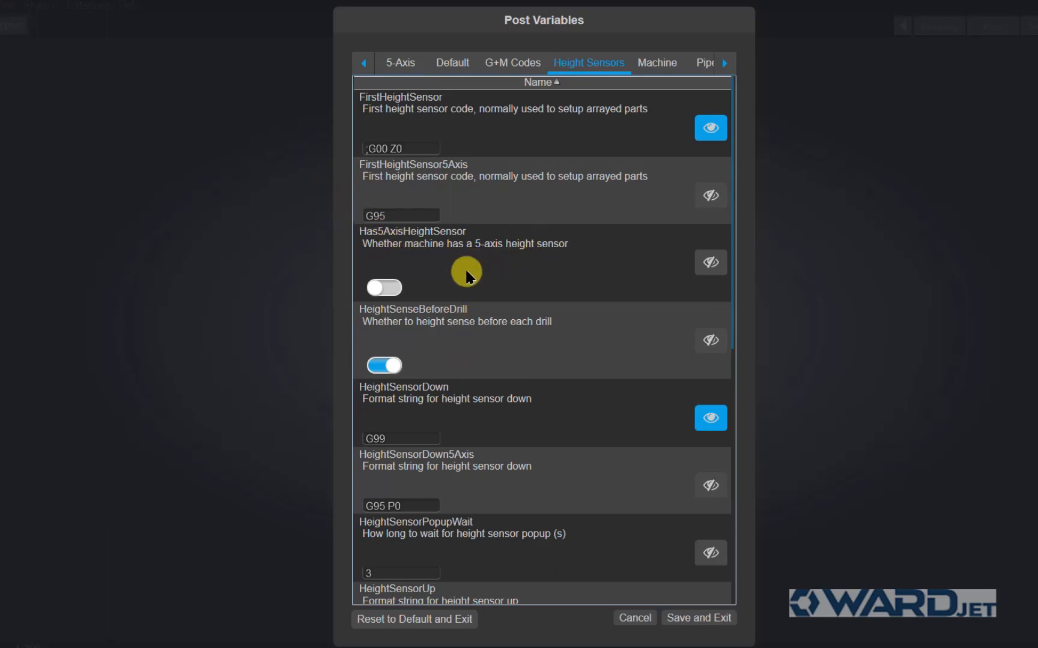
mouse_move(399, 438)
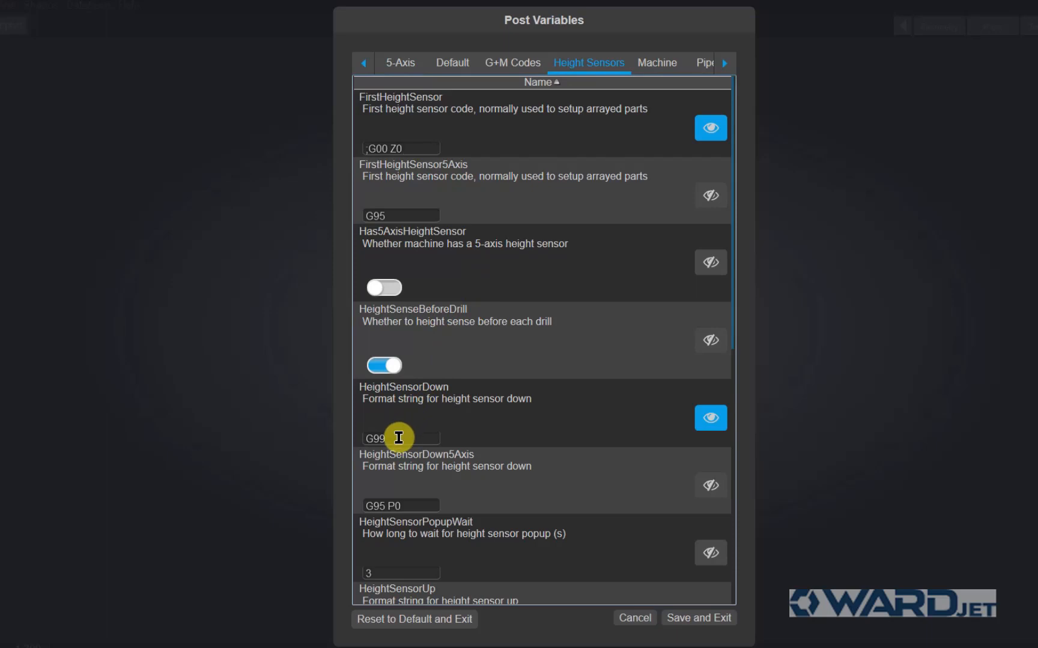
key("Backspace")
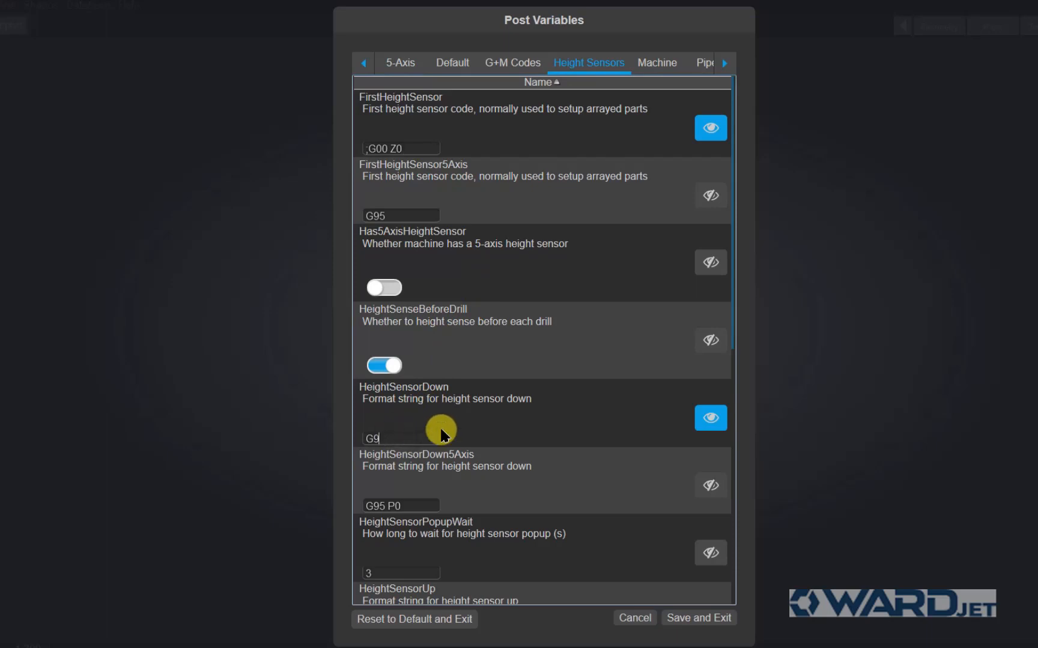
type("))")
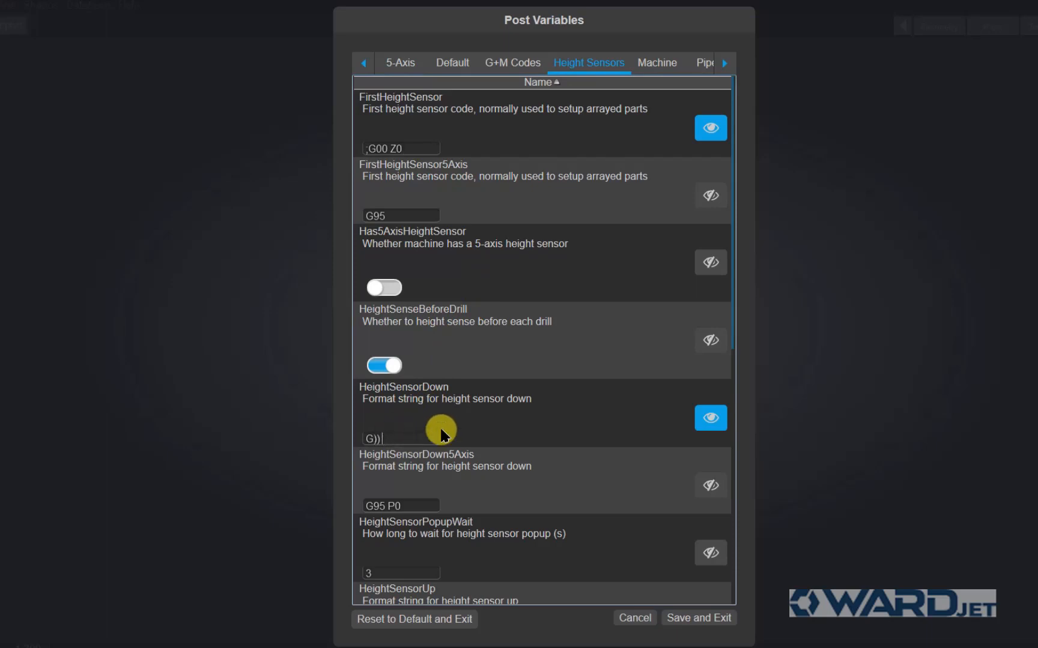
key("Backspace")
type("G00 Z0")
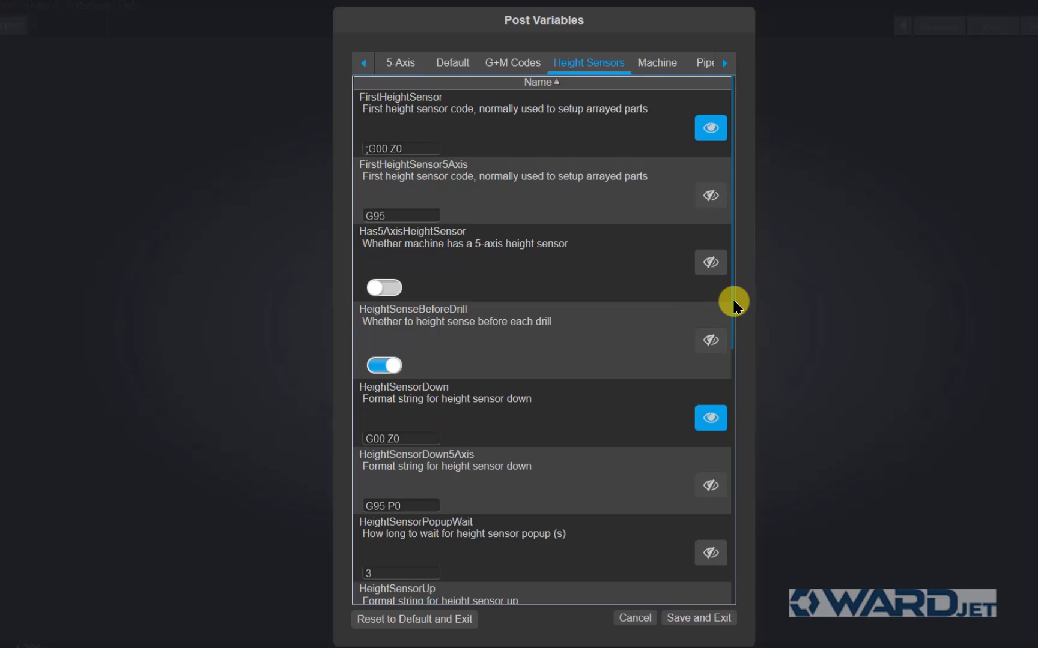
Switch the UseHeightSensor toggle on further down the Height Sensors list.
scroll("down", 3)
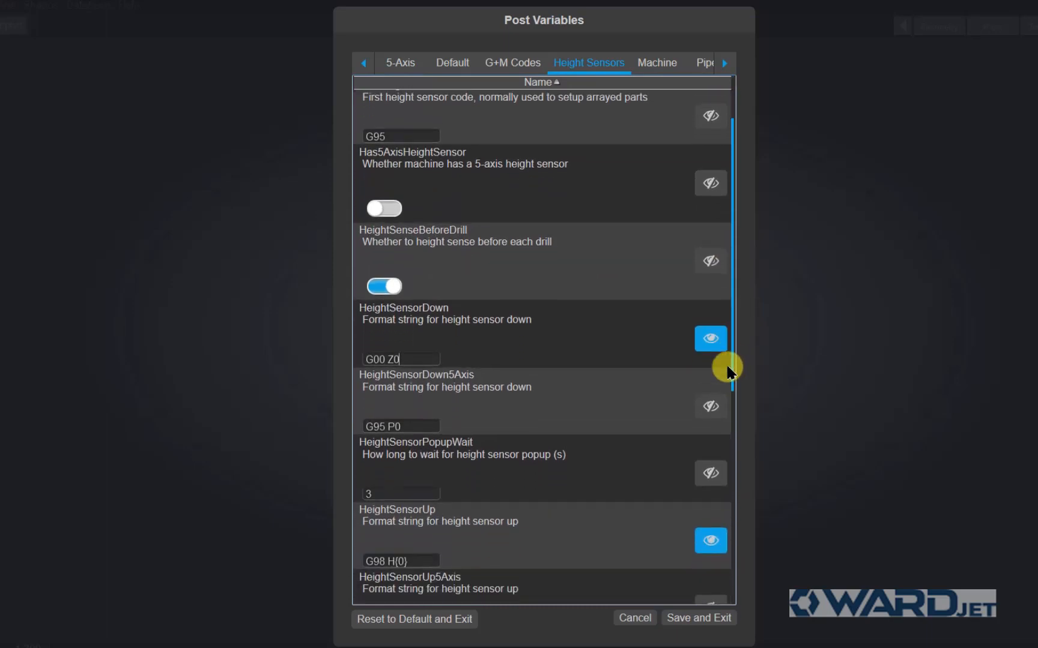
scroll("down", 3)
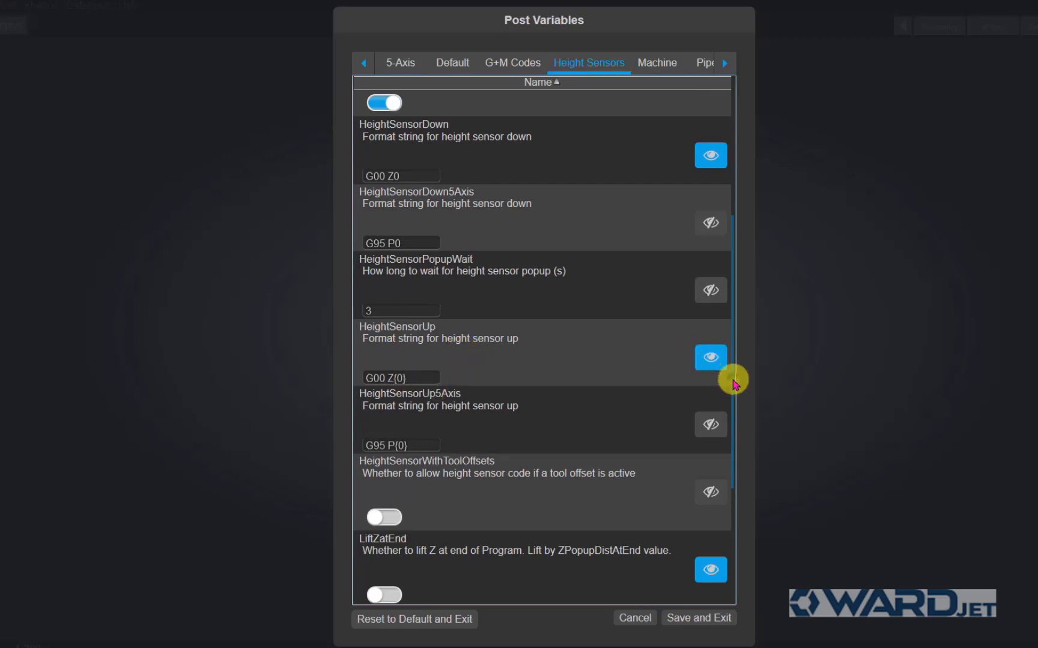
scroll("down", 3)
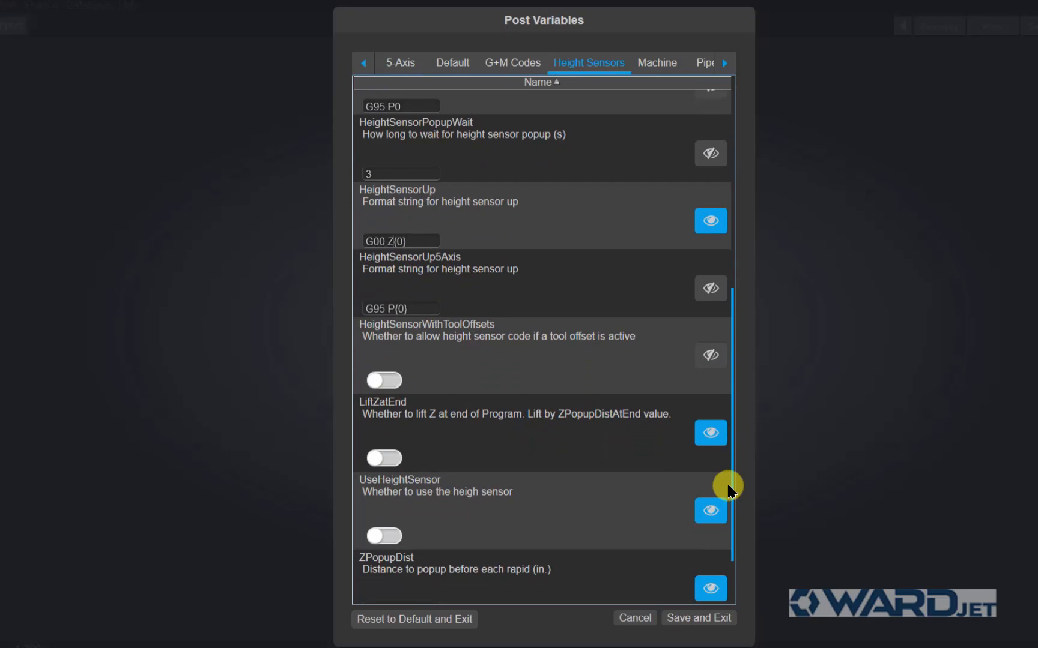
scroll("down", 3)
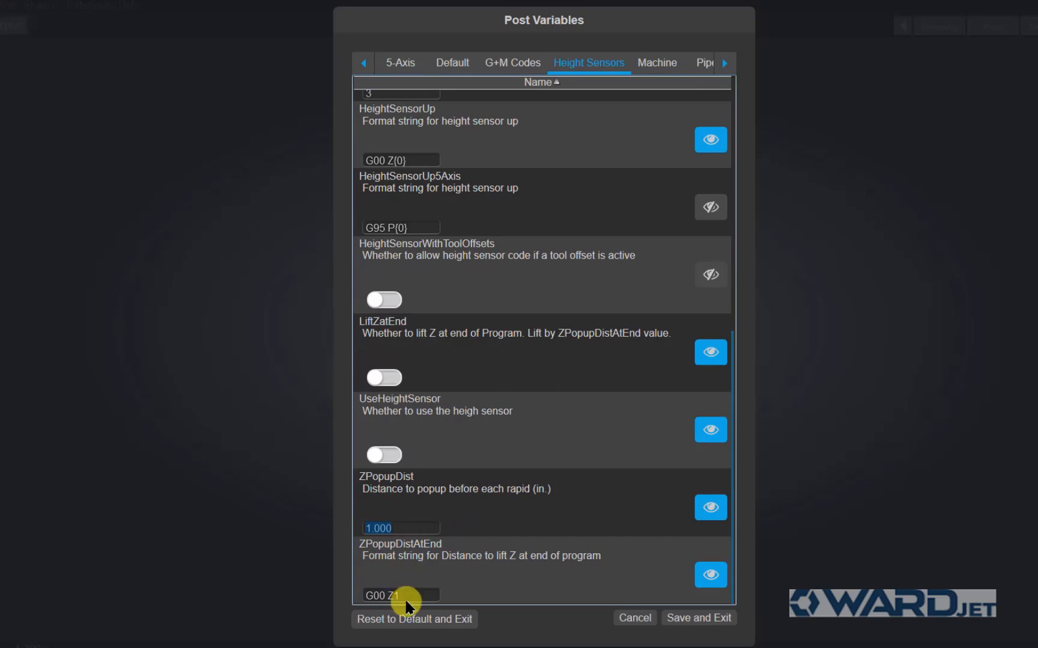
left_click(400, 595)
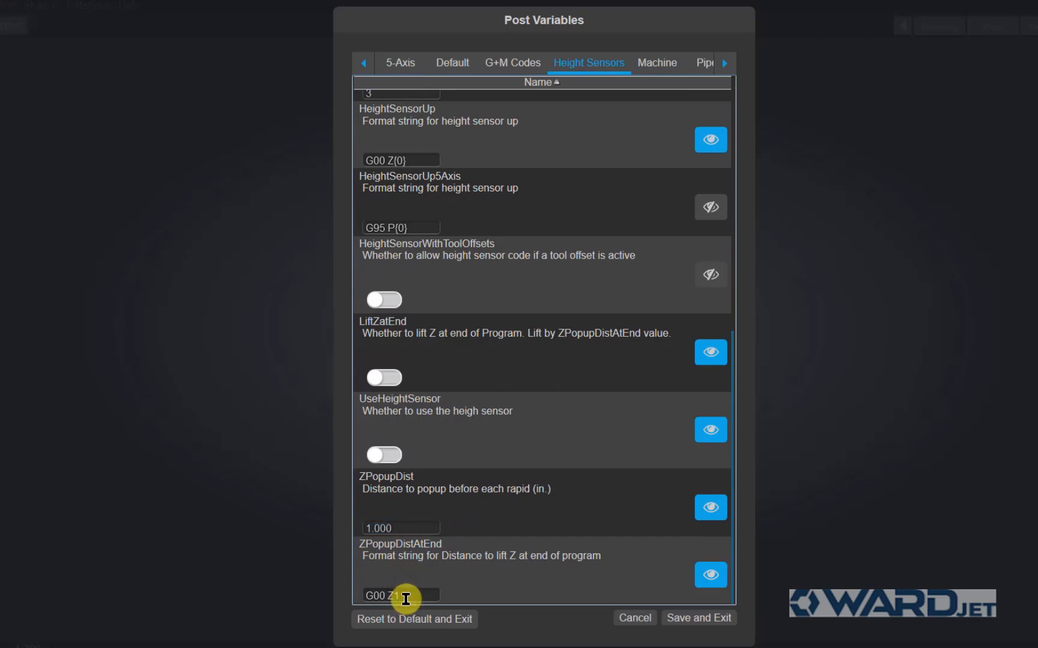
mouse_move(416, 274)
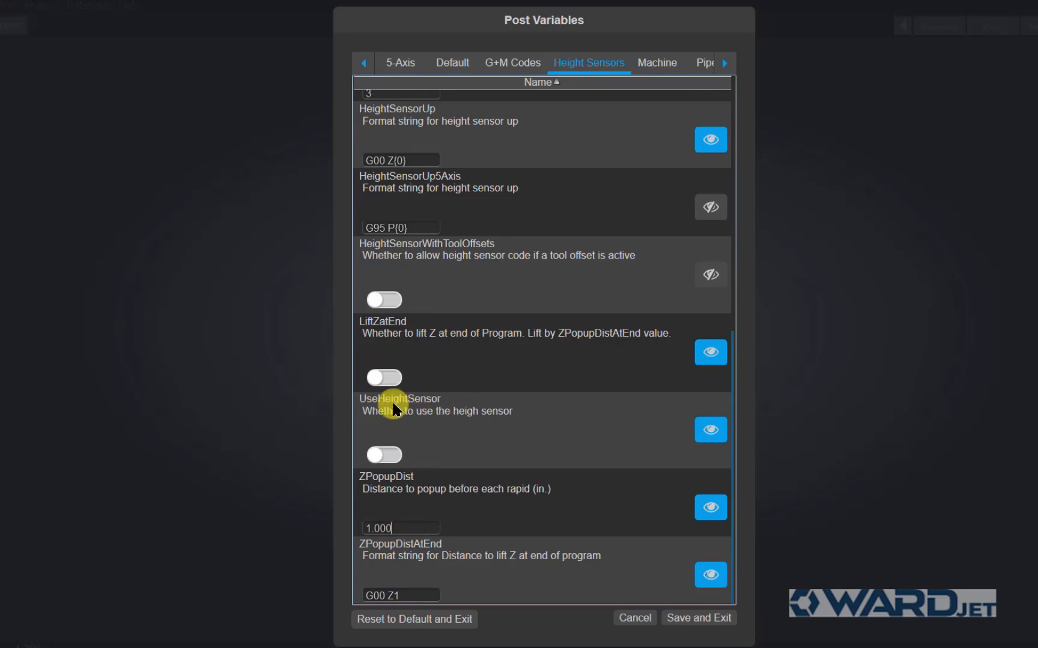
mouse_move(407, 437)
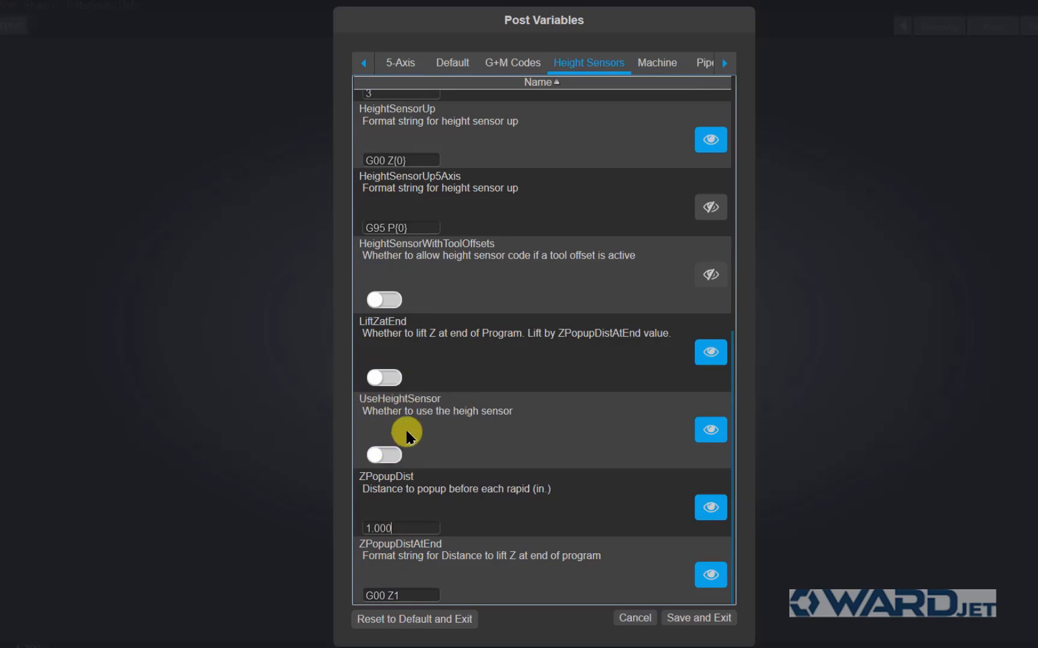
left_click(383, 456)
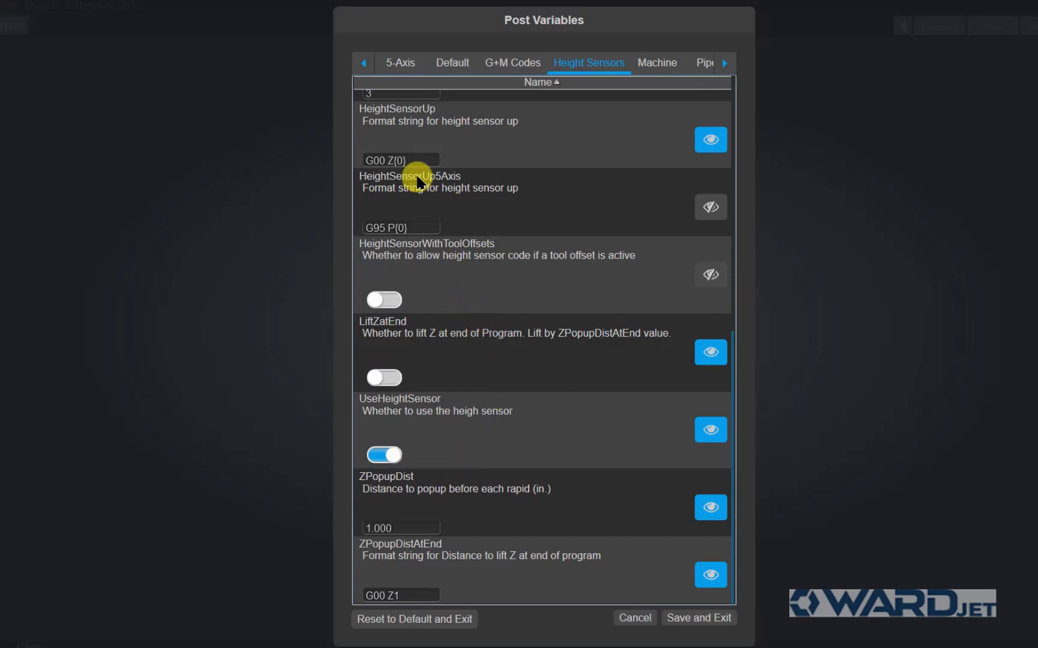
mouse_move(508, 287)
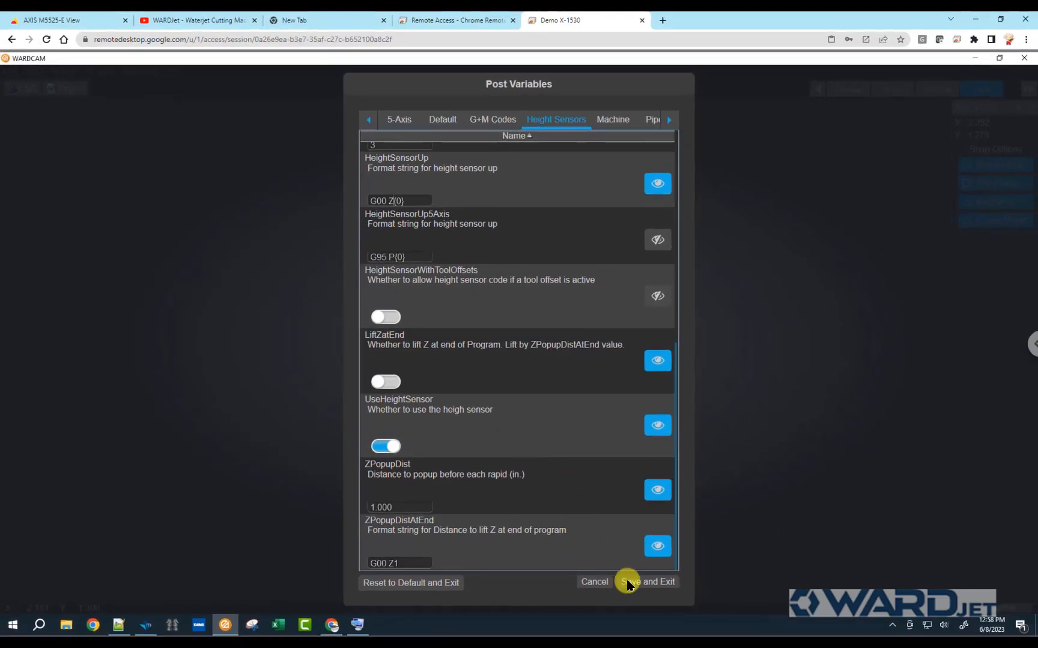
Save and Exit, accept the G54 work offset, and overwrite Work Offset Demo.cnc.
left_click(646, 583)
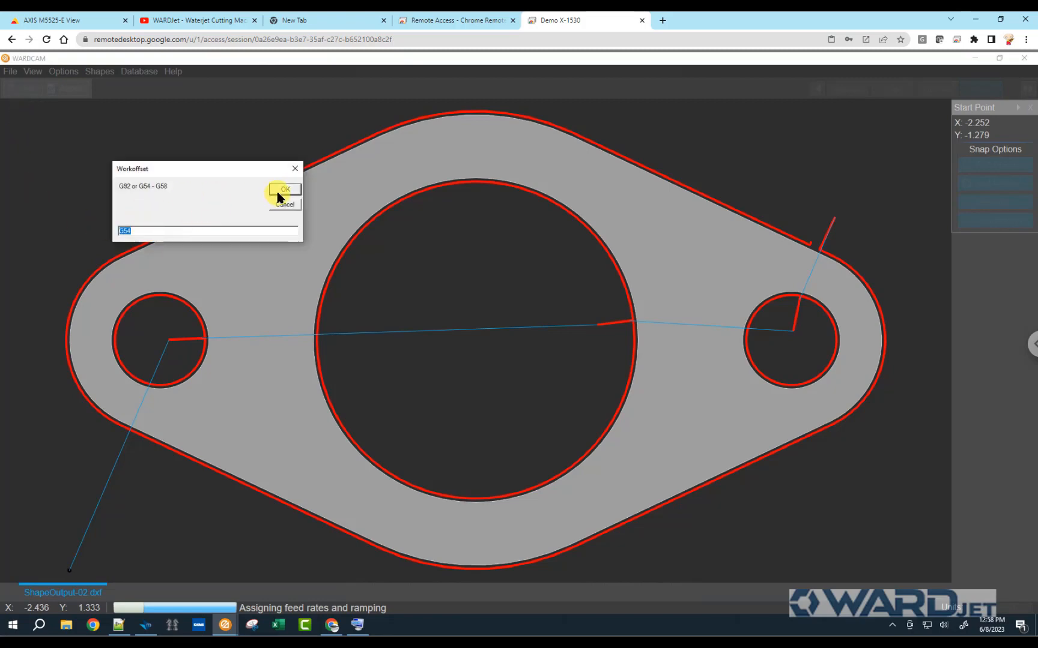
left_click(284, 190)
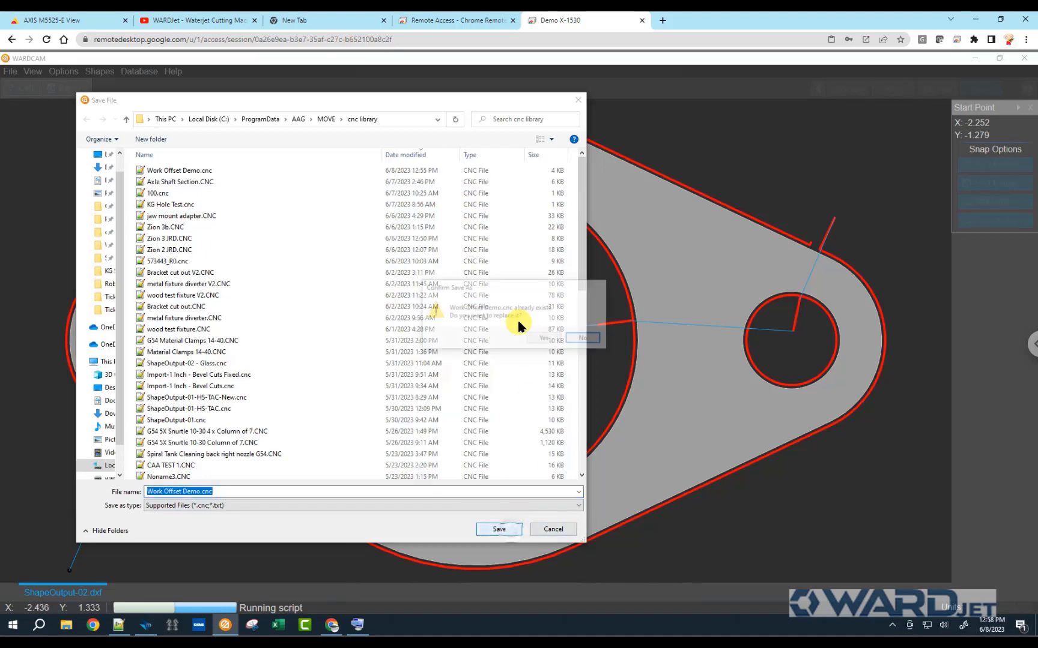
left_click(542, 337)
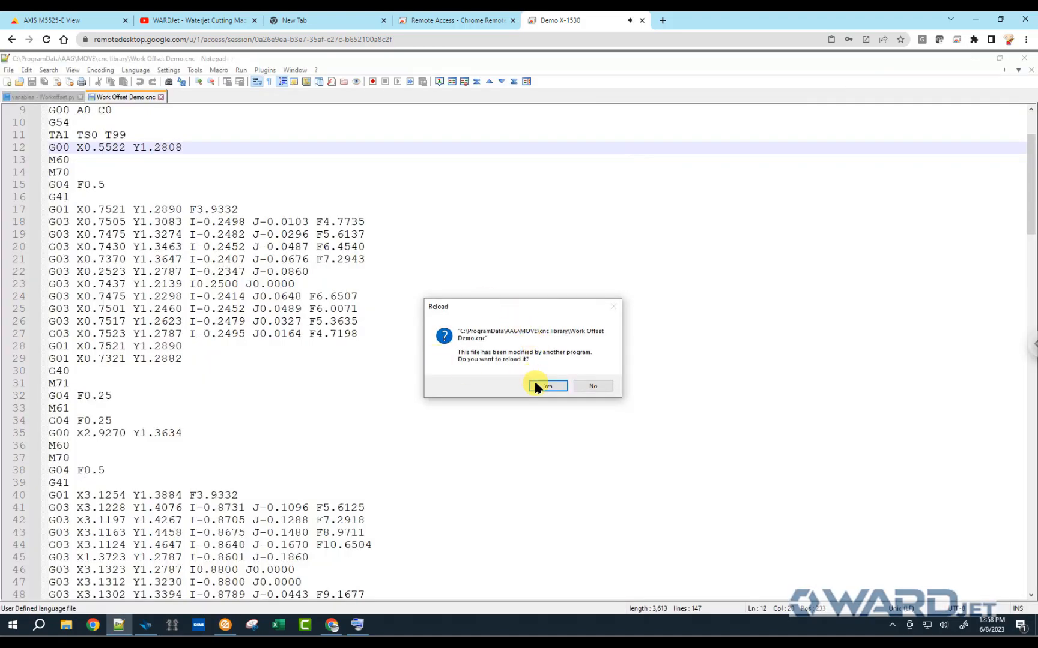
Reload Work Offset Demo.cnc and review the new G00 Z1.0 / G00 Z0 lines through to the end.
left_click(542, 385)
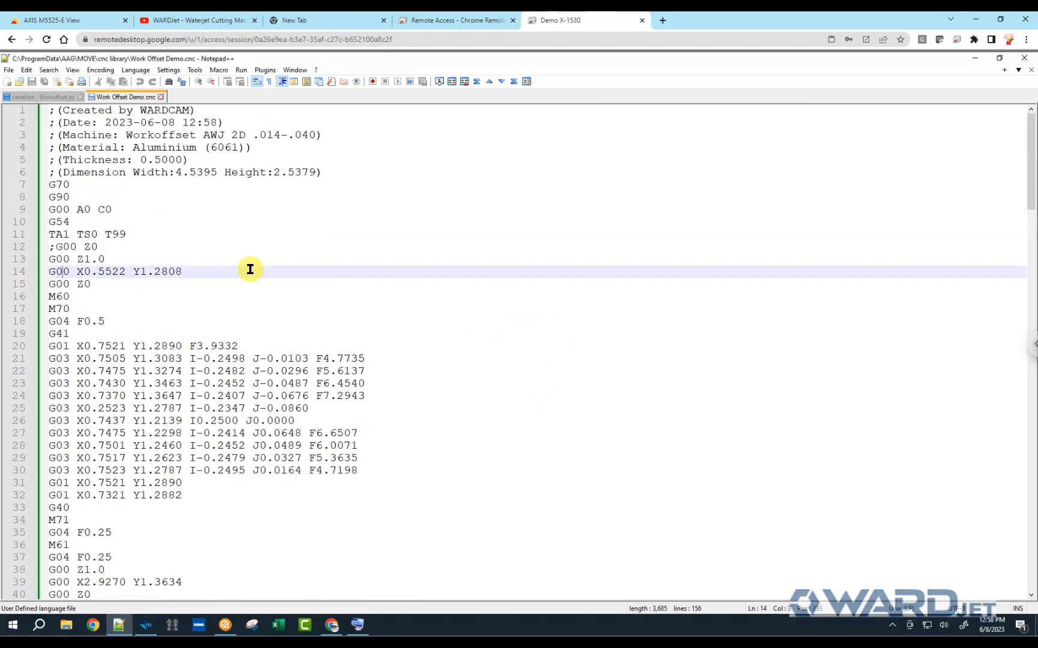
left_click(126, 234)
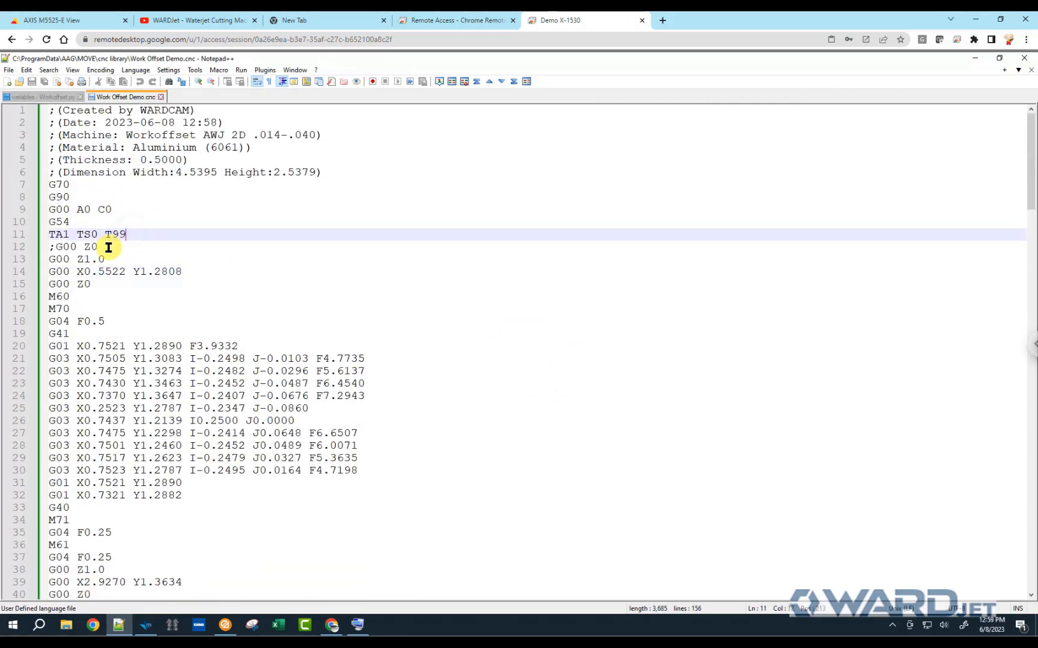
left_click(118, 258)
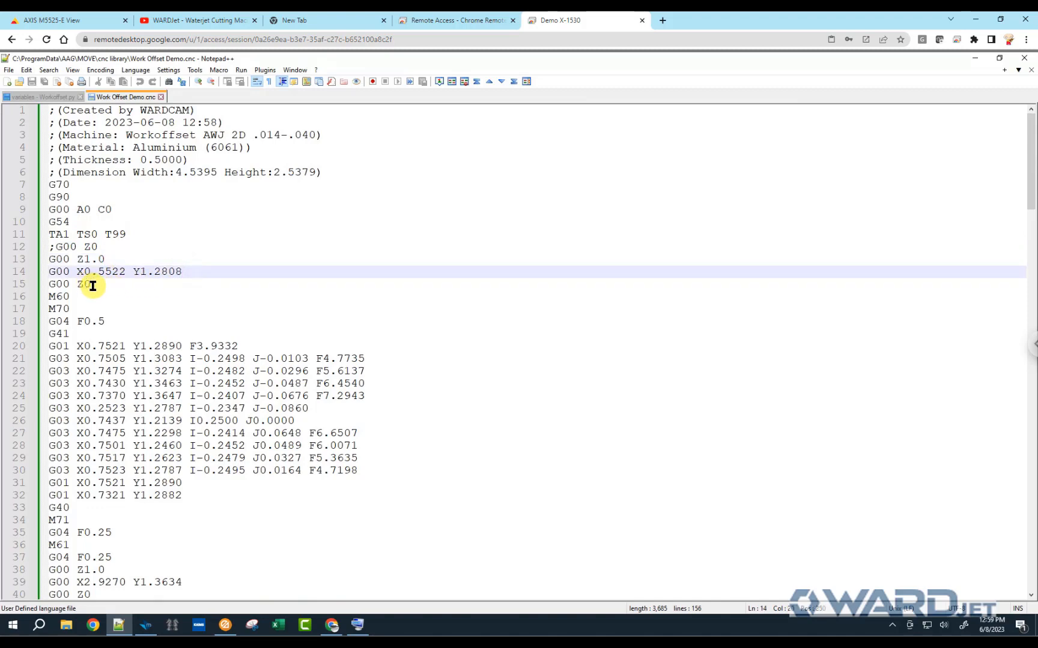
left_click(89, 283)
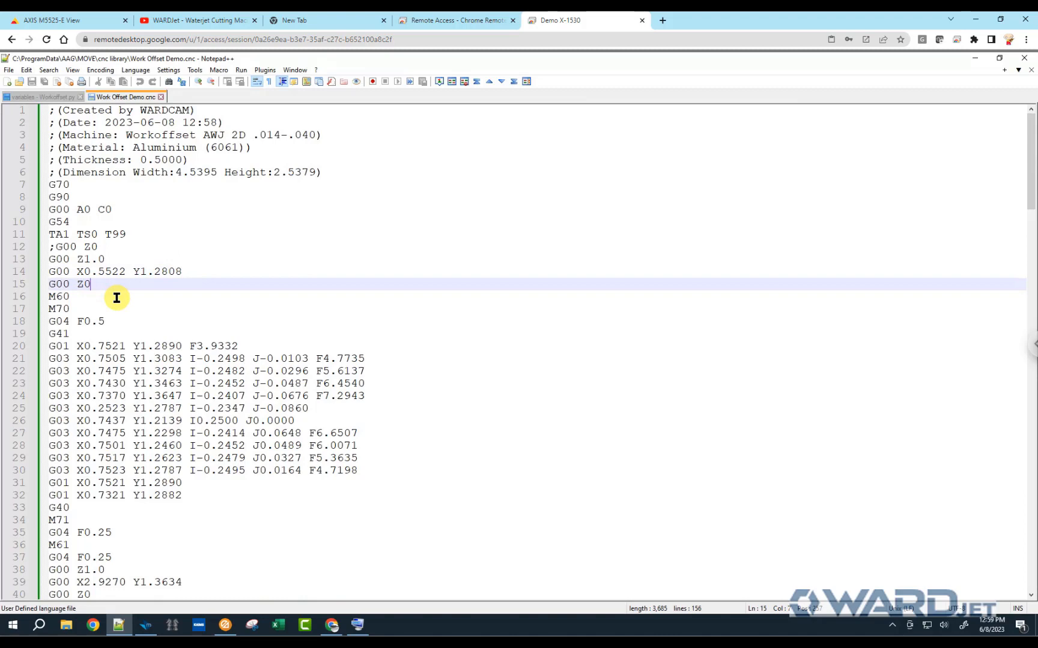
scroll("down", 3)
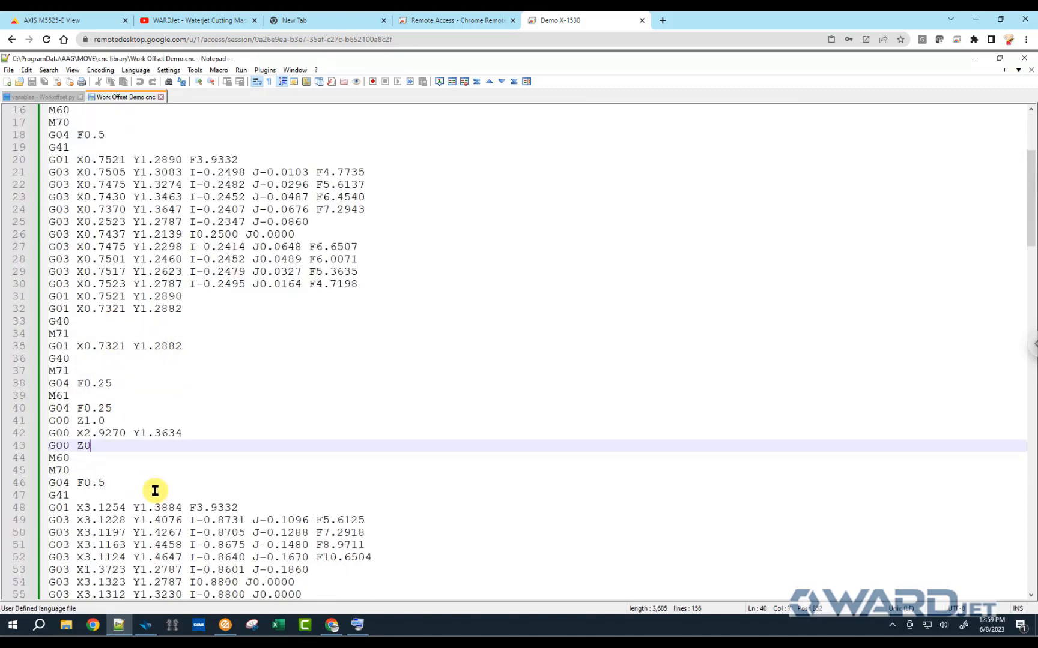
scroll("down", 3)
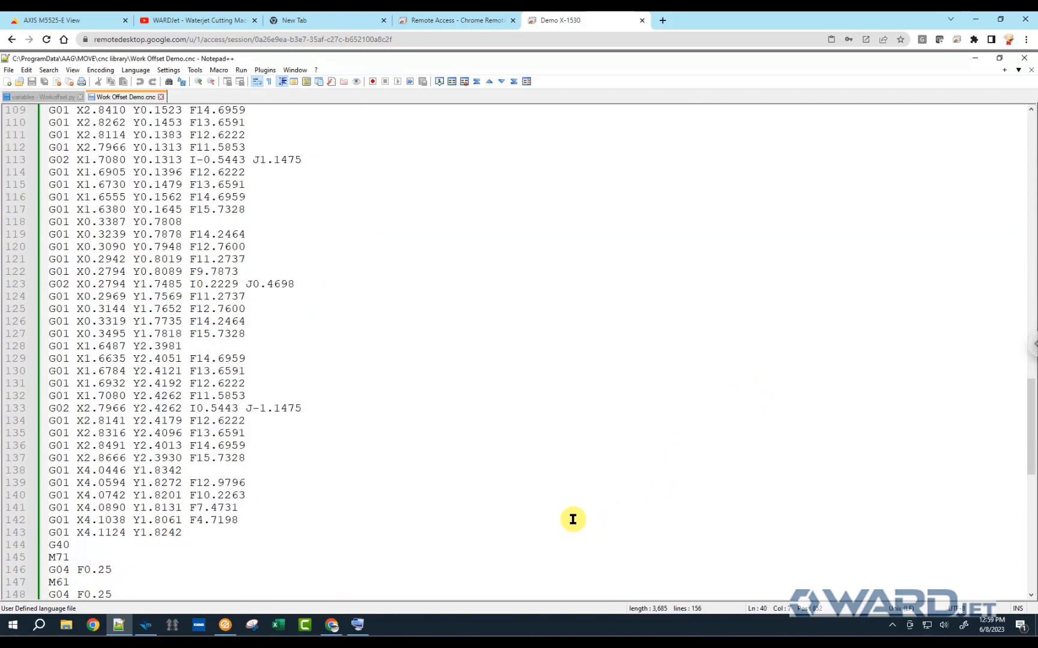
scroll("down", 3)
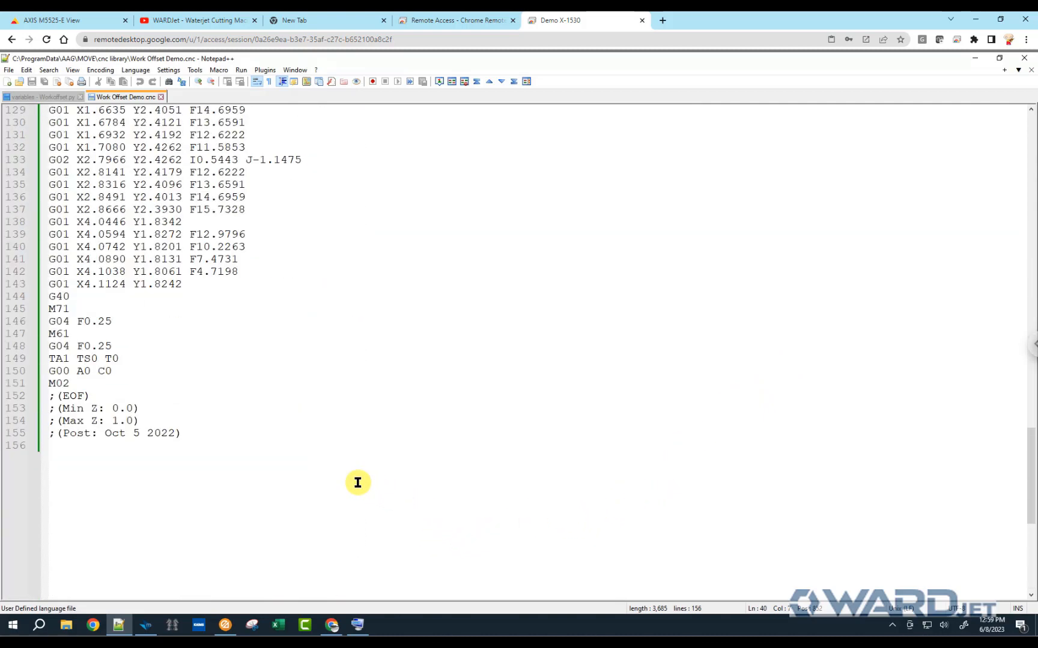
mouse_move(104, 358)
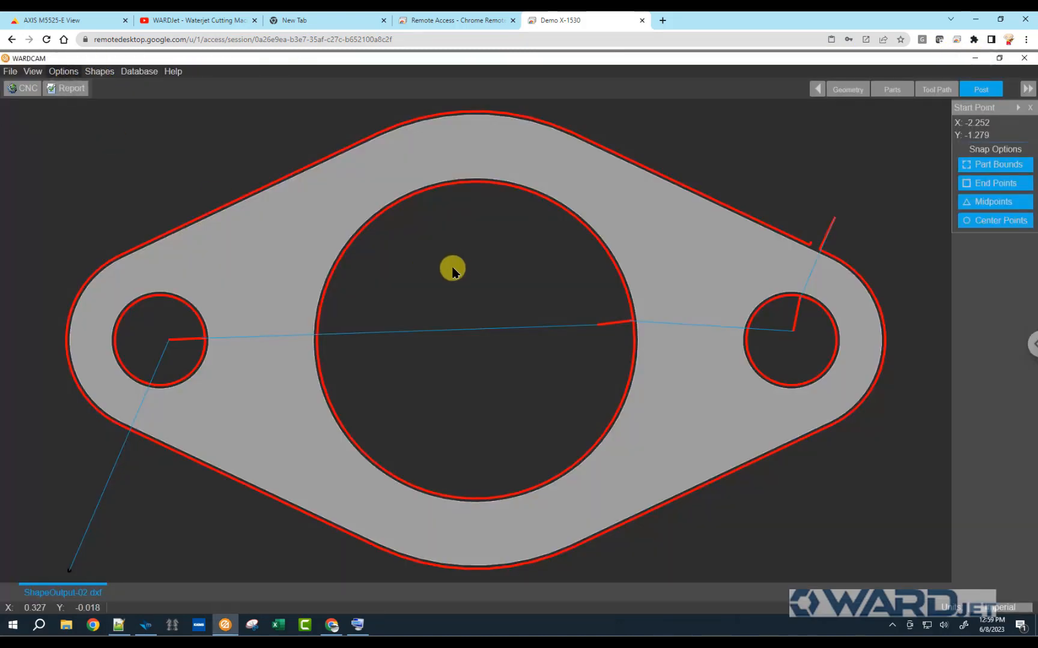
Enable LiftZatEnd in the Height Sensors post variables.
left_click(980, 89)
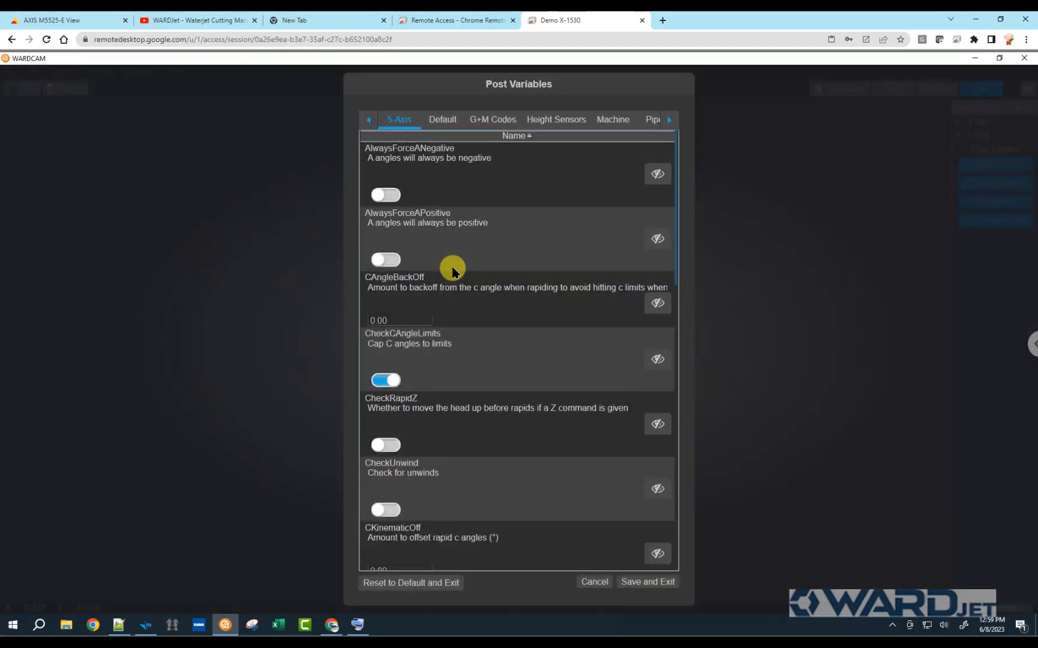
mouse_move(670, 172)
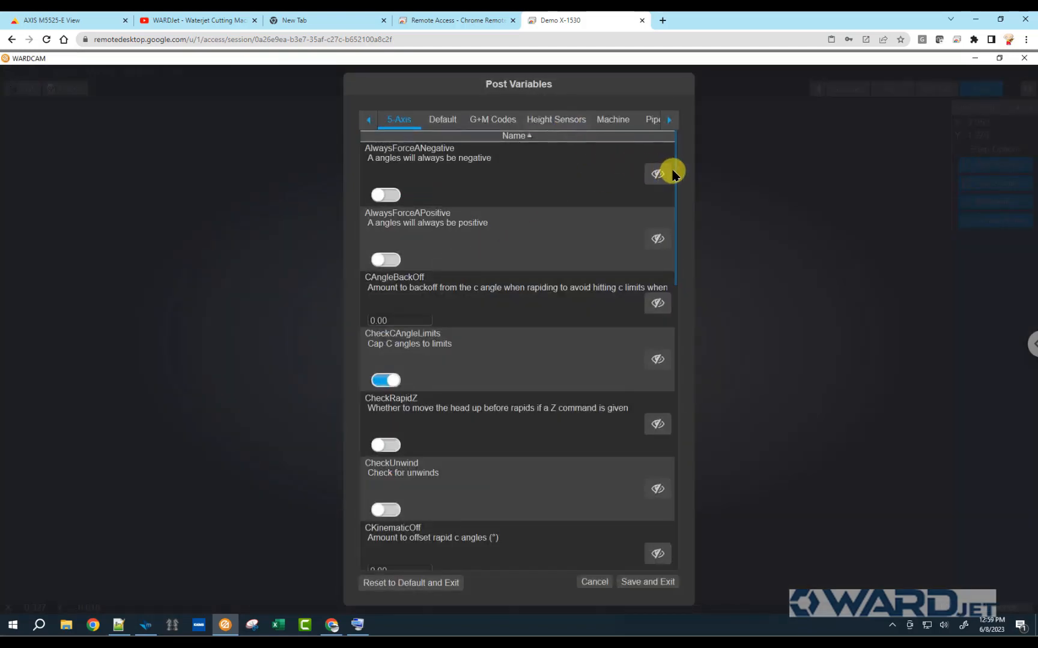
left_click(555, 119)
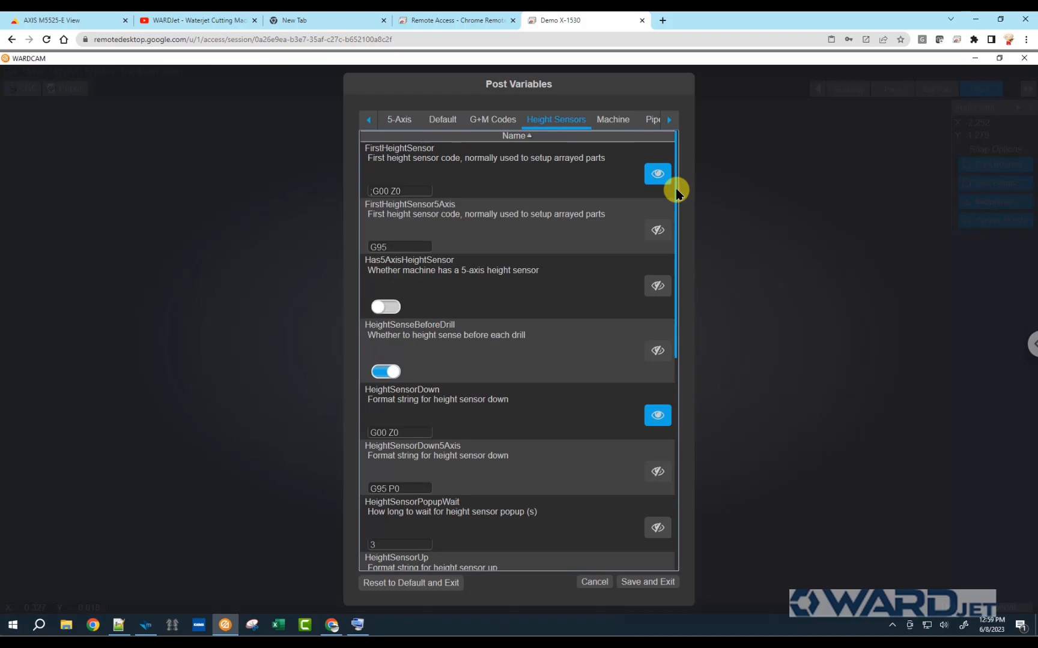
scroll("down", 3)
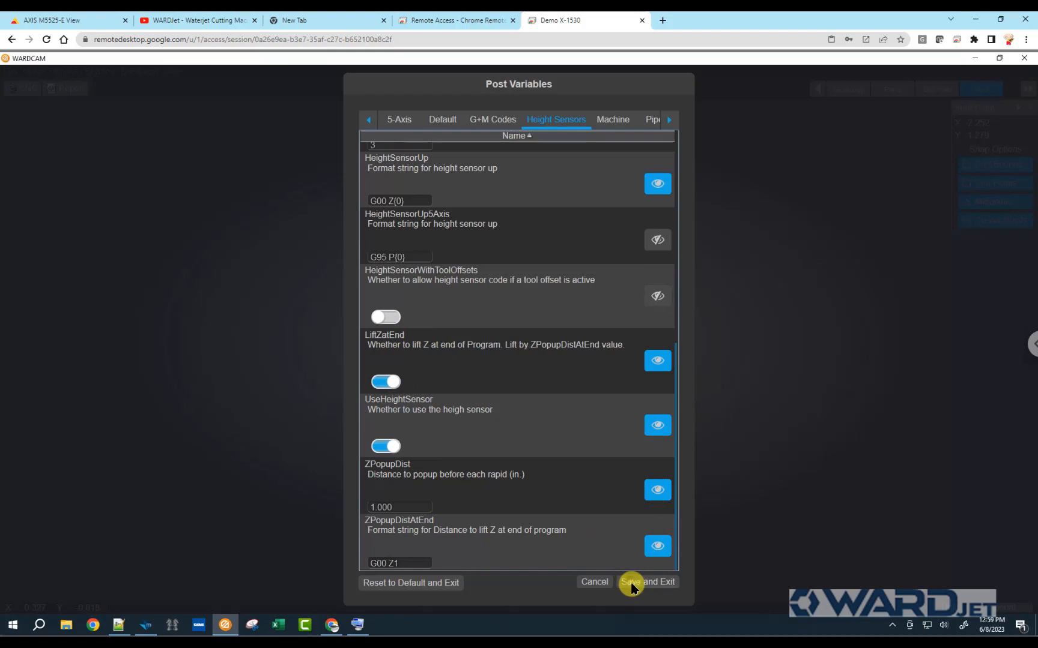
Save and Exit, accept G54, and repost over Work Offset Demo.cnc.
left_click(646, 582)
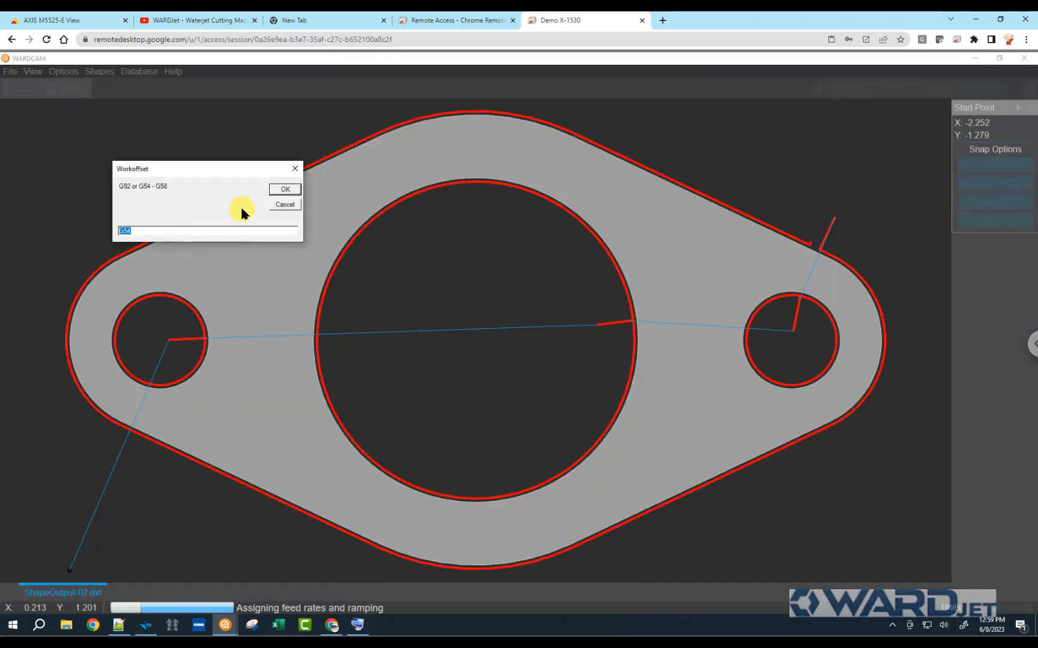
left_click(284, 190)
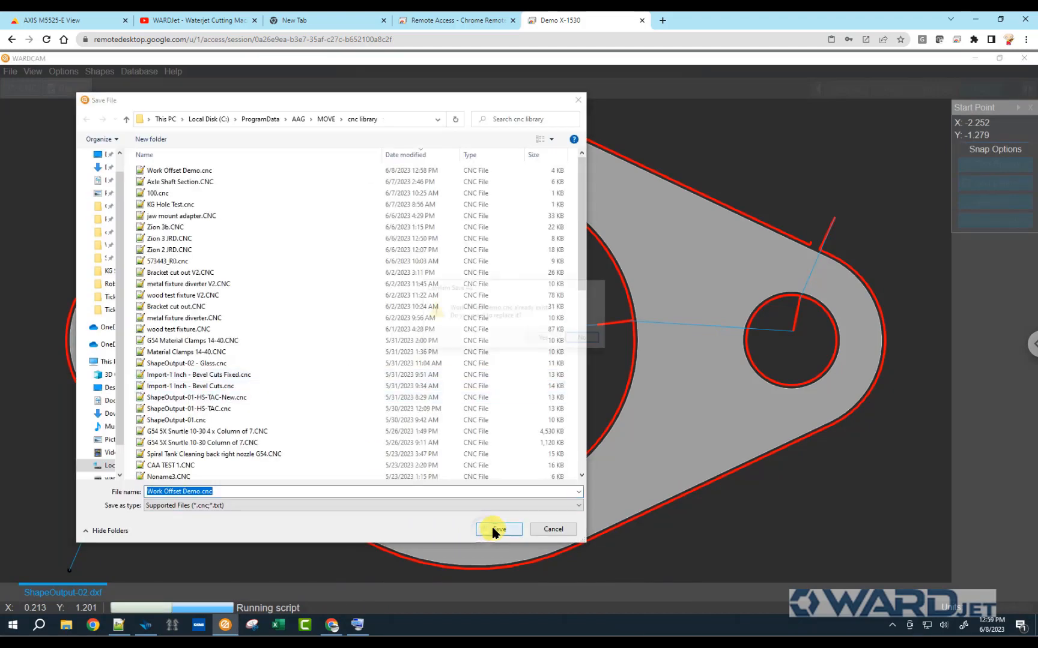
left_click(497, 530)
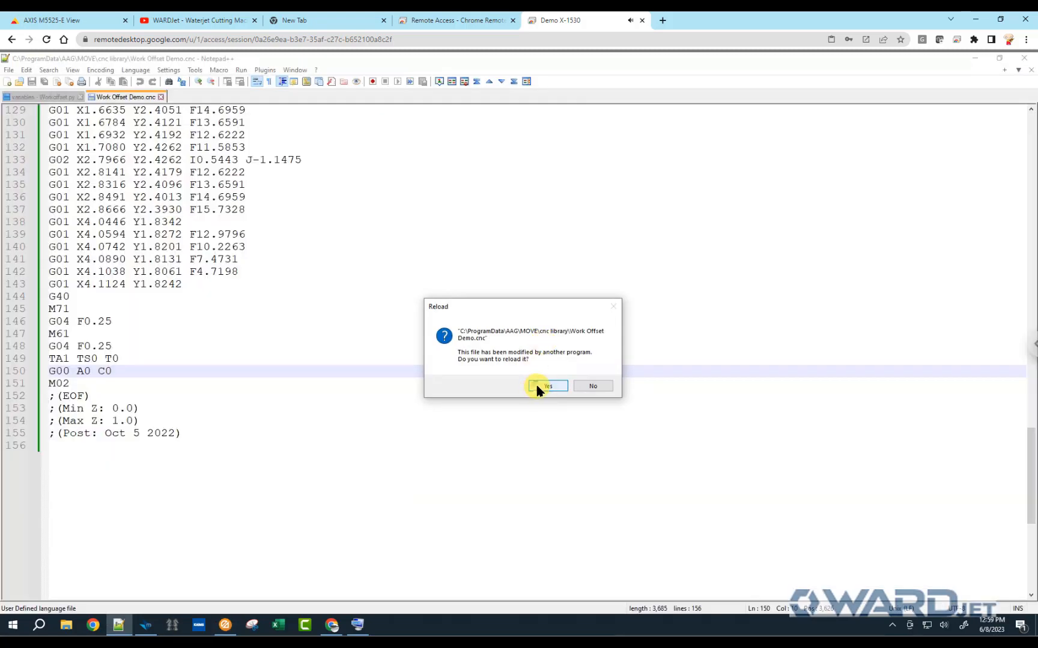
Reload the program and confirm the G00 Z1 lift on line 149 near the end.
left_click(547, 385)
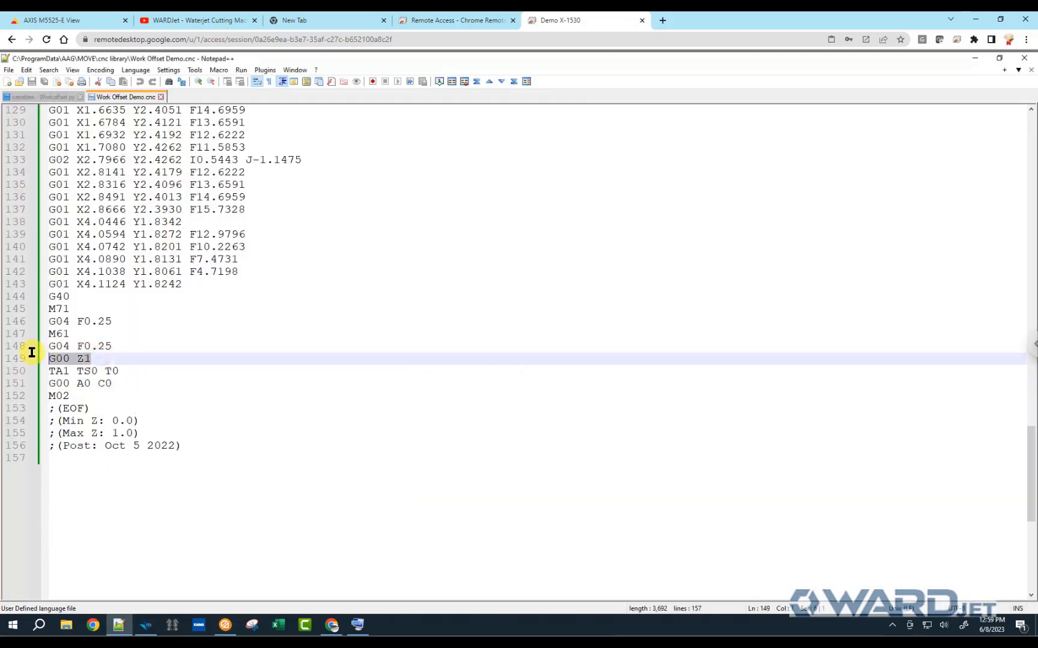
mouse_move(425, 247)
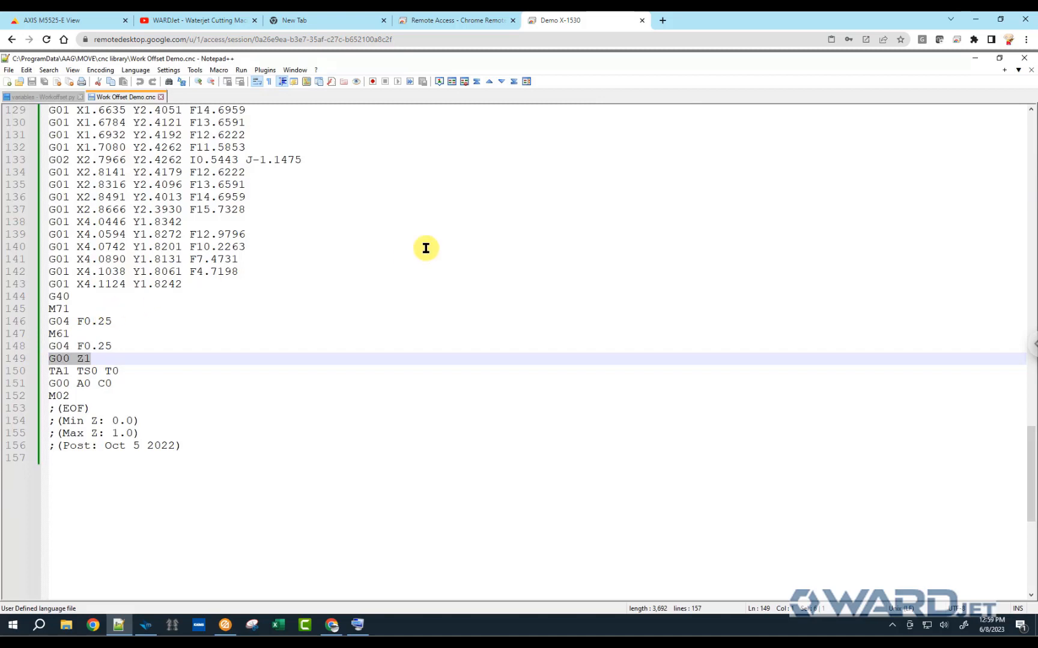
mouse_move(971, 66)
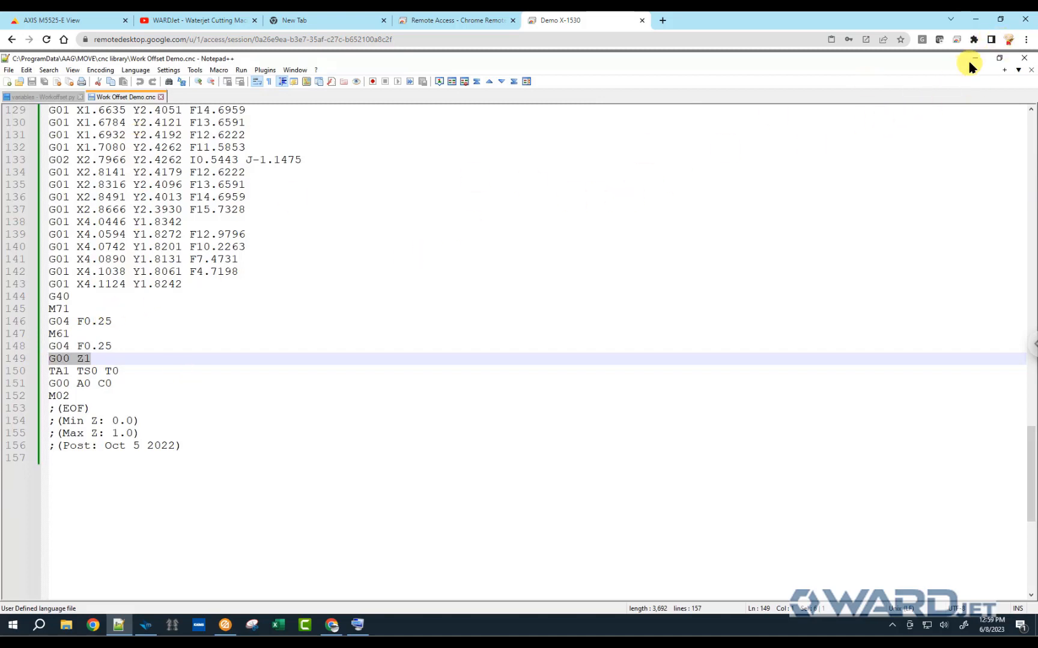
scroll("up", 3)
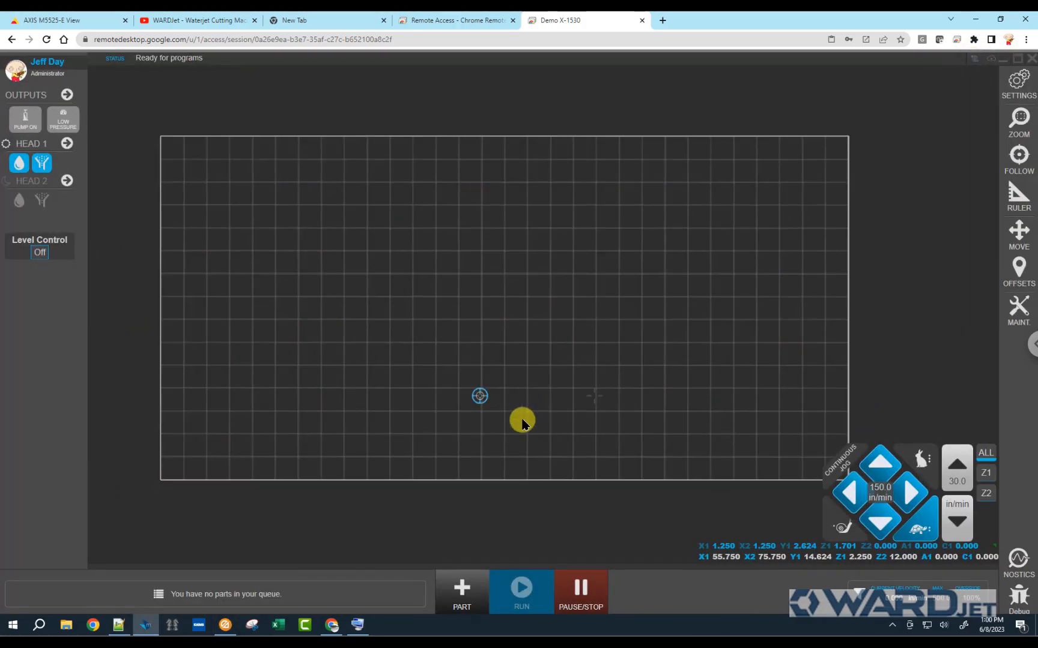
mouse_move(63, 23)
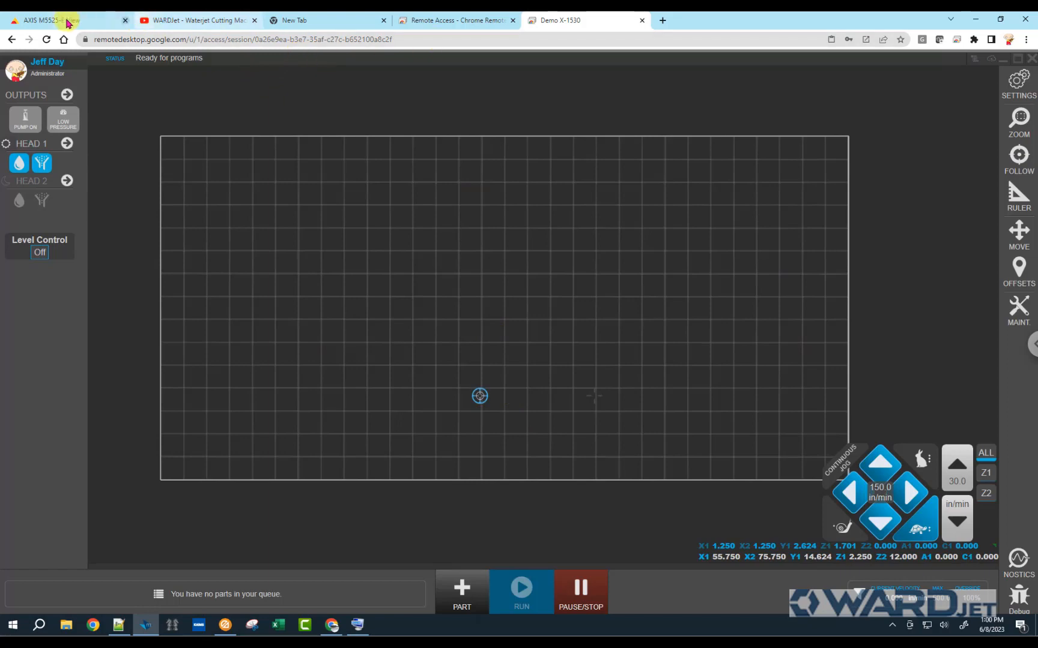
Switch to the AXIS M5525-E live camera view of the waterjet table.
left_click(49, 21)
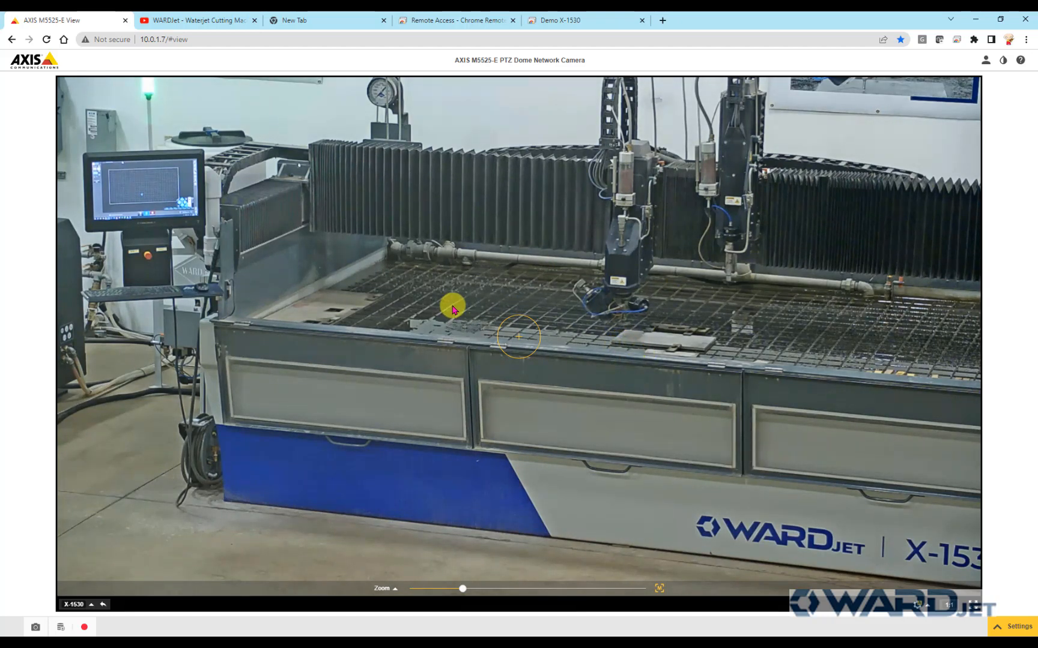
mouse_move(631, 347)
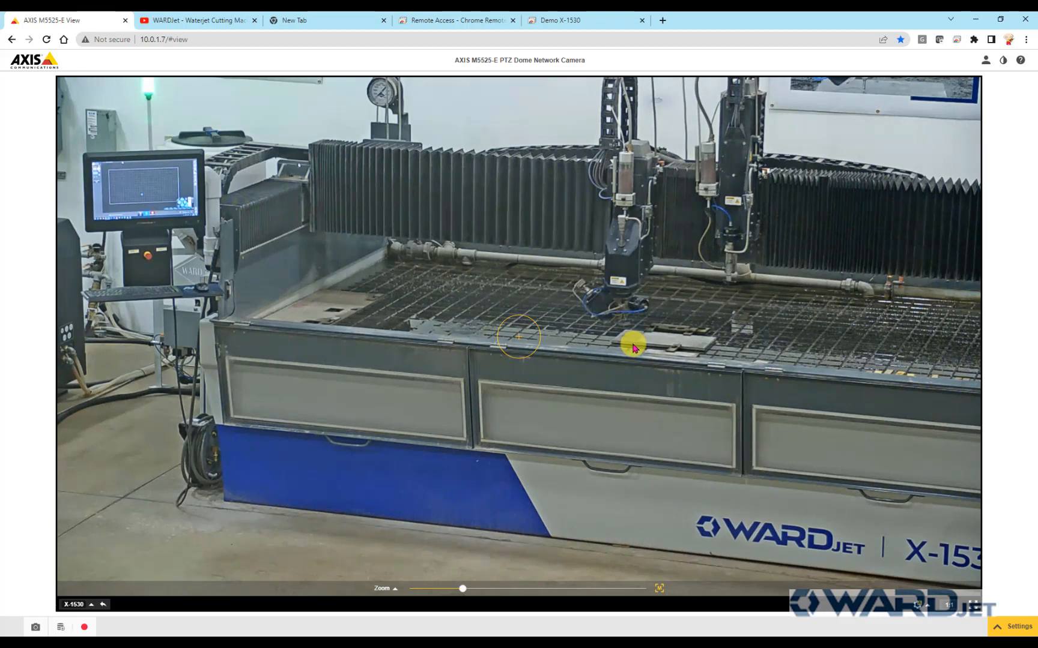
mouse_move(606, 271)
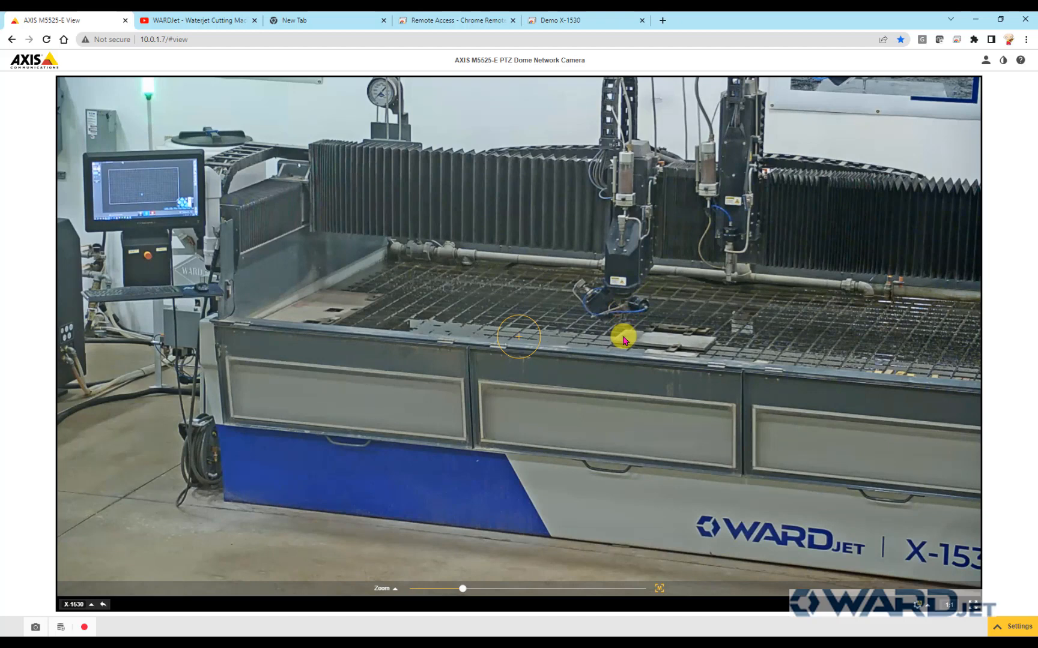
mouse_move(627, 343)
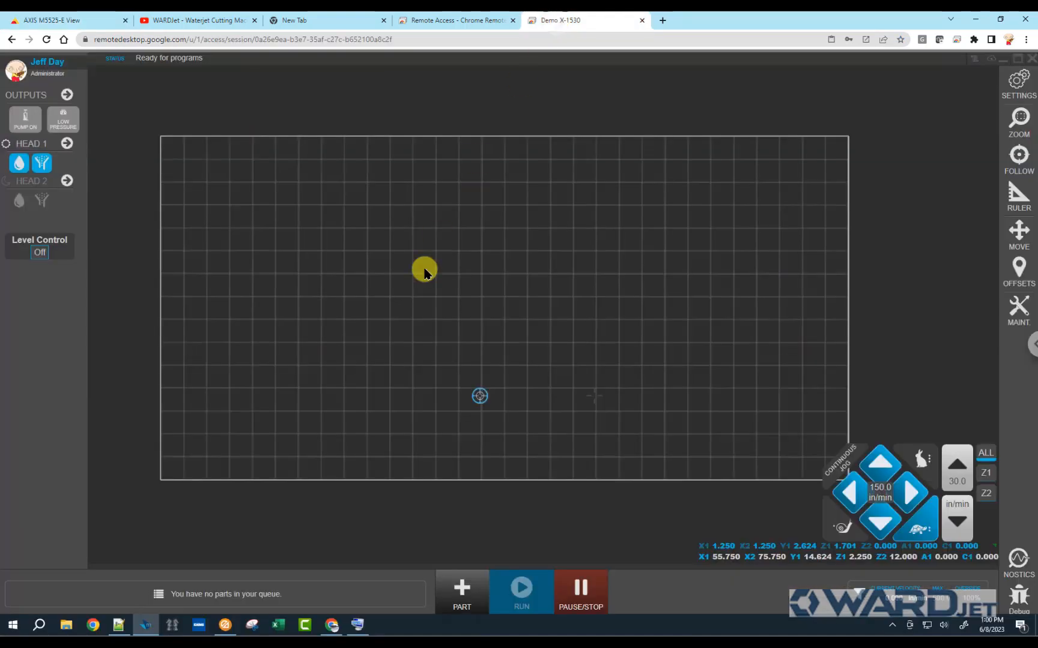
mouse_move(866, 424)
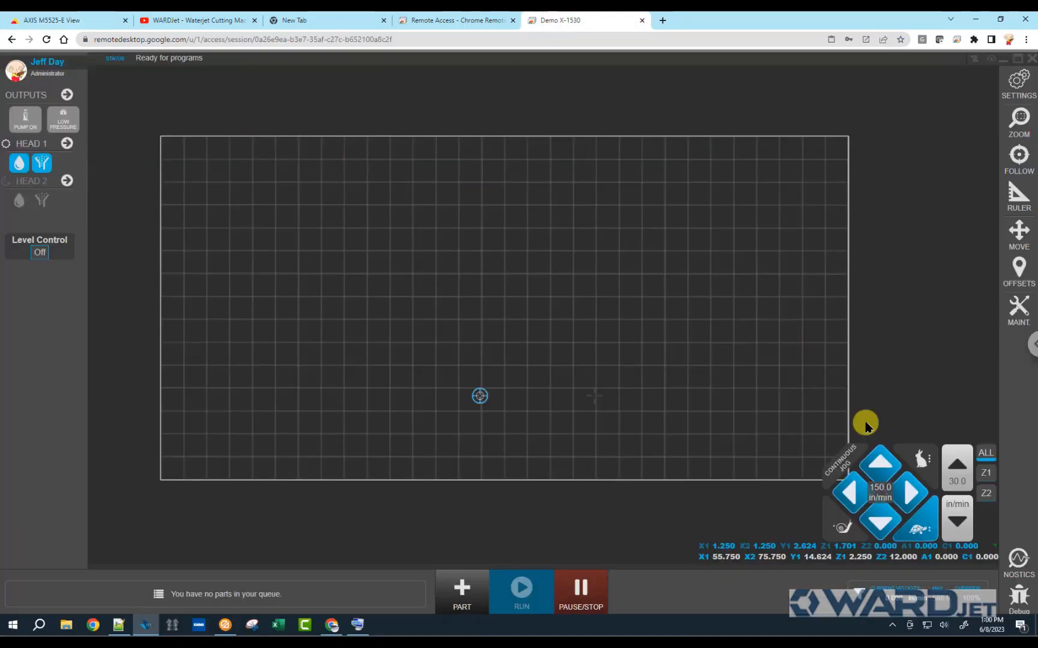
mouse_move(1021, 294)
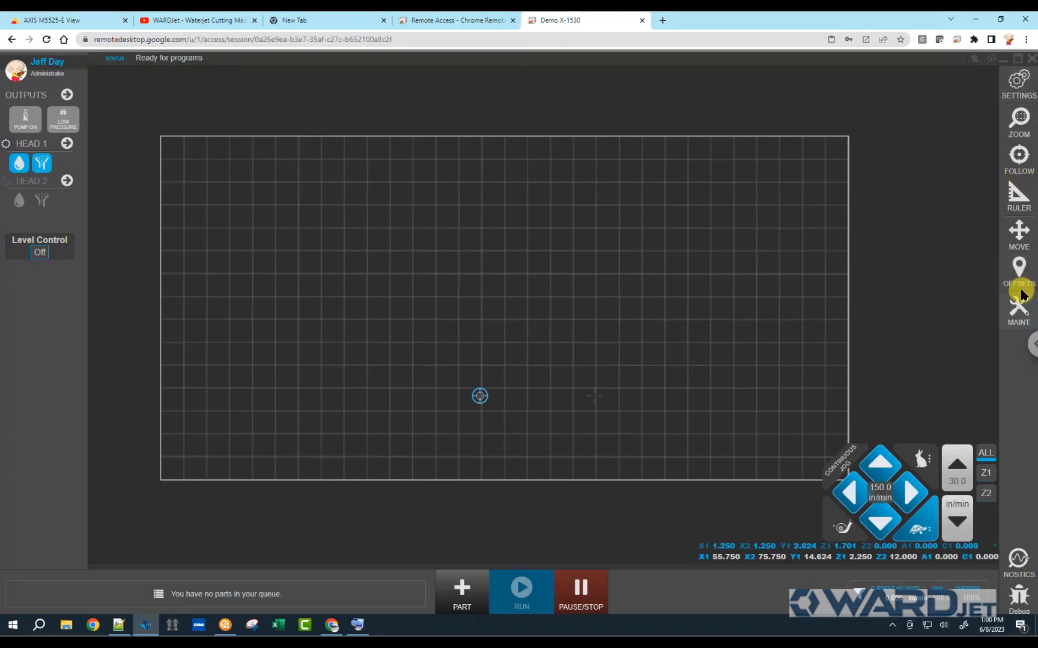
Show the OFFSETS list with G54 at X 54.500, Y 12.000, Z 0.549.
left_click(1017, 268)
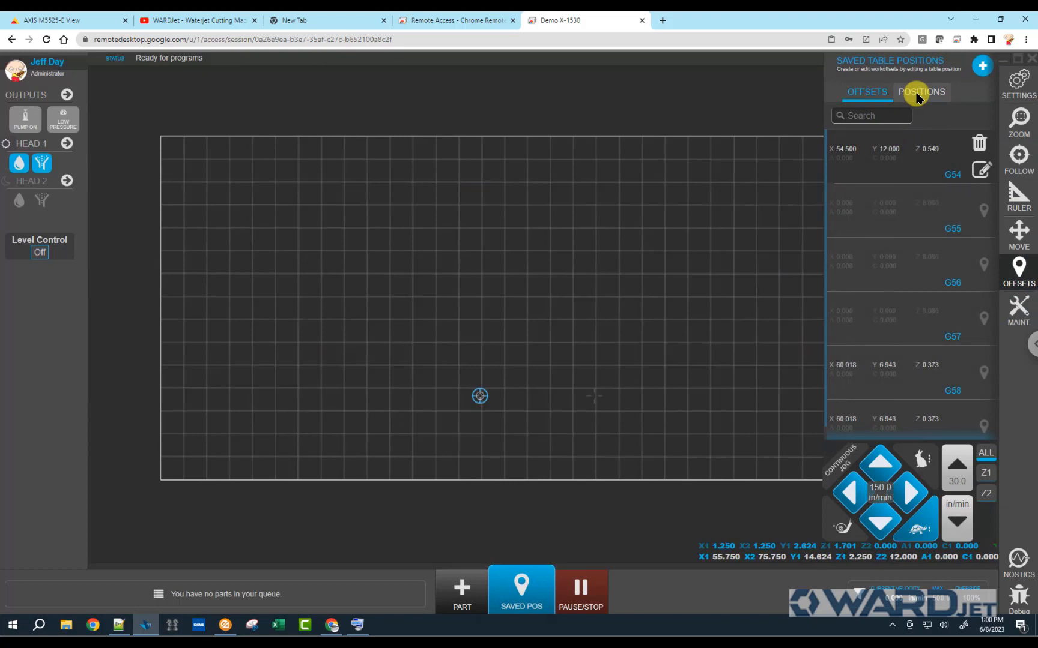
left_click(920, 92)
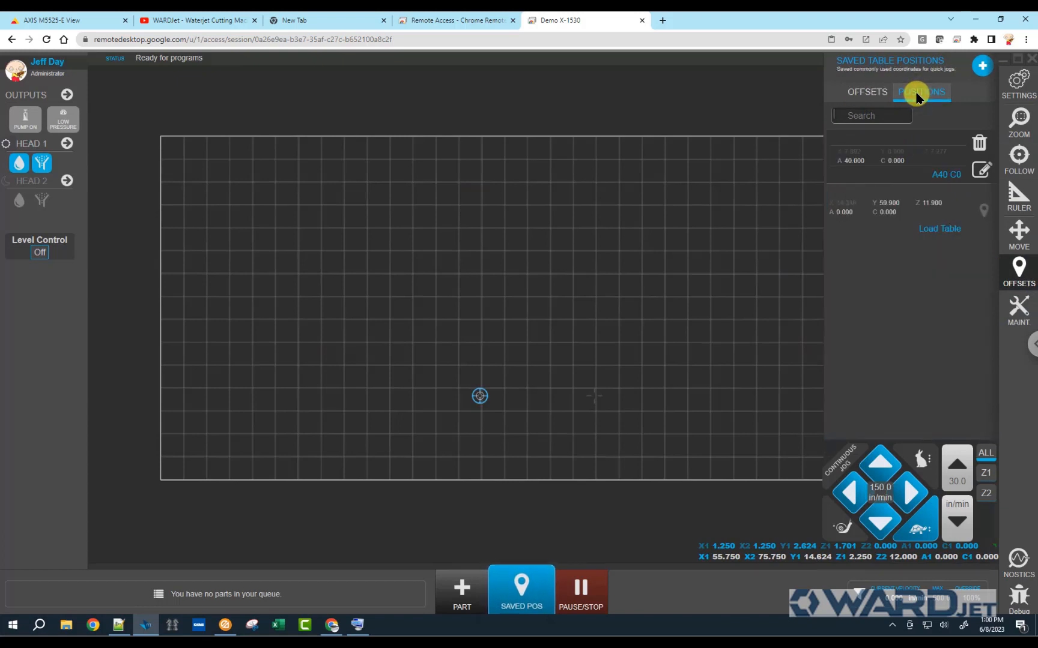
mouse_move(919, 99)
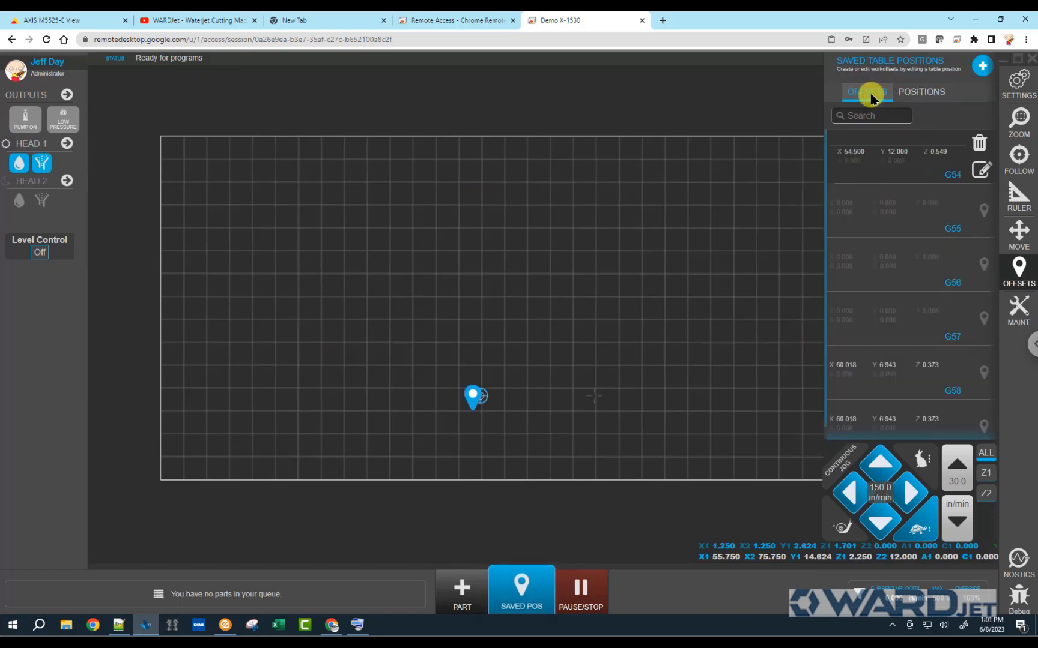
mouse_move(939, 210)
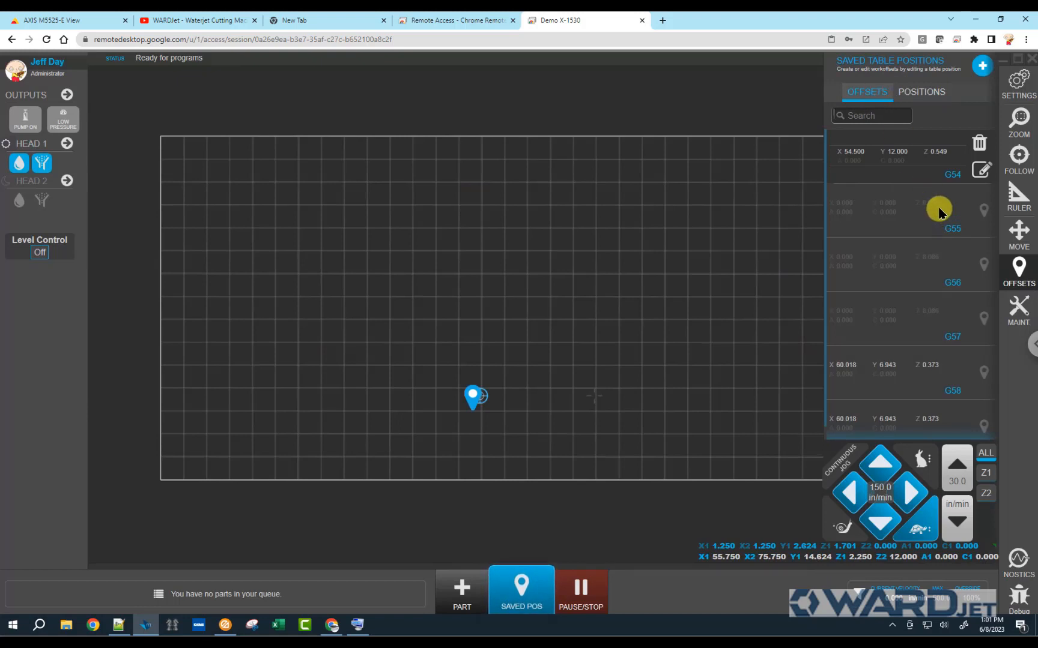
scroll("down", 3)
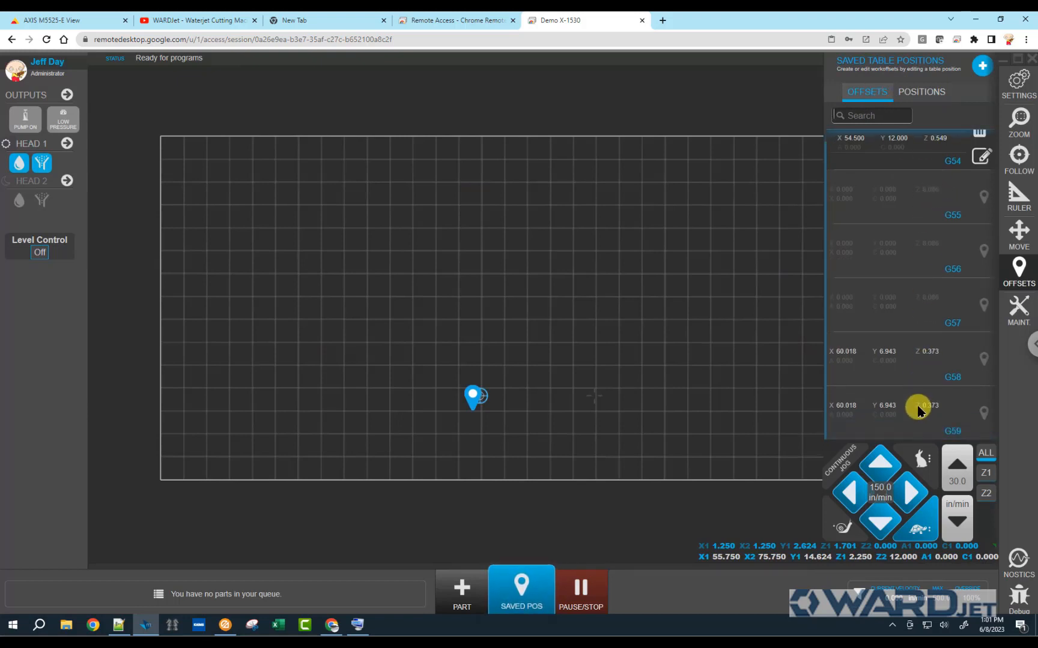
scroll("up", 3)
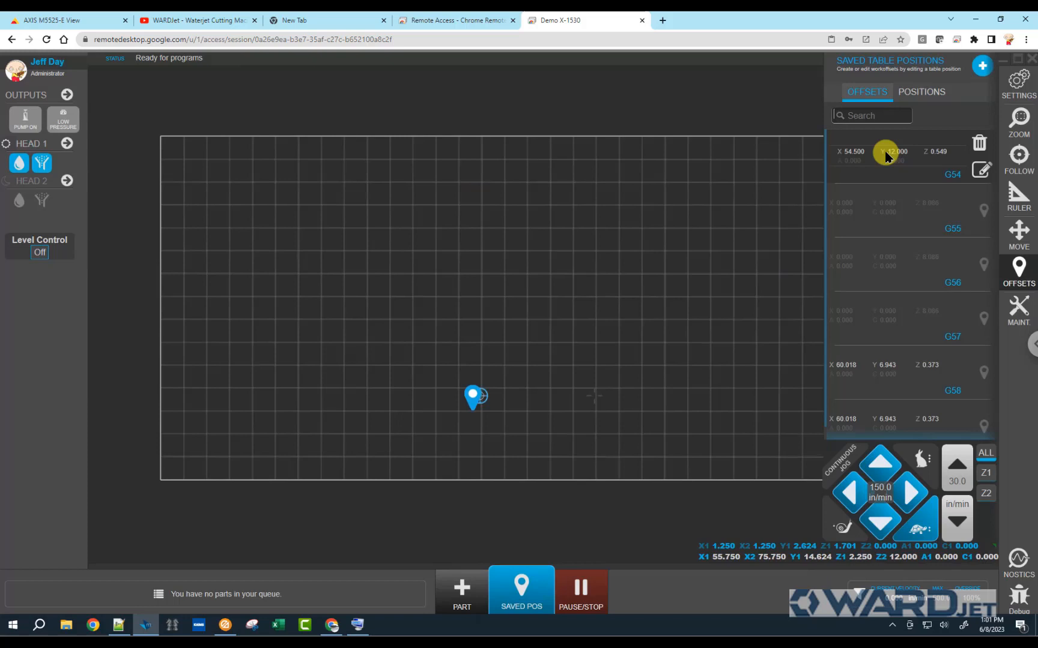
mouse_move(911, 158)
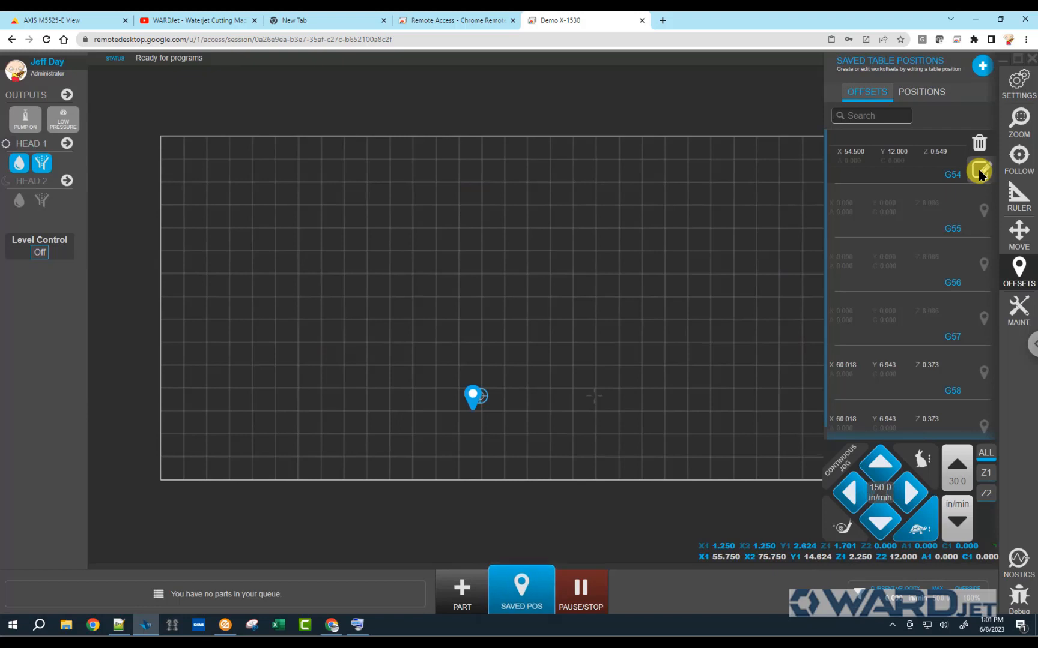
Edit and save the G54 offset keeping X 54.500, Y 12.000, Z 0.549.
left_click(981, 170)
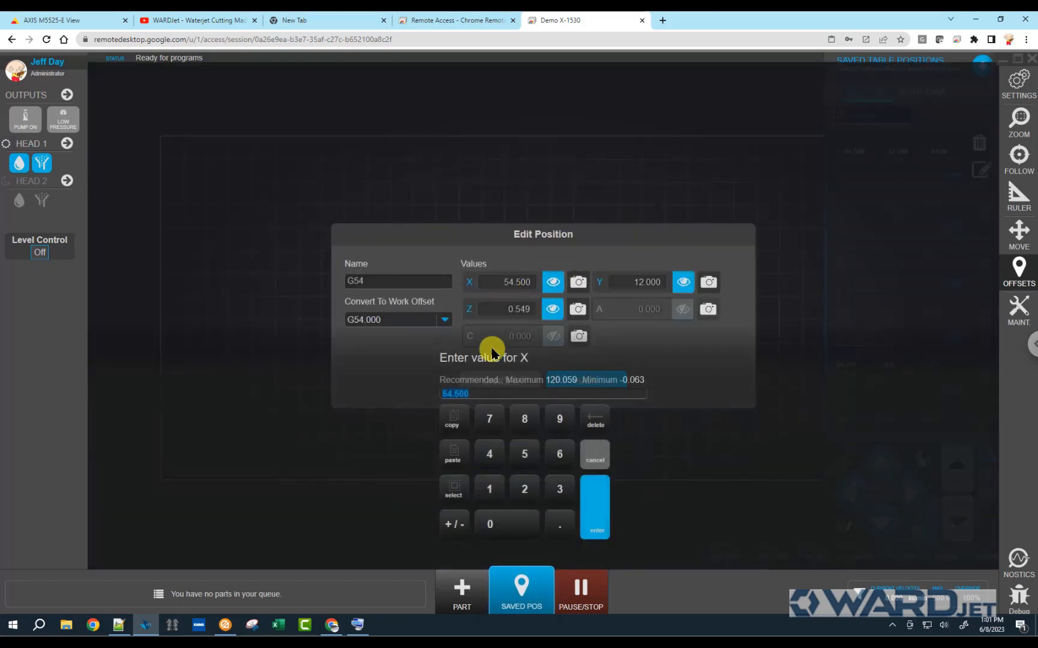
mouse_move(496, 342)
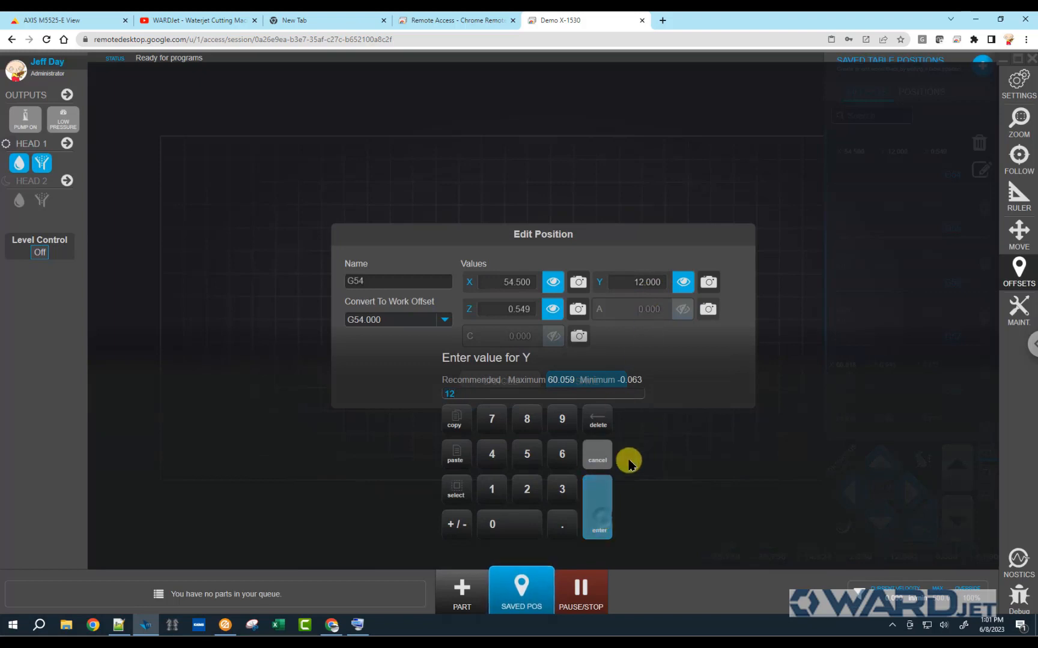
left_click(595, 506)
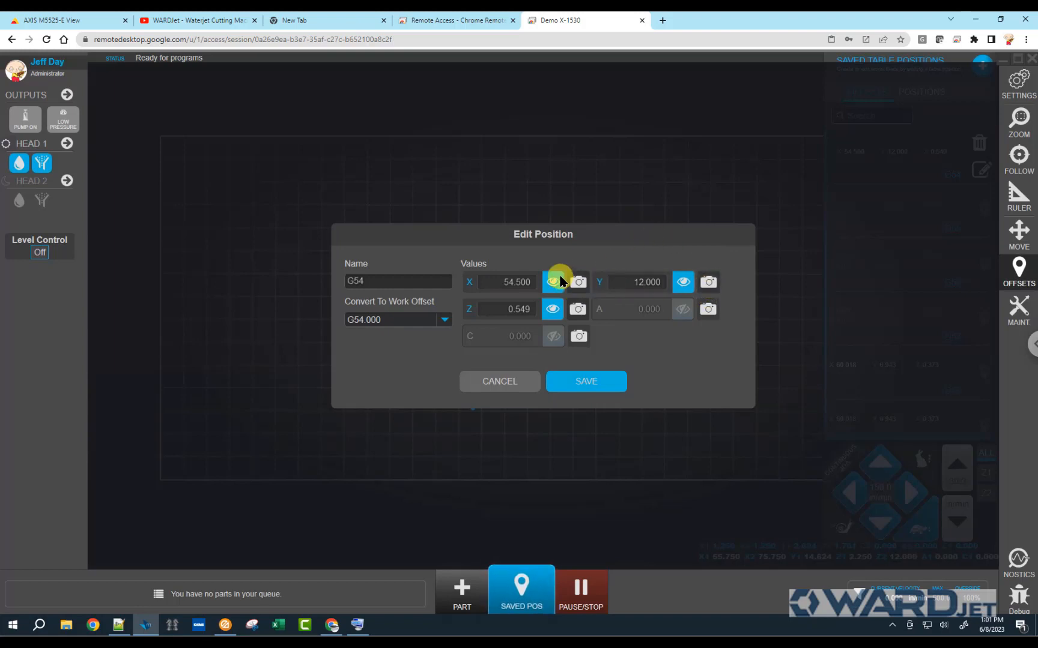
left_click(552, 282)
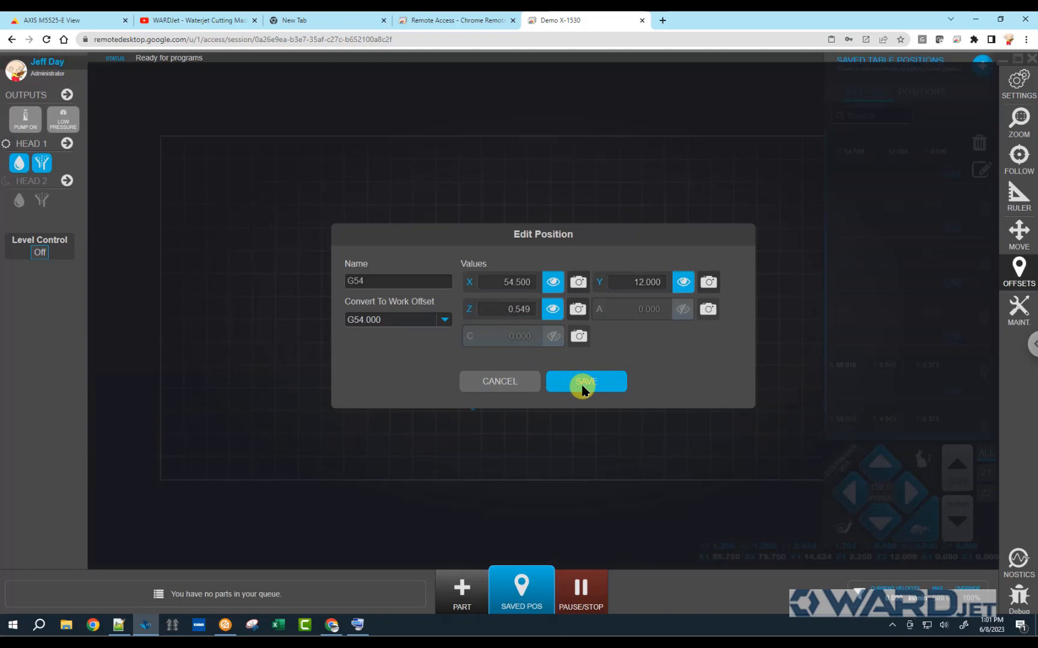
left_click(584, 382)
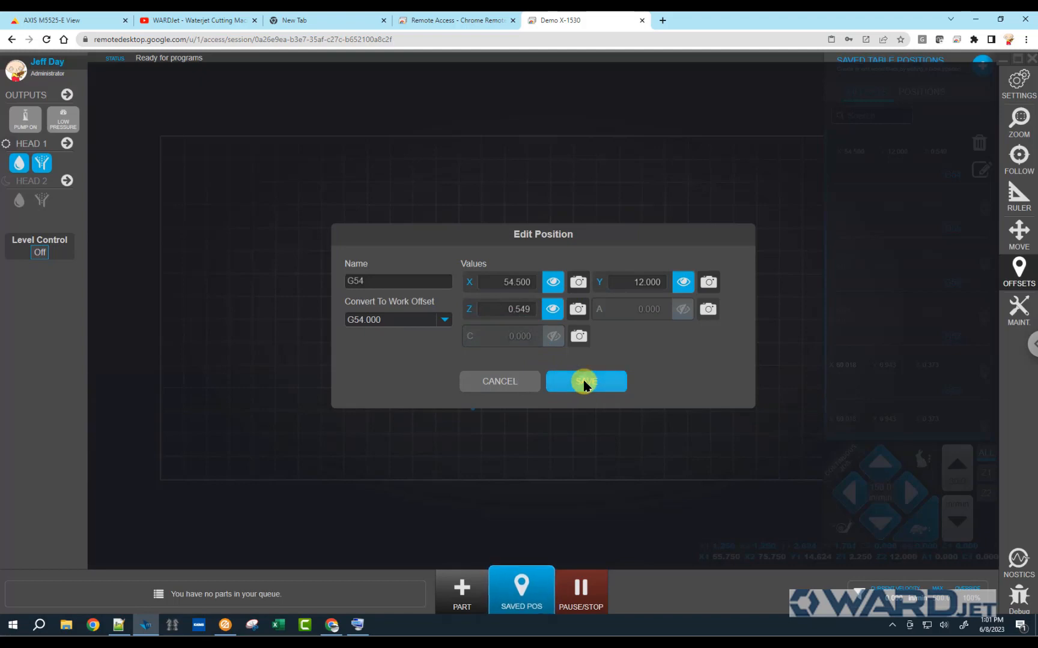
left_click(584, 381)
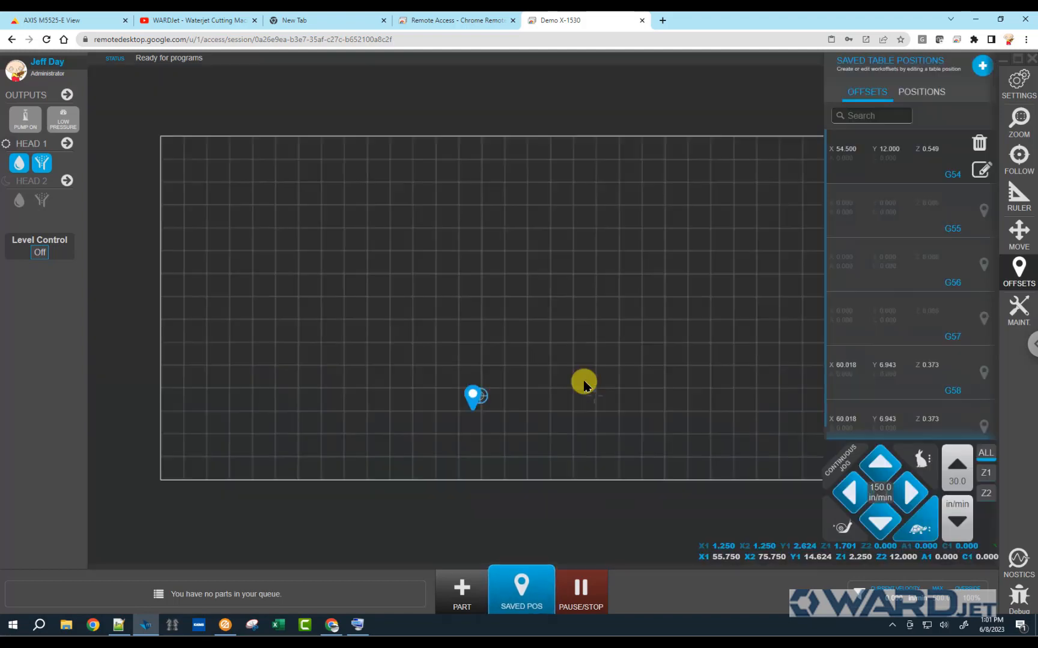
mouse_move(85, 24)
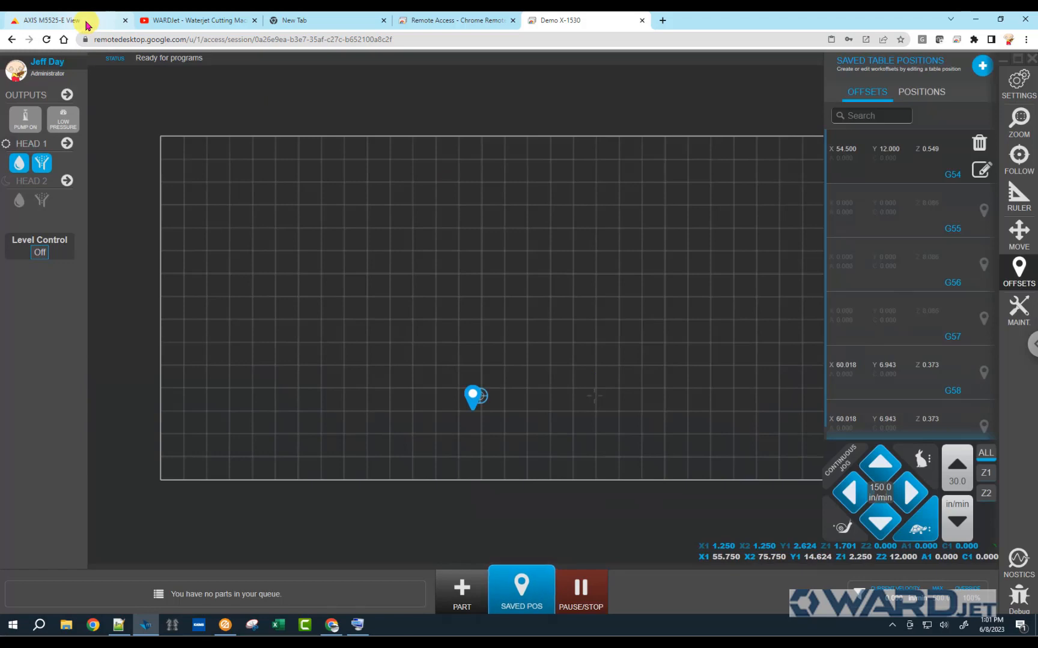
Jog the head in +X at 50 in/min to X 2.876, checking it on the camera feed.
left_click(63, 21)
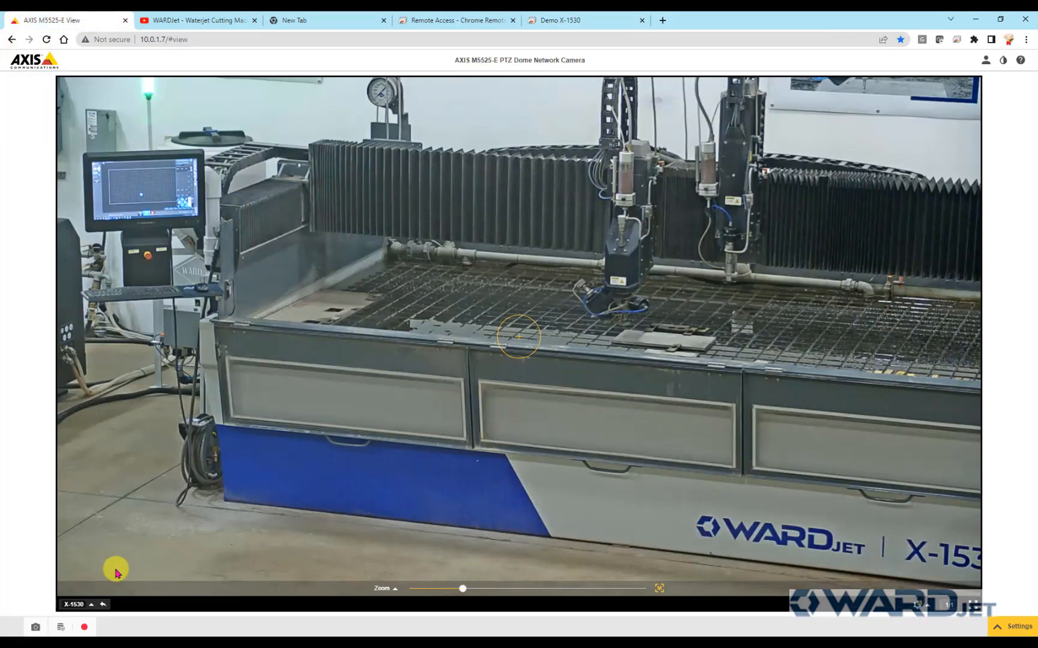
left_click(91, 604)
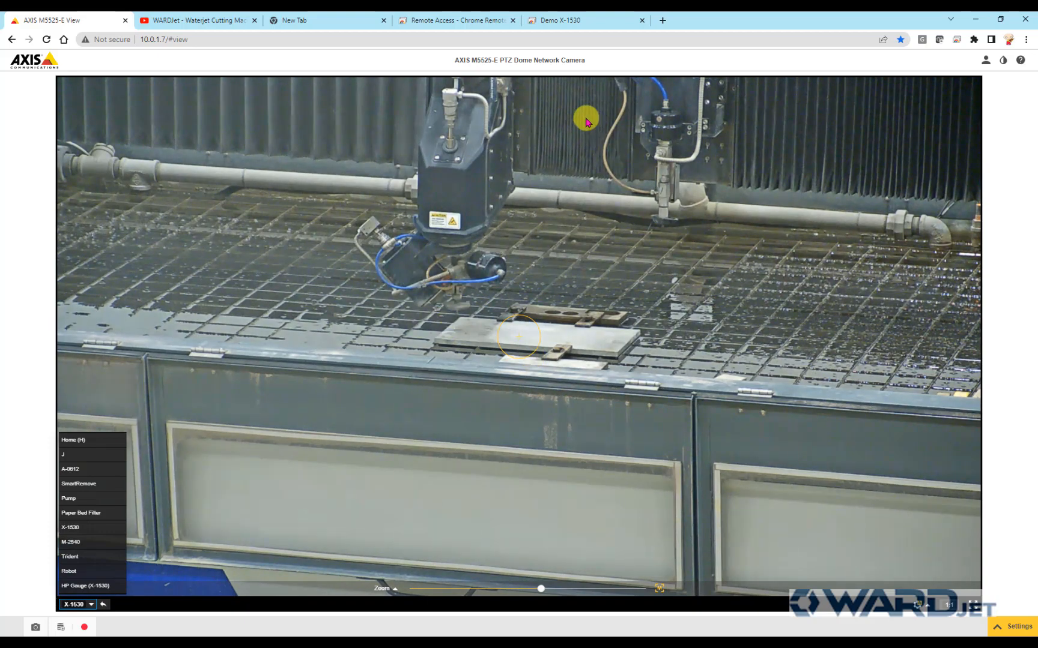
left_click(582, 20)
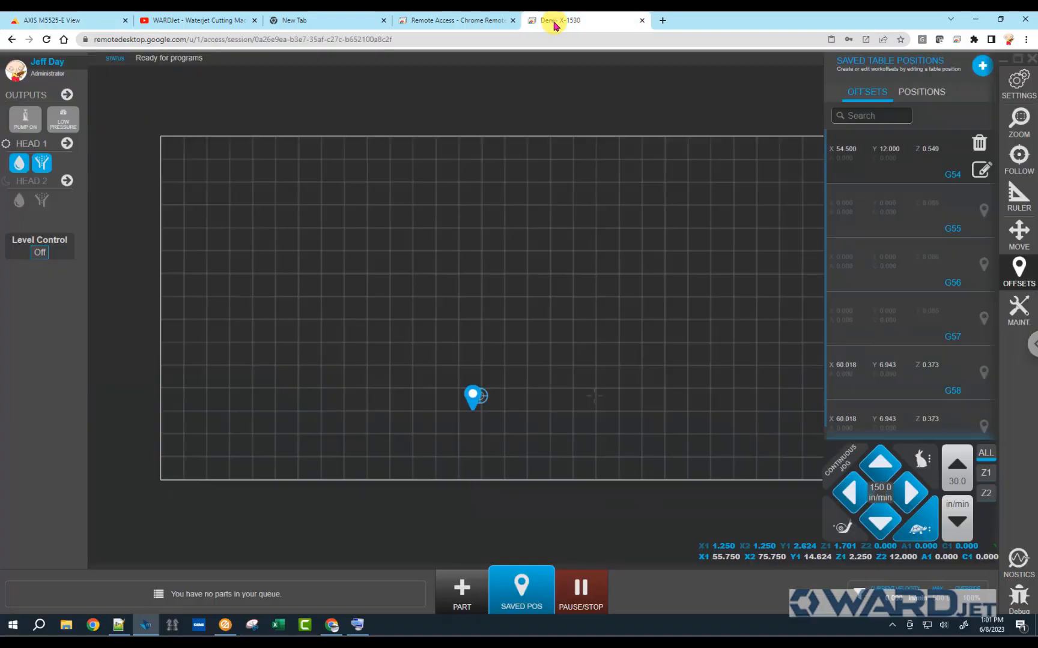
mouse_move(648, 504)
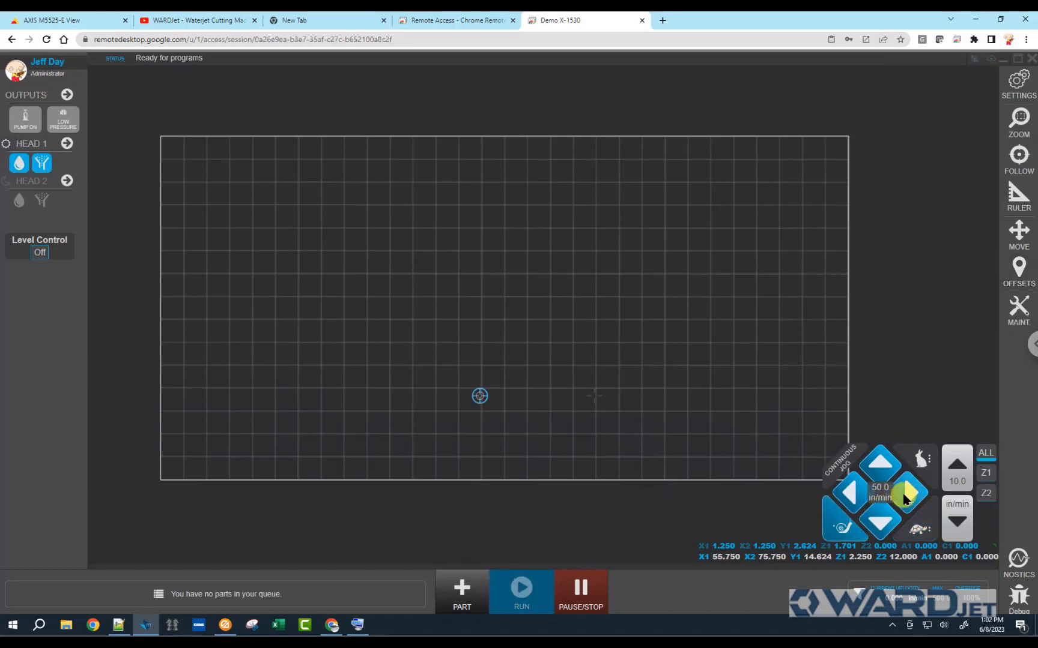
left_click(909, 491)
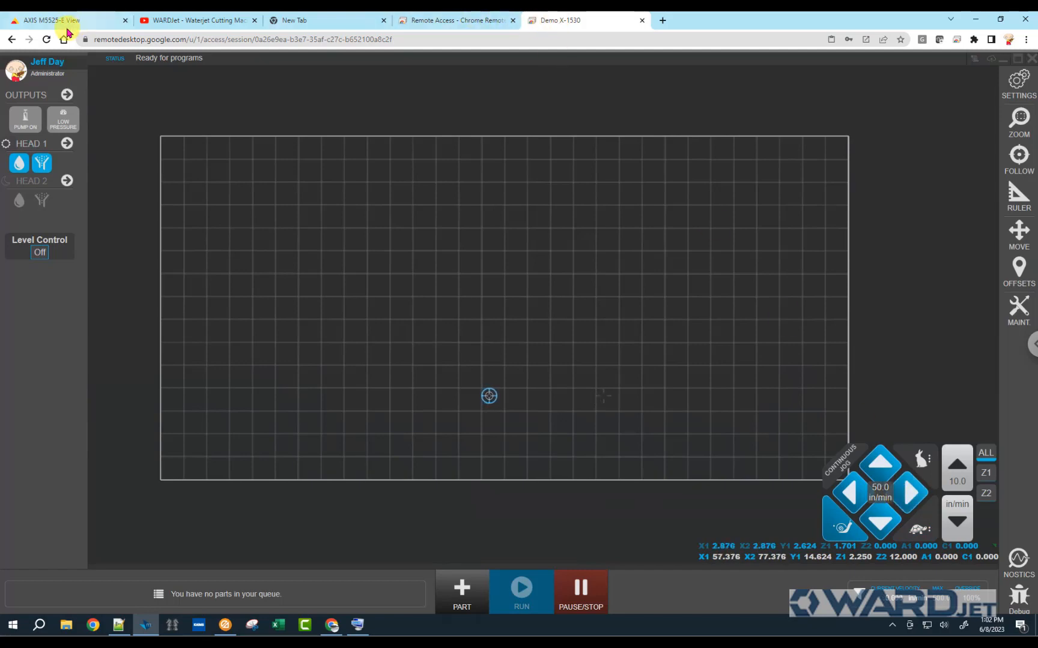
left_click(53, 20)
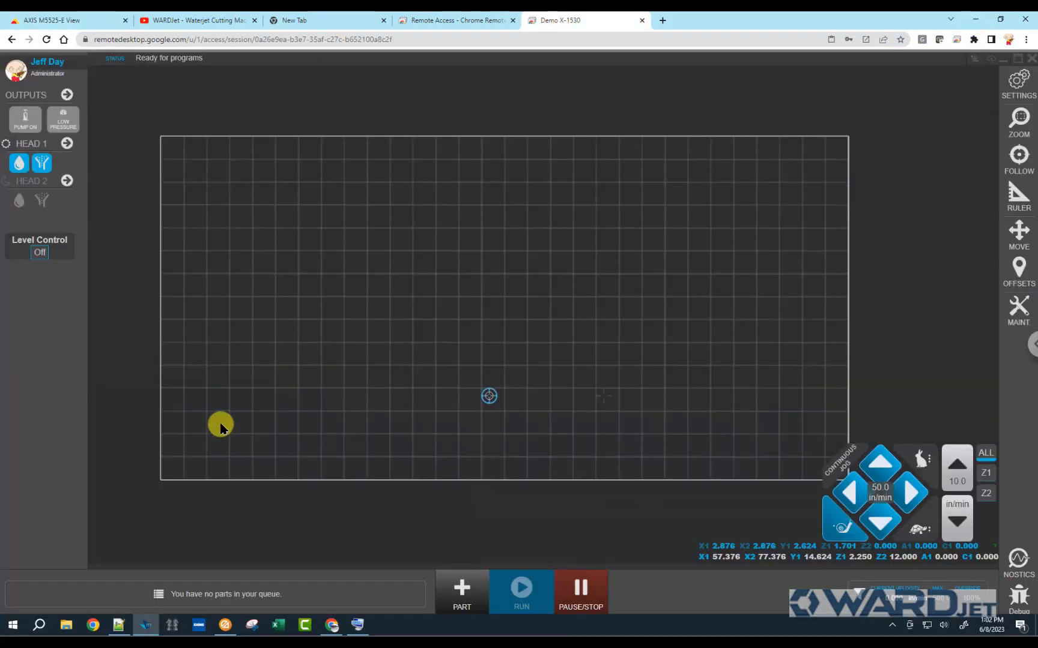
mouse_move(384, 288)
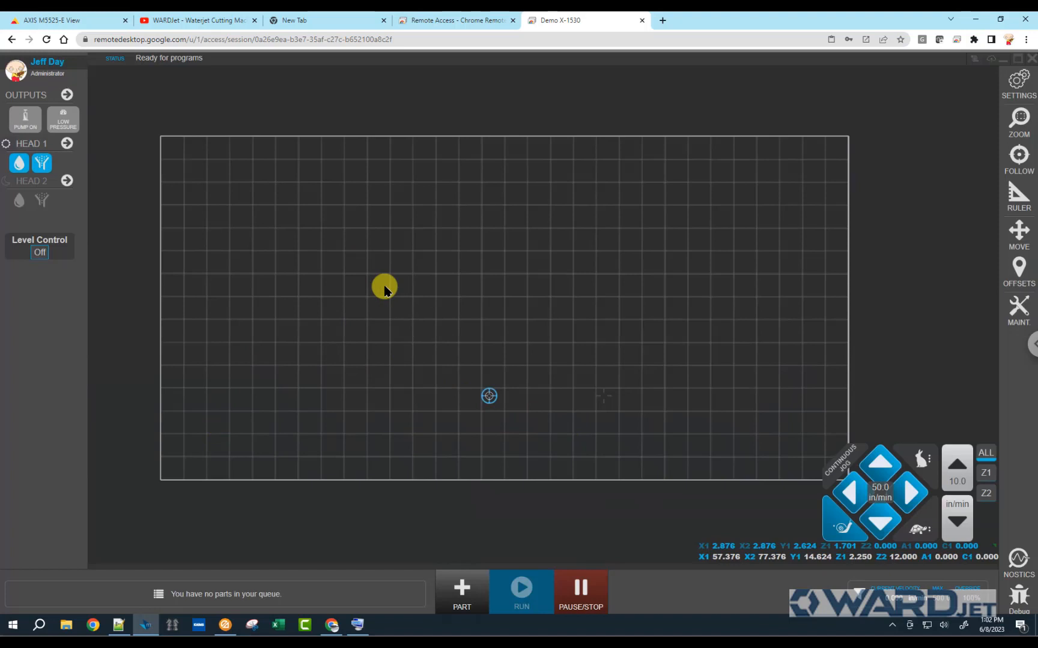
mouse_move(66, 144)
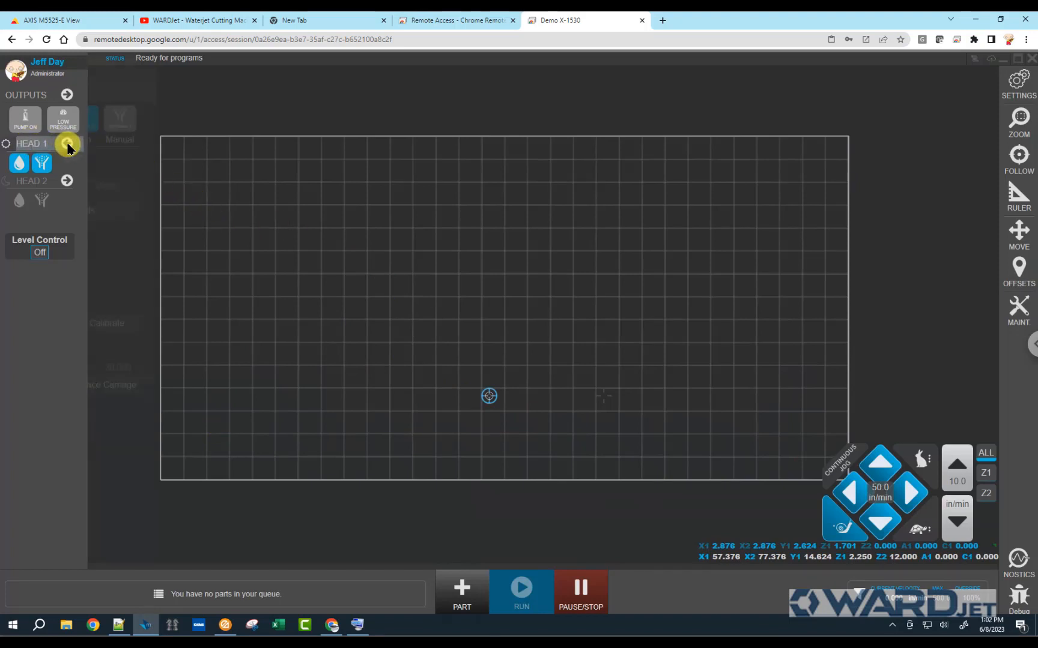
Raise head 1 Z to 2.674 and watch it over the plate on the live camera.
left_click(67, 145)
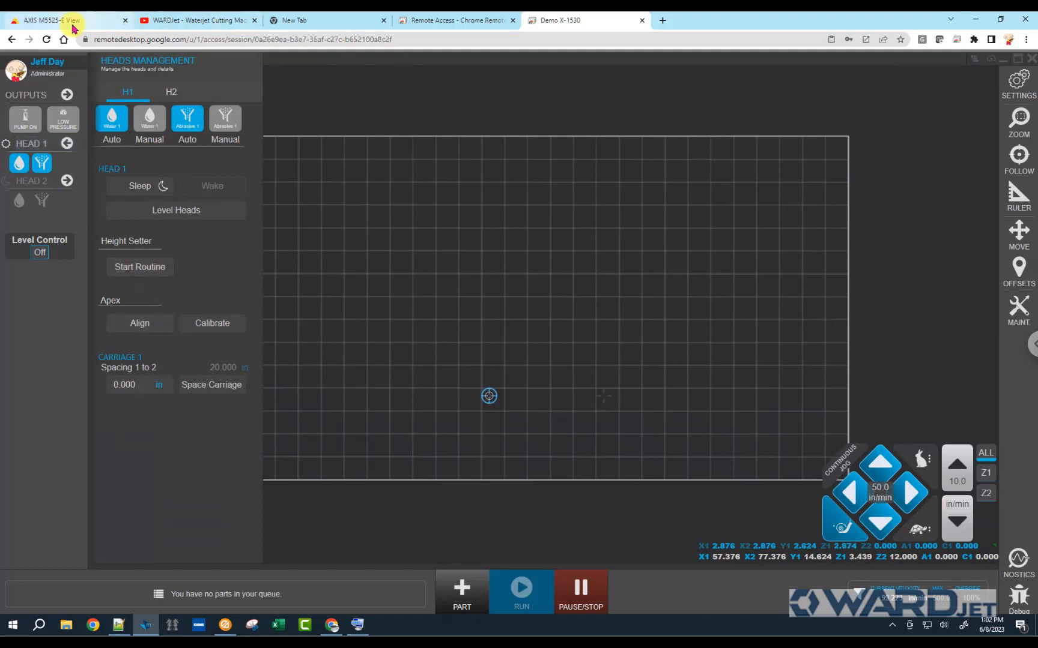
left_click(53, 21)
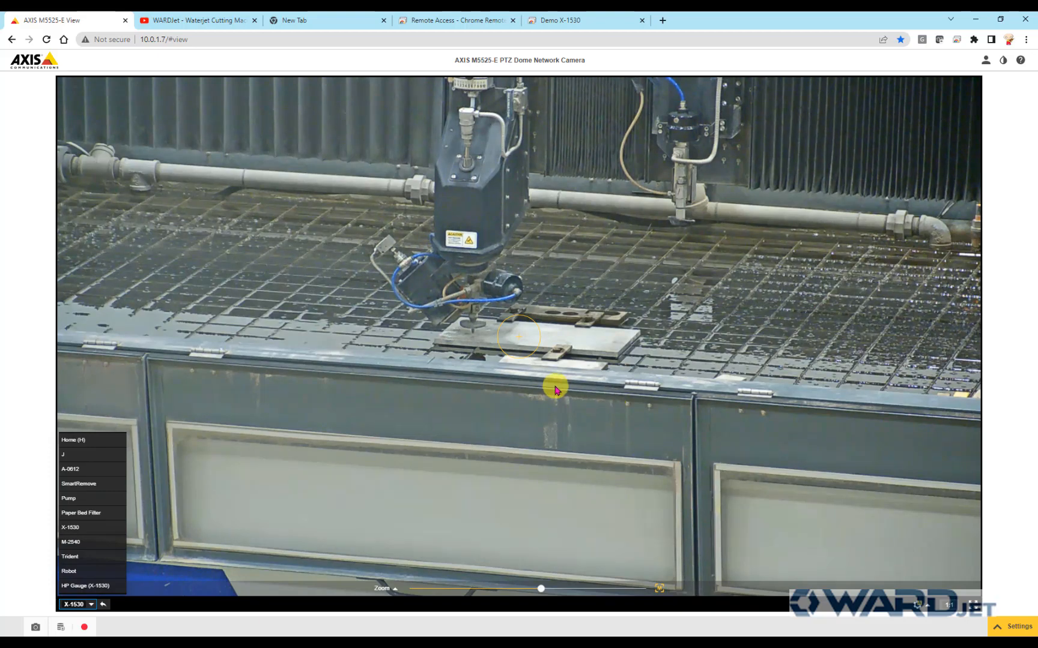
mouse_move(473, 336)
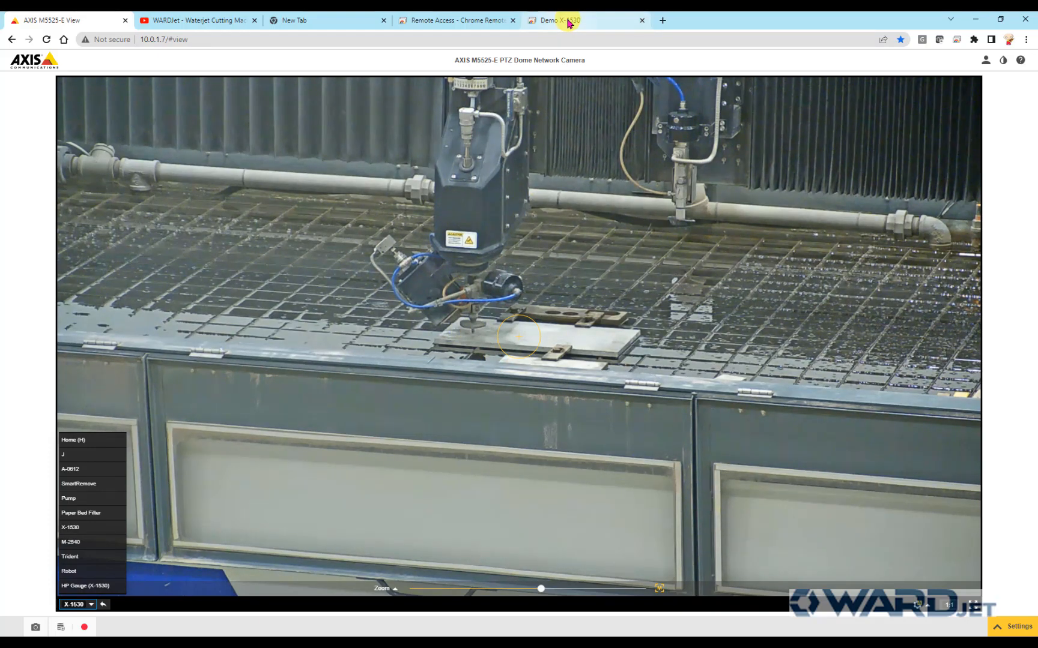
Select the G54 entry in the saved work offsets and bring it up for editing.
left_click(575, 21)
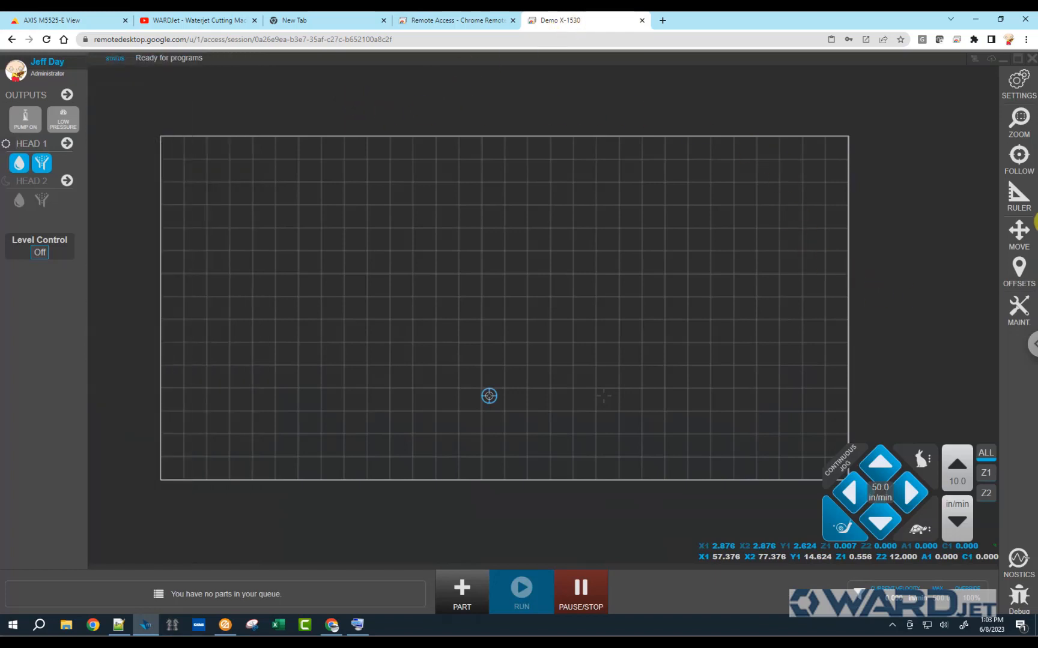
left_click(1017, 270)
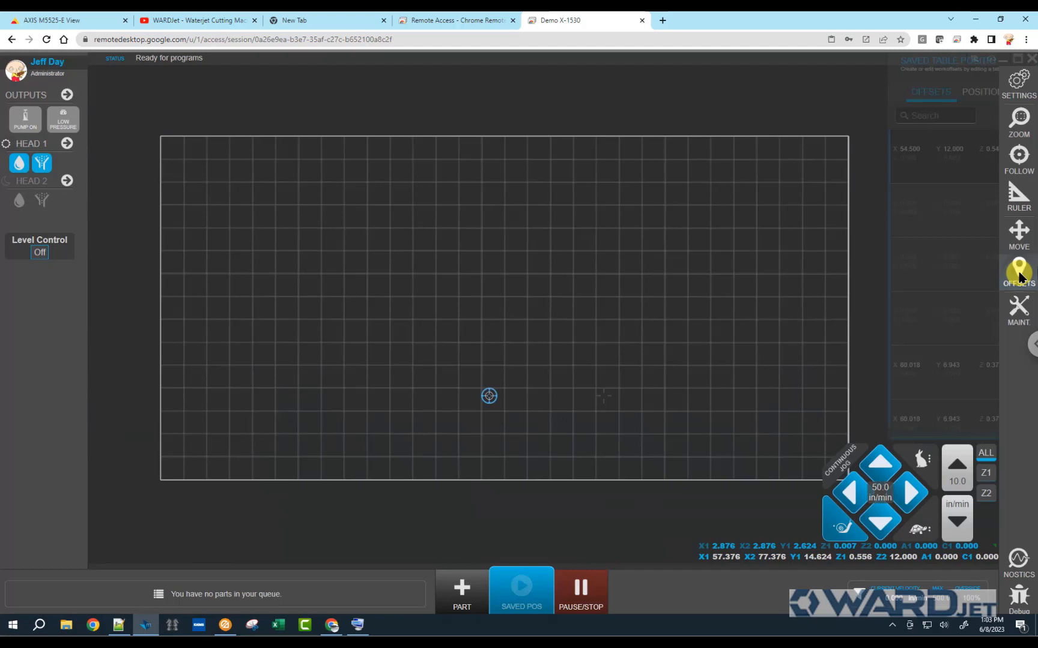
left_click(1017, 272)
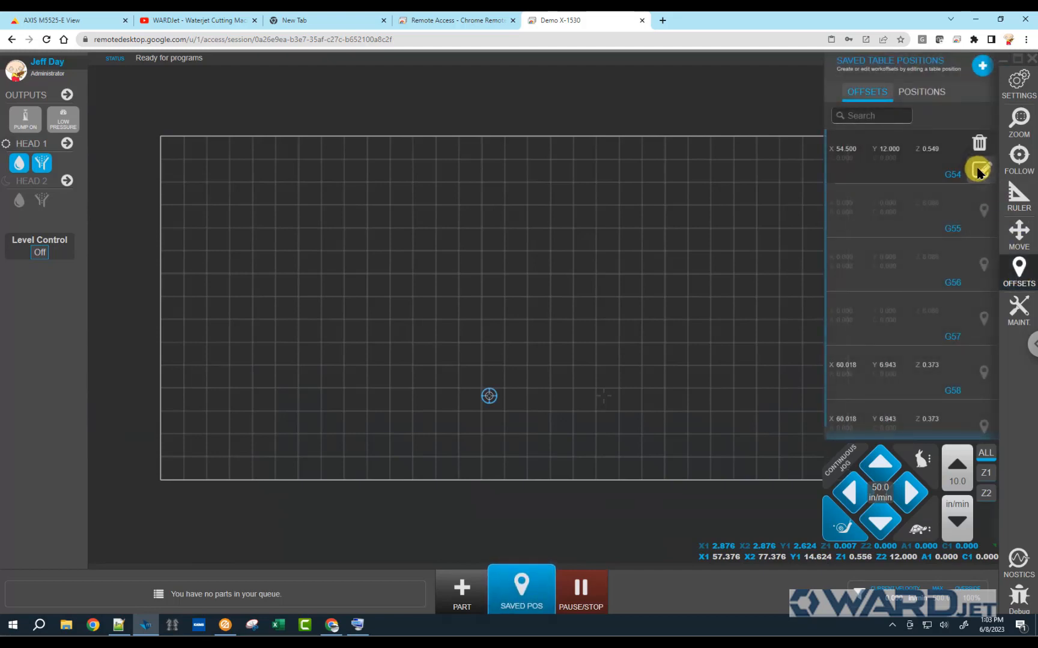
left_click(980, 170)
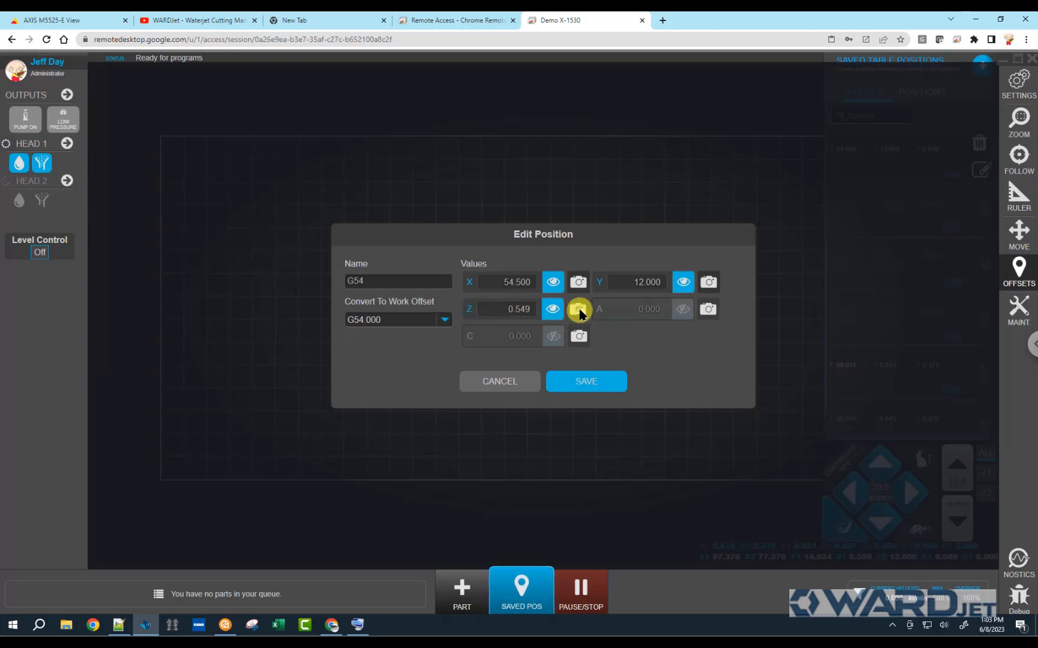
Capture the current head height as G54's Z (0.558) and save the offset.
left_click(576, 309)
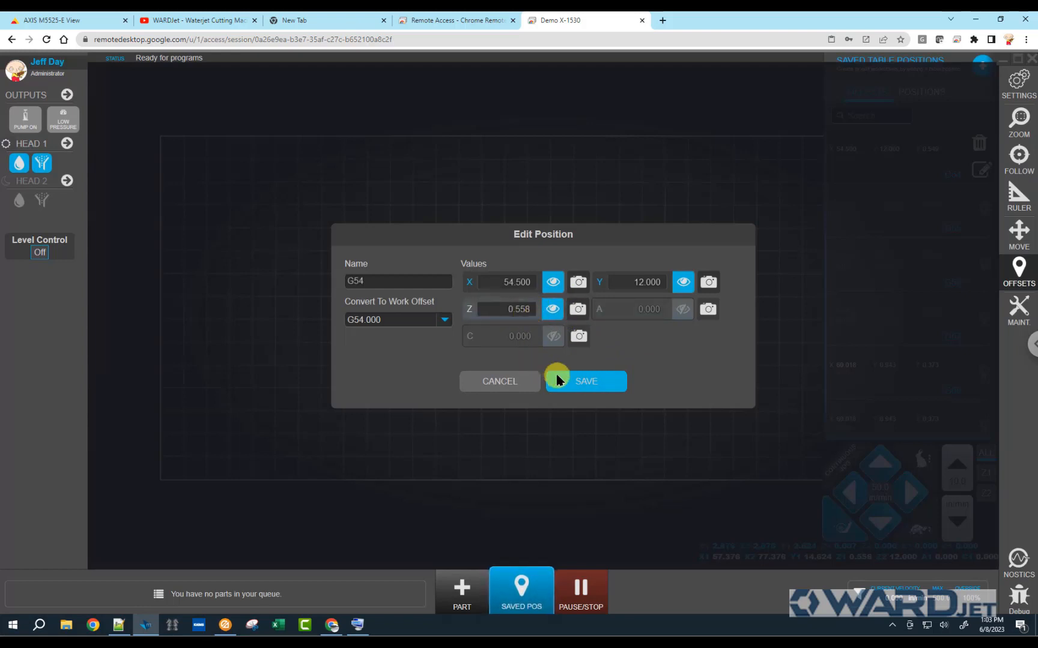
mouse_move(522, 324)
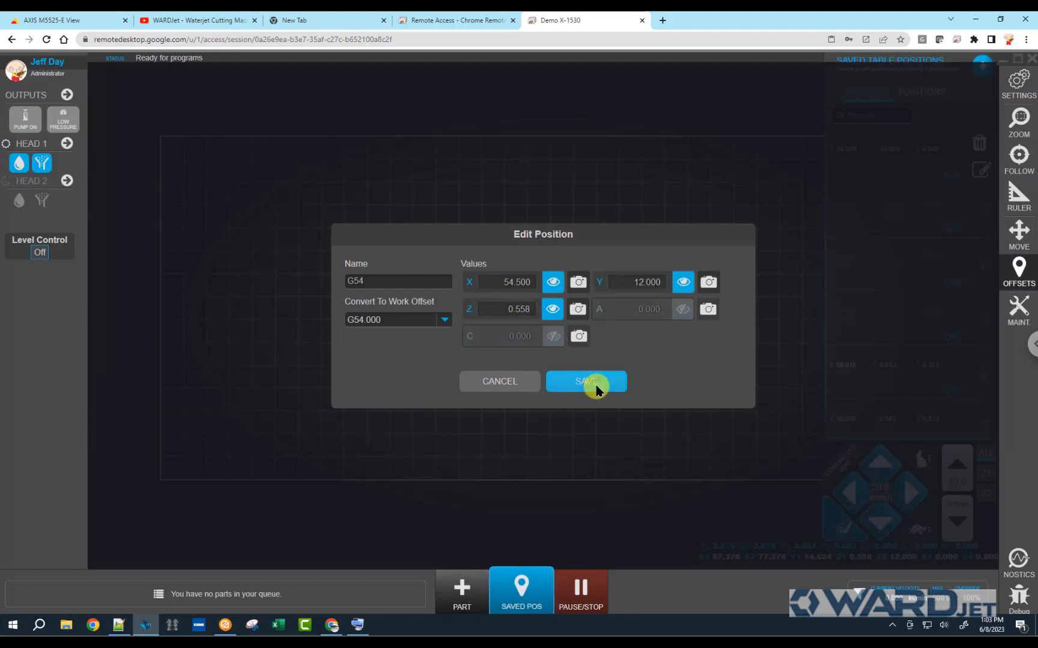
left_click(585, 382)
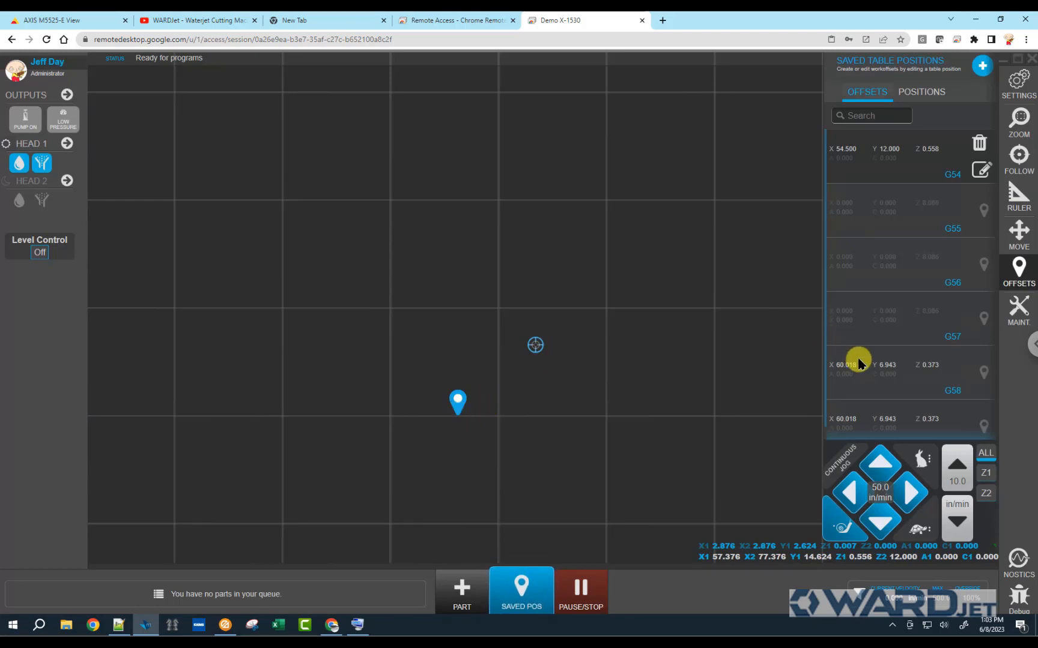
mouse_move(860, 371)
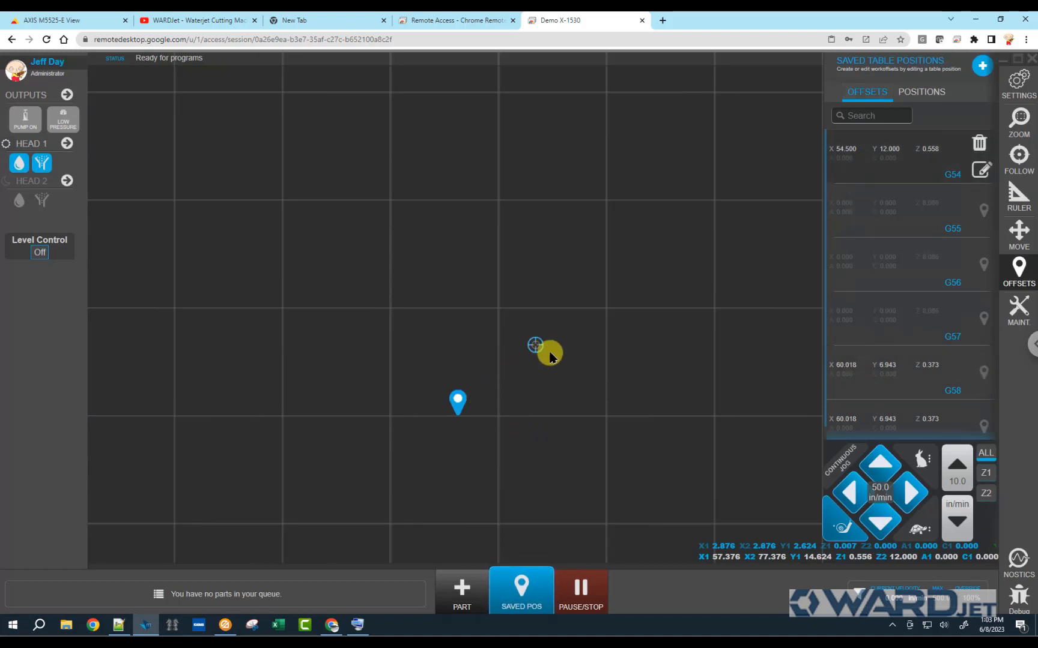
mouse_move(627, 307)
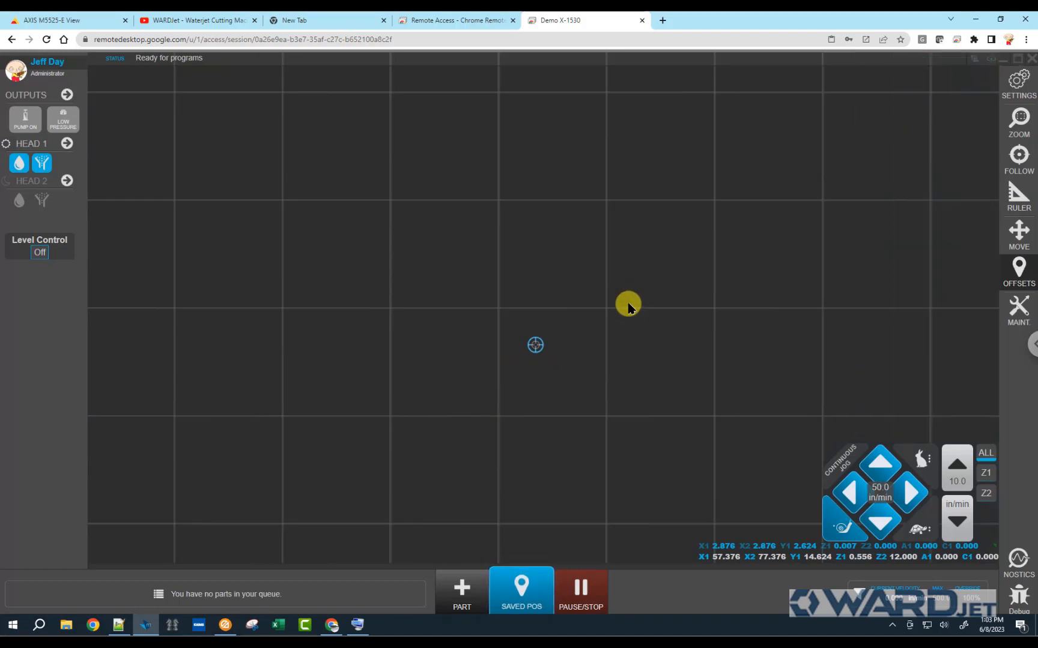
Turn the pump on, jog Z up at 150 in/min, and show the table camera feed.
left_click(25, 119)
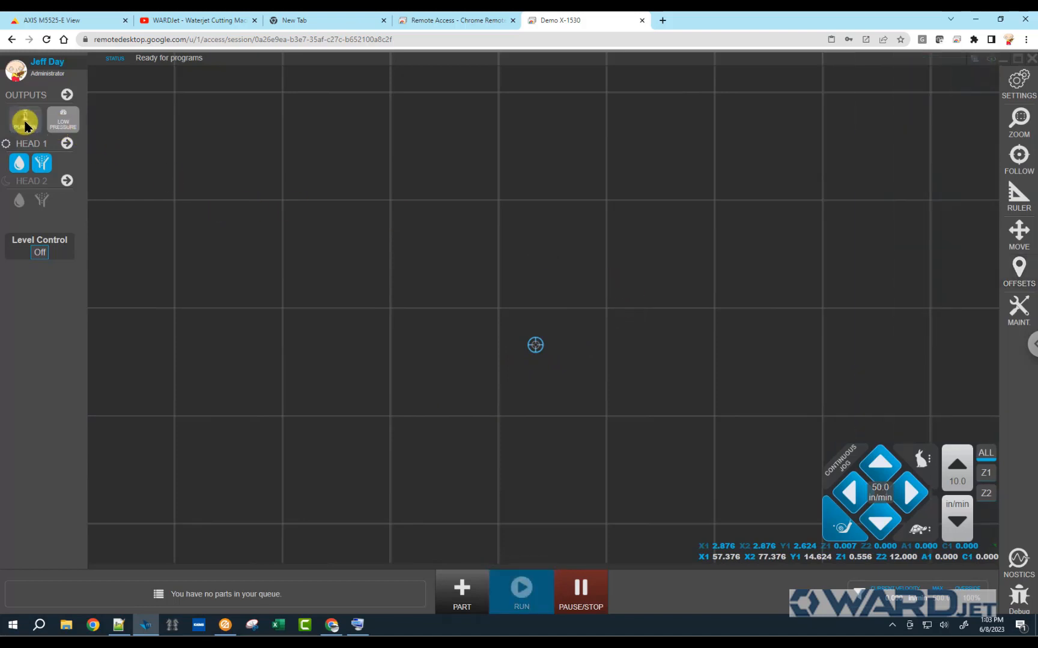
left_click(25, 120)
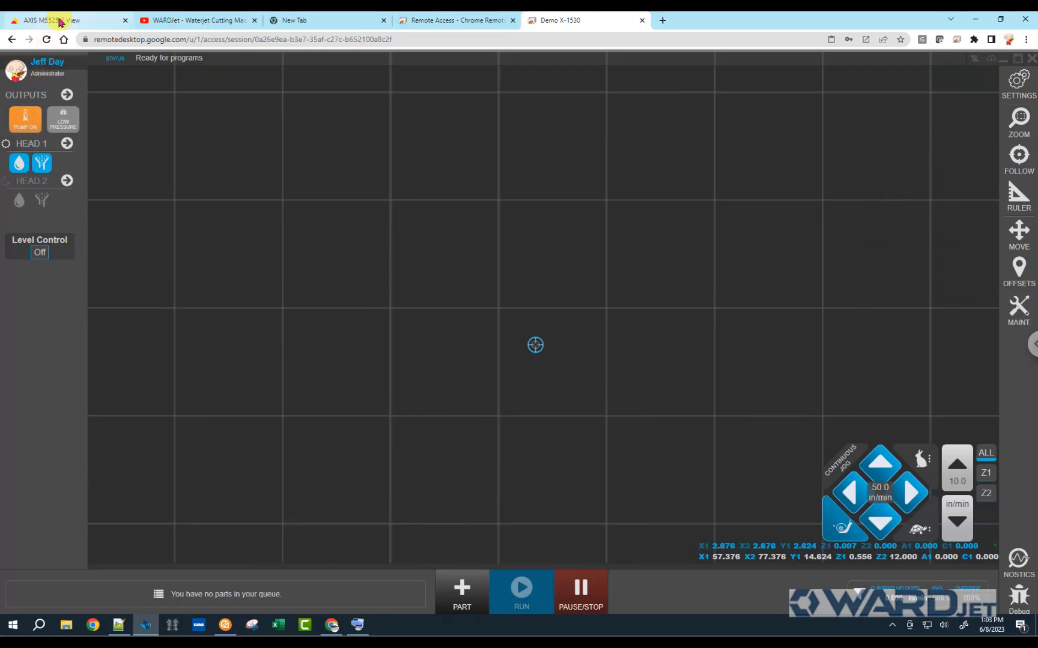
left_click(53, 20)
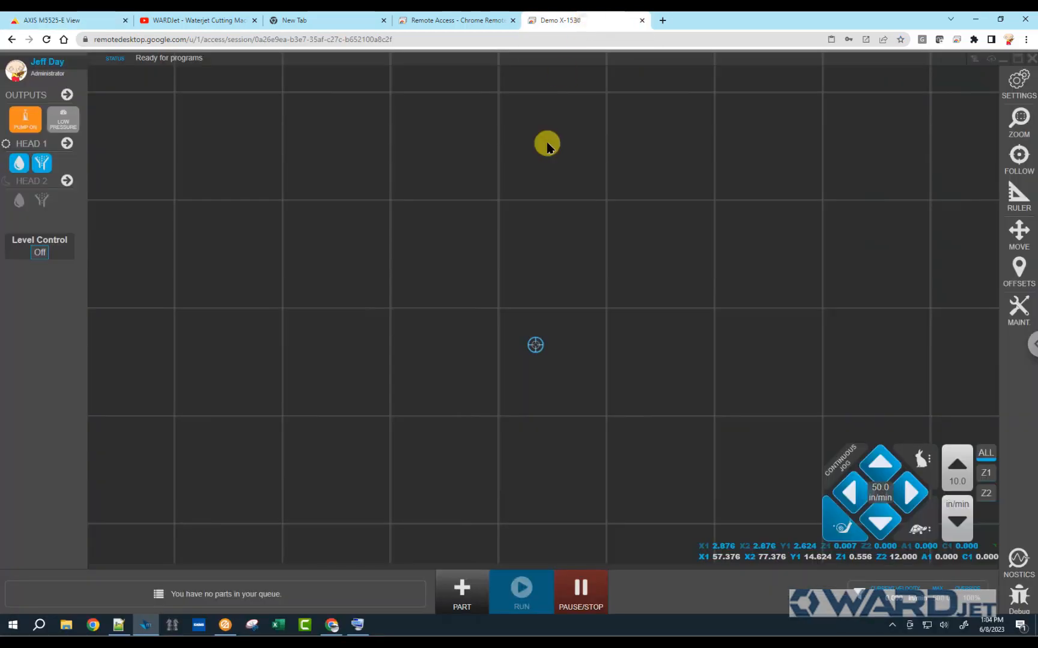
left_click(956, 464)
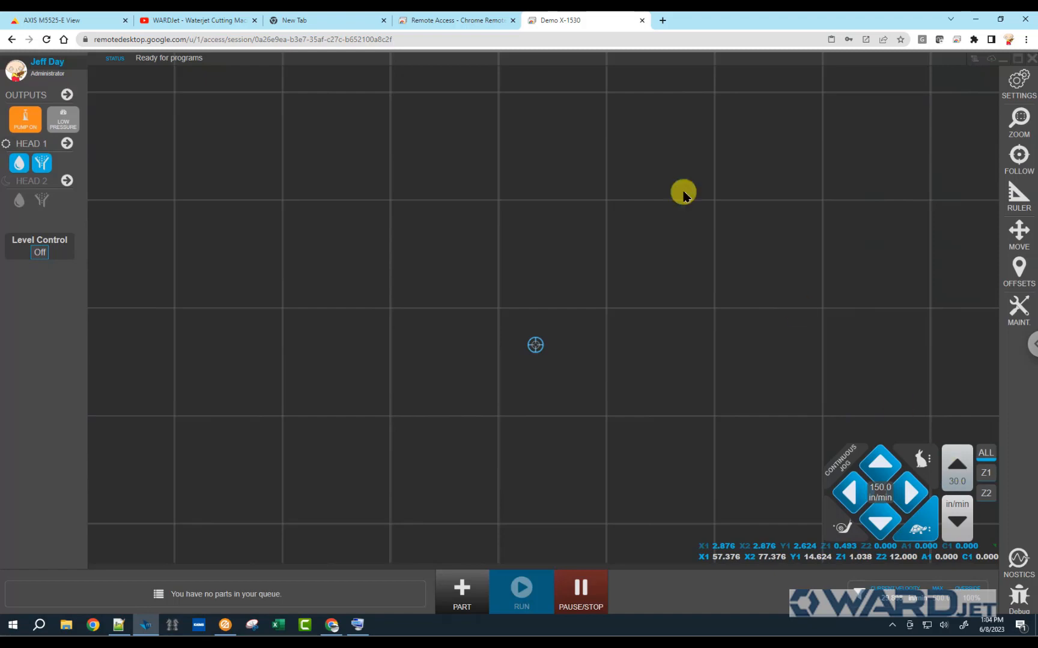
left_click(60, 20)
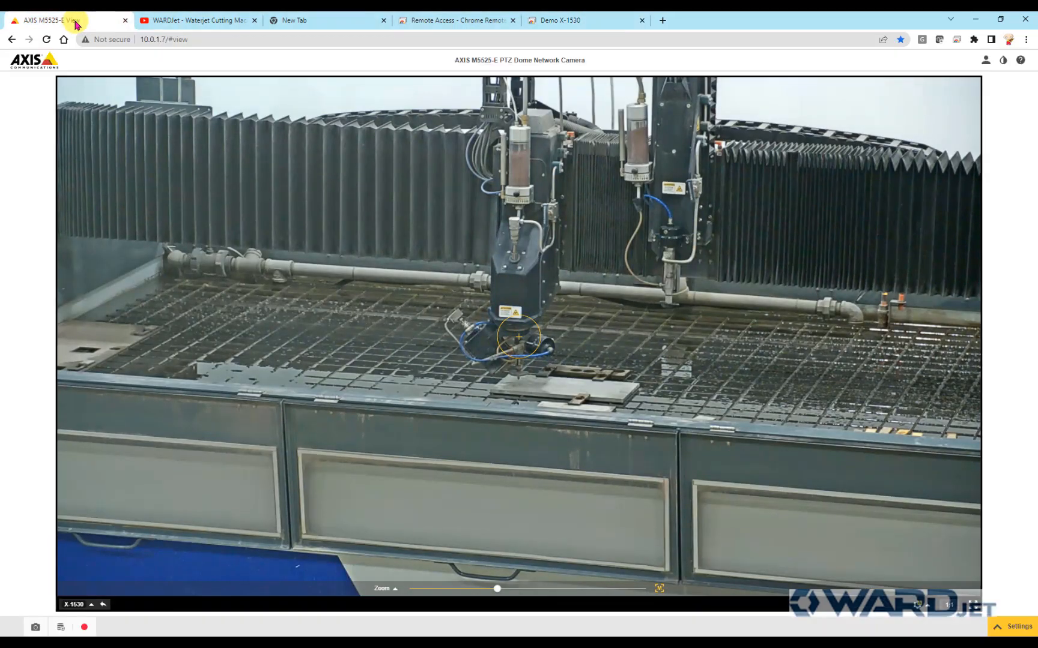
Switch to fast 750 in/min jogging and raise the cutting head well clear of the plate.
left_click(582, 21)
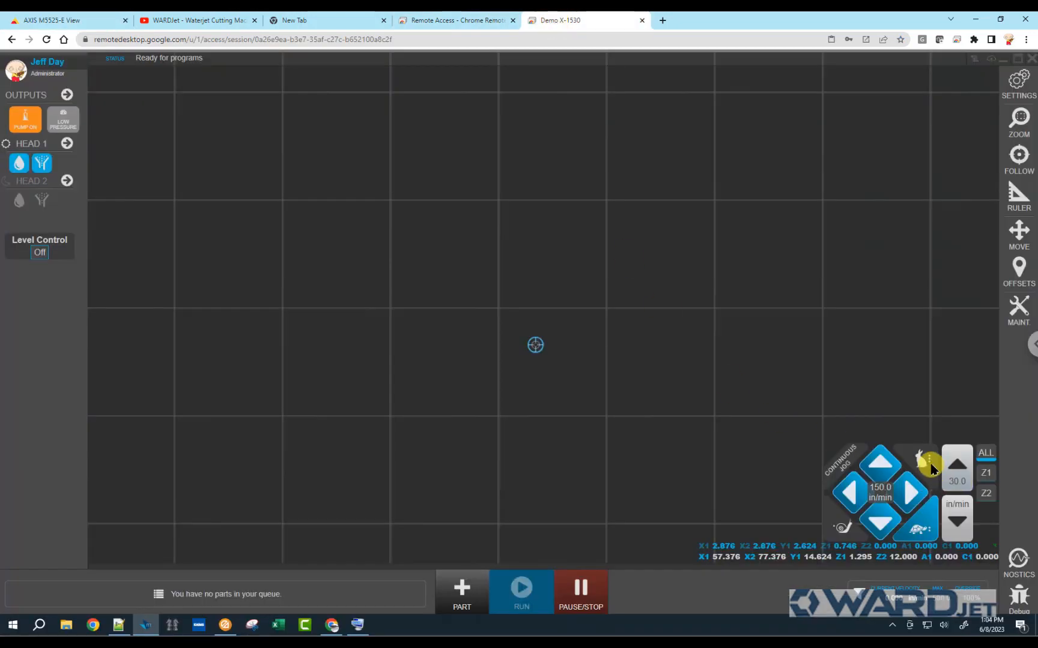
left_click(956, 468)
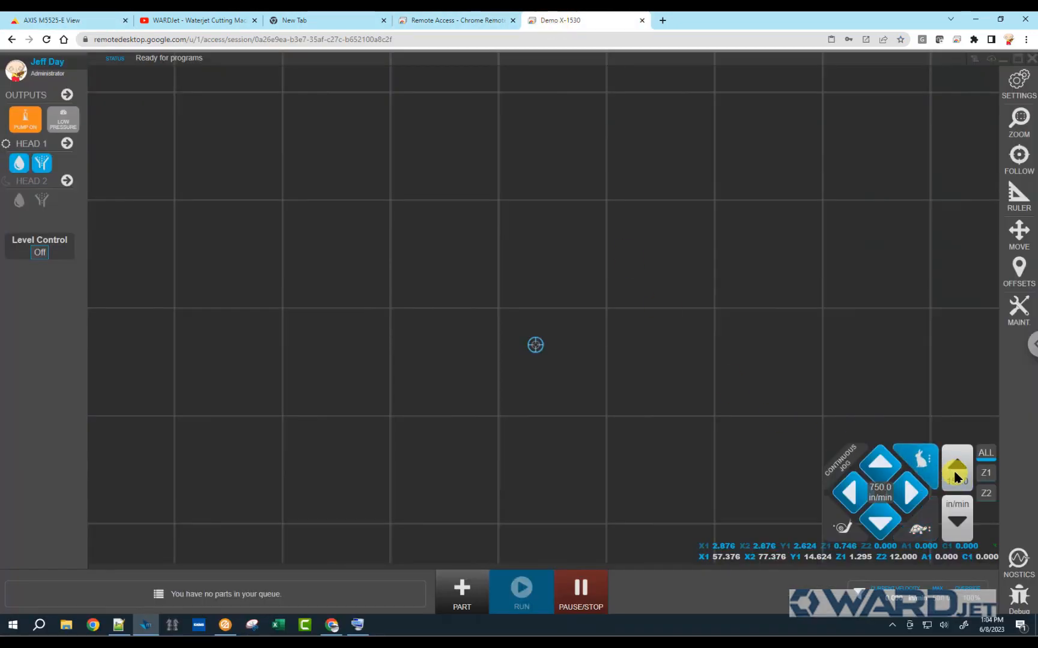
left_click(956, 466)
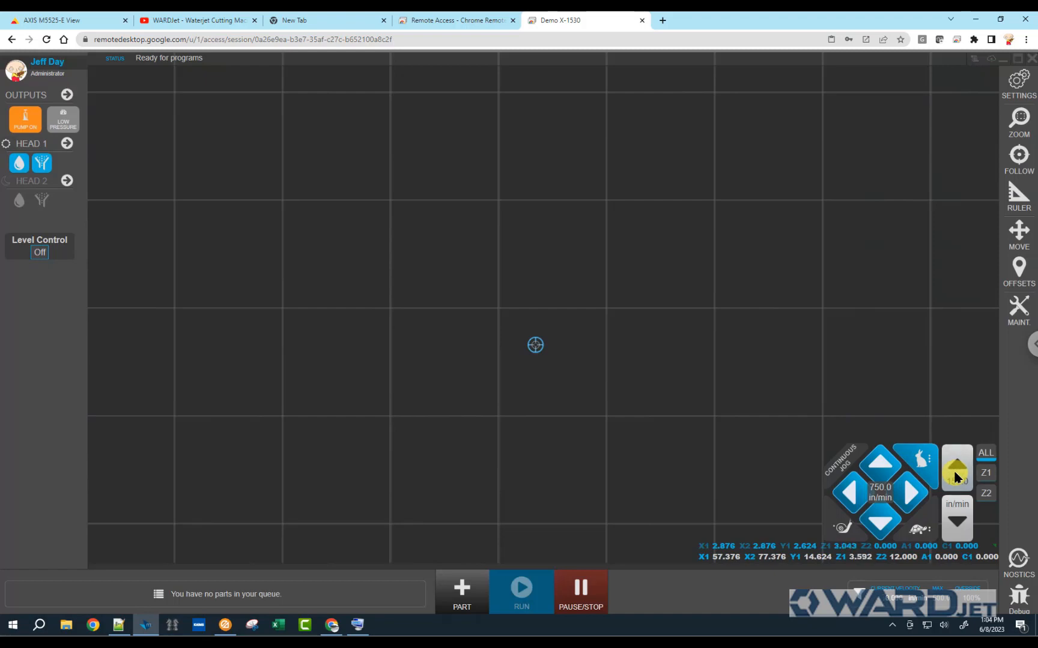
left_click(60, 20)
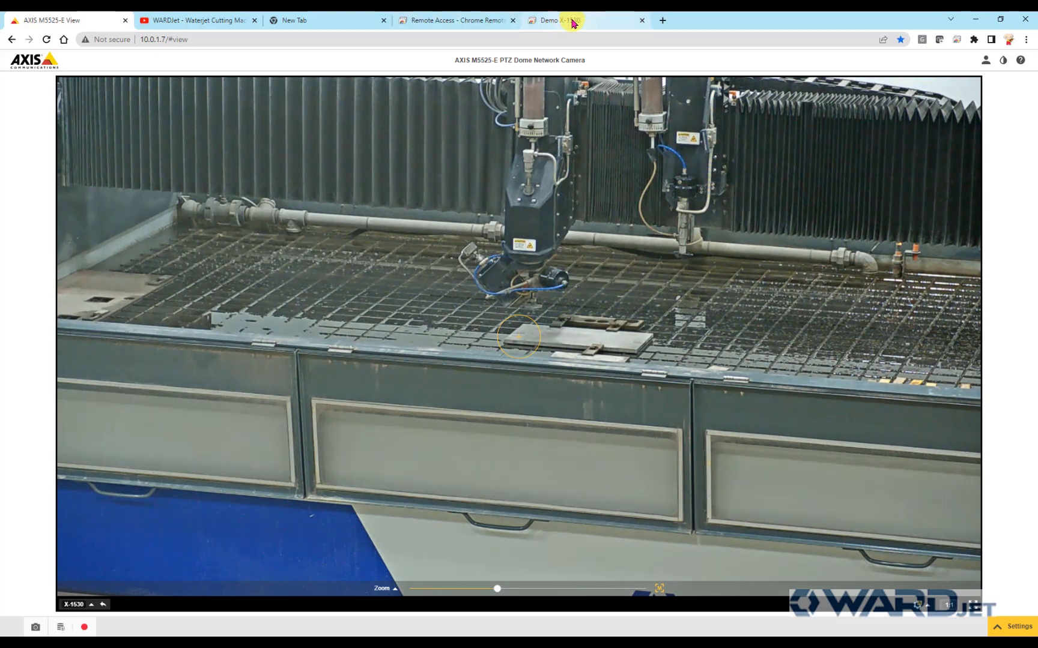
left_click(567, 20)
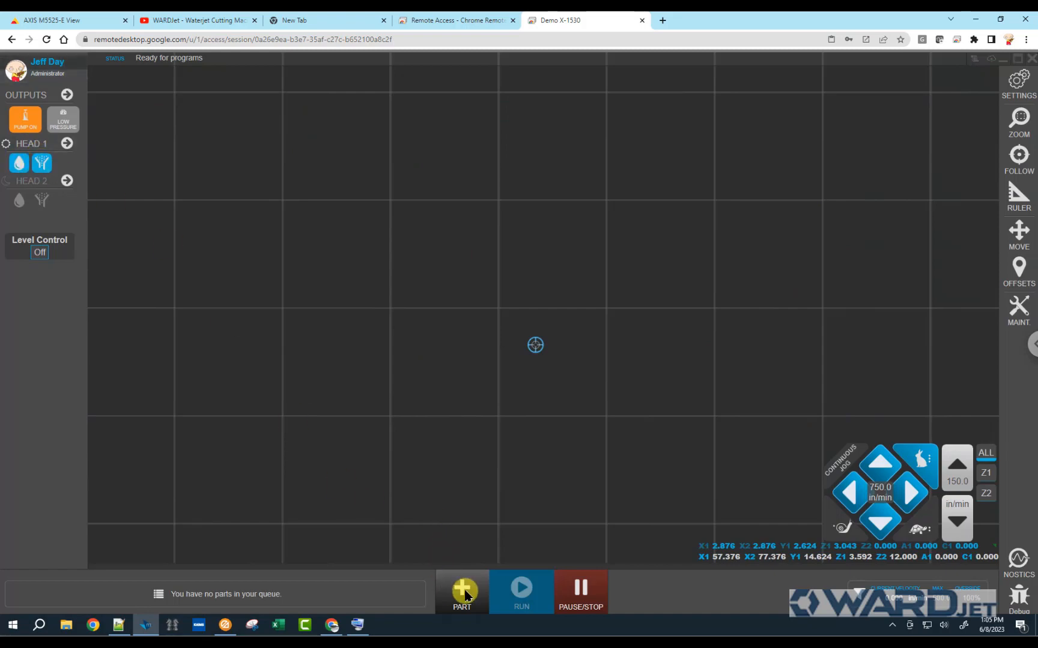
Load the Work Offset Demo flange part from the library and start cutting it.
left_click(462, 588)
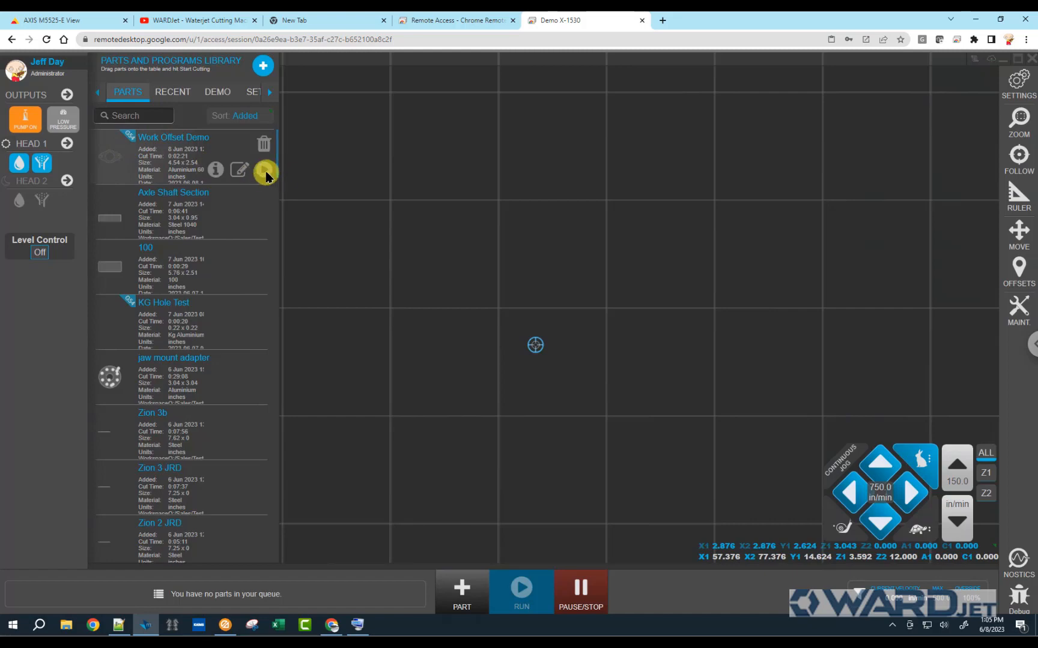
left_click(263, 169)
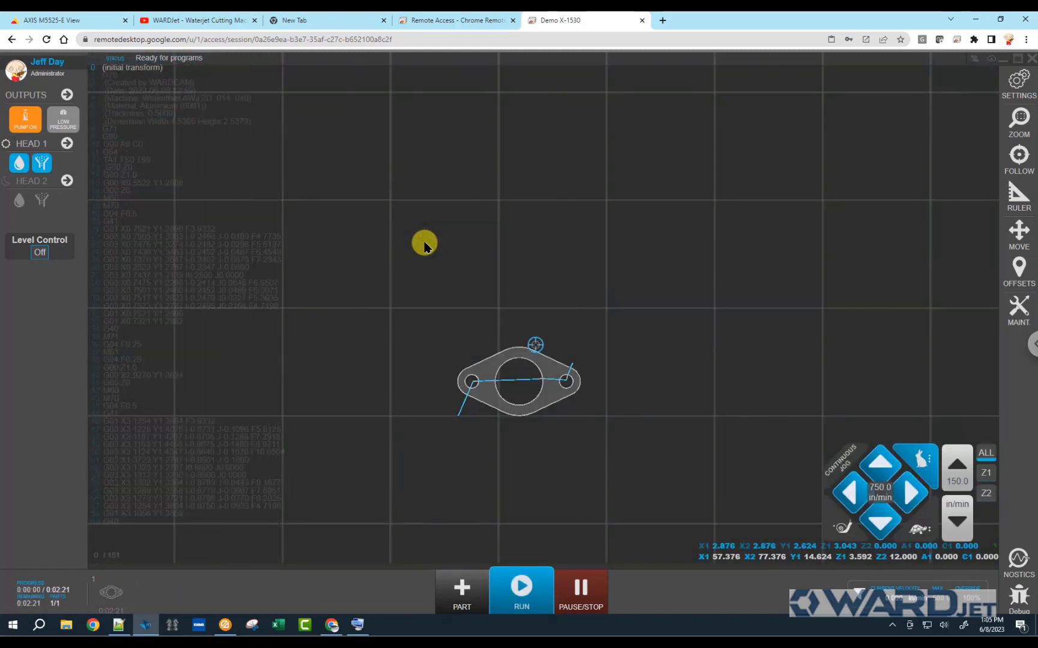
mouse_move(727, 127)
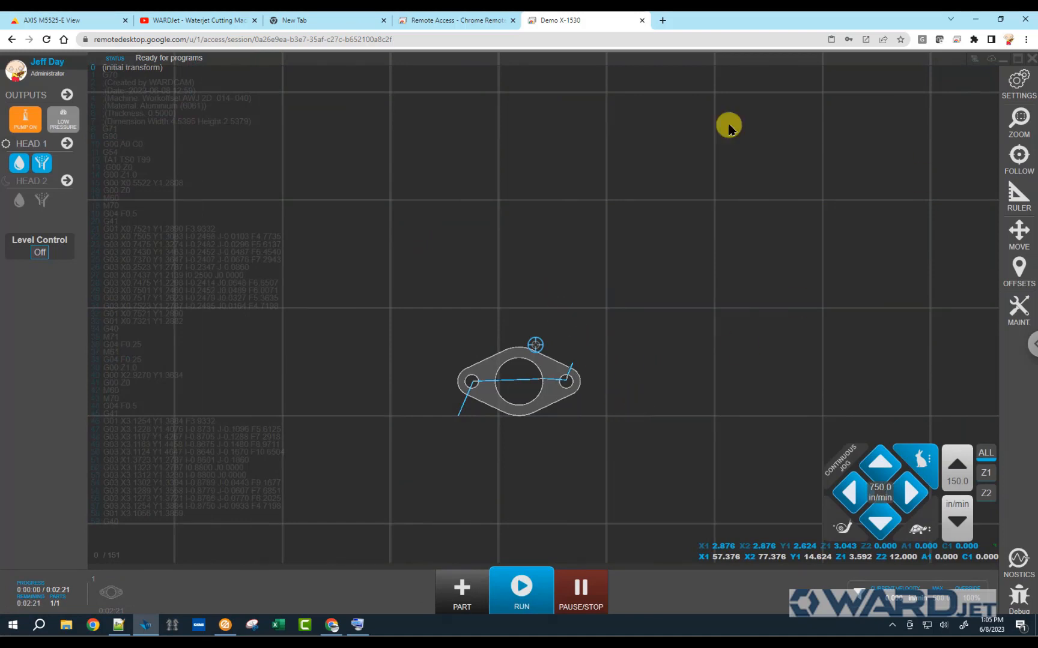
mouse_move(982, 606)
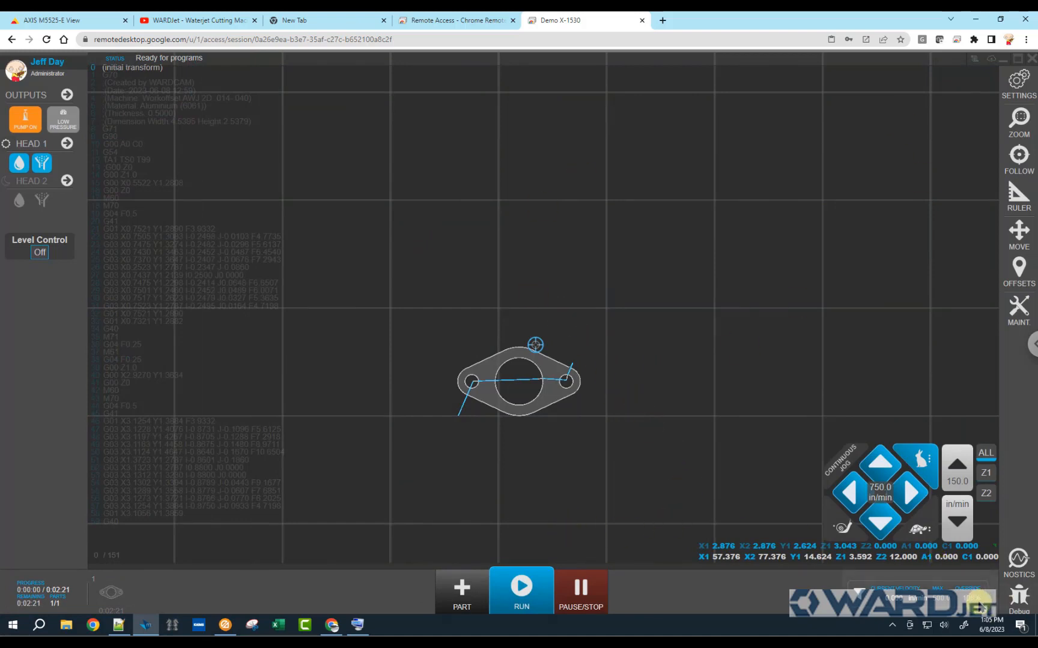
mouse_move(521, 586)
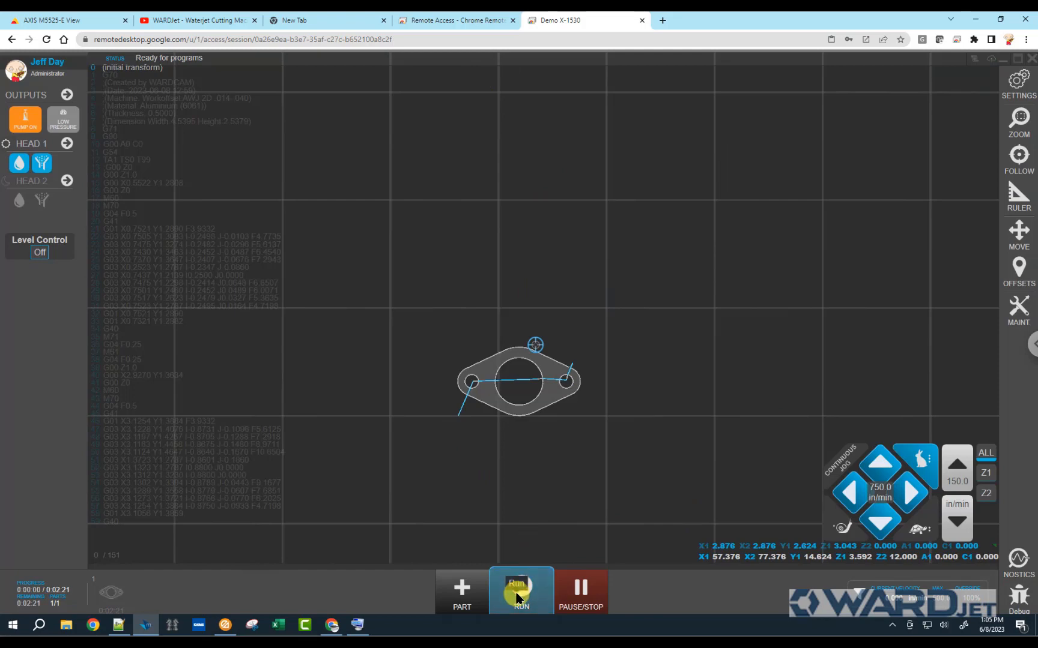
left_click(63, 21)
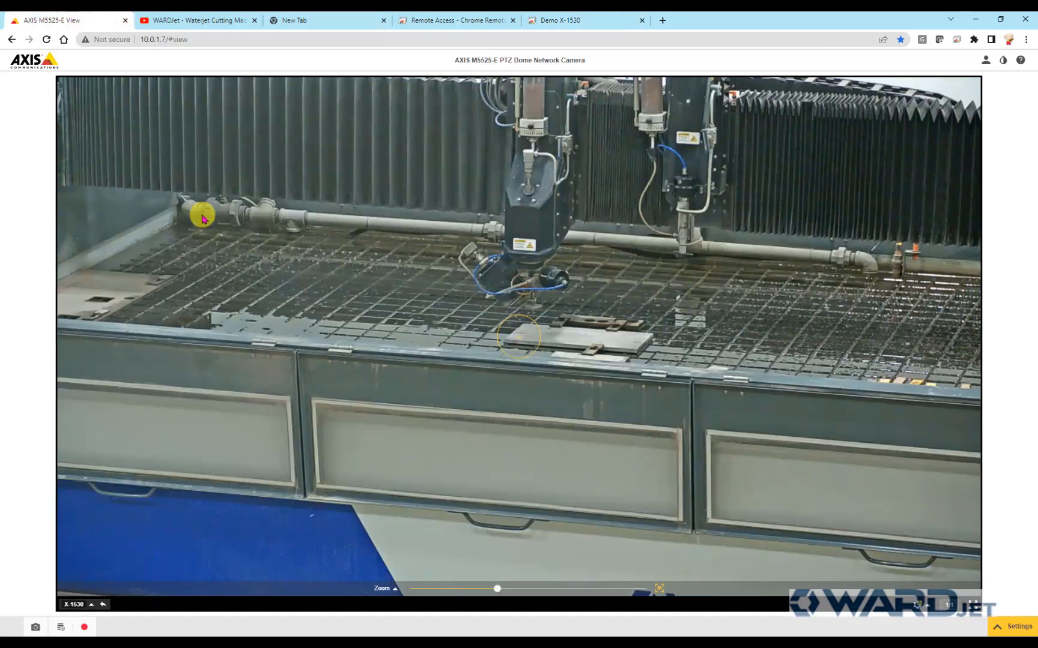